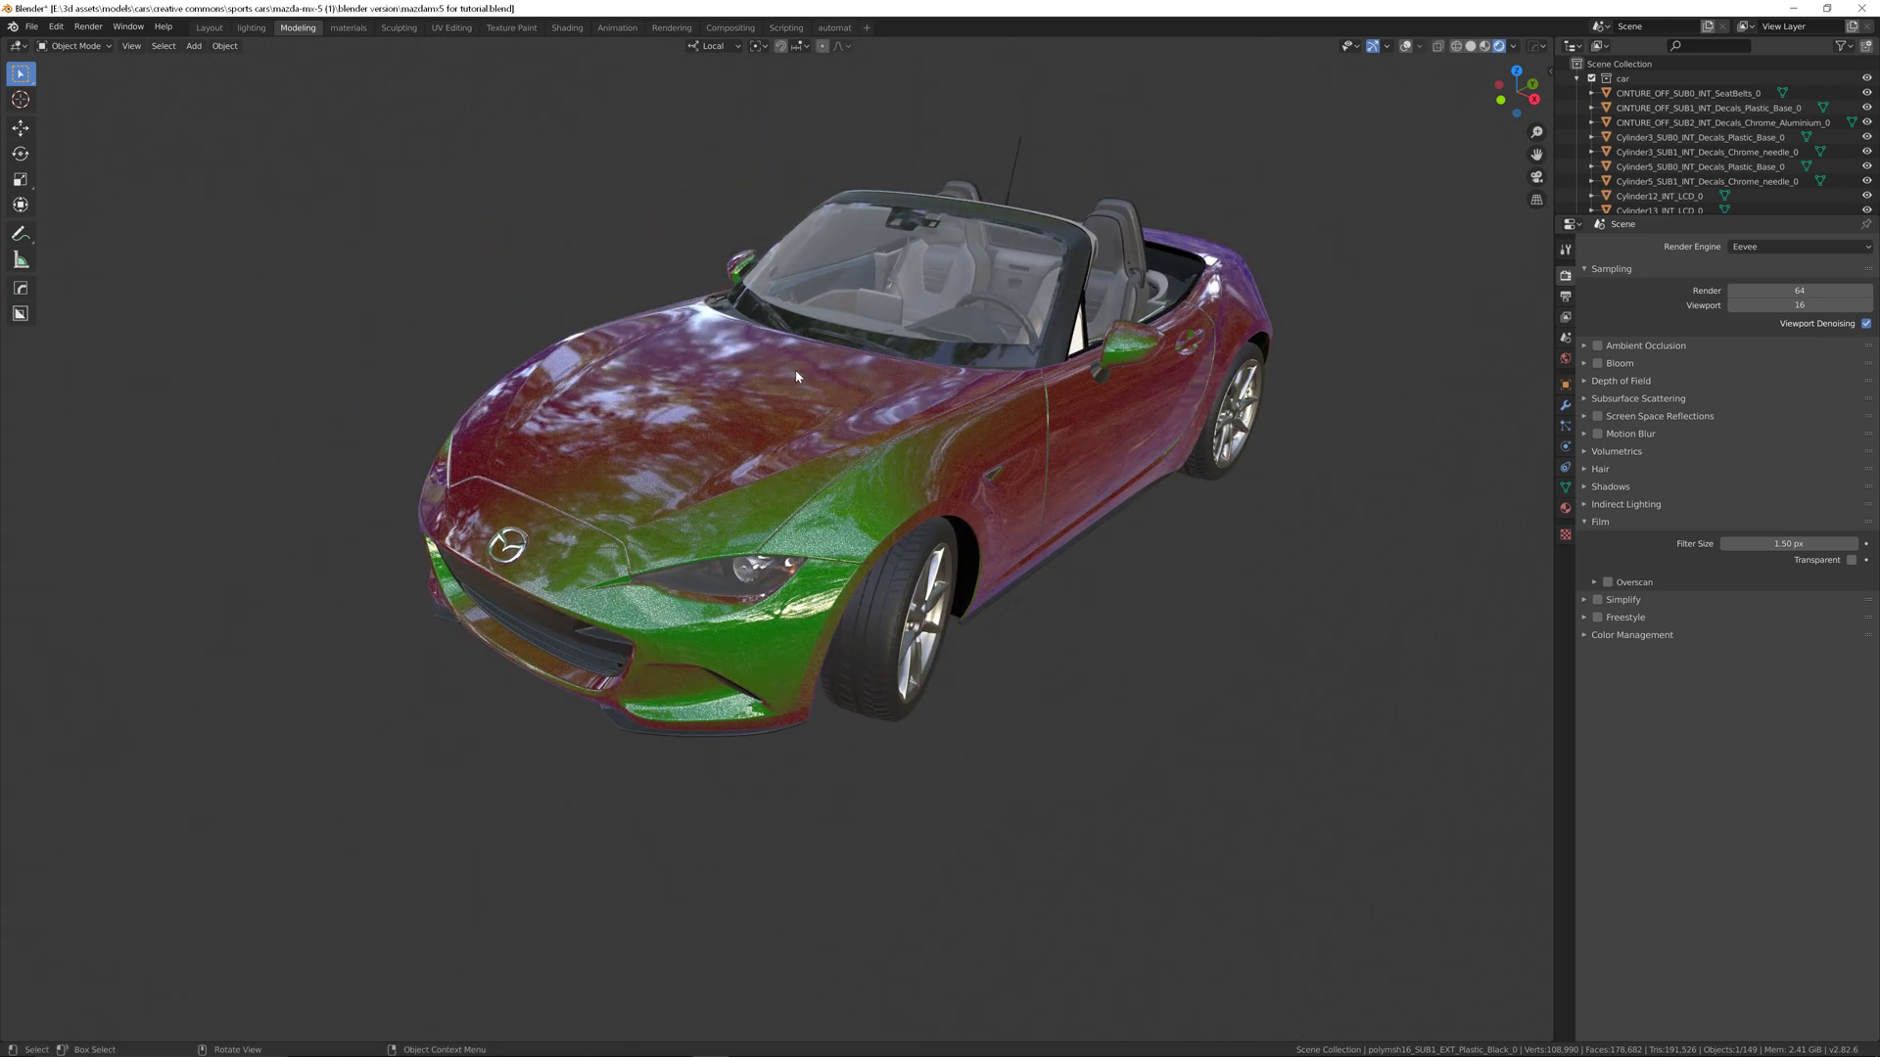
pyautogui.moveTo(770, 363)
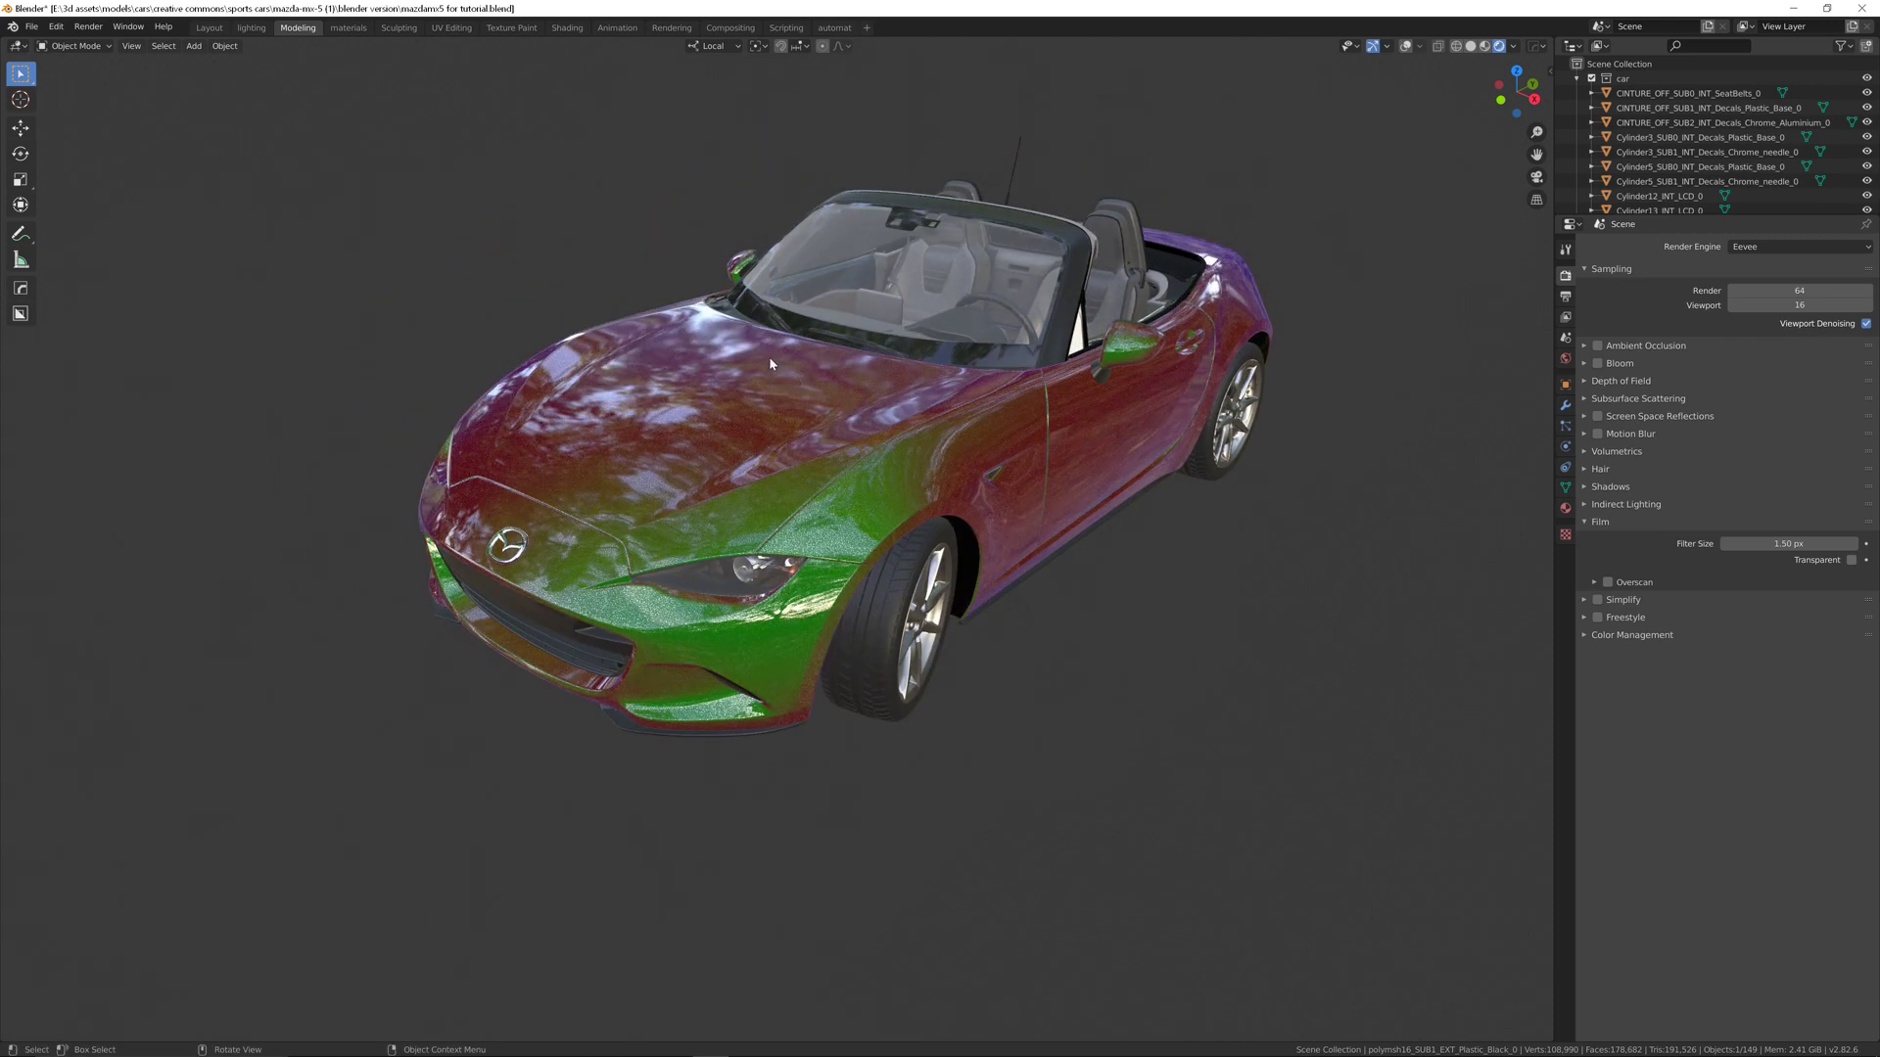
pyautogui.moveTo(754, 394)
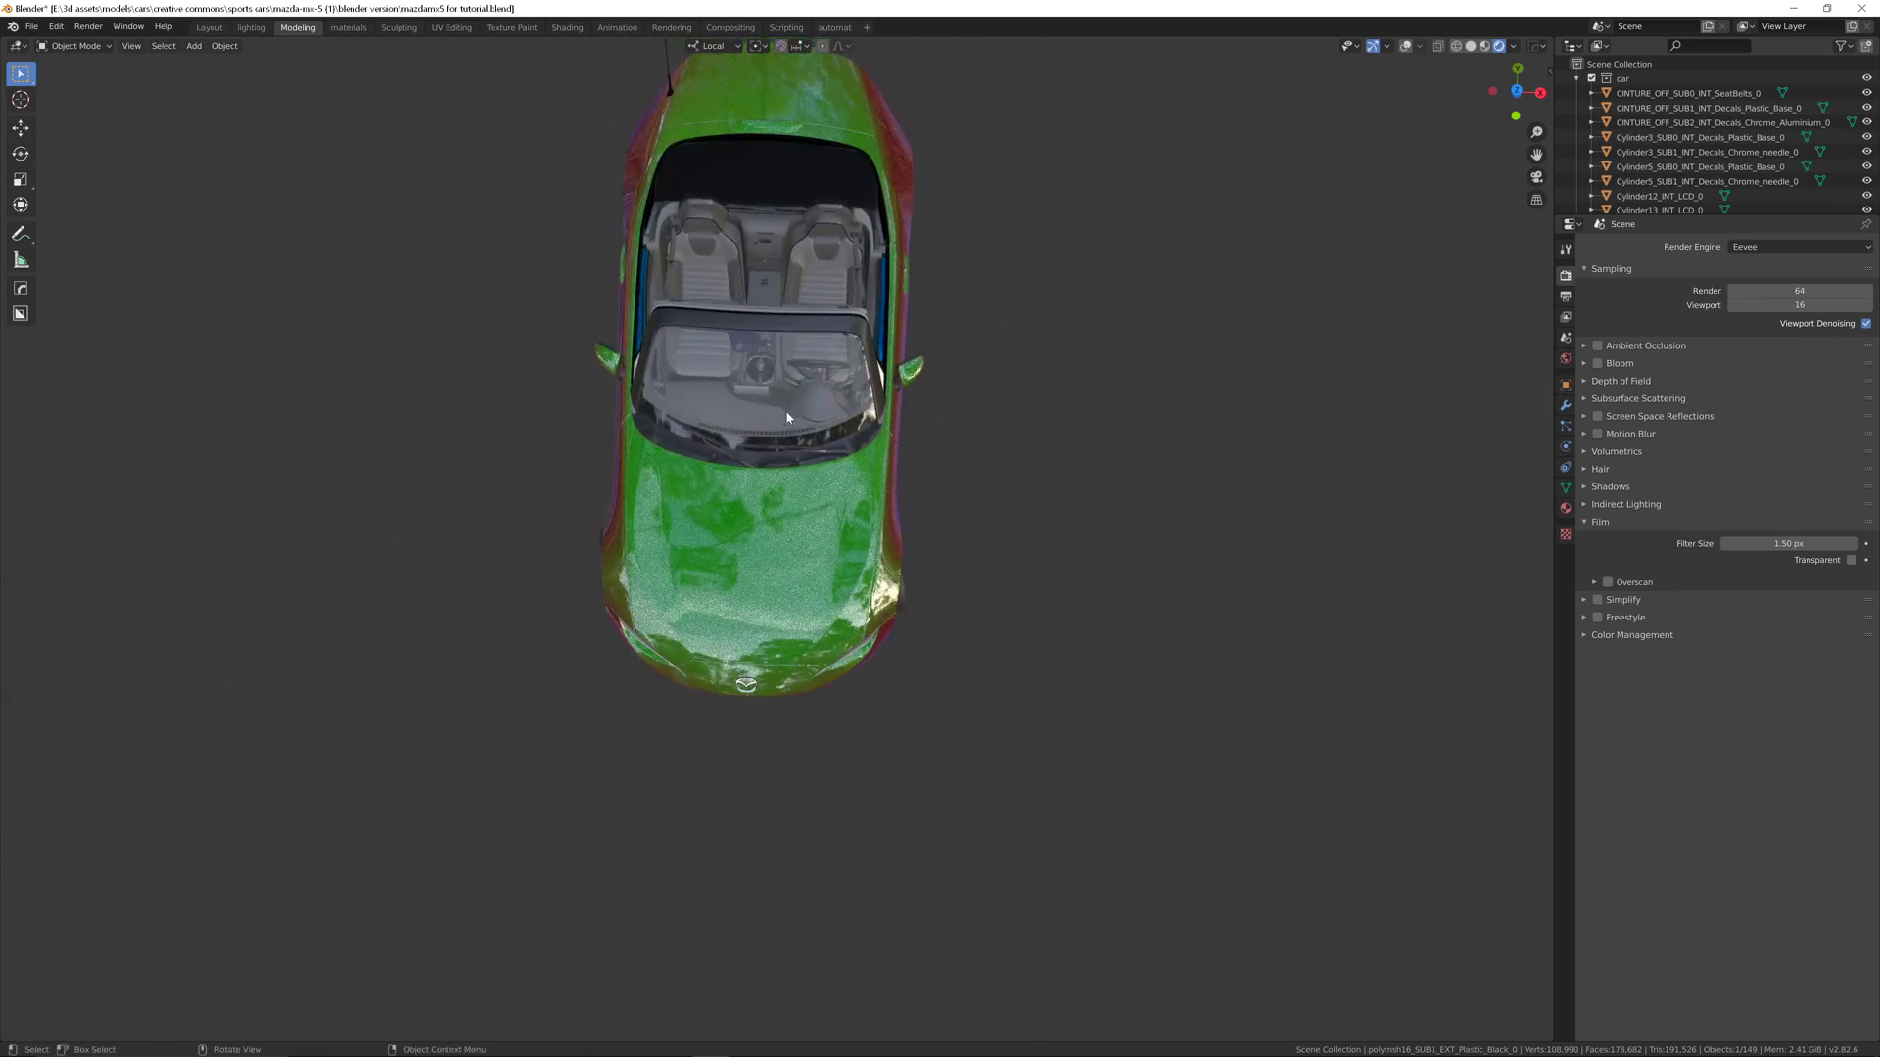
pyautogui.moveTo(722, 580)
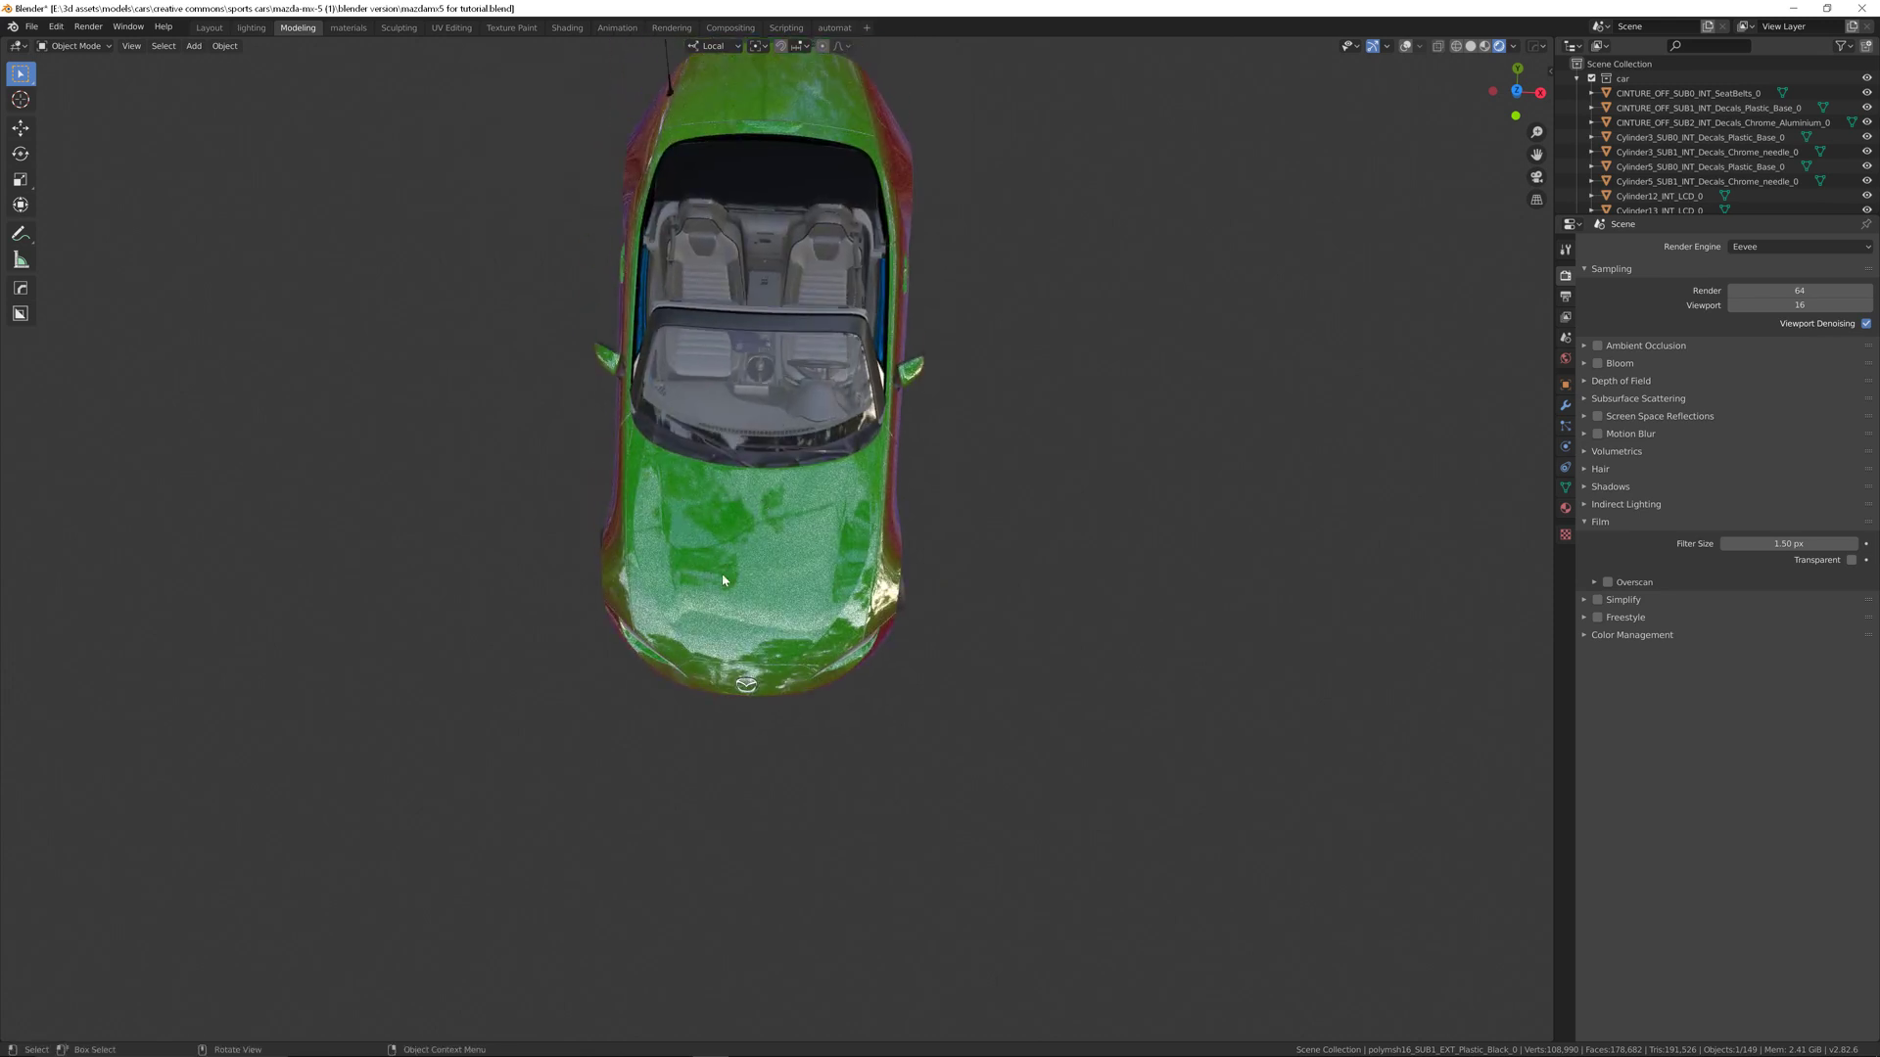
pyautogui.moveTo(753, 528)
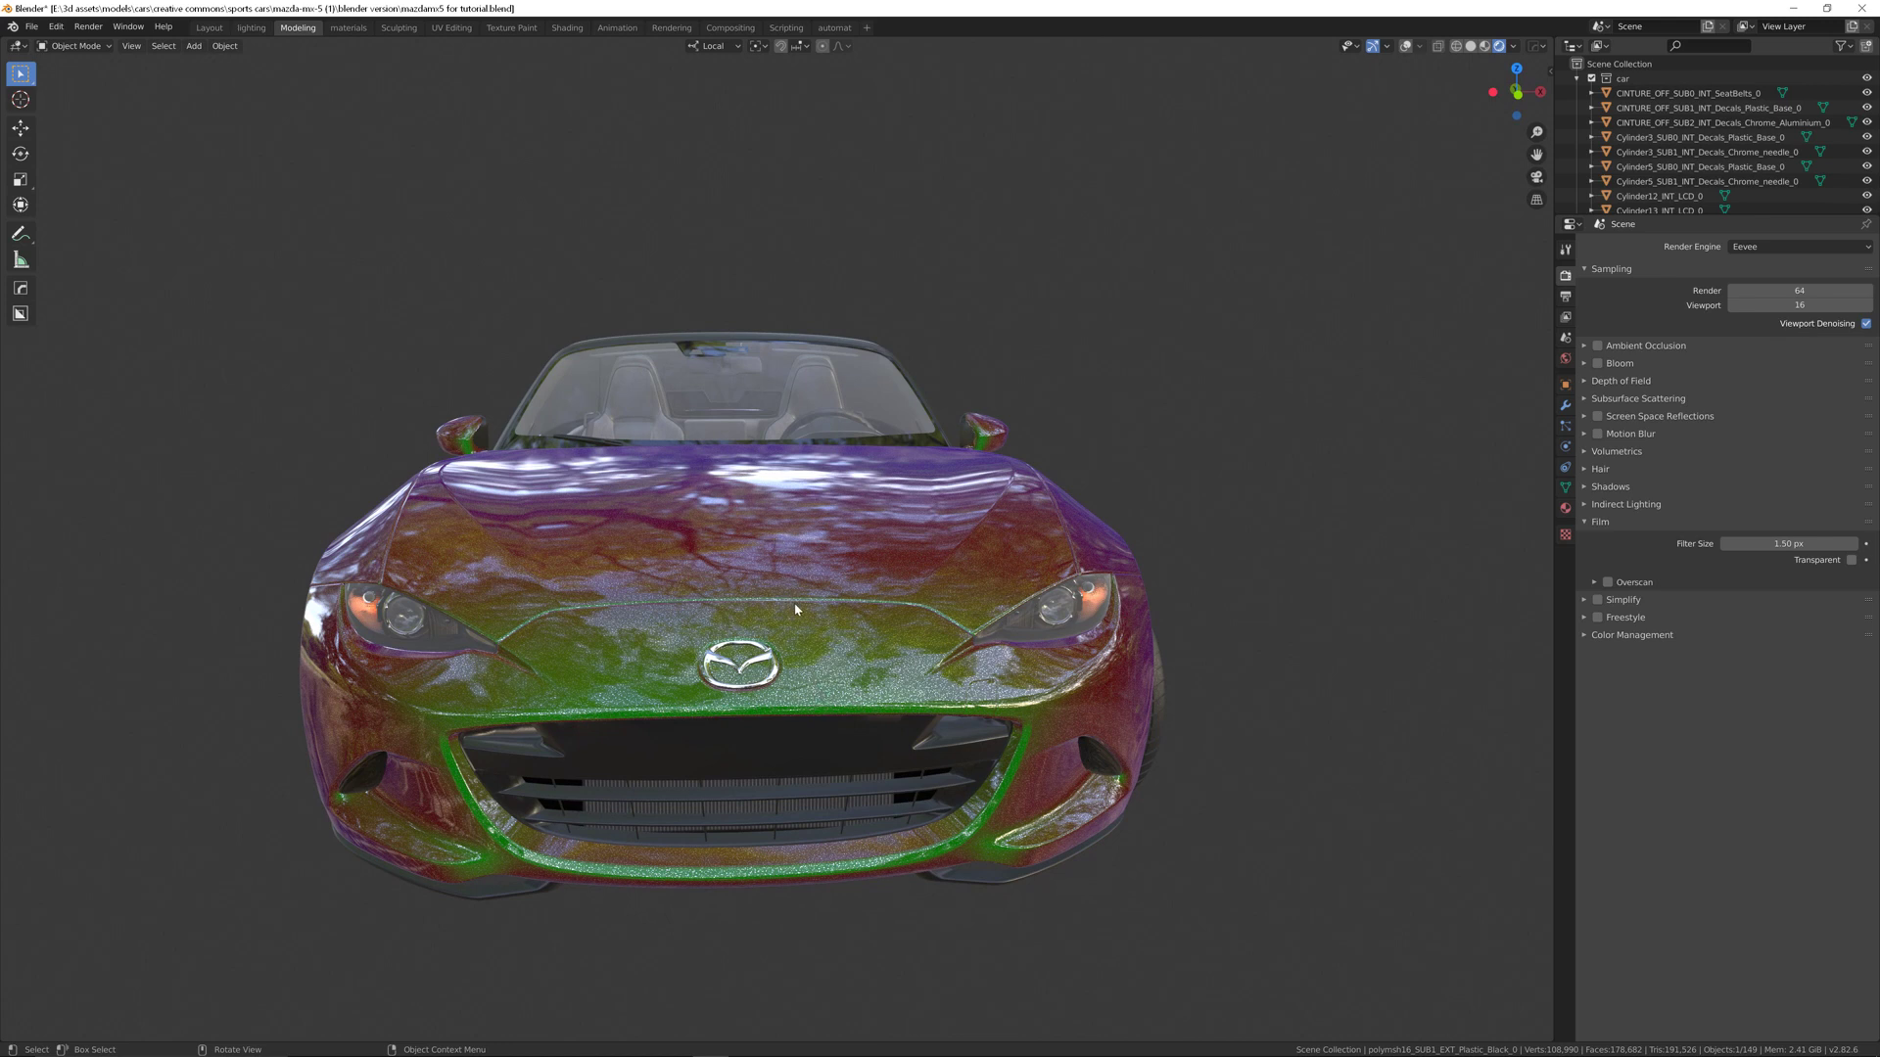
pyautogui.moveTo(533, 474)
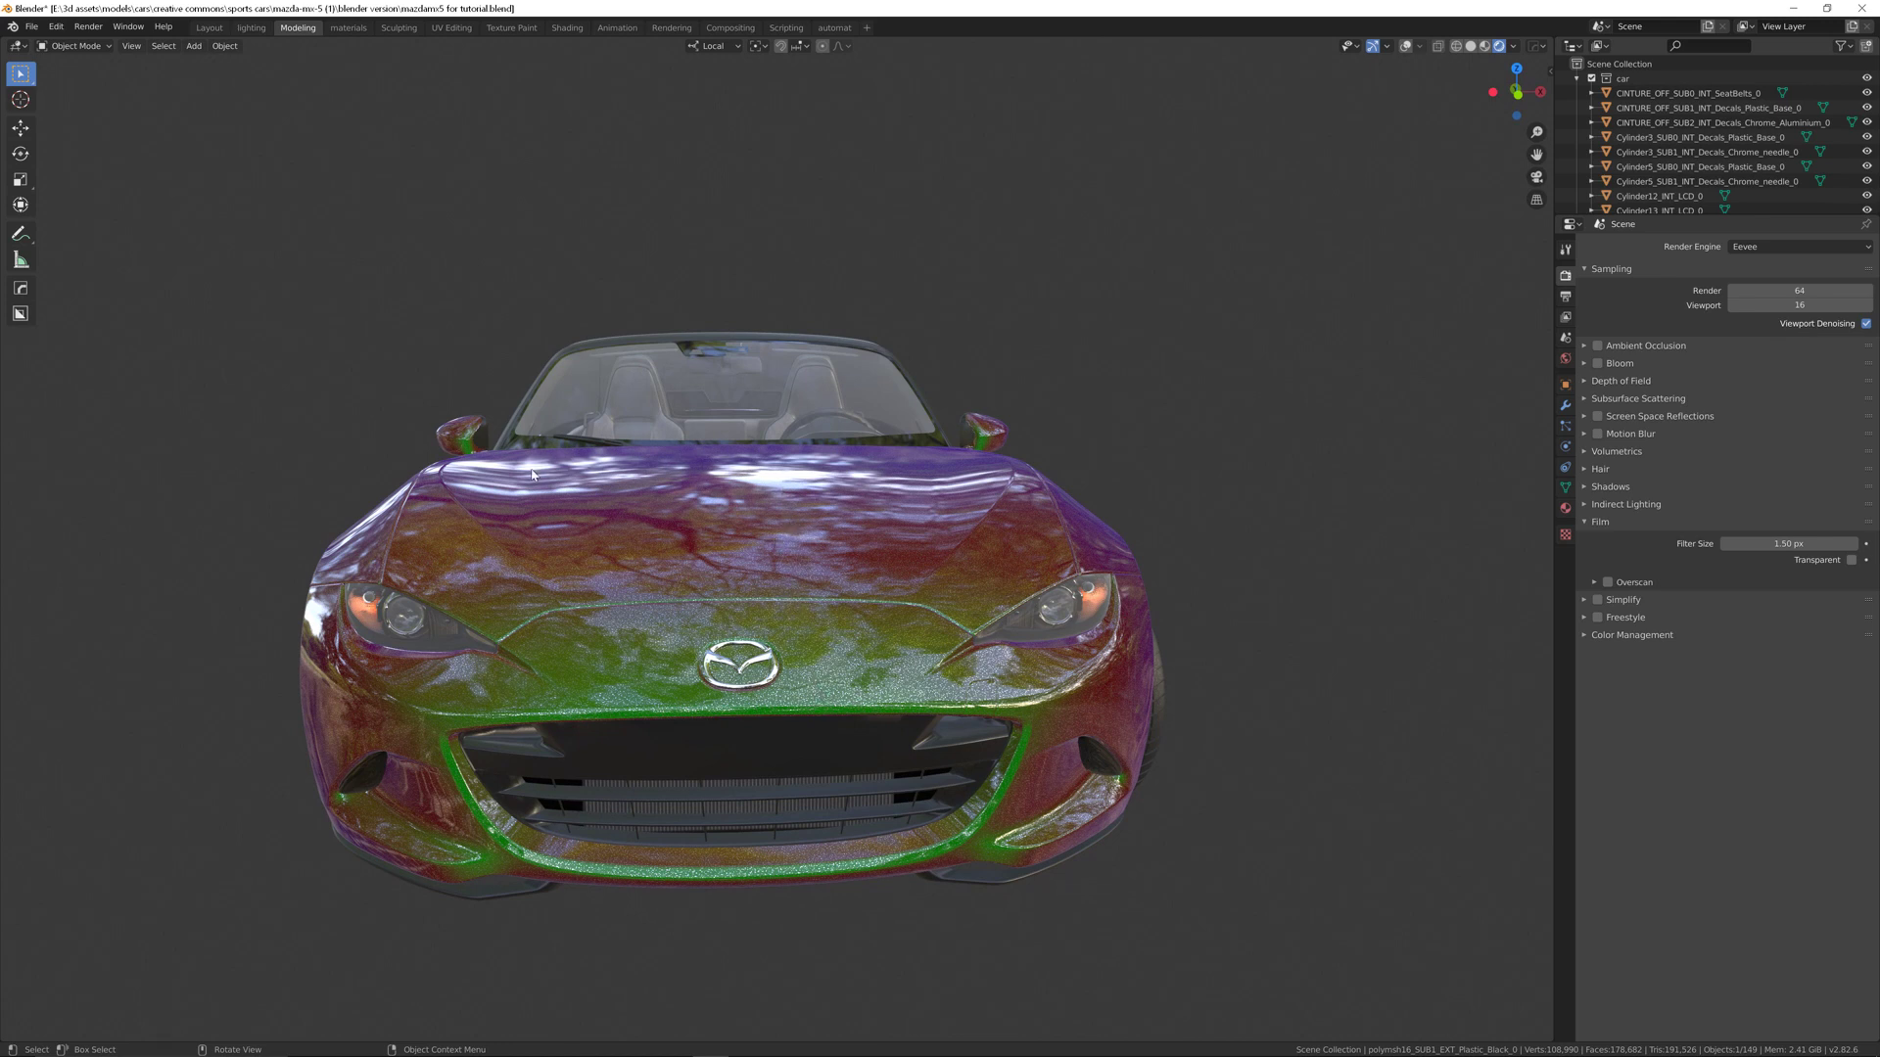
pyautogui.moveTo(705, 533)
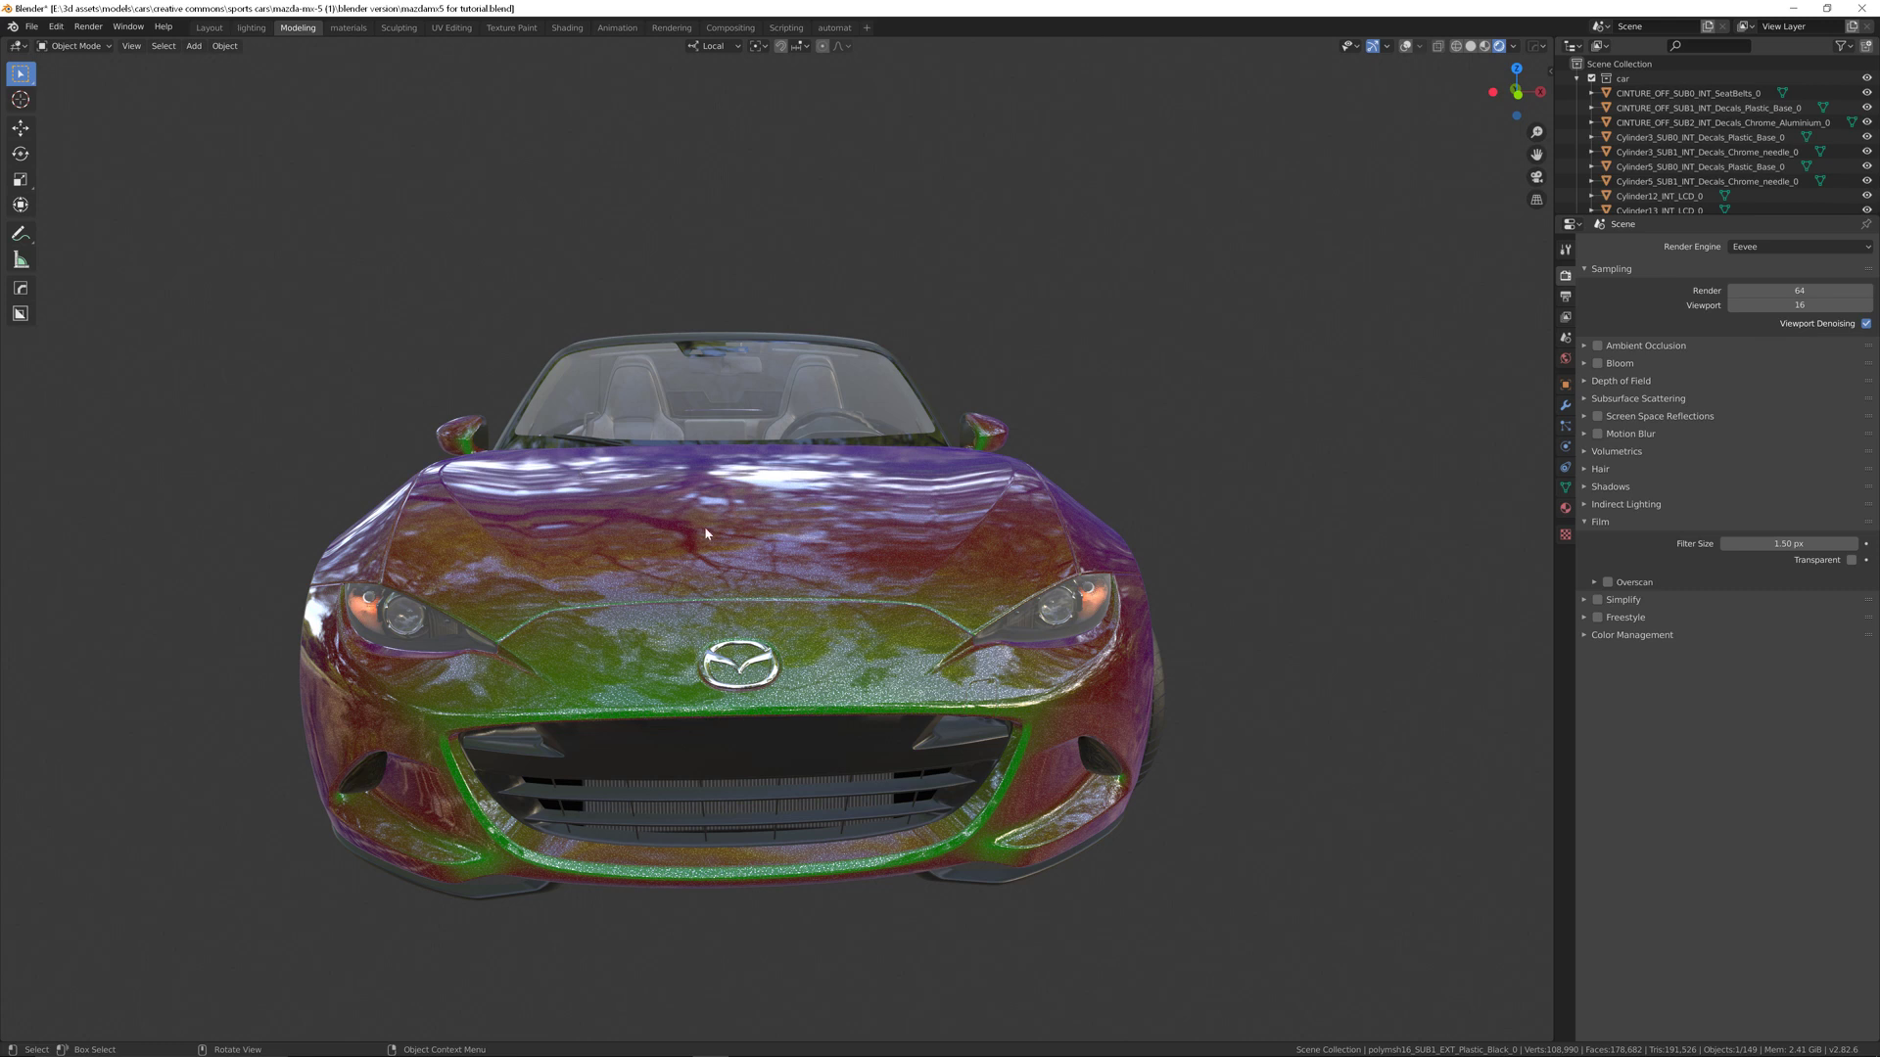
pyautogui.moveTo(737, 455)
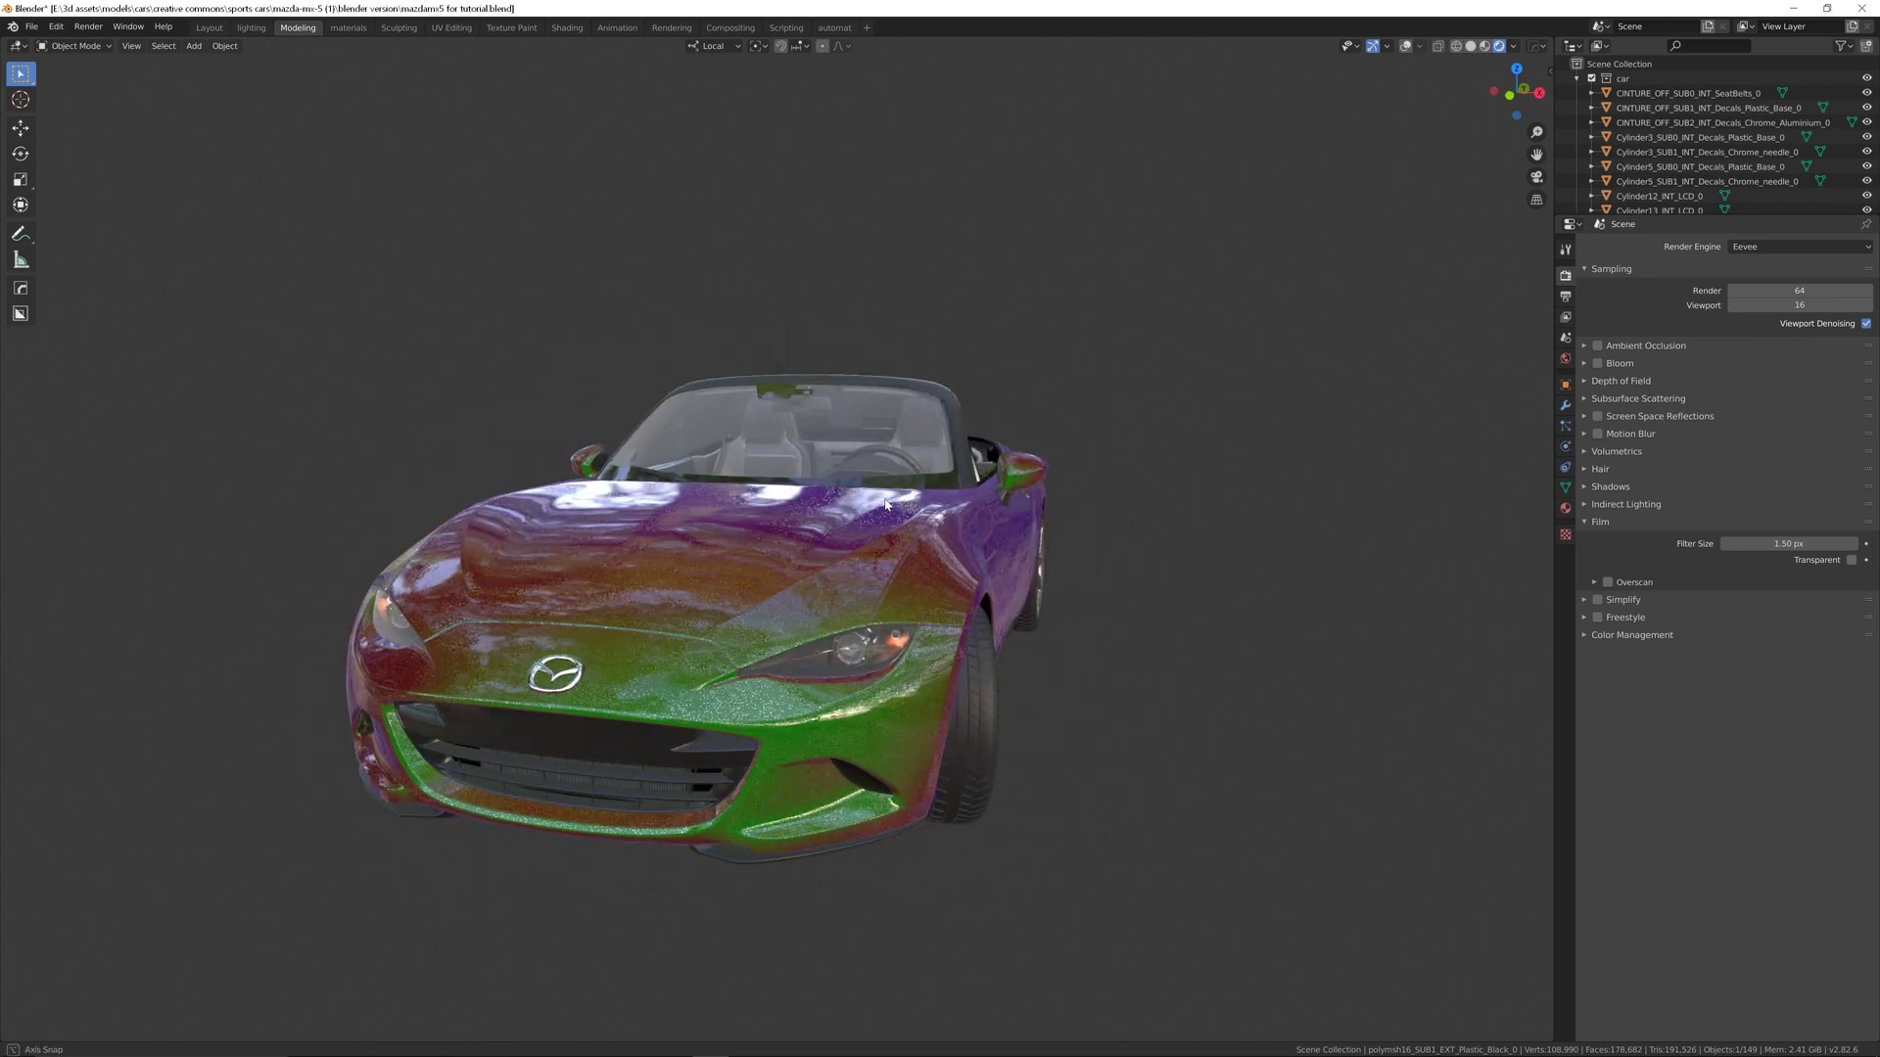
# Step: Assign the 'blank car paint' material to the car body and open its node tree
pyautogui.moveTo(887, 503); pyautogui.dragTo(989, 524)
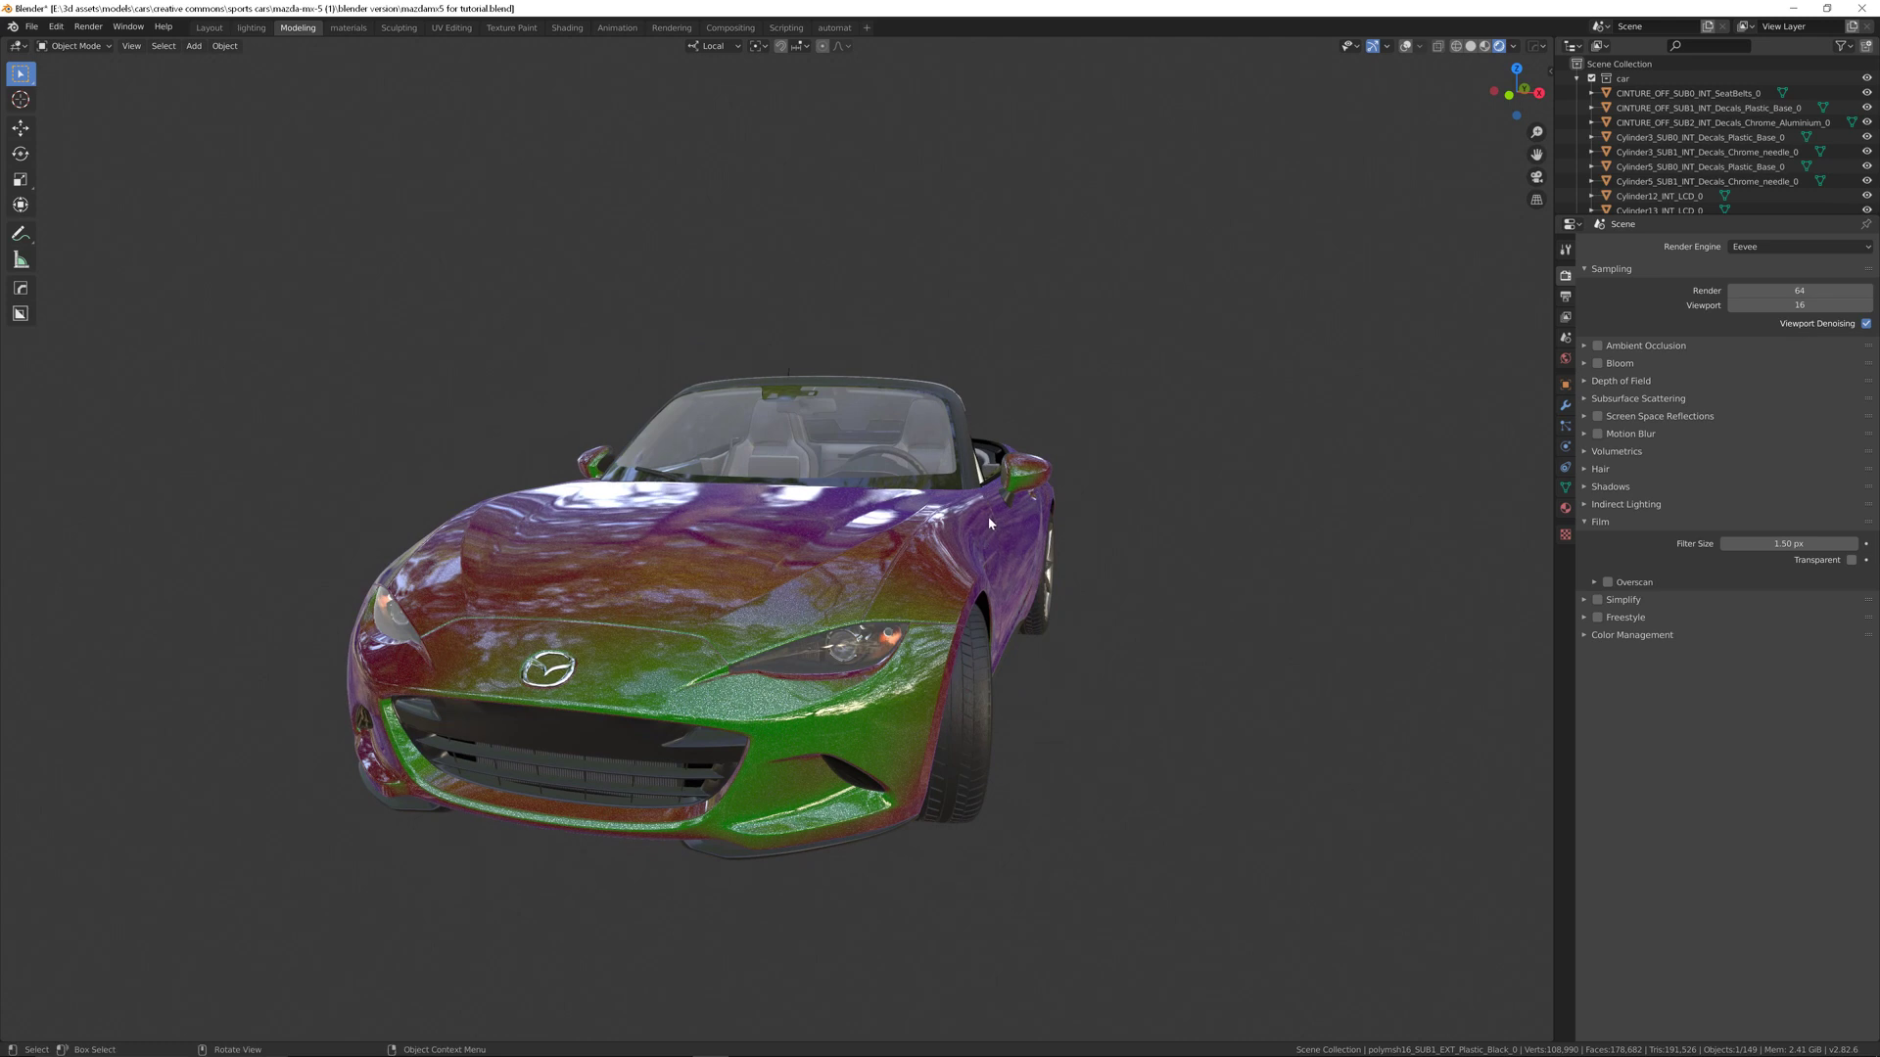
pyautogui.moveTo(989, 523); pyautogui.dragTo(1415, 363)
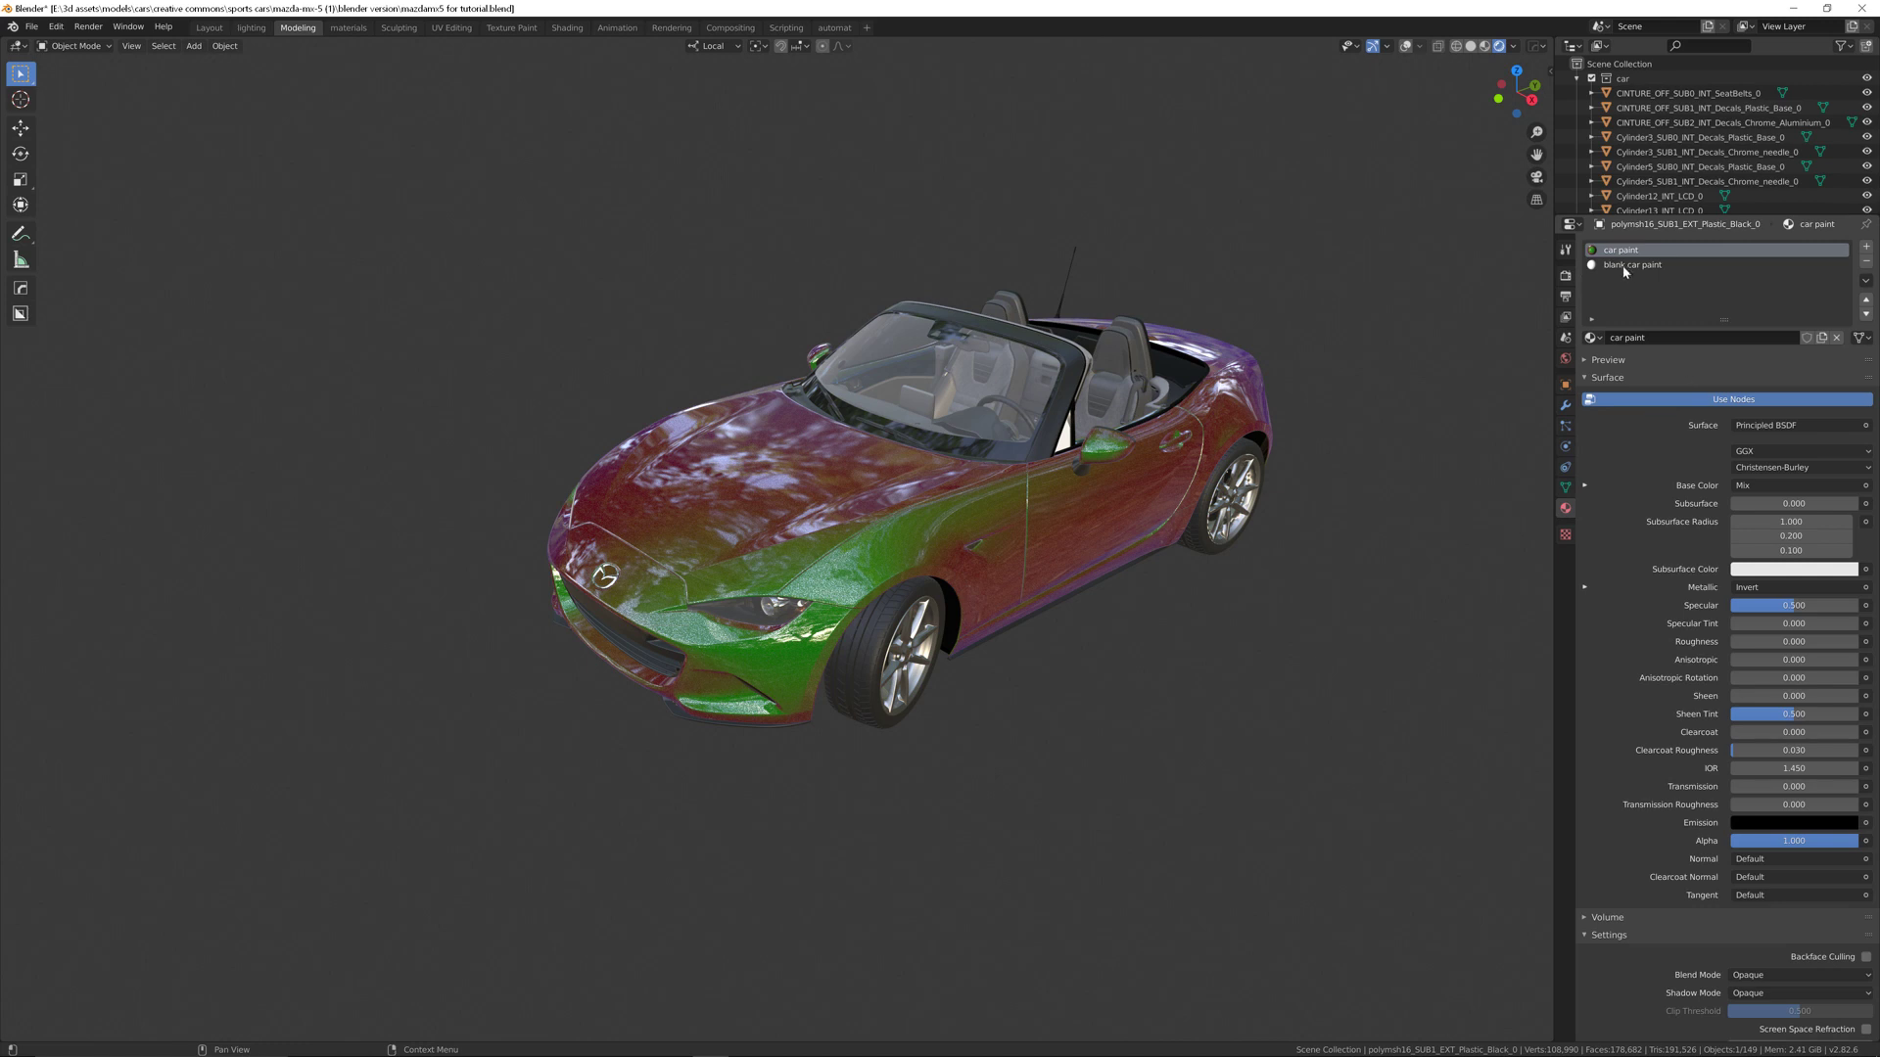
pyautogui.click(1601, 337)
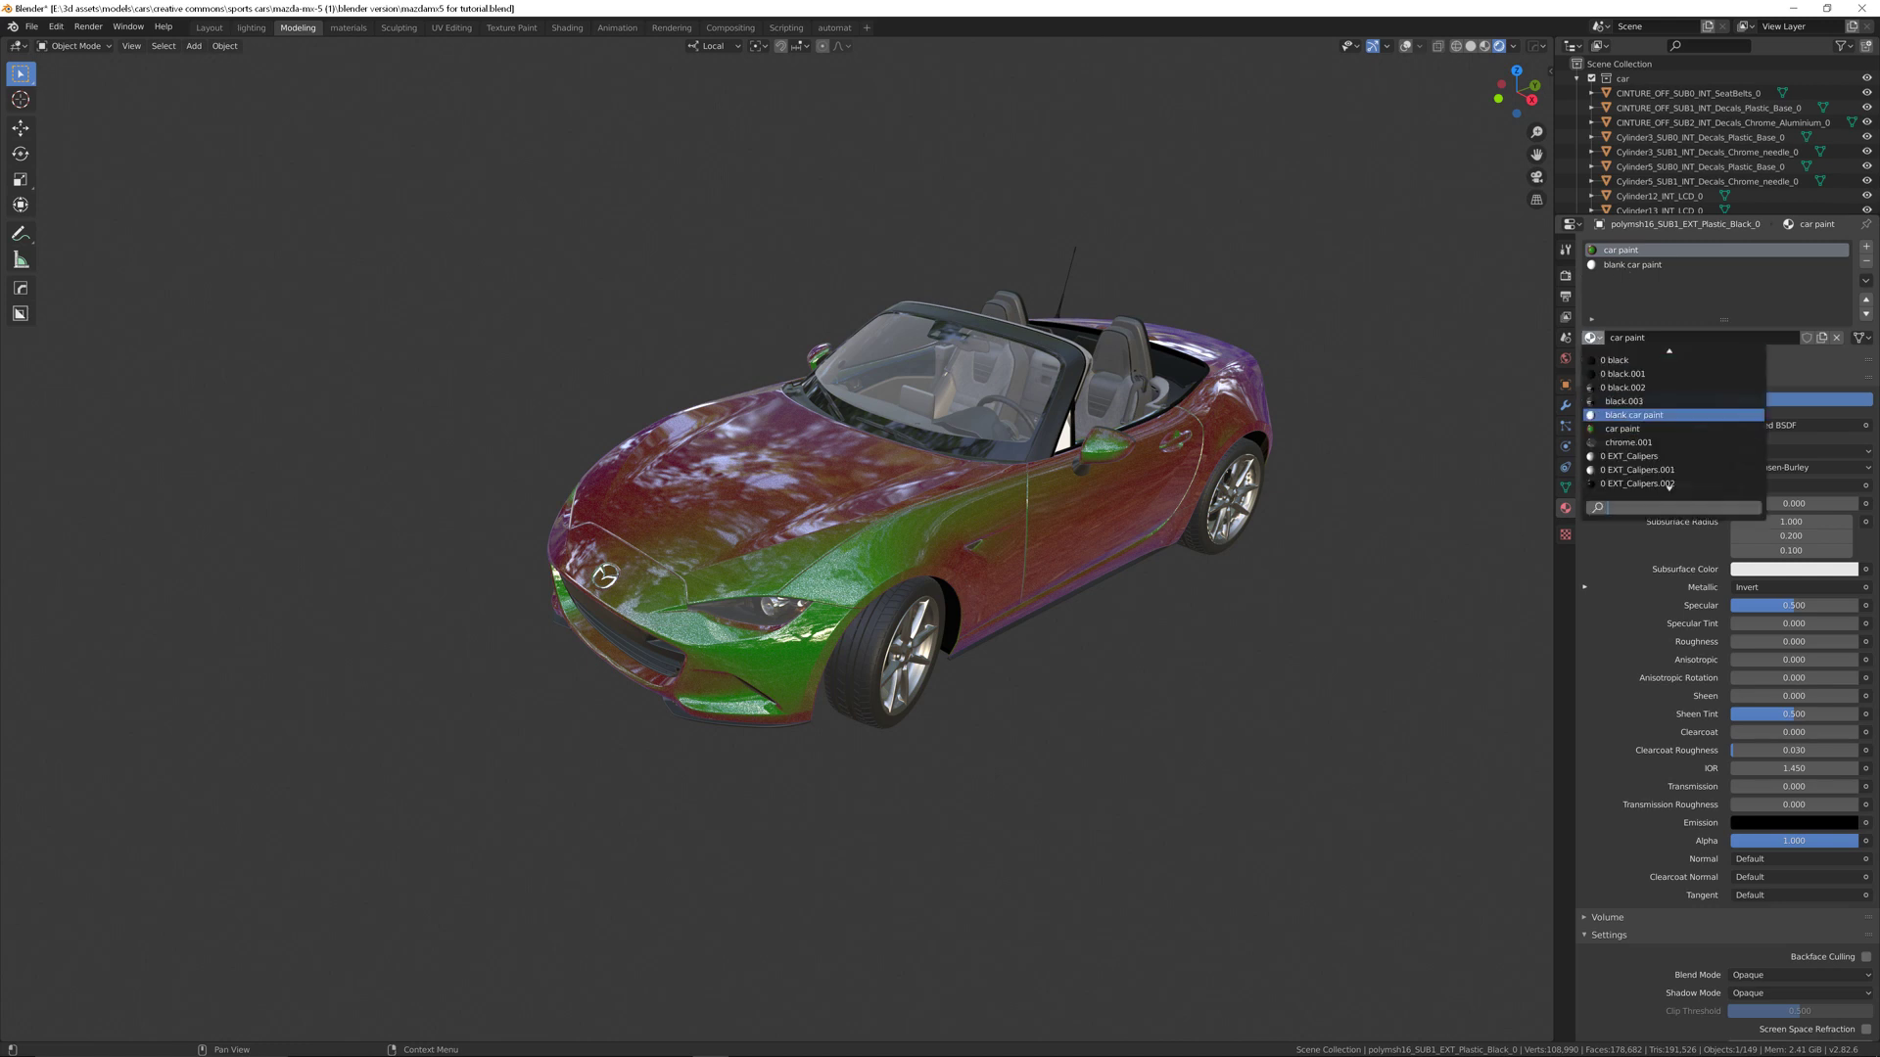
pyautogui.click(1633, 414)
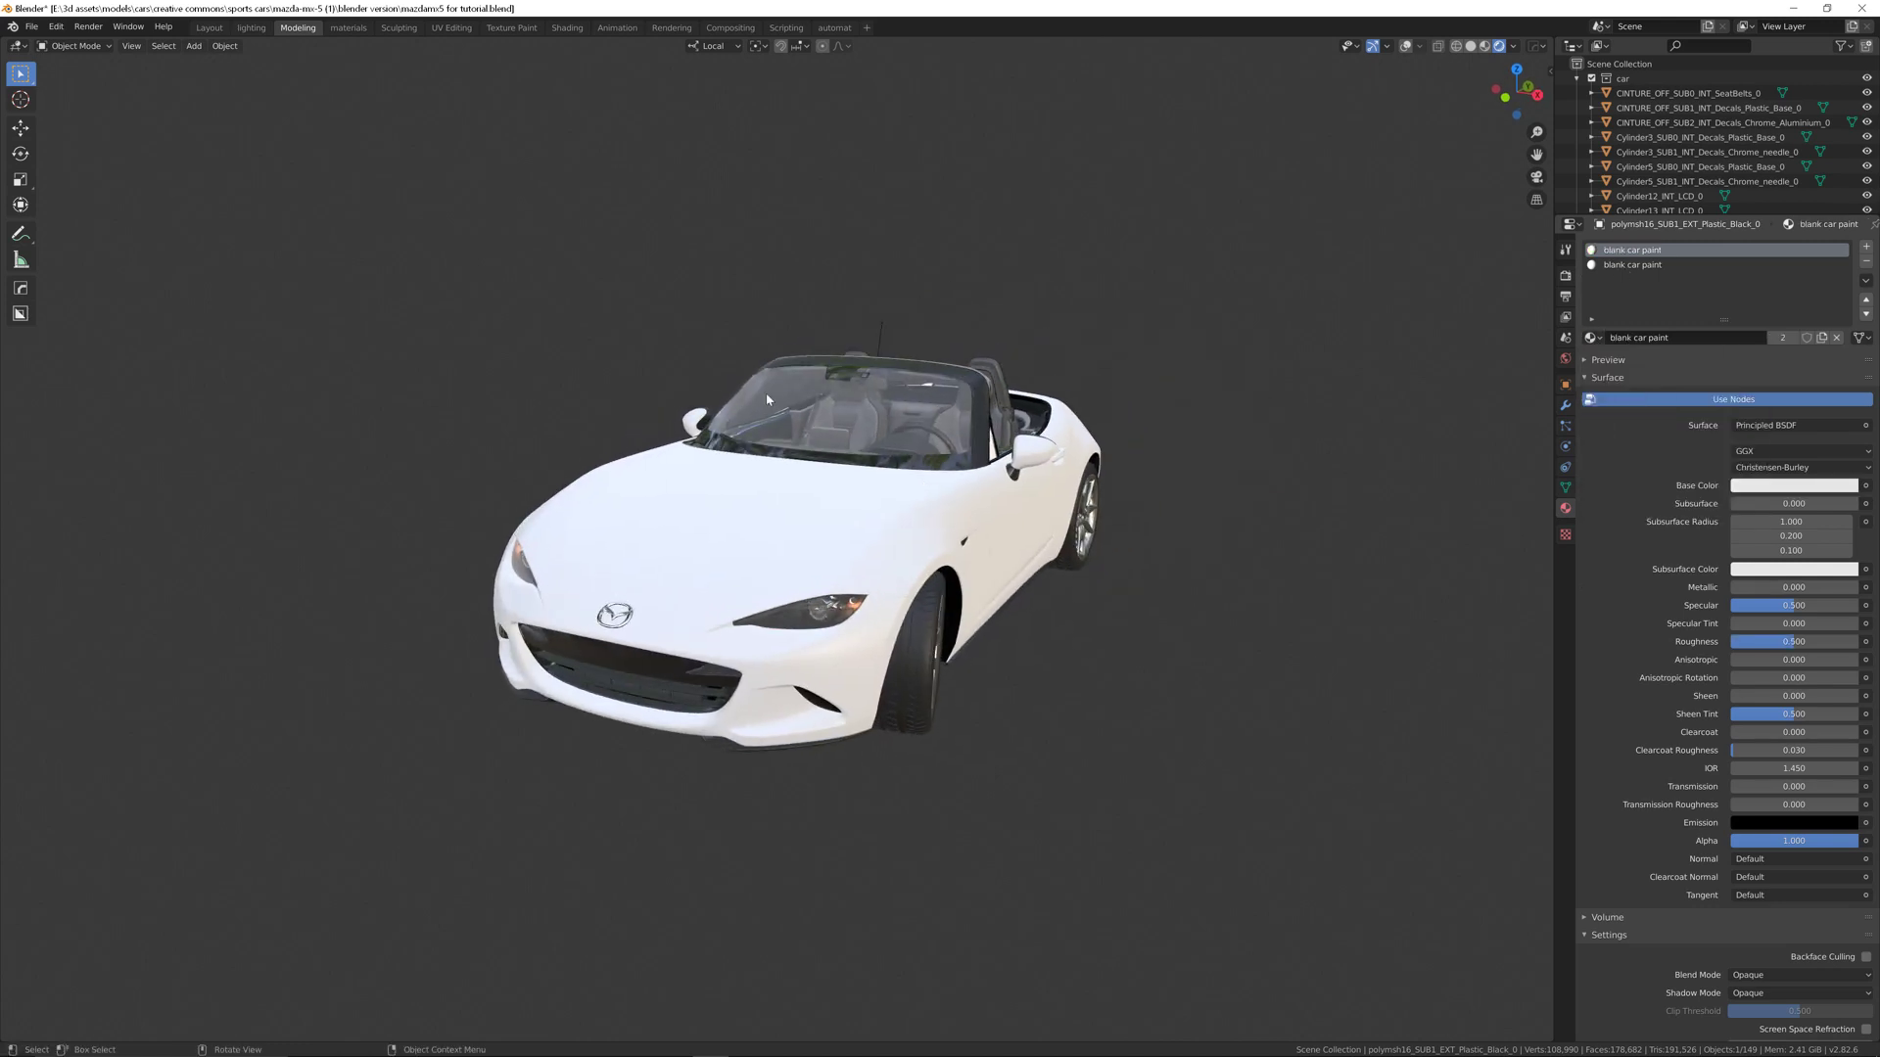
pyautogui.click(348, 28)
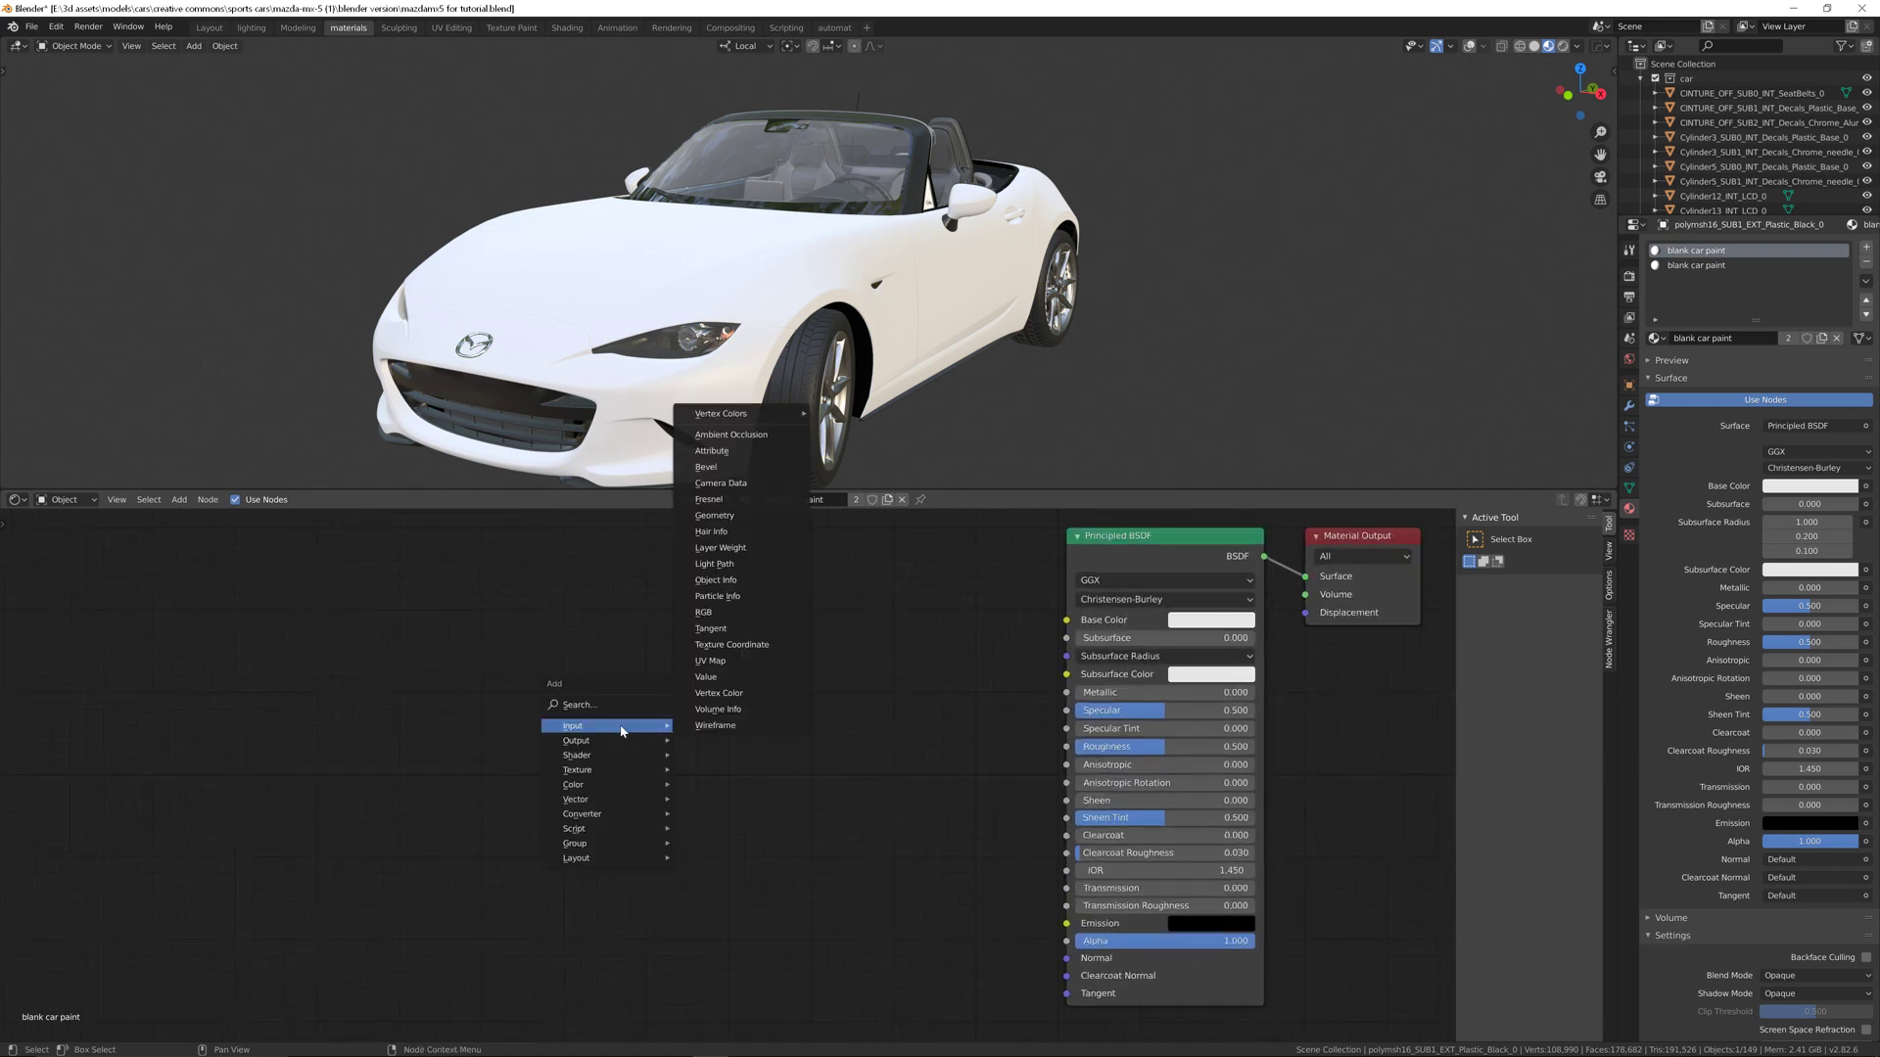
# Step: Search 'noise' and place a Noise Texture node in the blank car paint tree
pyautogui.write('no')
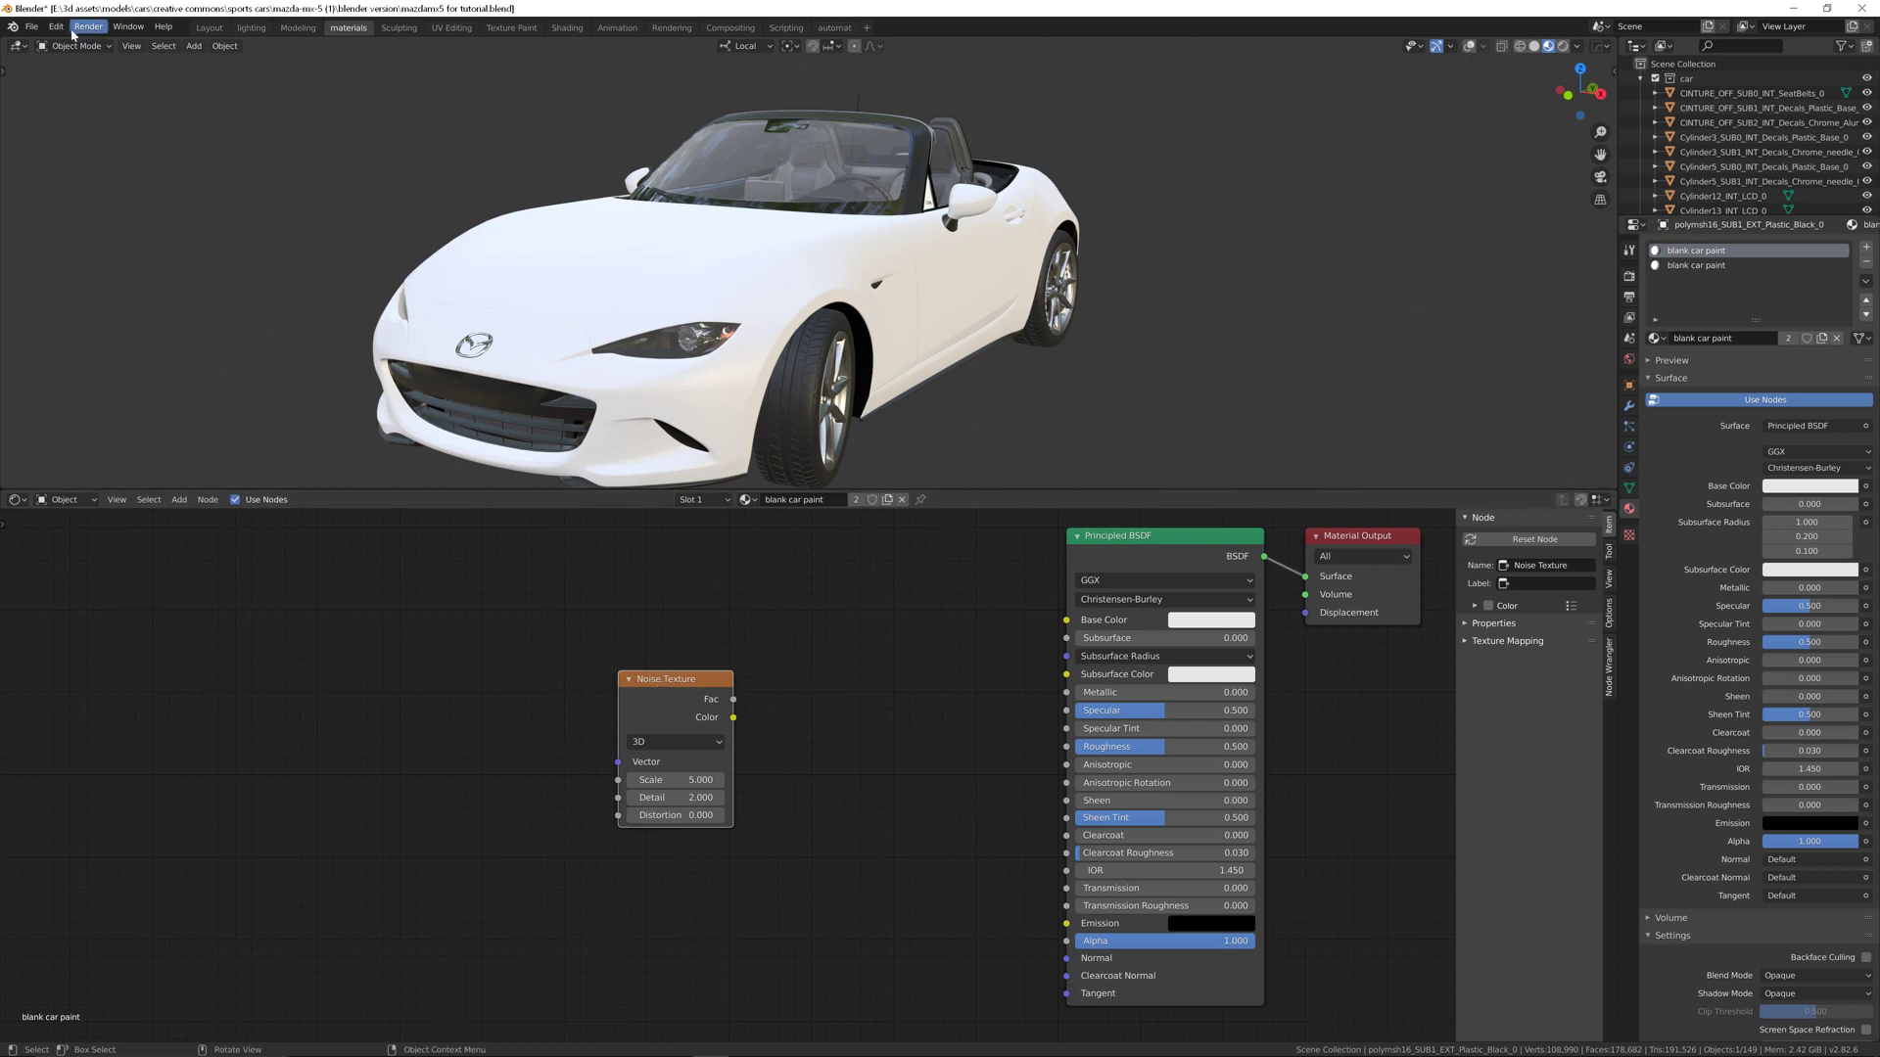
# Step: Enable the Node Wrangler add-on in Edit > Preferences, then close Preferences
pyautogui.click(55, 26)
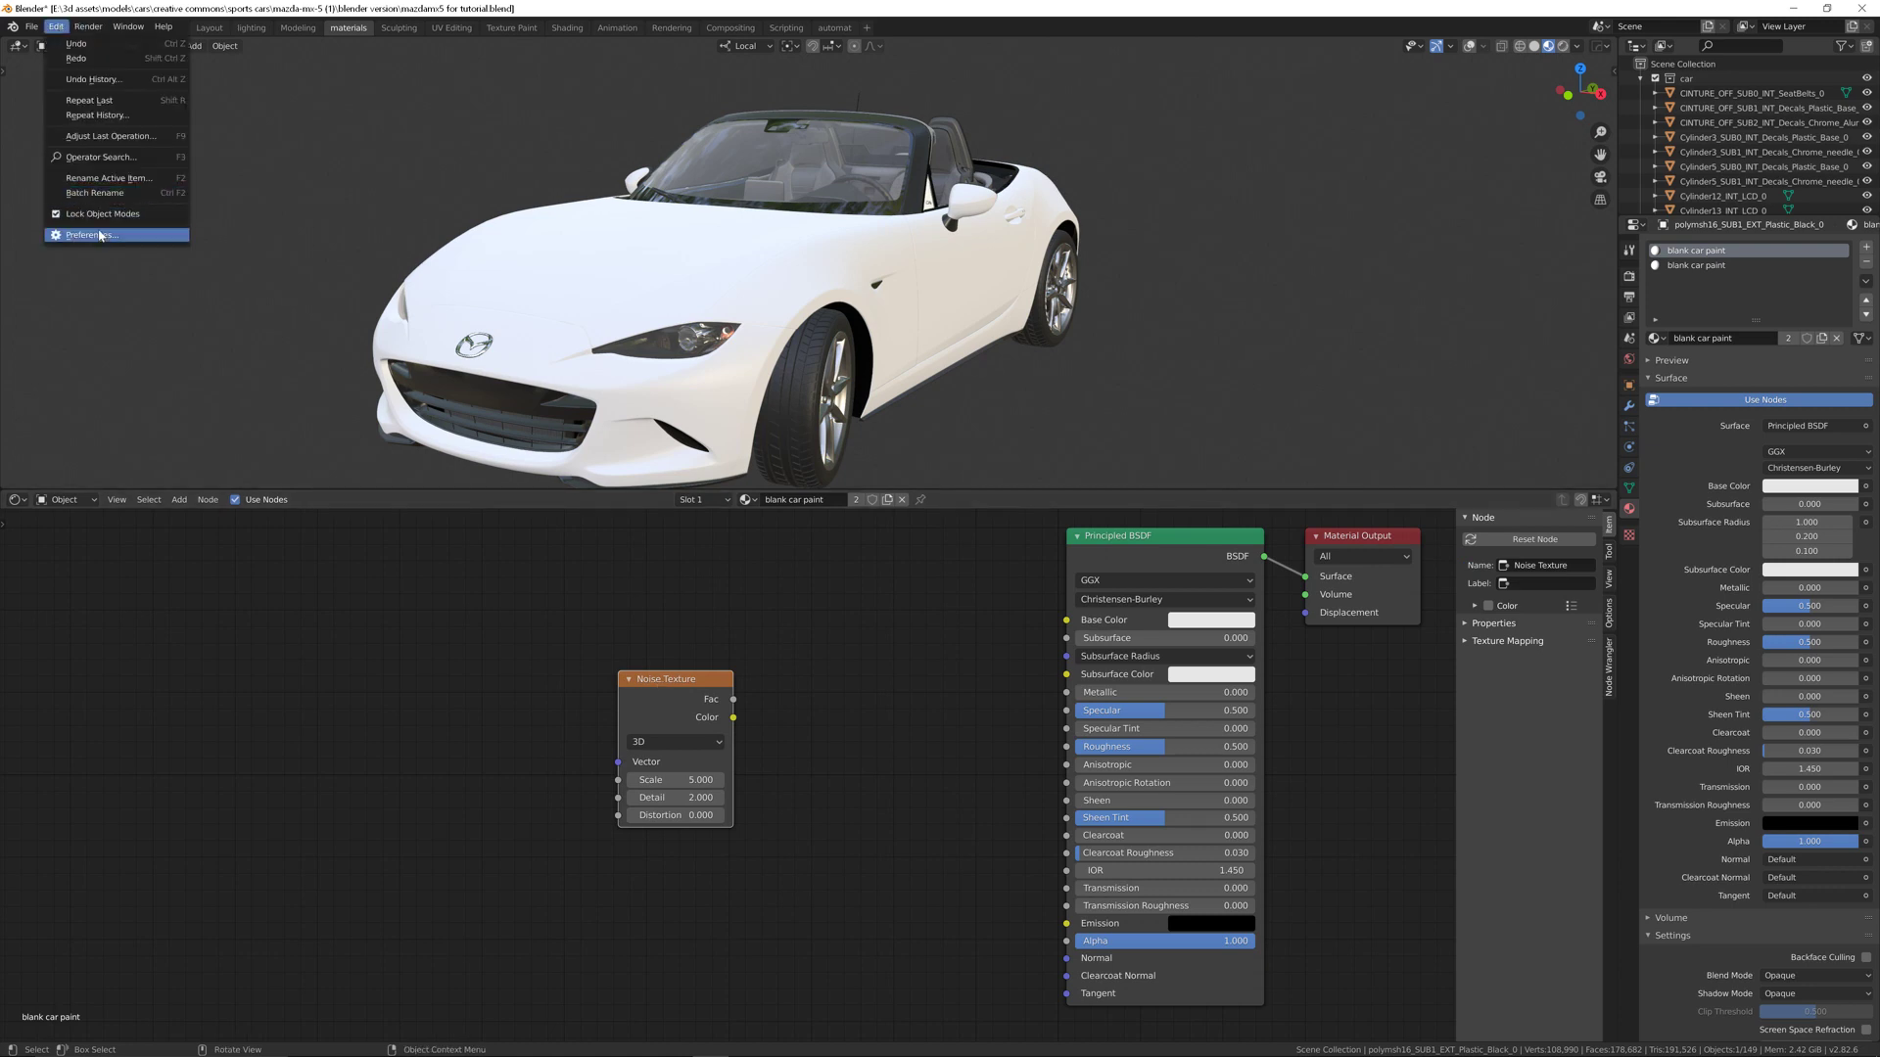
pyautogui.click(89, 234)
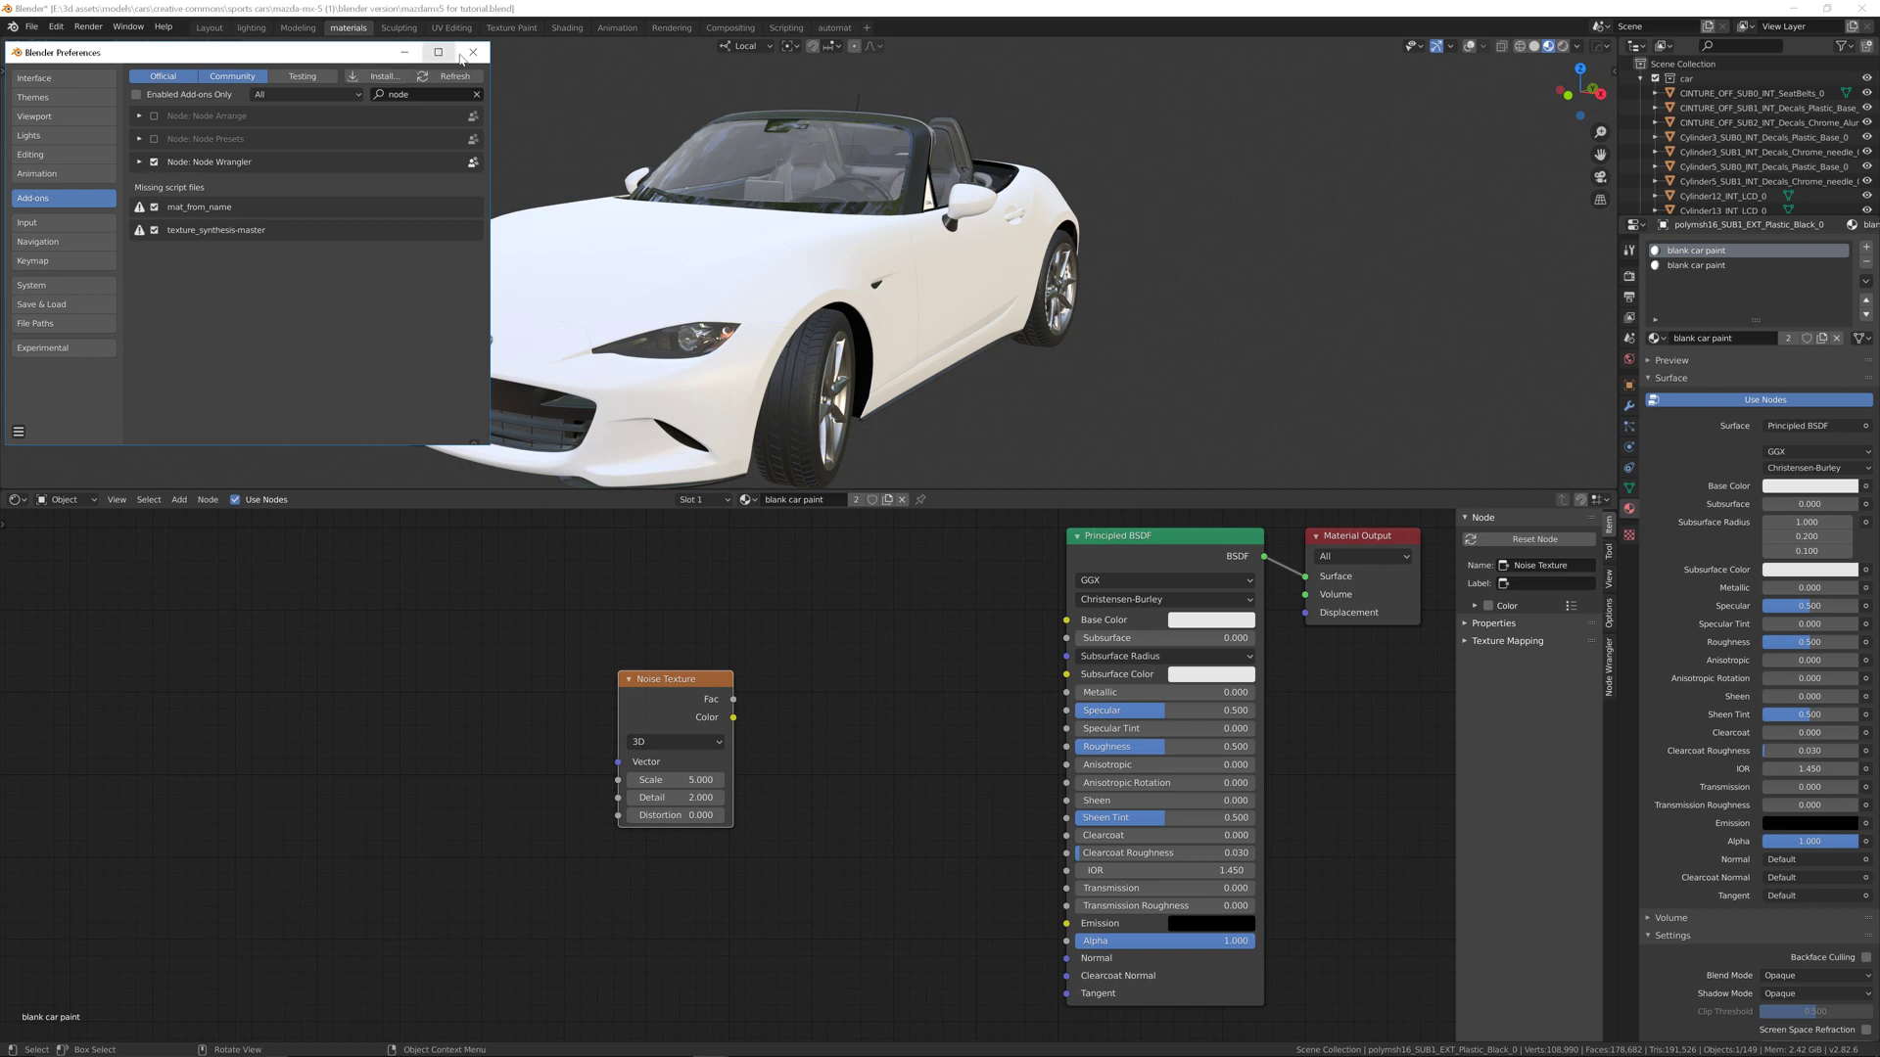
pyautogui.click(471, 52)
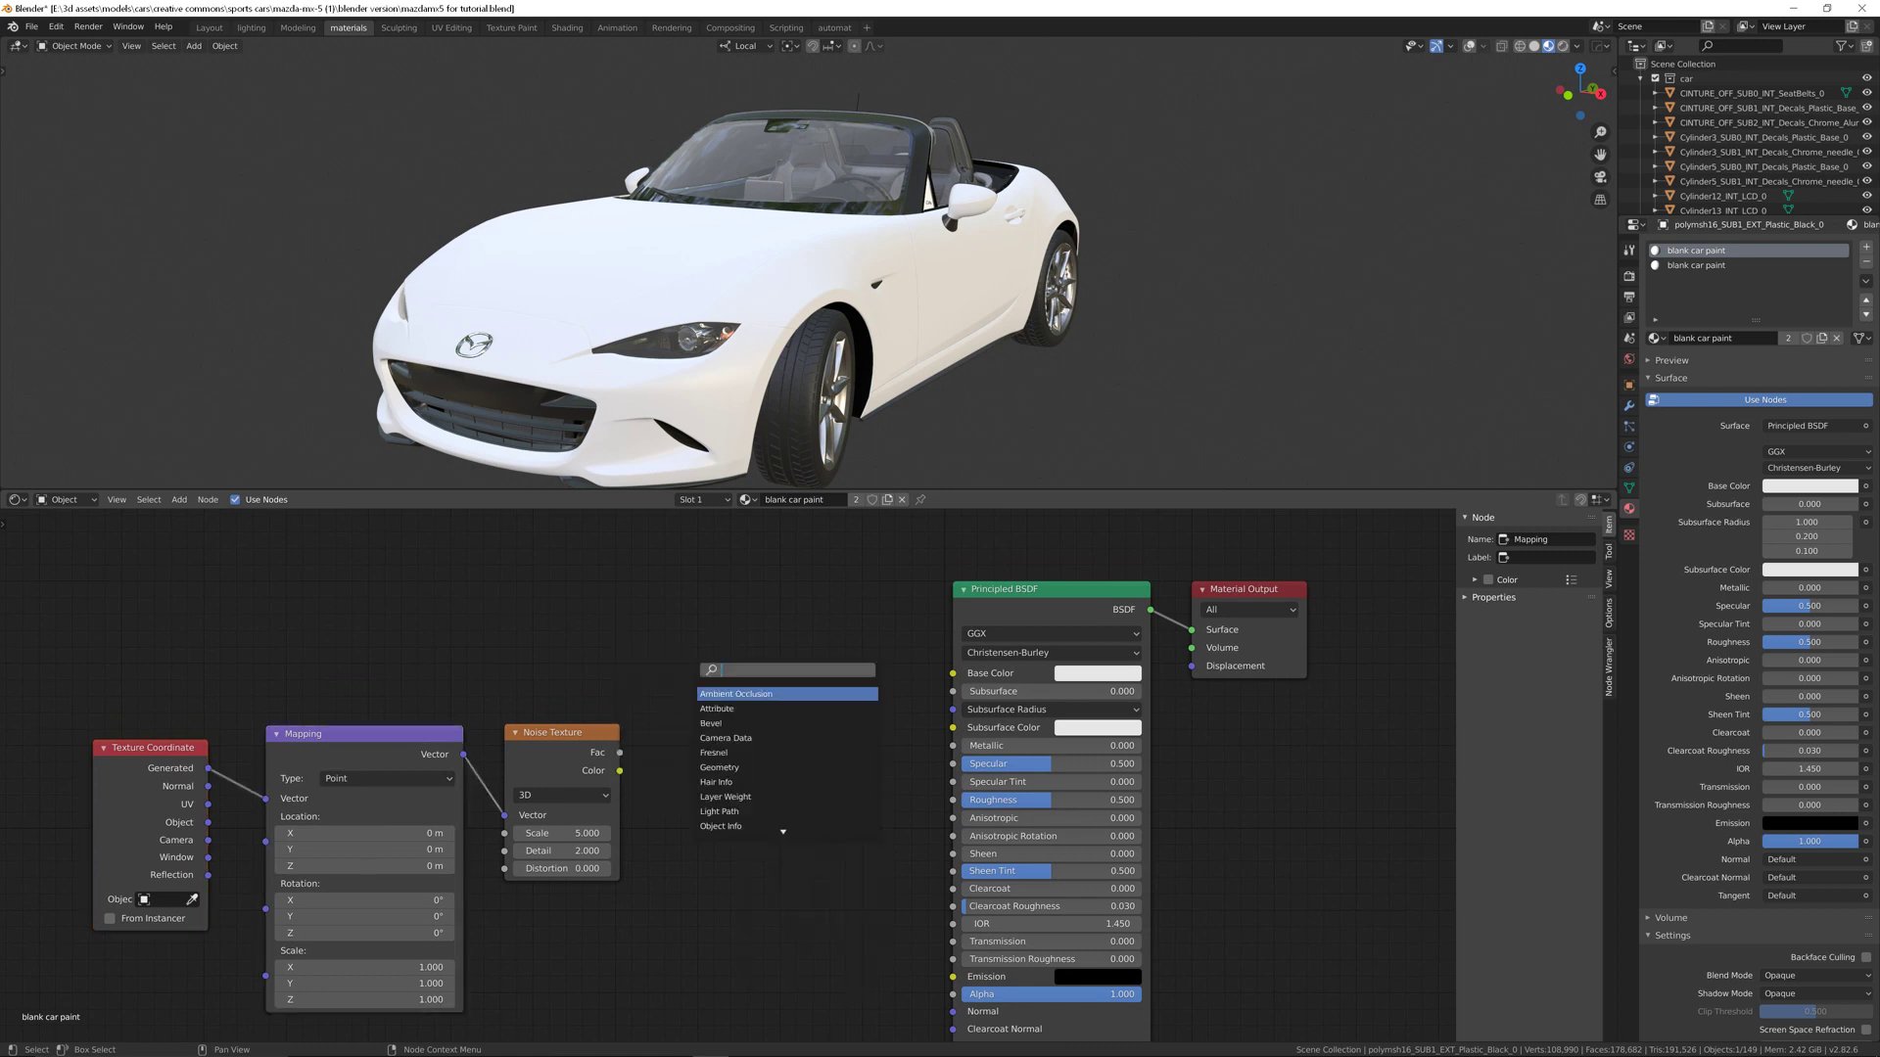
# Step: Add a Mix node with black Color1, linking noise Fac to Mix Fac and Mix Color to Base Color
pyautogui.write('mix')
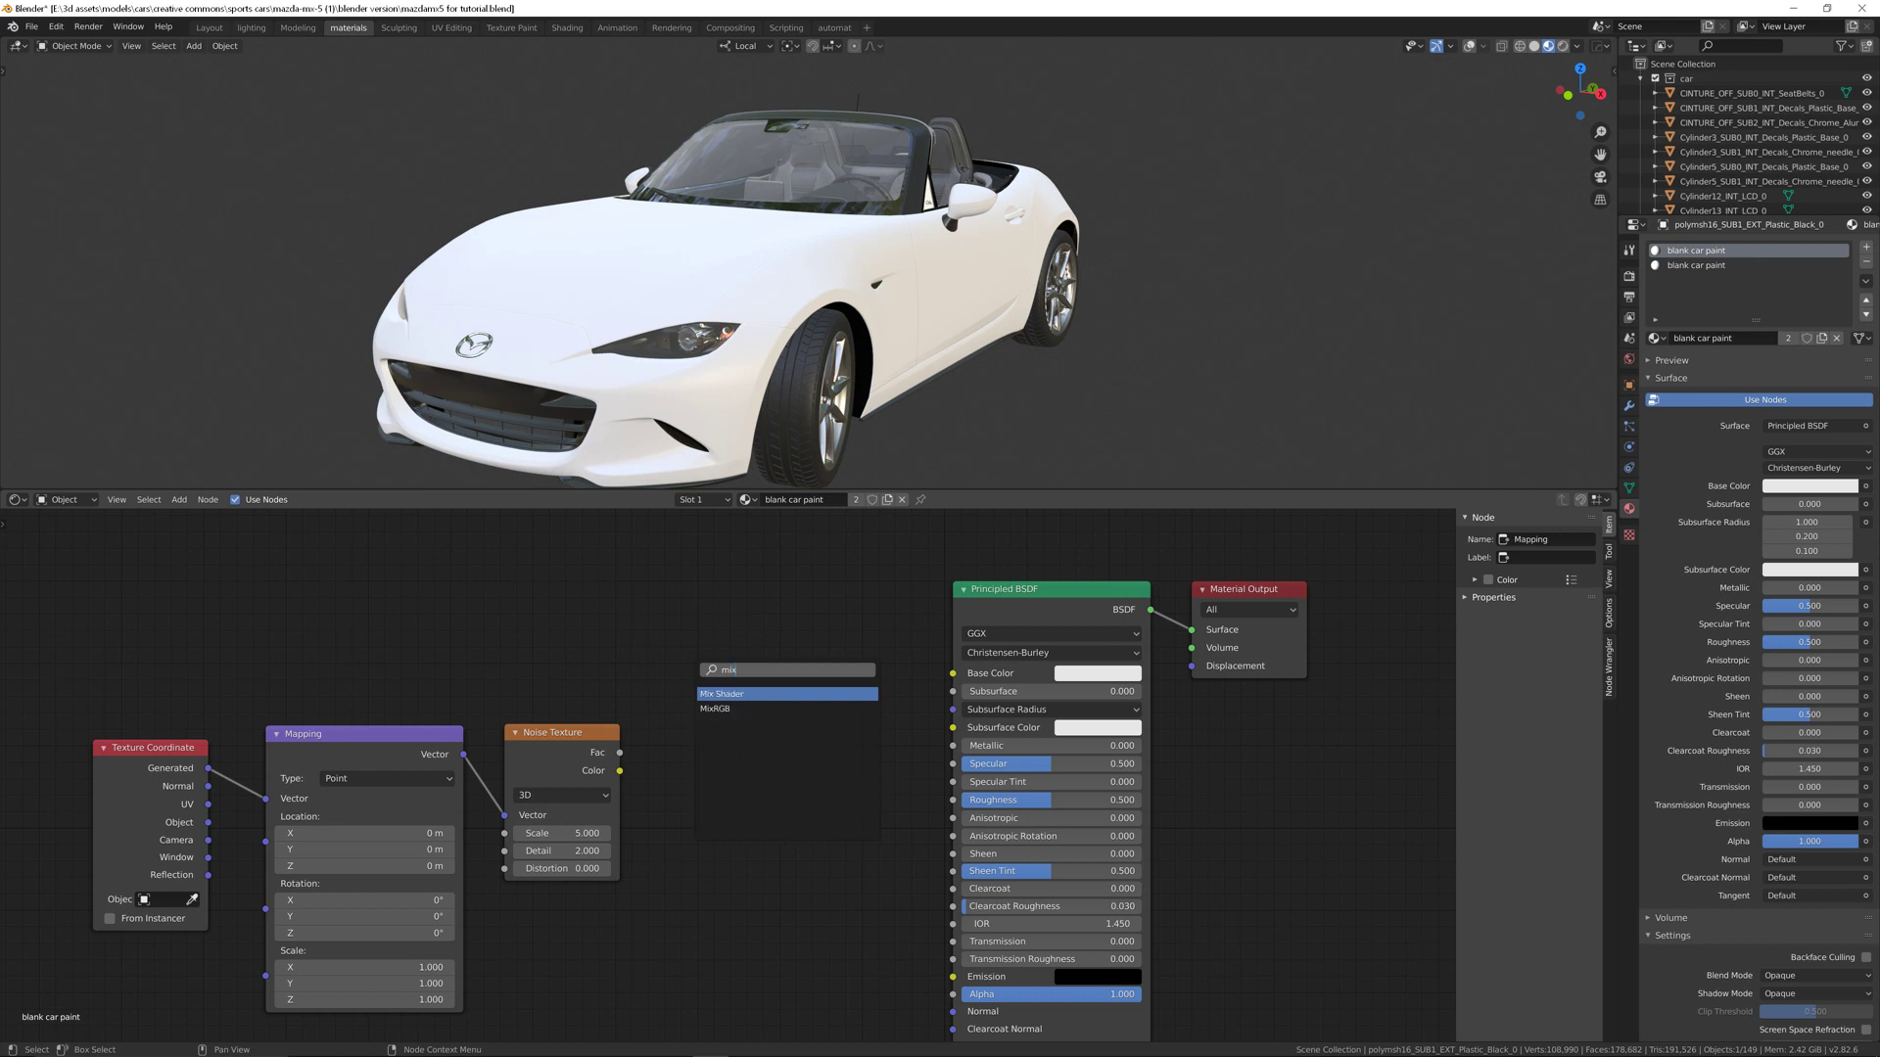
pyautogui.click(721, 693)
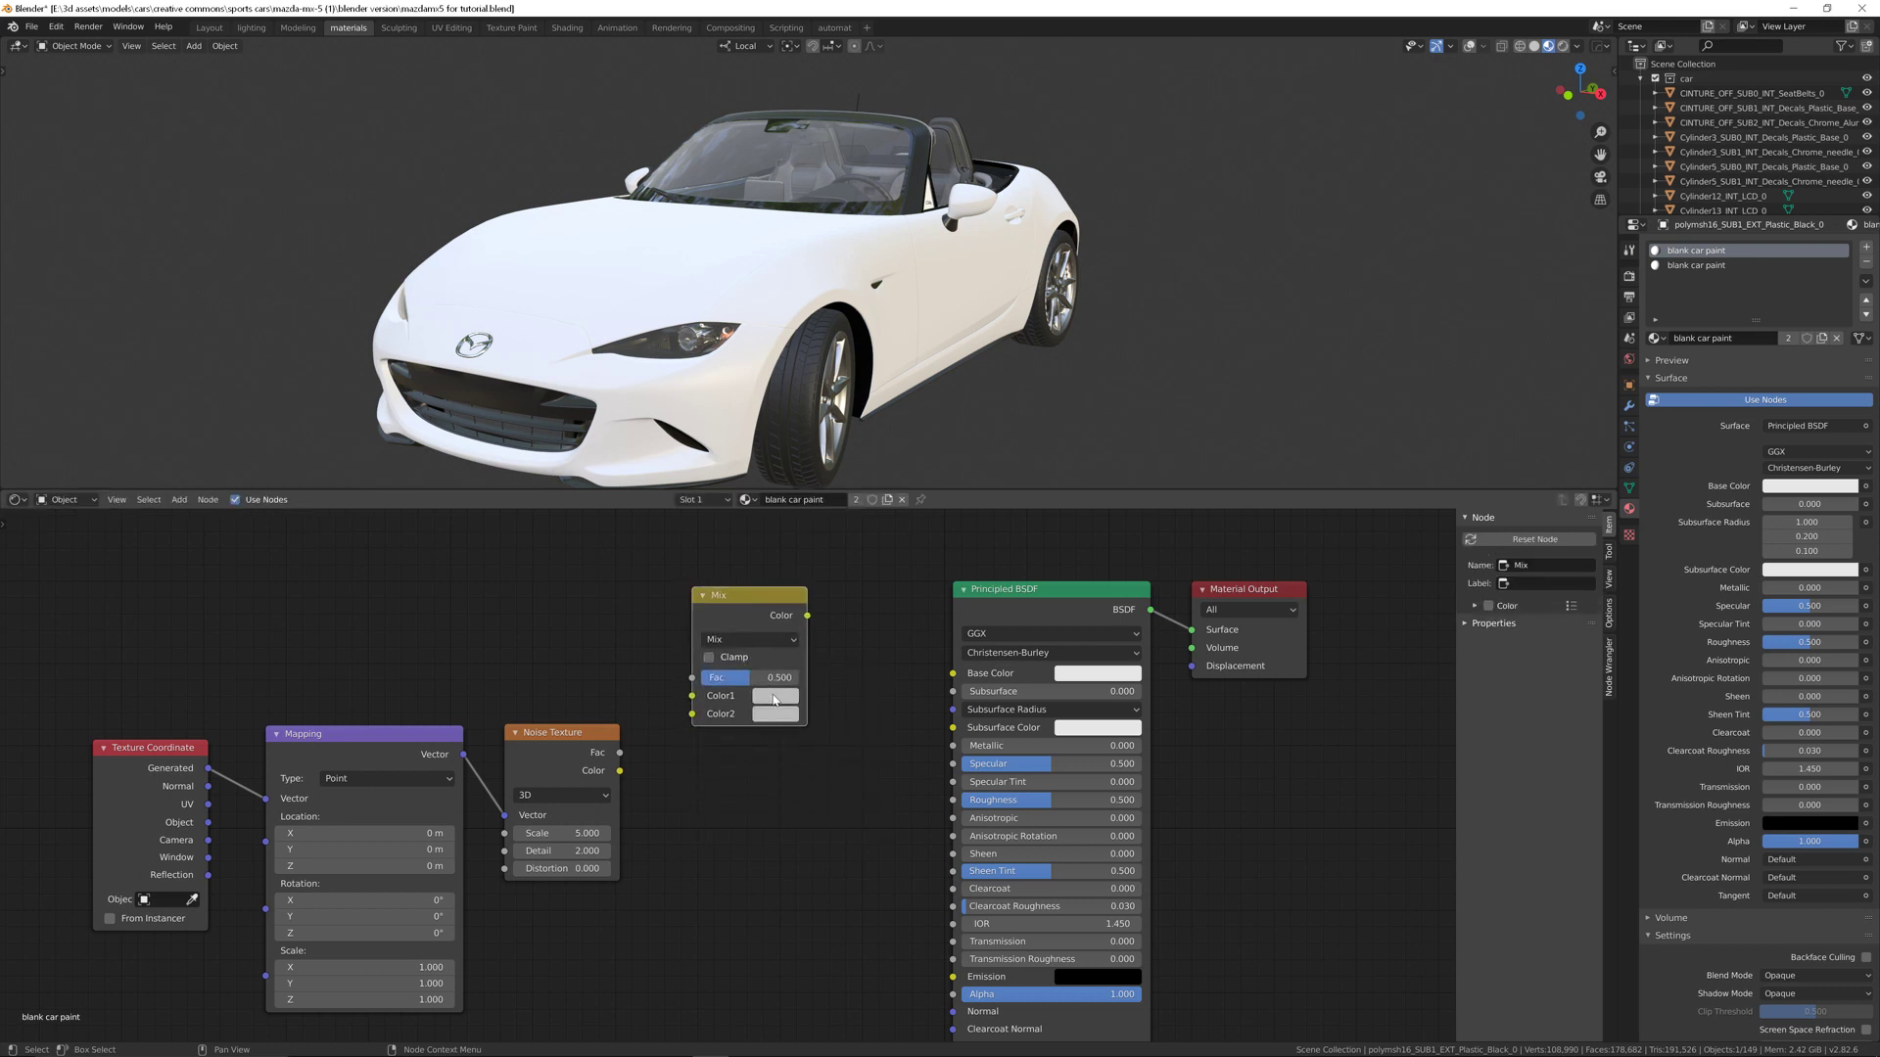
pyautogui.click(776, 695)
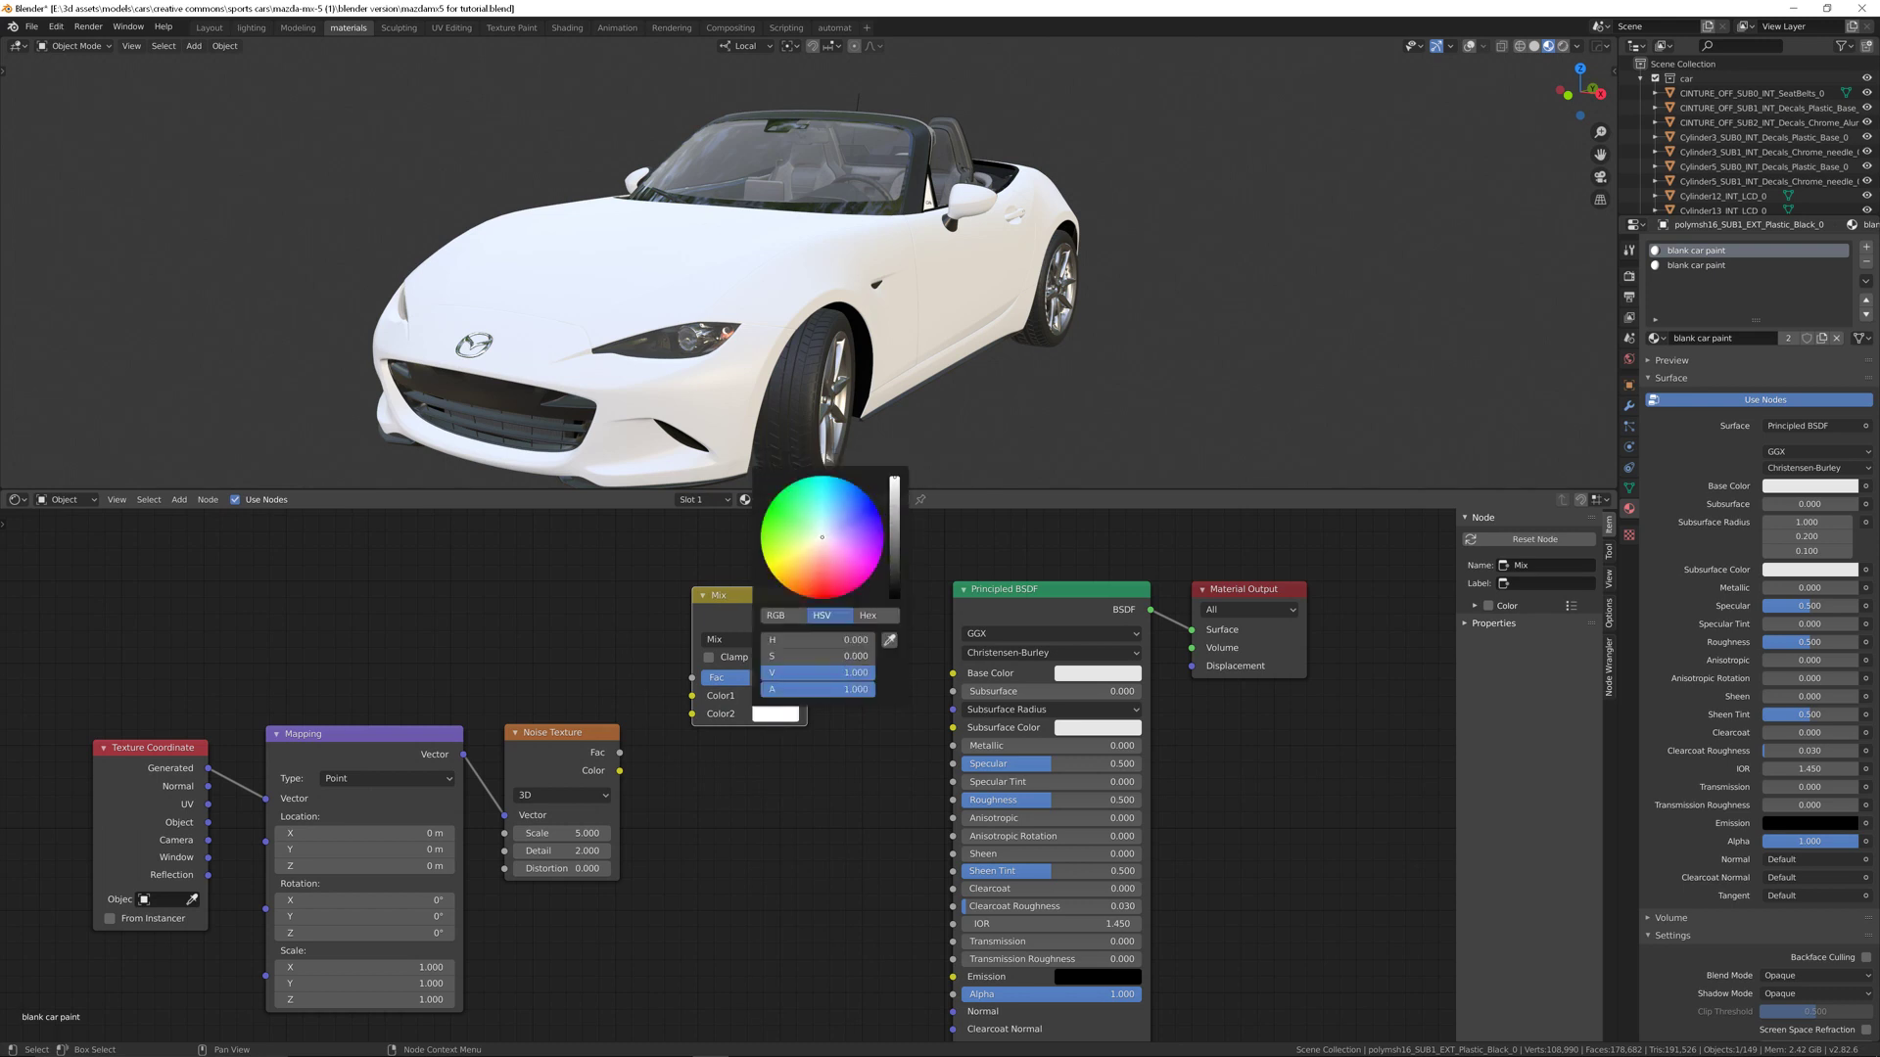
pyautogui.click(605, 768)
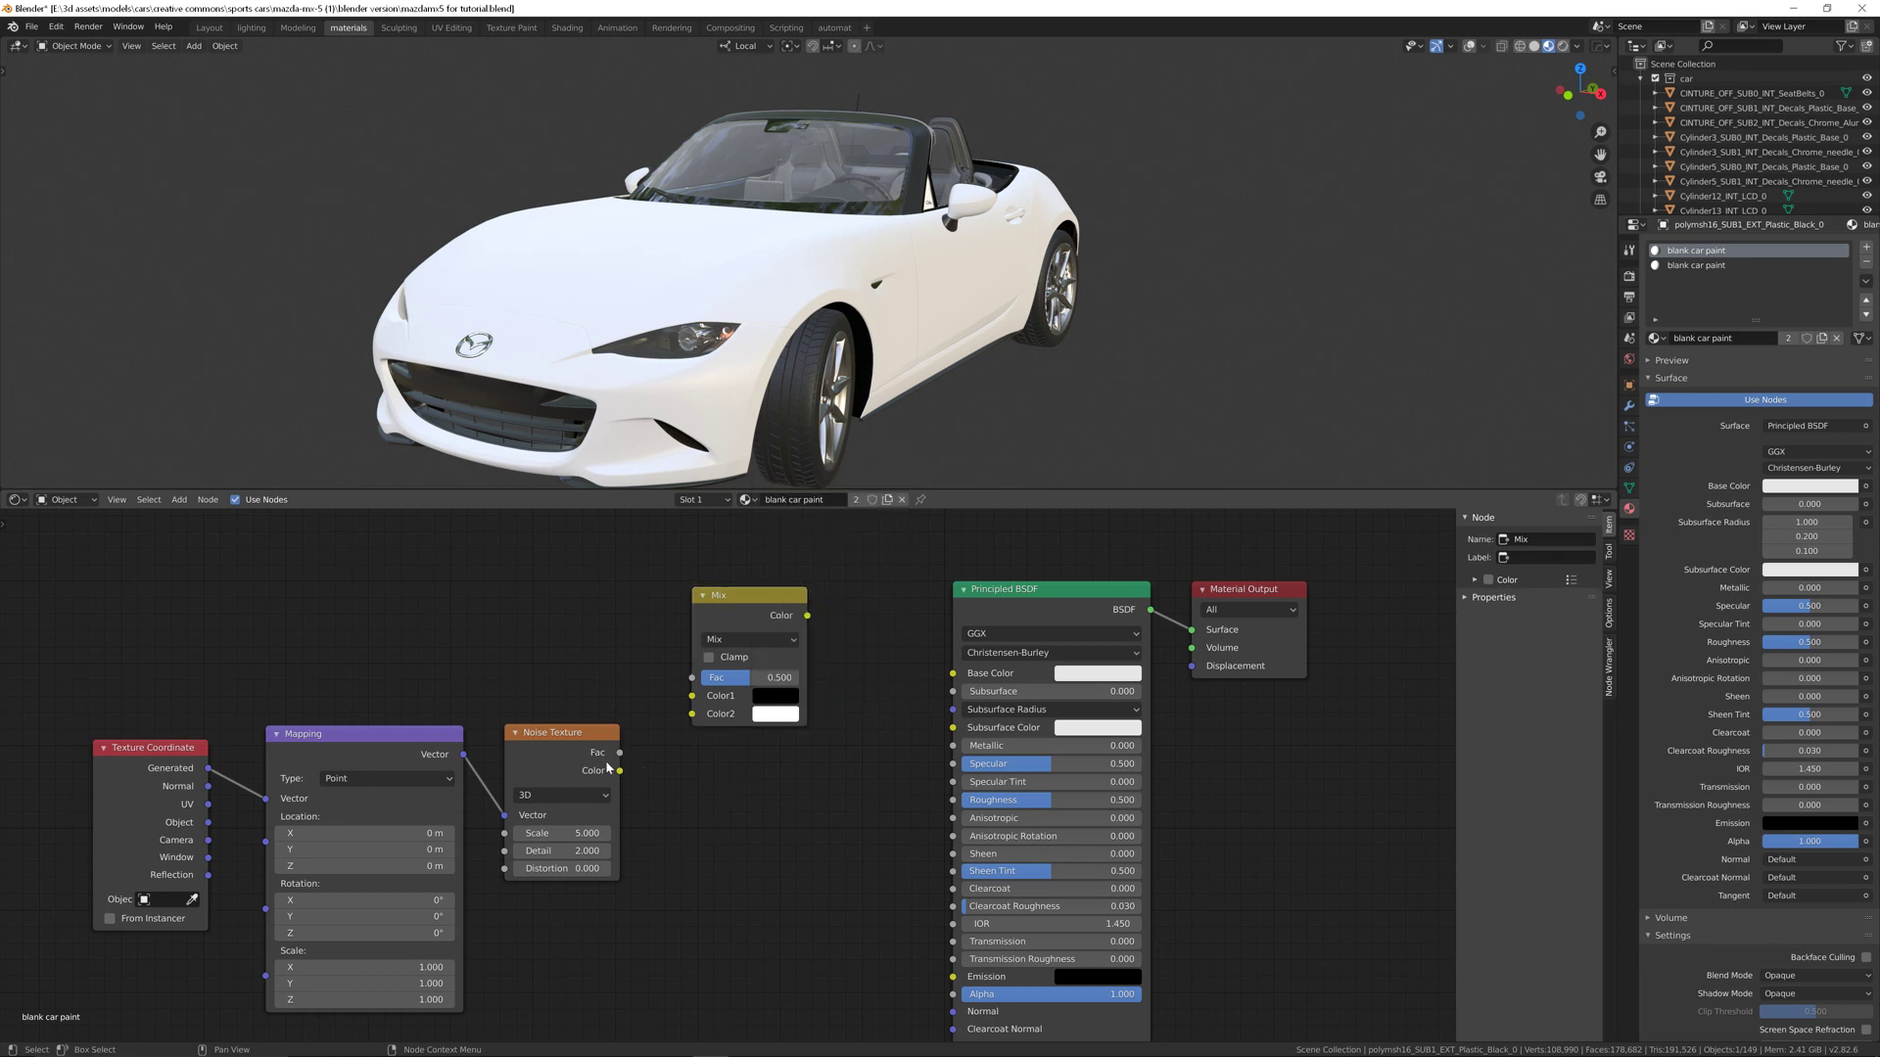
pyautogui.moveTo(619, 770); pyautogui.dragTo(674, 687)
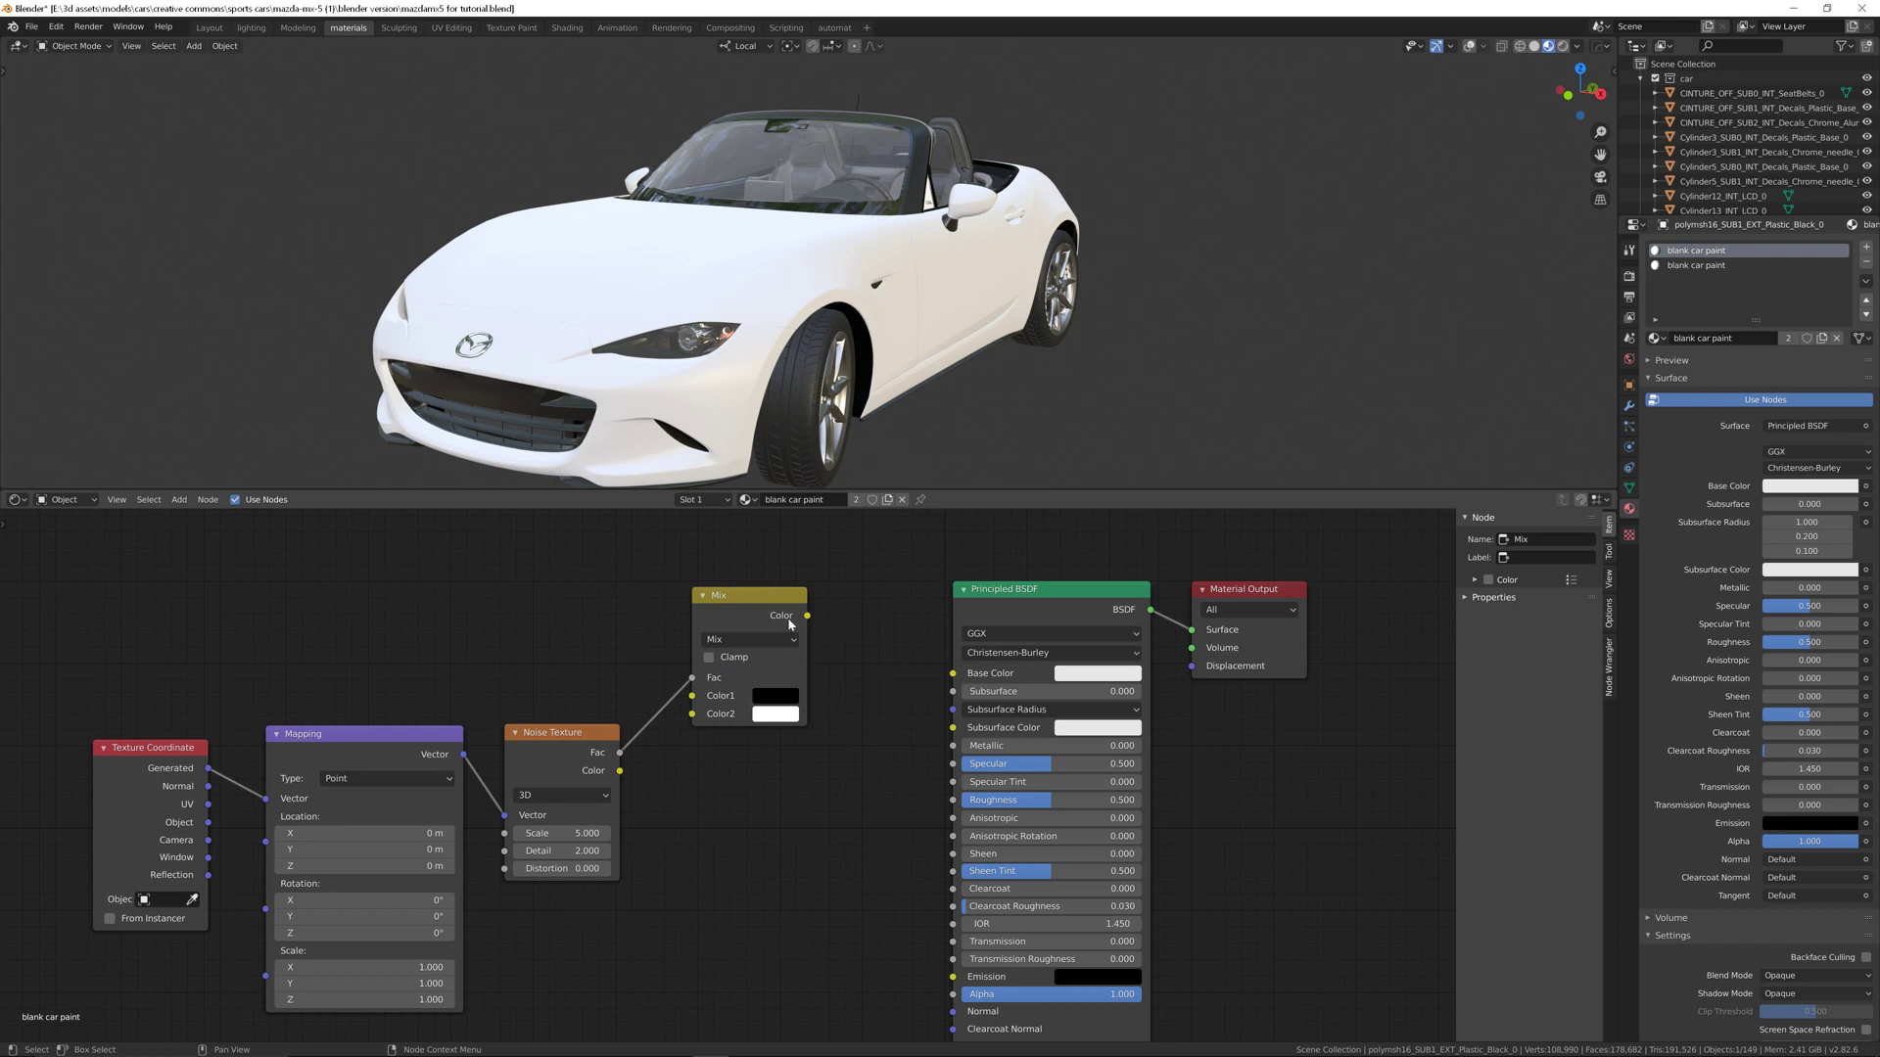
pyautogui.moveTo(807, 615); pyautogui.dragTo(951, 673)
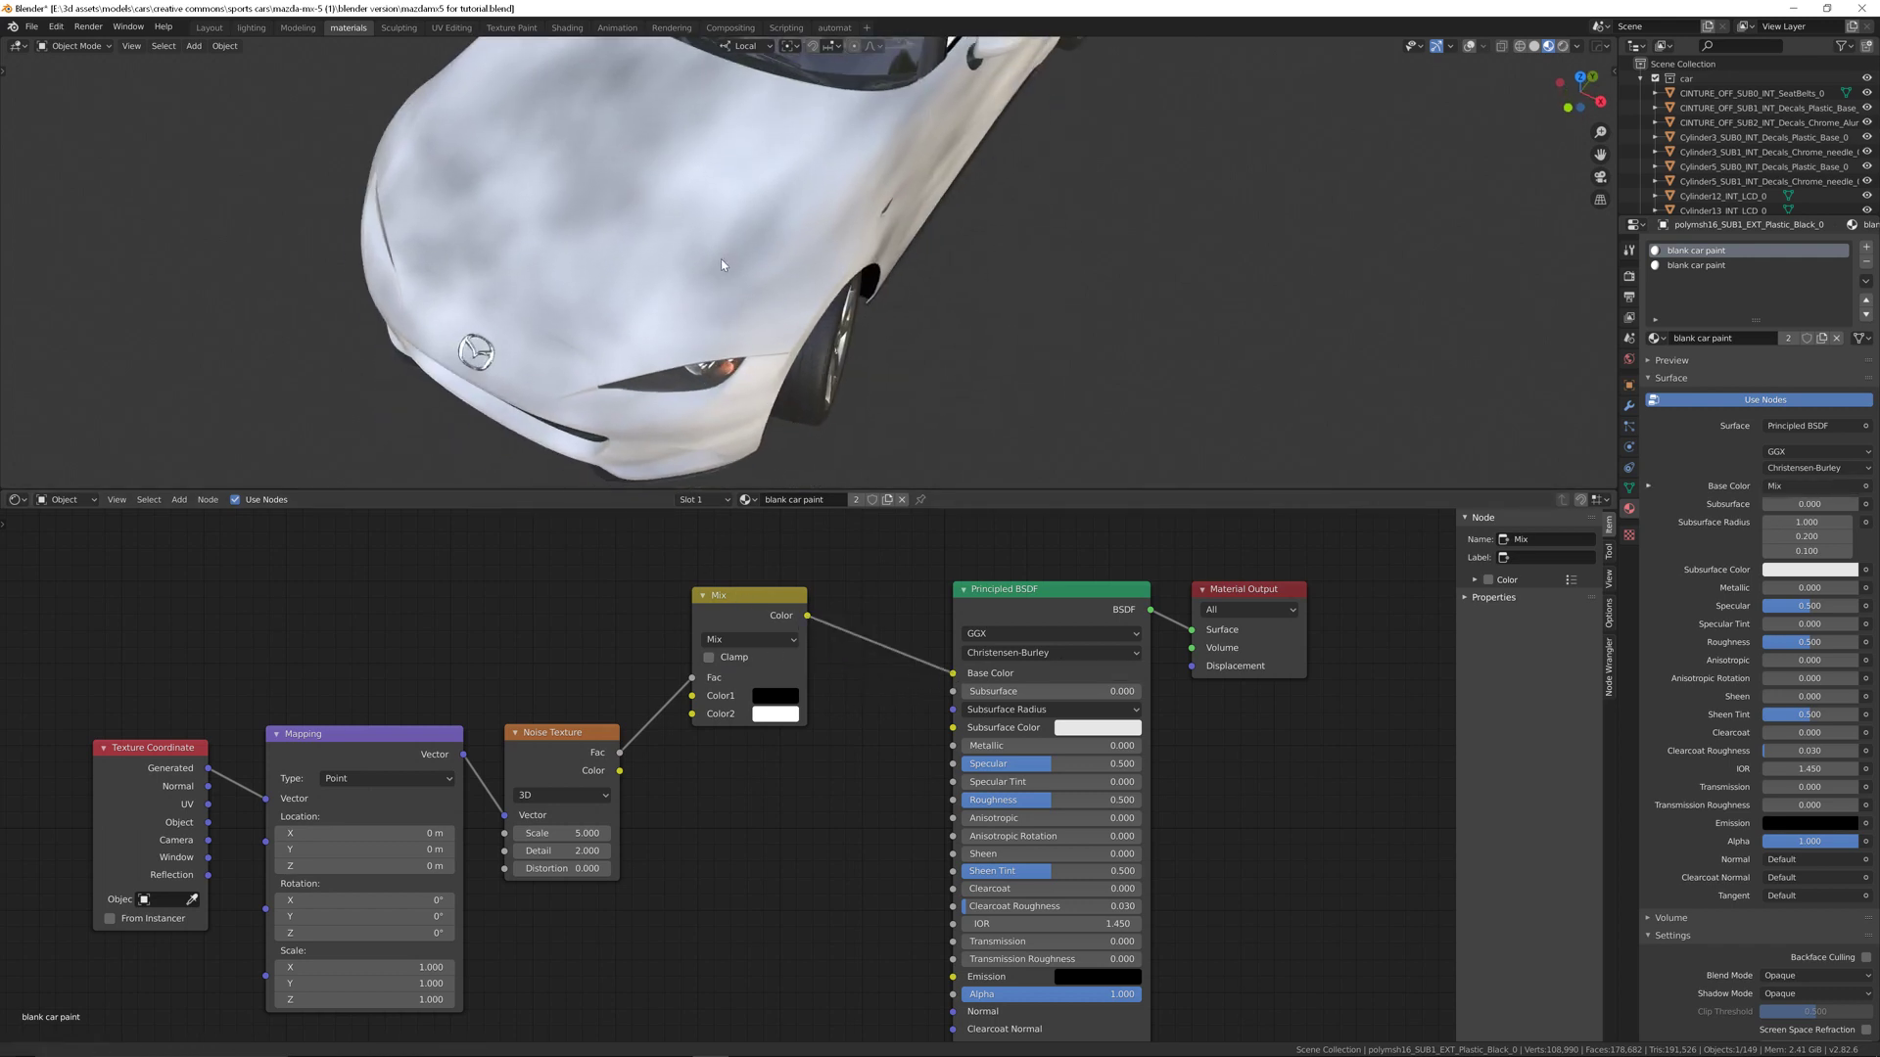
pyautogui.moveTo(720, 263); pyautogui.dragTo(743, 426)
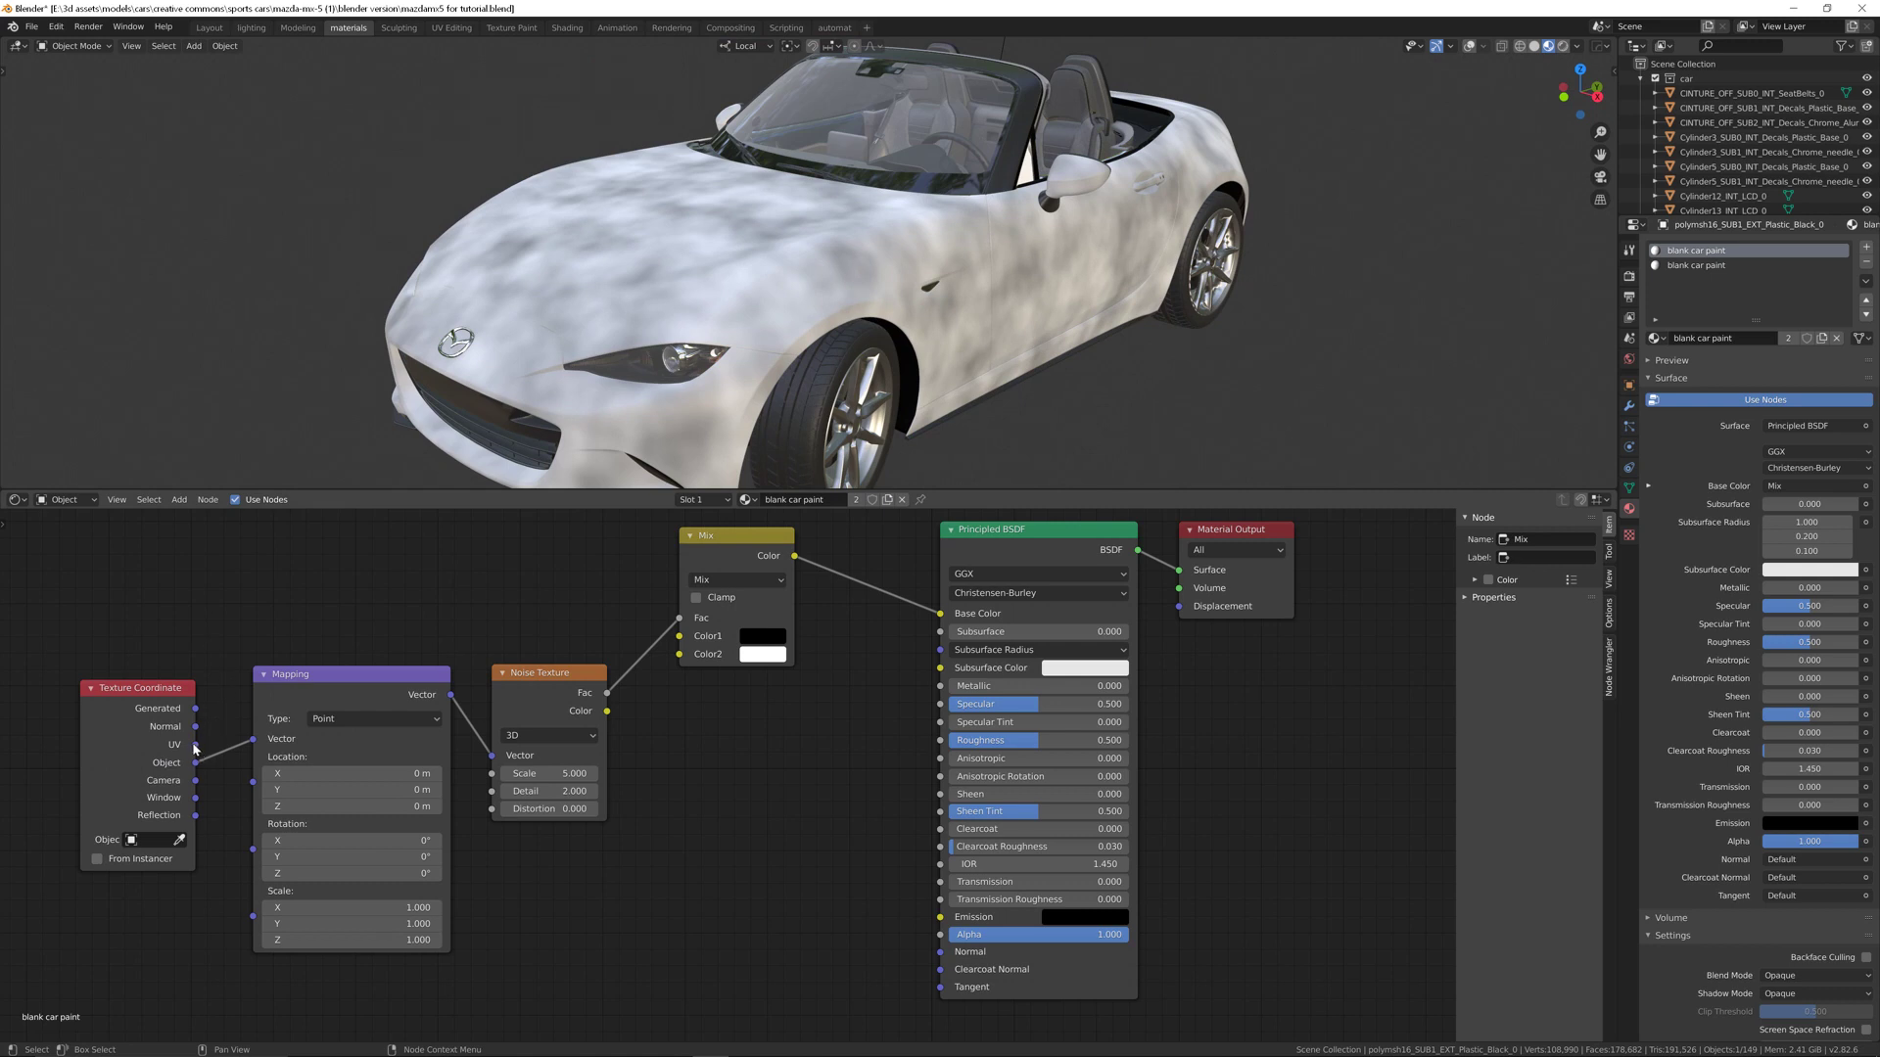
# Step: Connect Texture Coordinate UV to Mapping and set noise Scale 144.5, Detail 1.0
pyautogui.moveTo(195, 744); pyautogui.dragTo(240, 737)
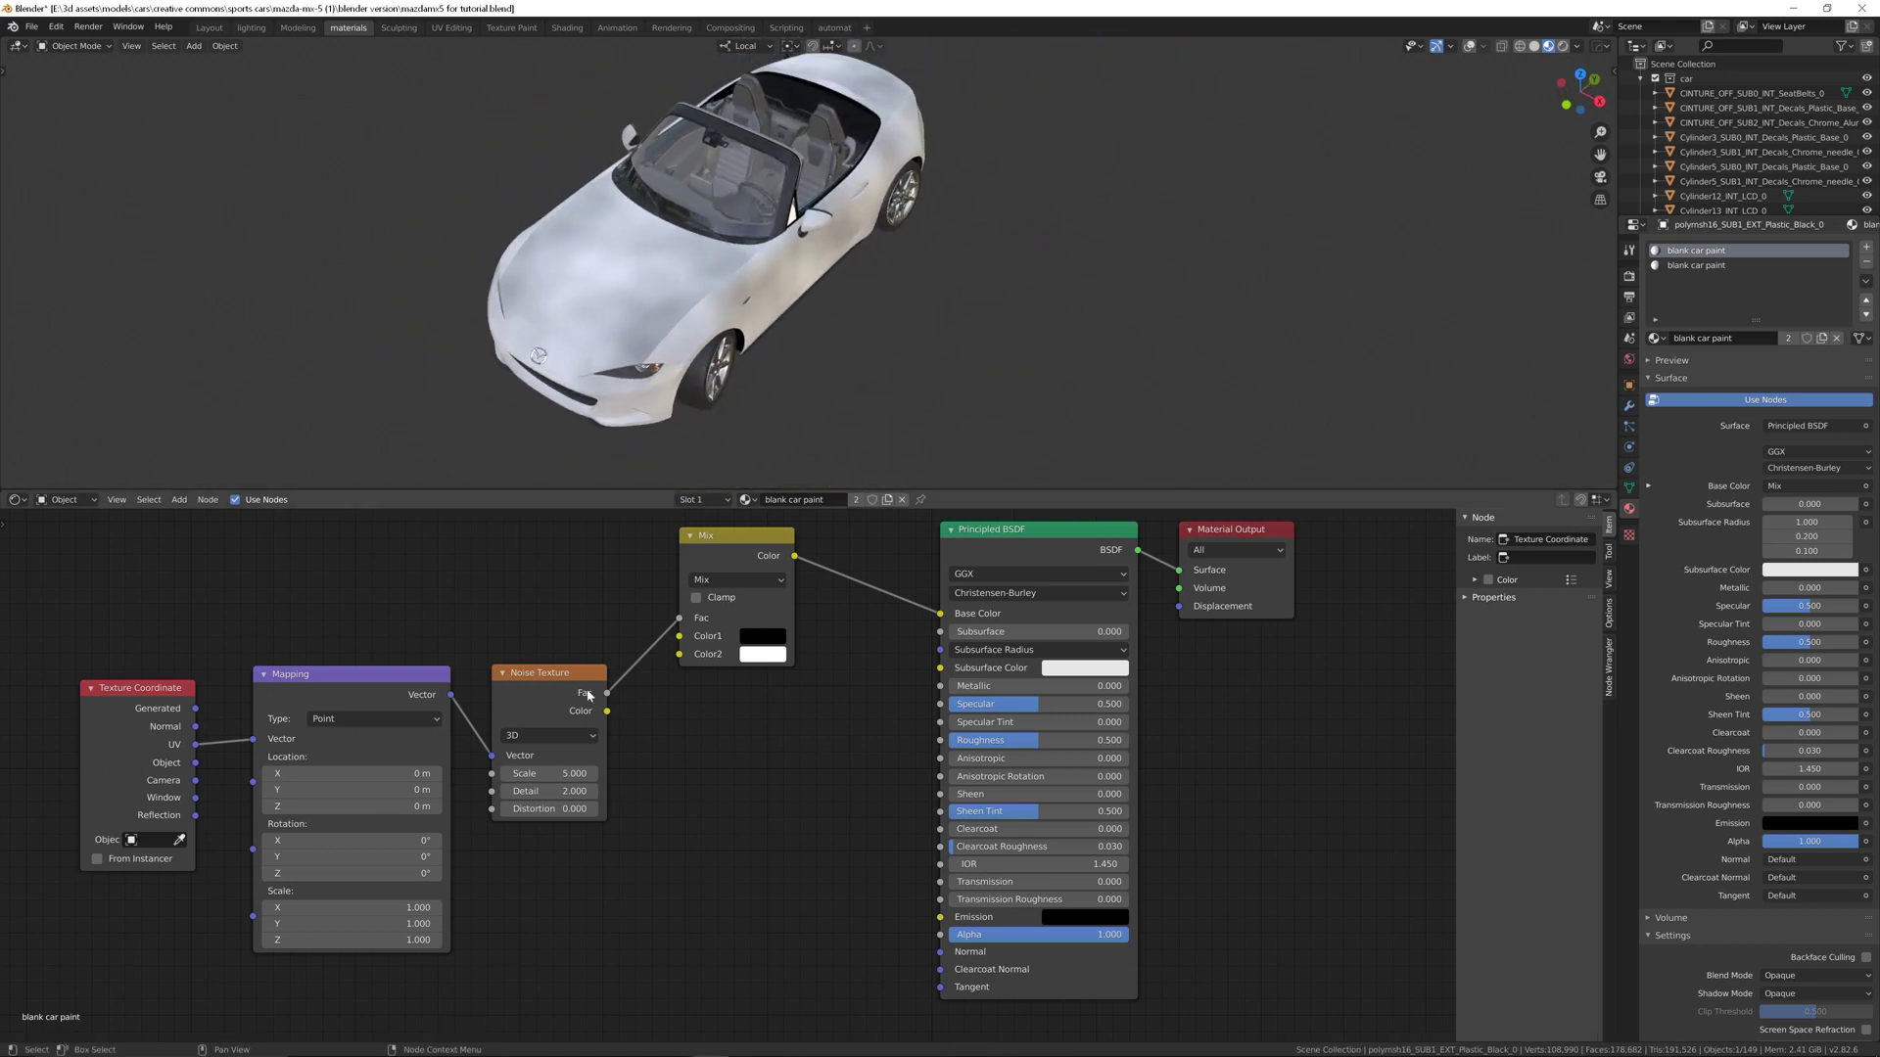
pyautogui.click(550, 772)
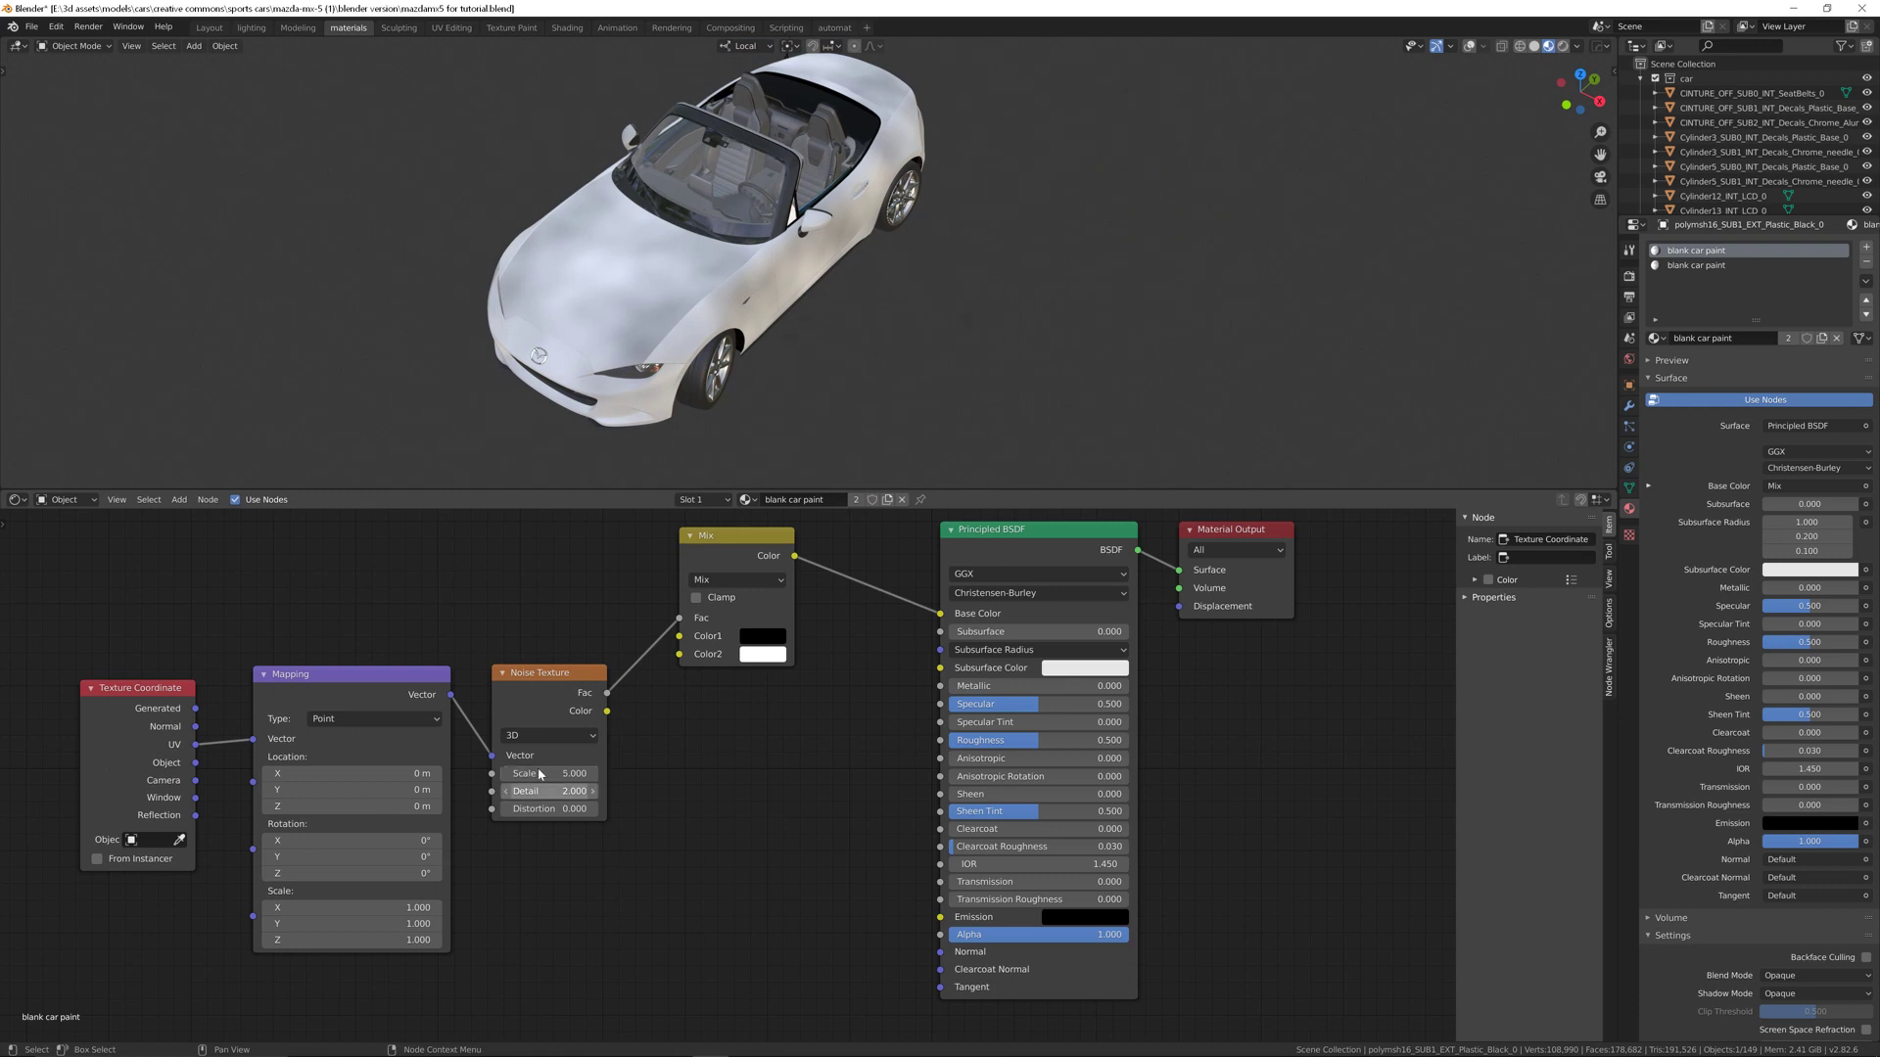
pyautogui.moveTo(527, 774); pyautogui.dragTo(587, 774)
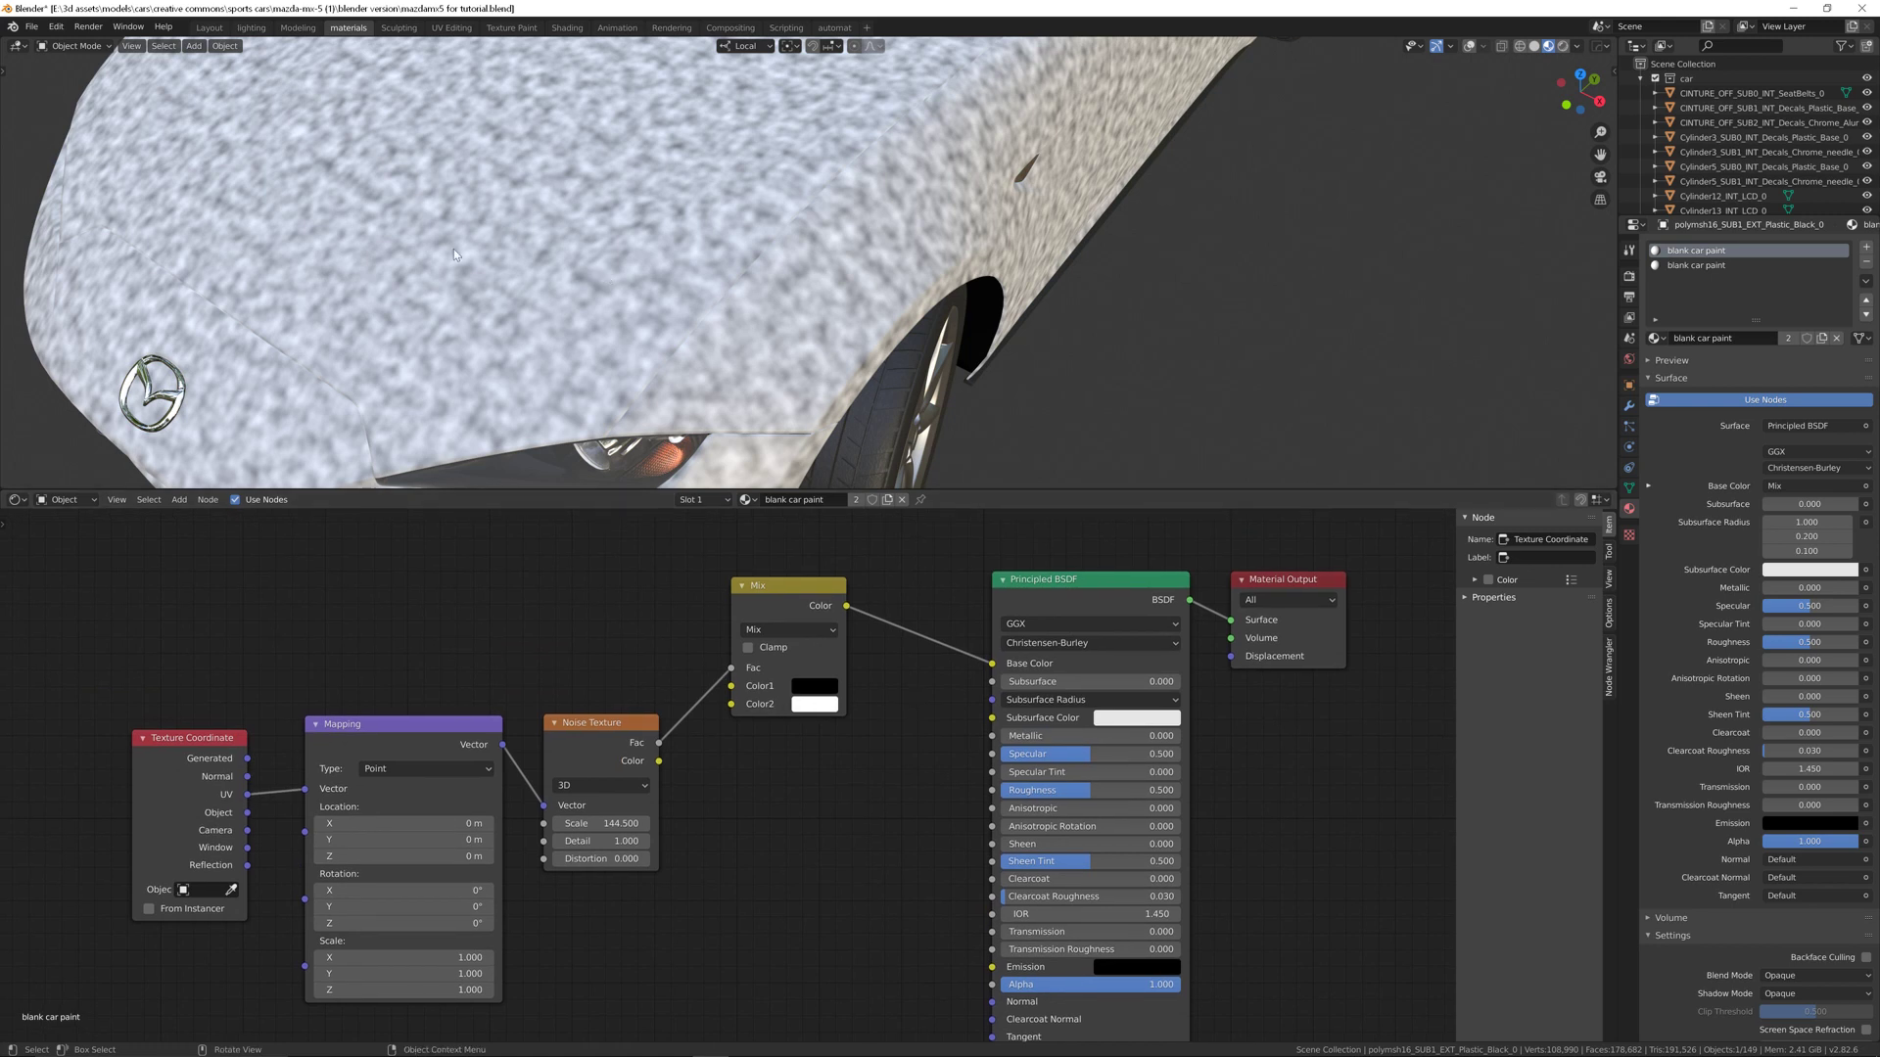
pyautogui.moveTo(537, 251)
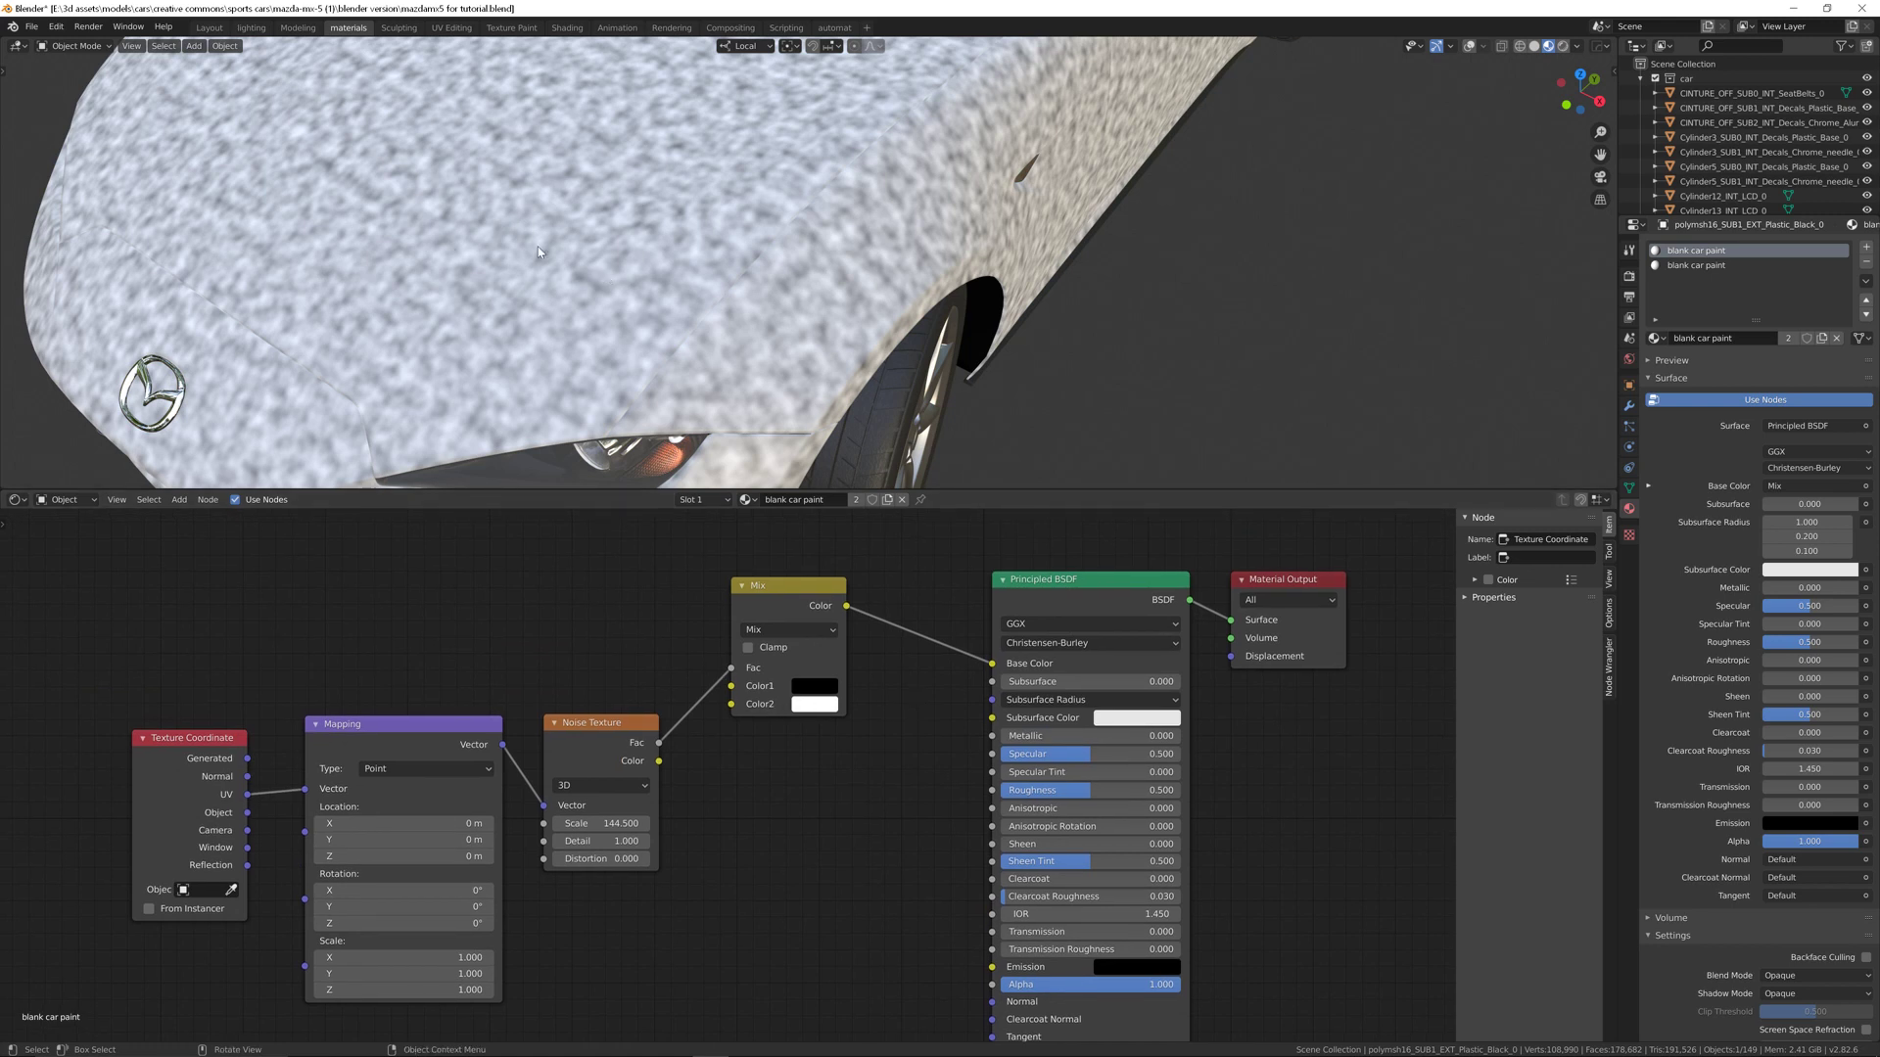
pyautogui.moveTo(625, 250)
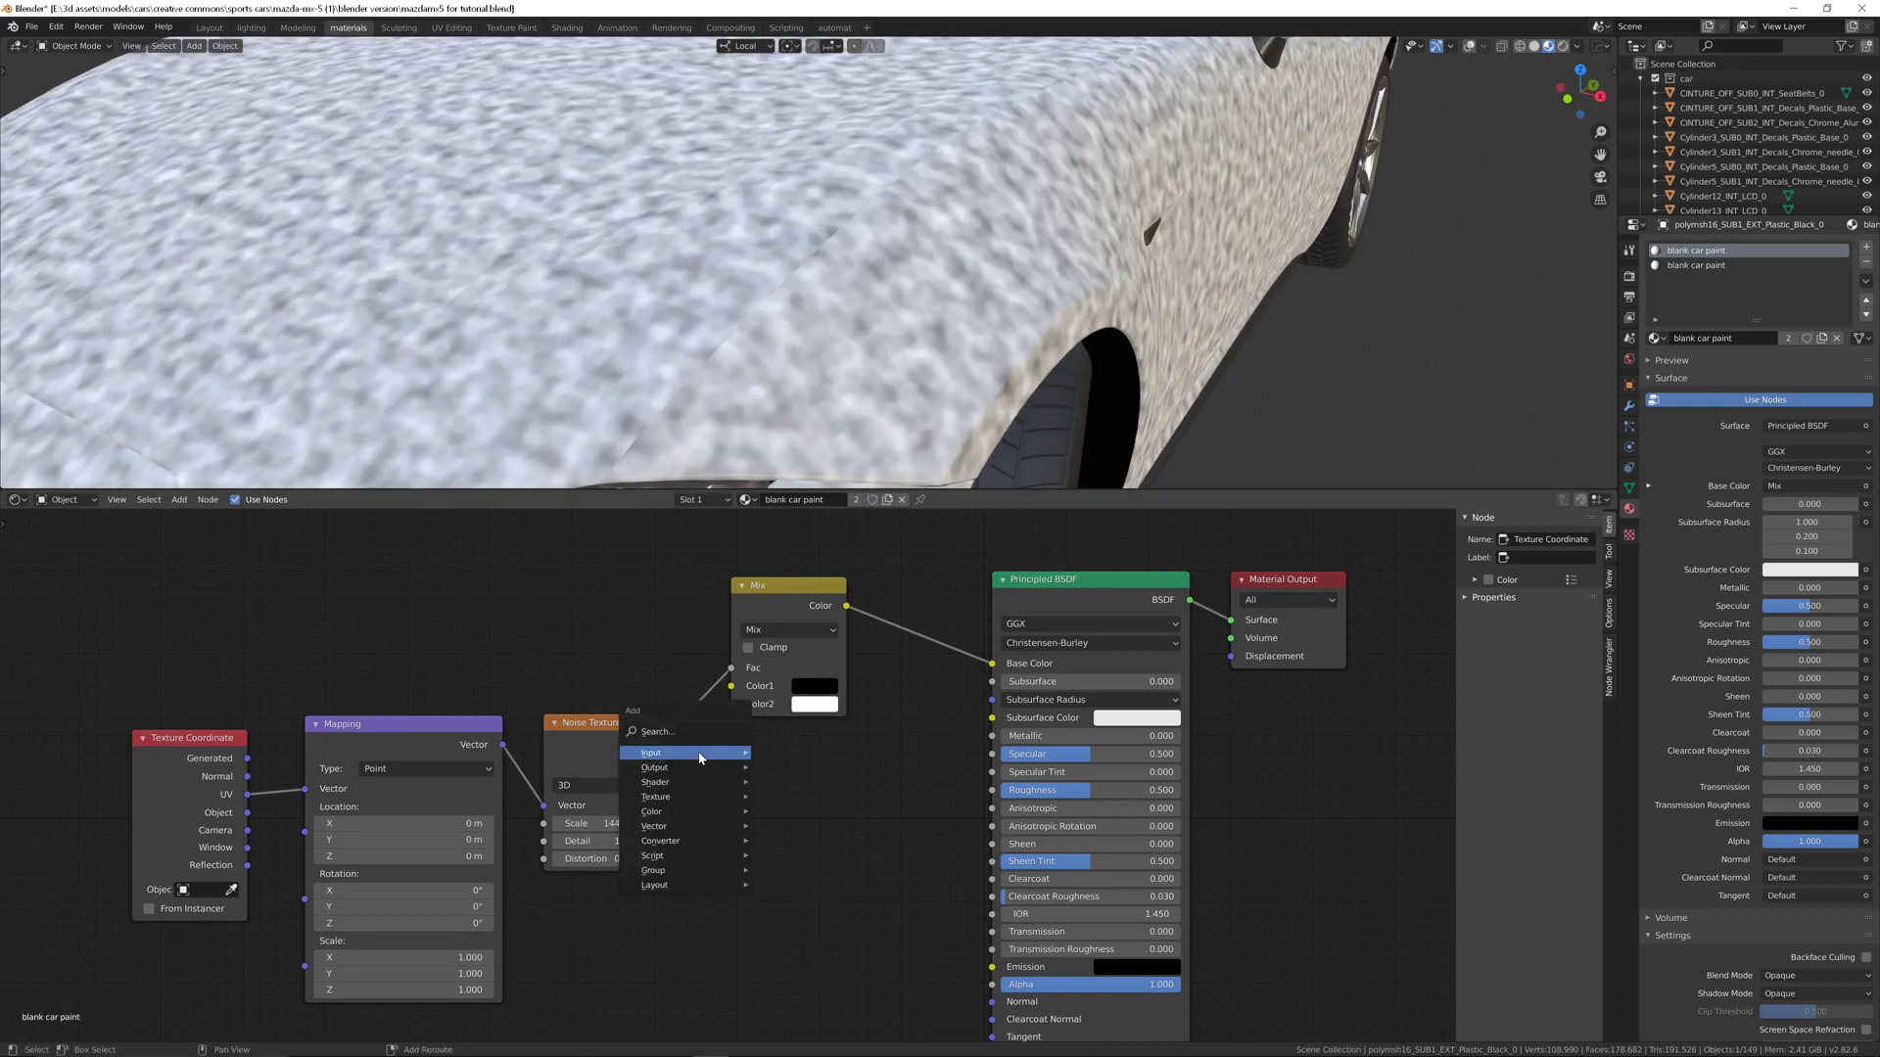
# Step: Add a ColorRamp and slide its stops together to turn the noise into sparse white flakes
pyautogui.write('ramp')
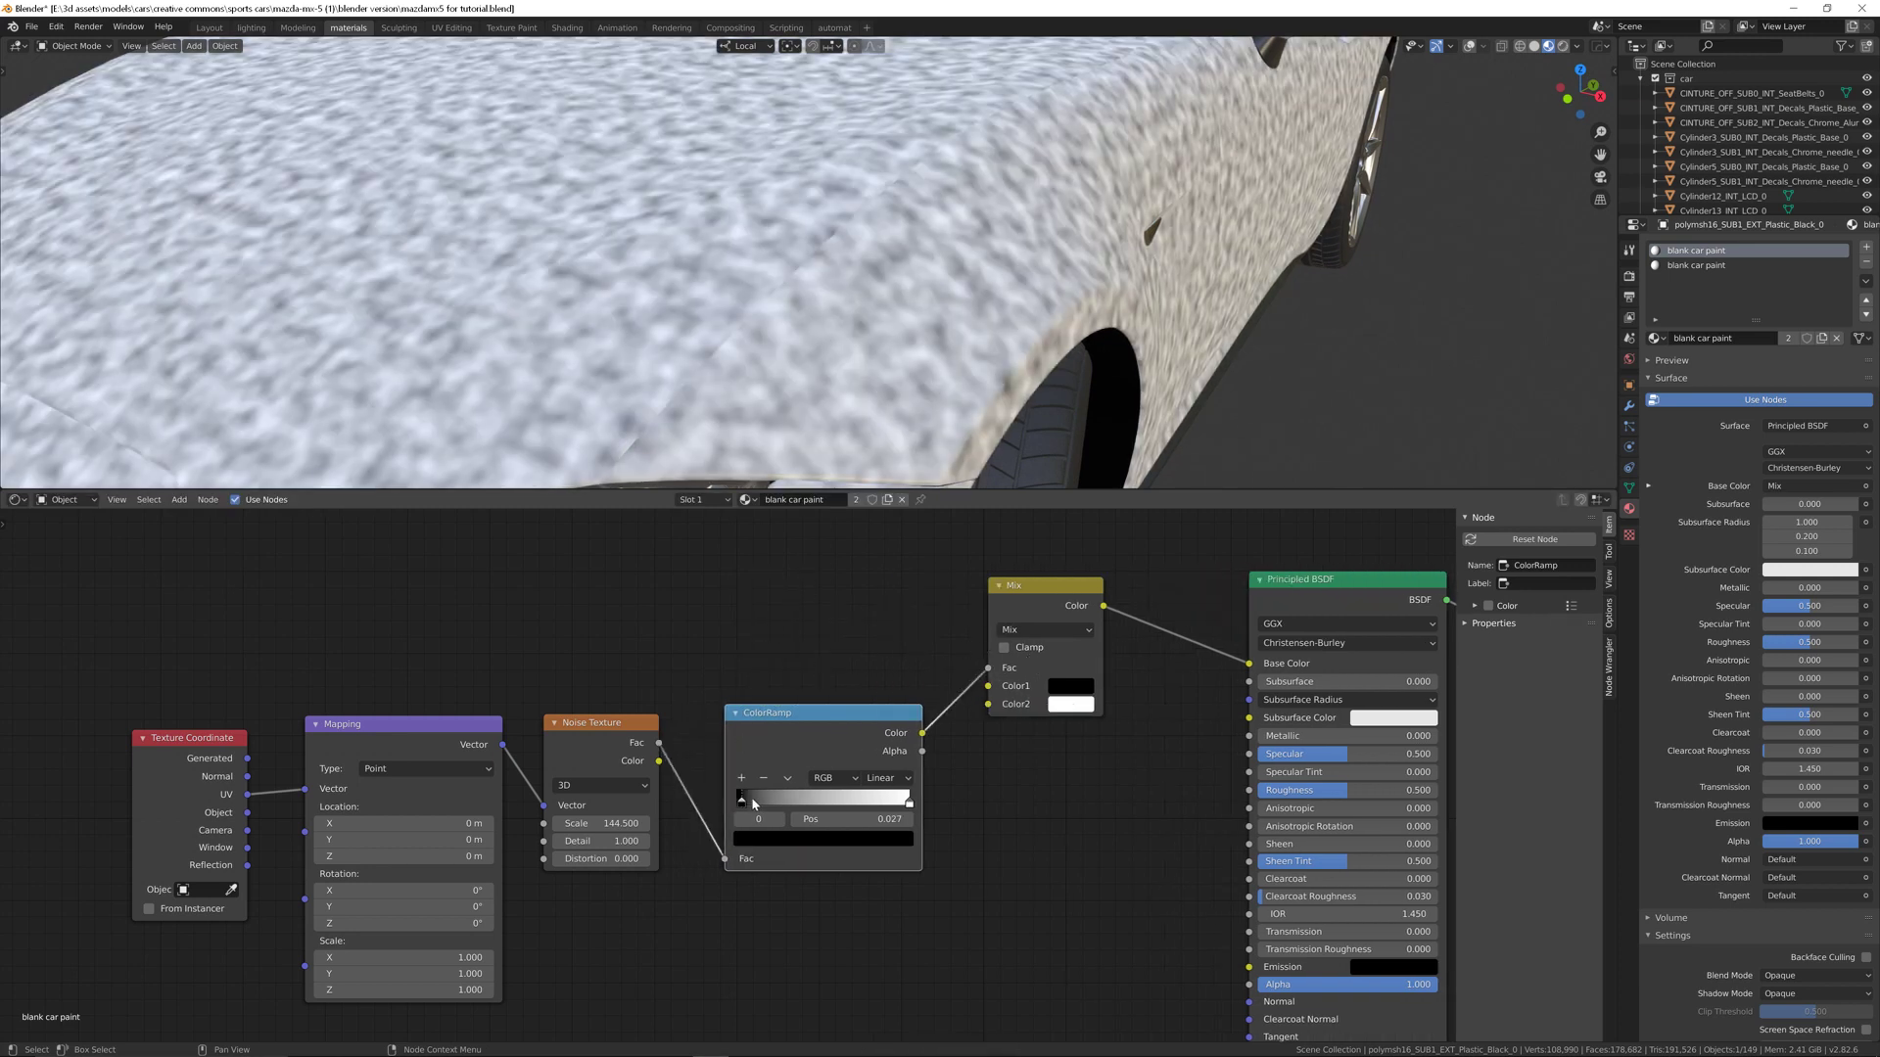
pyautogui.moveTo(740, 798); pyautogui.dragTo(819, 799)
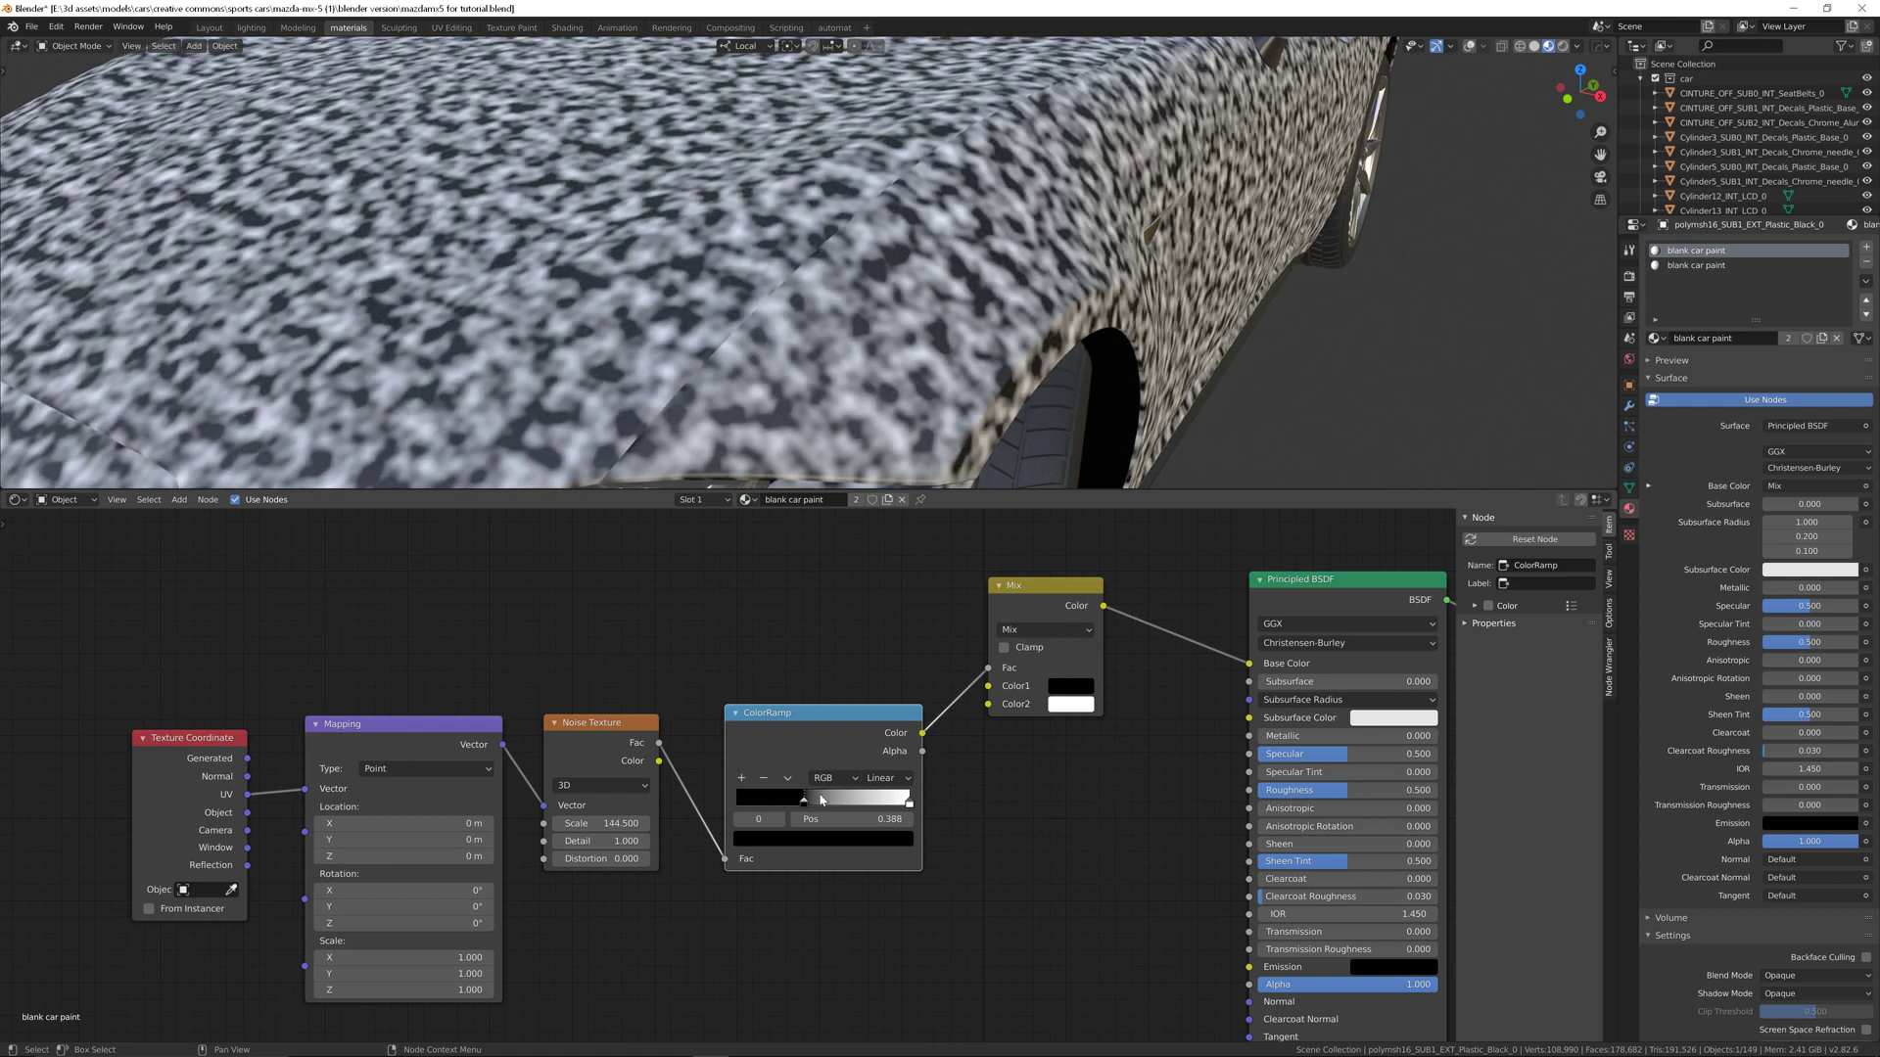
pyautogui.moveTo(811, 799); pyautogui.dragTo(827, 799)
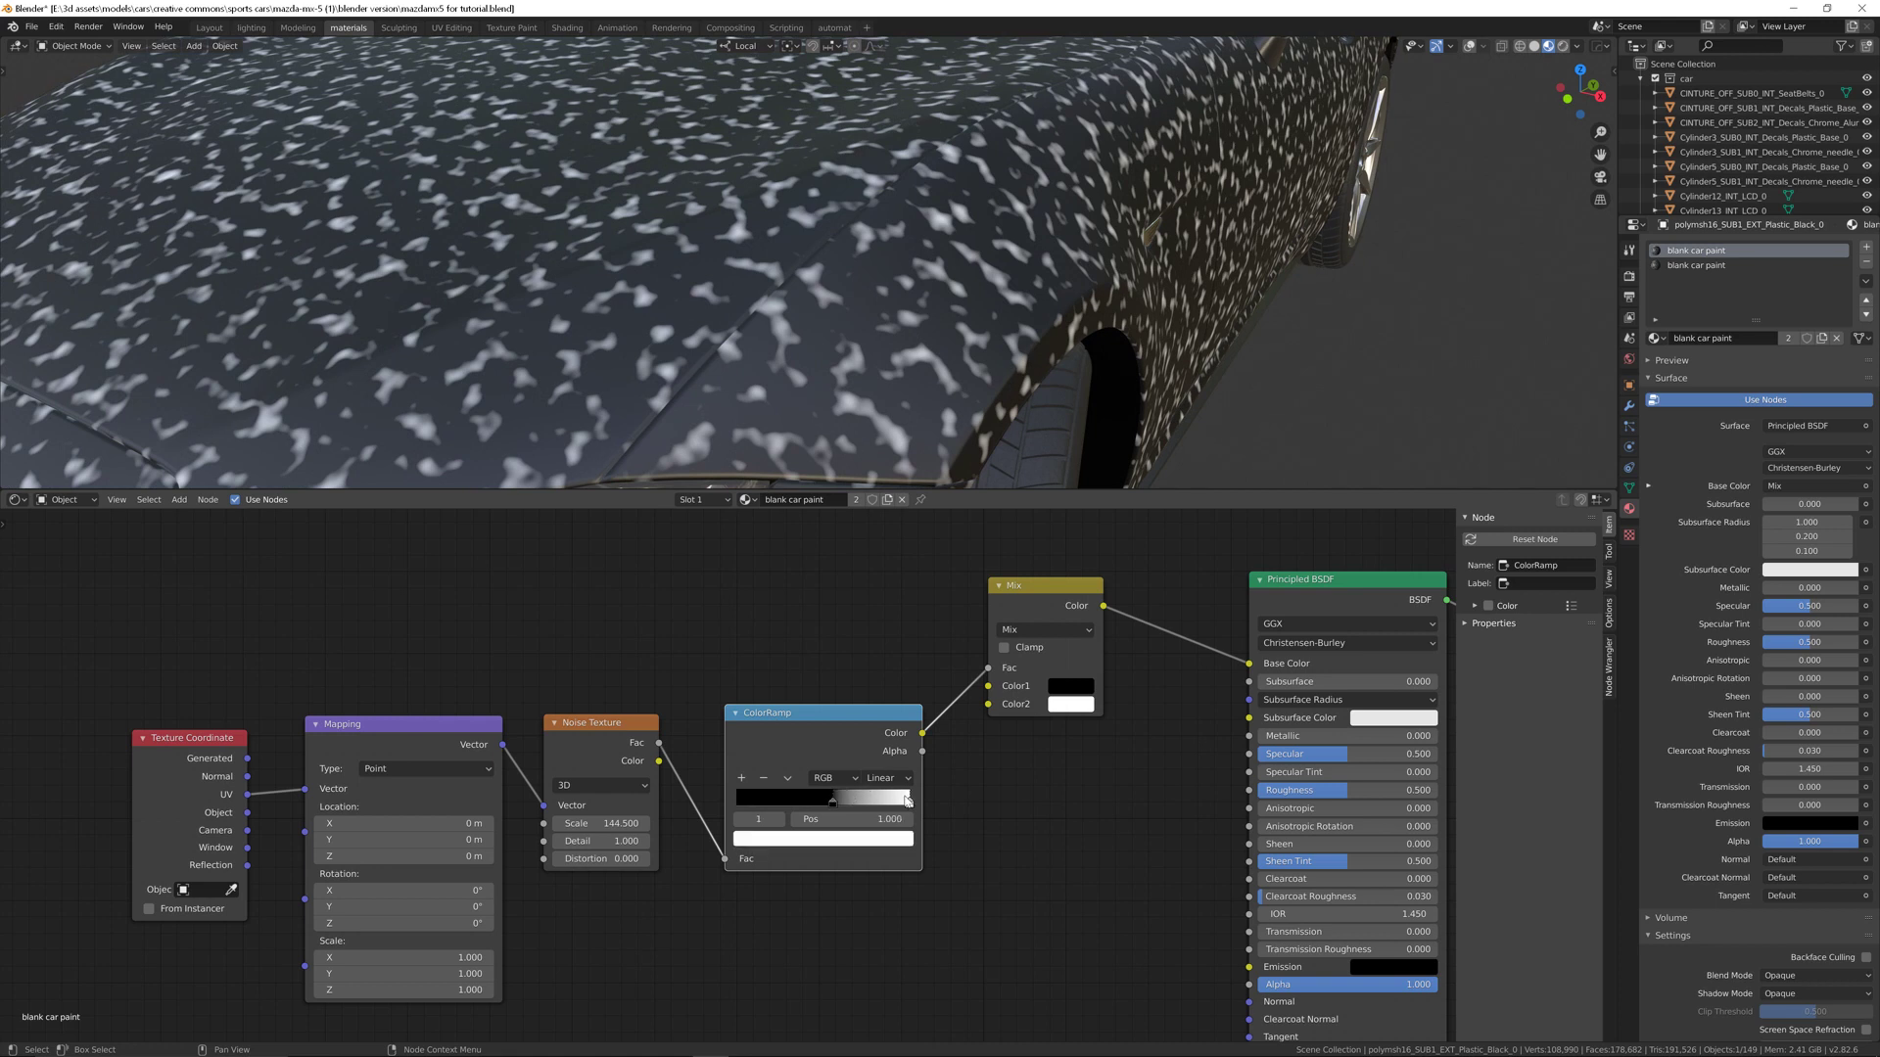
pyautogui.moveTo(908, 799); pyautogui.dragTo(863, 799)
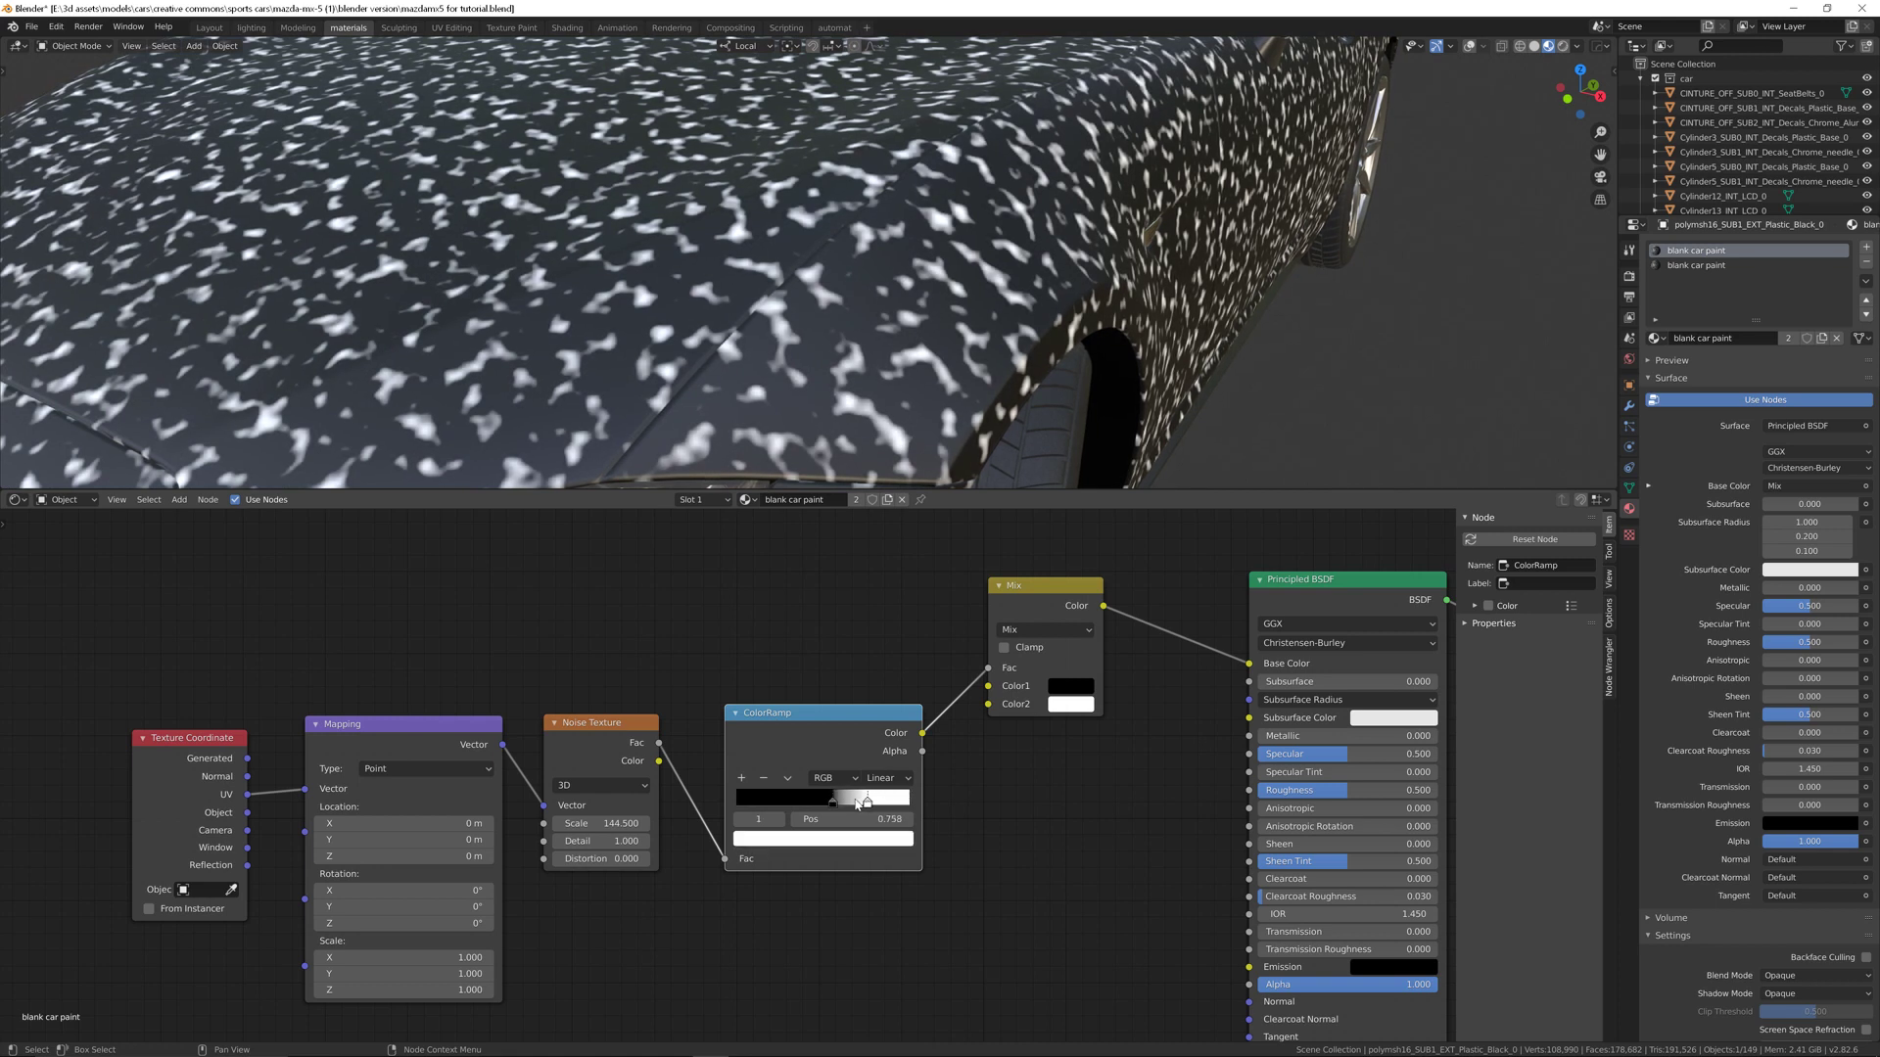
pyautogui.moveTo(856, 799); pyautogui.dragTo(839, 799)
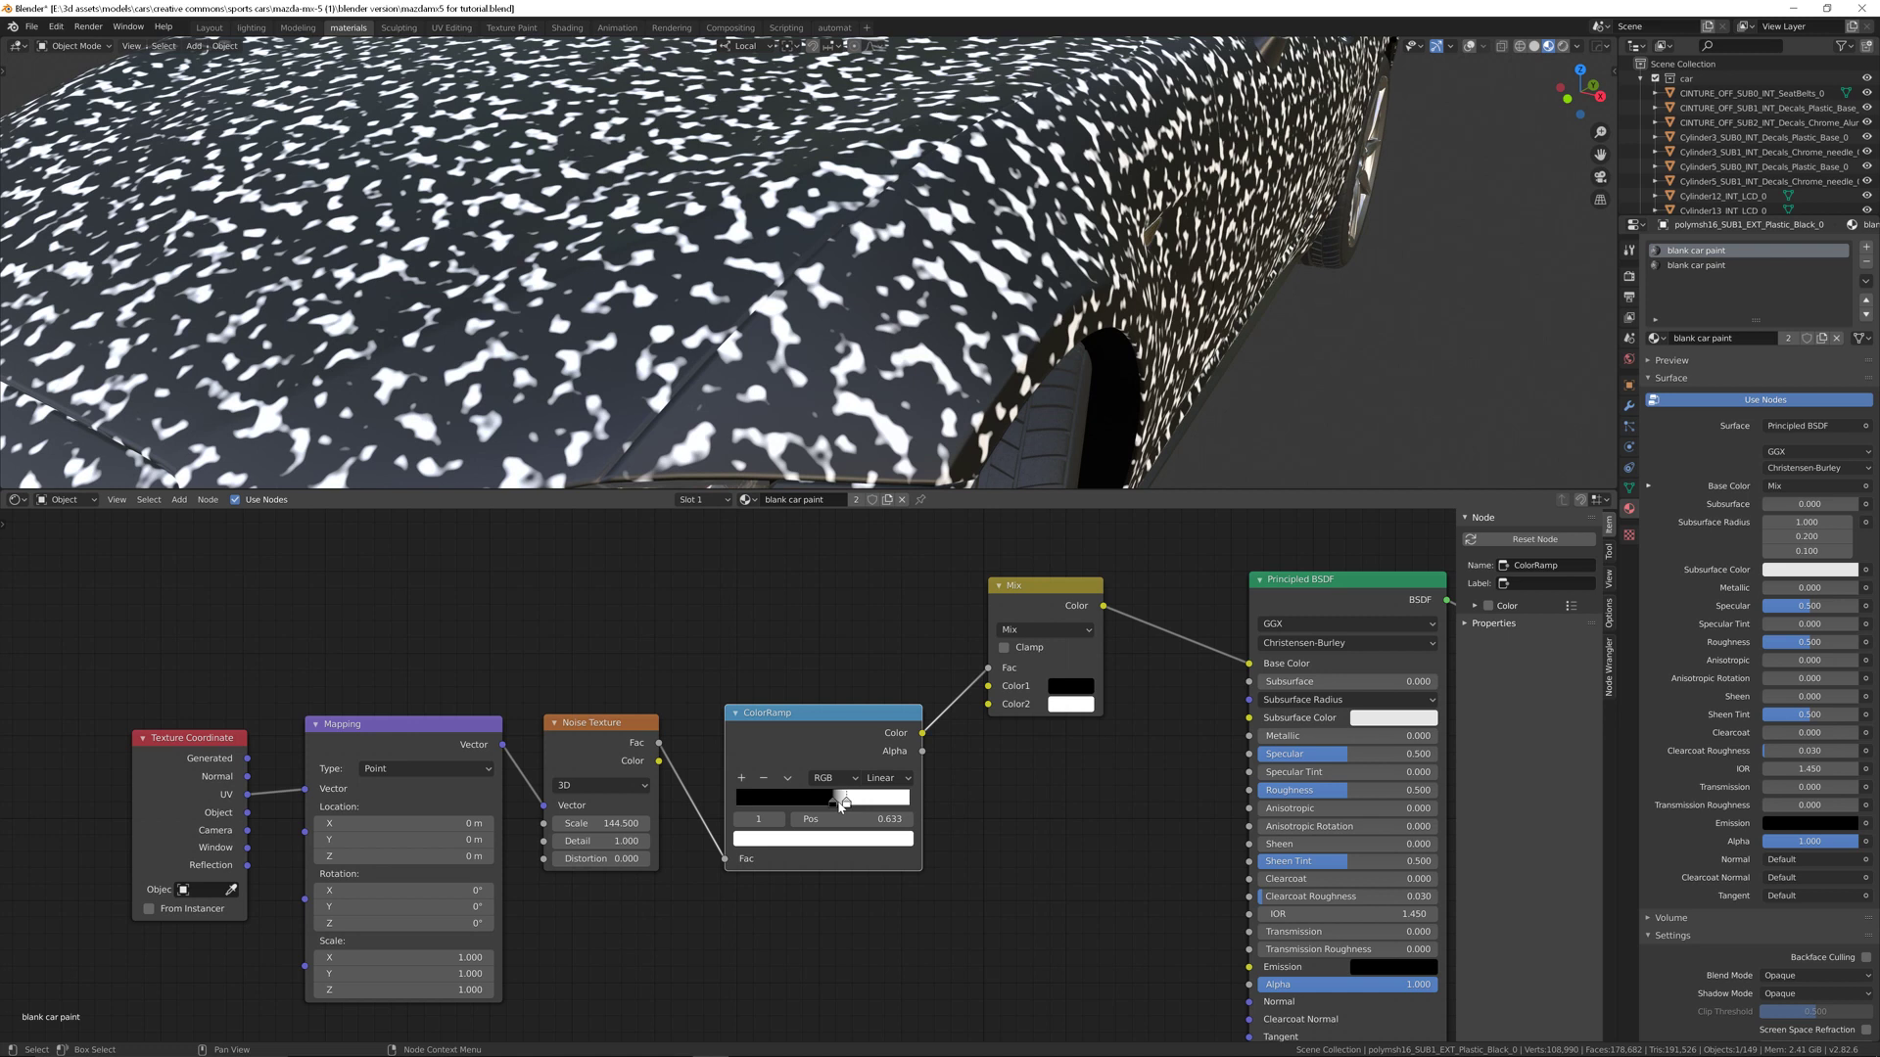
pyautogui.moveTo(842, 799); pyautogui.dragTo(833, 799)
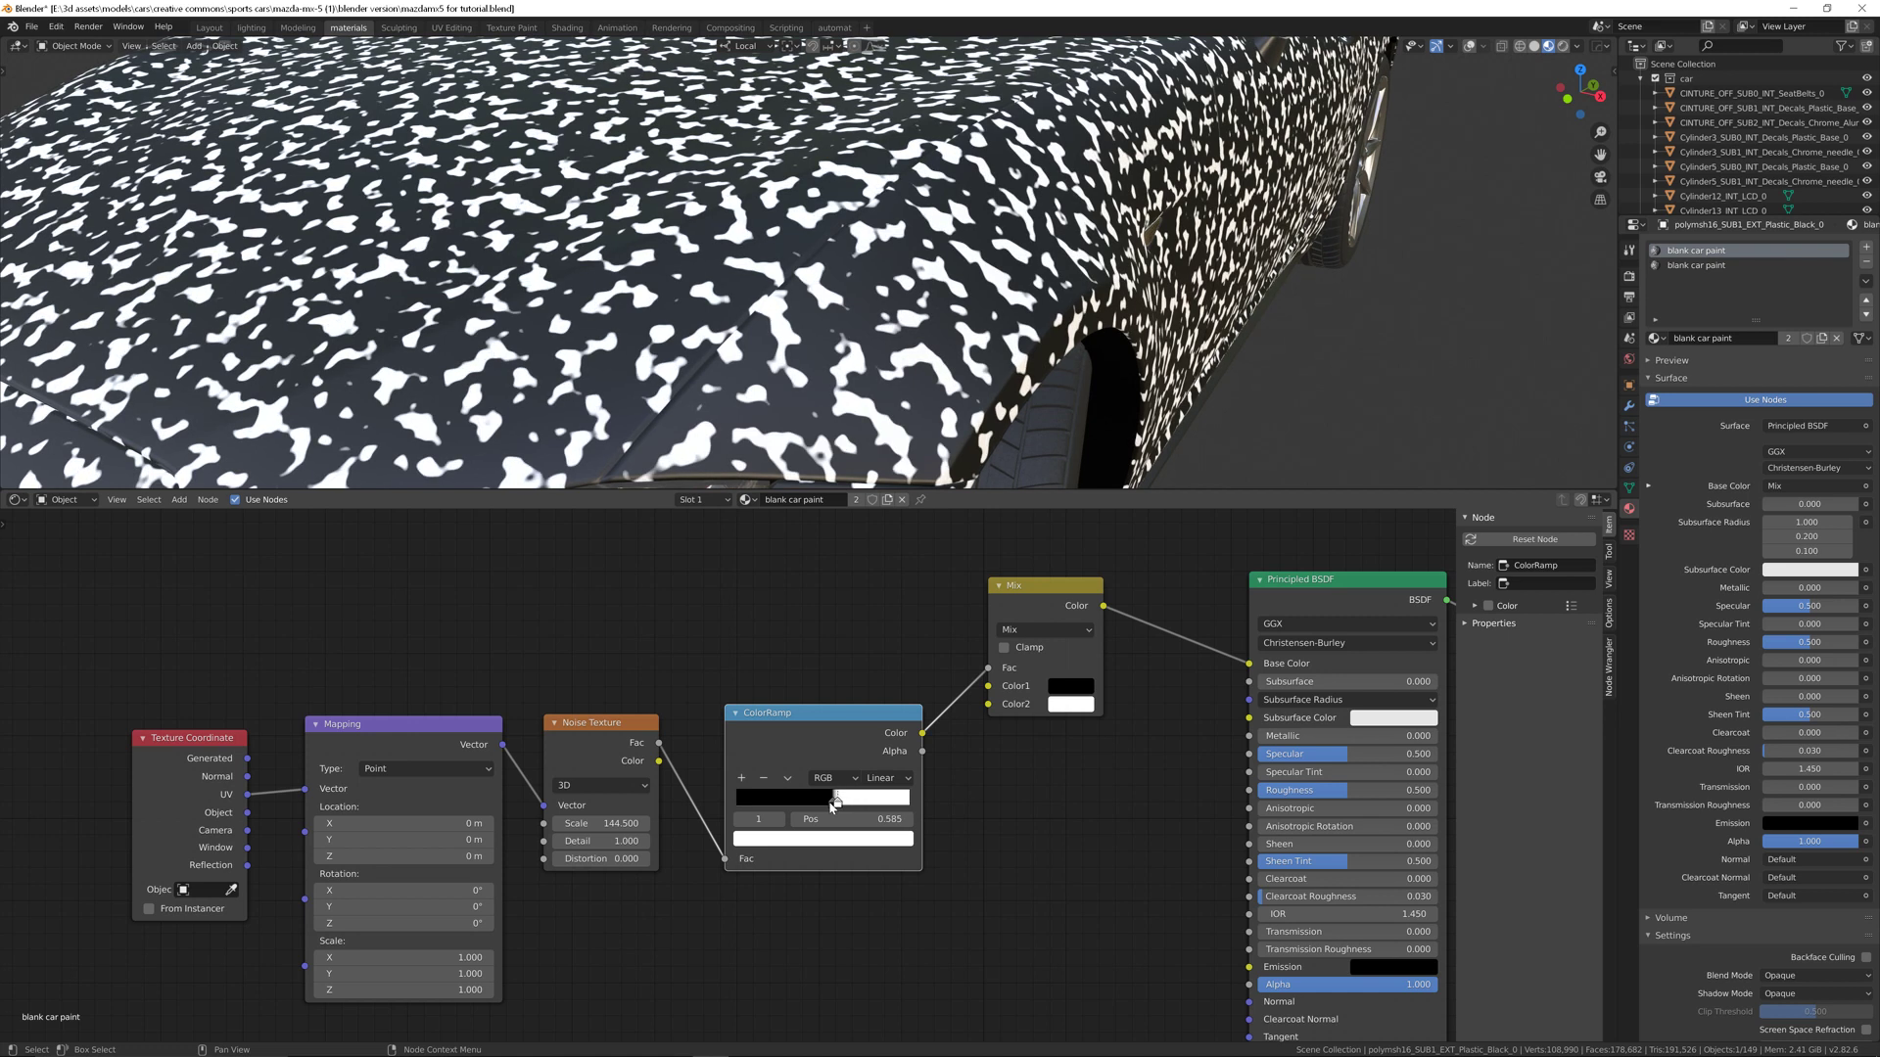
pyautogui.moveTo(827, 818); pyautogui.dragTo(839, 818)
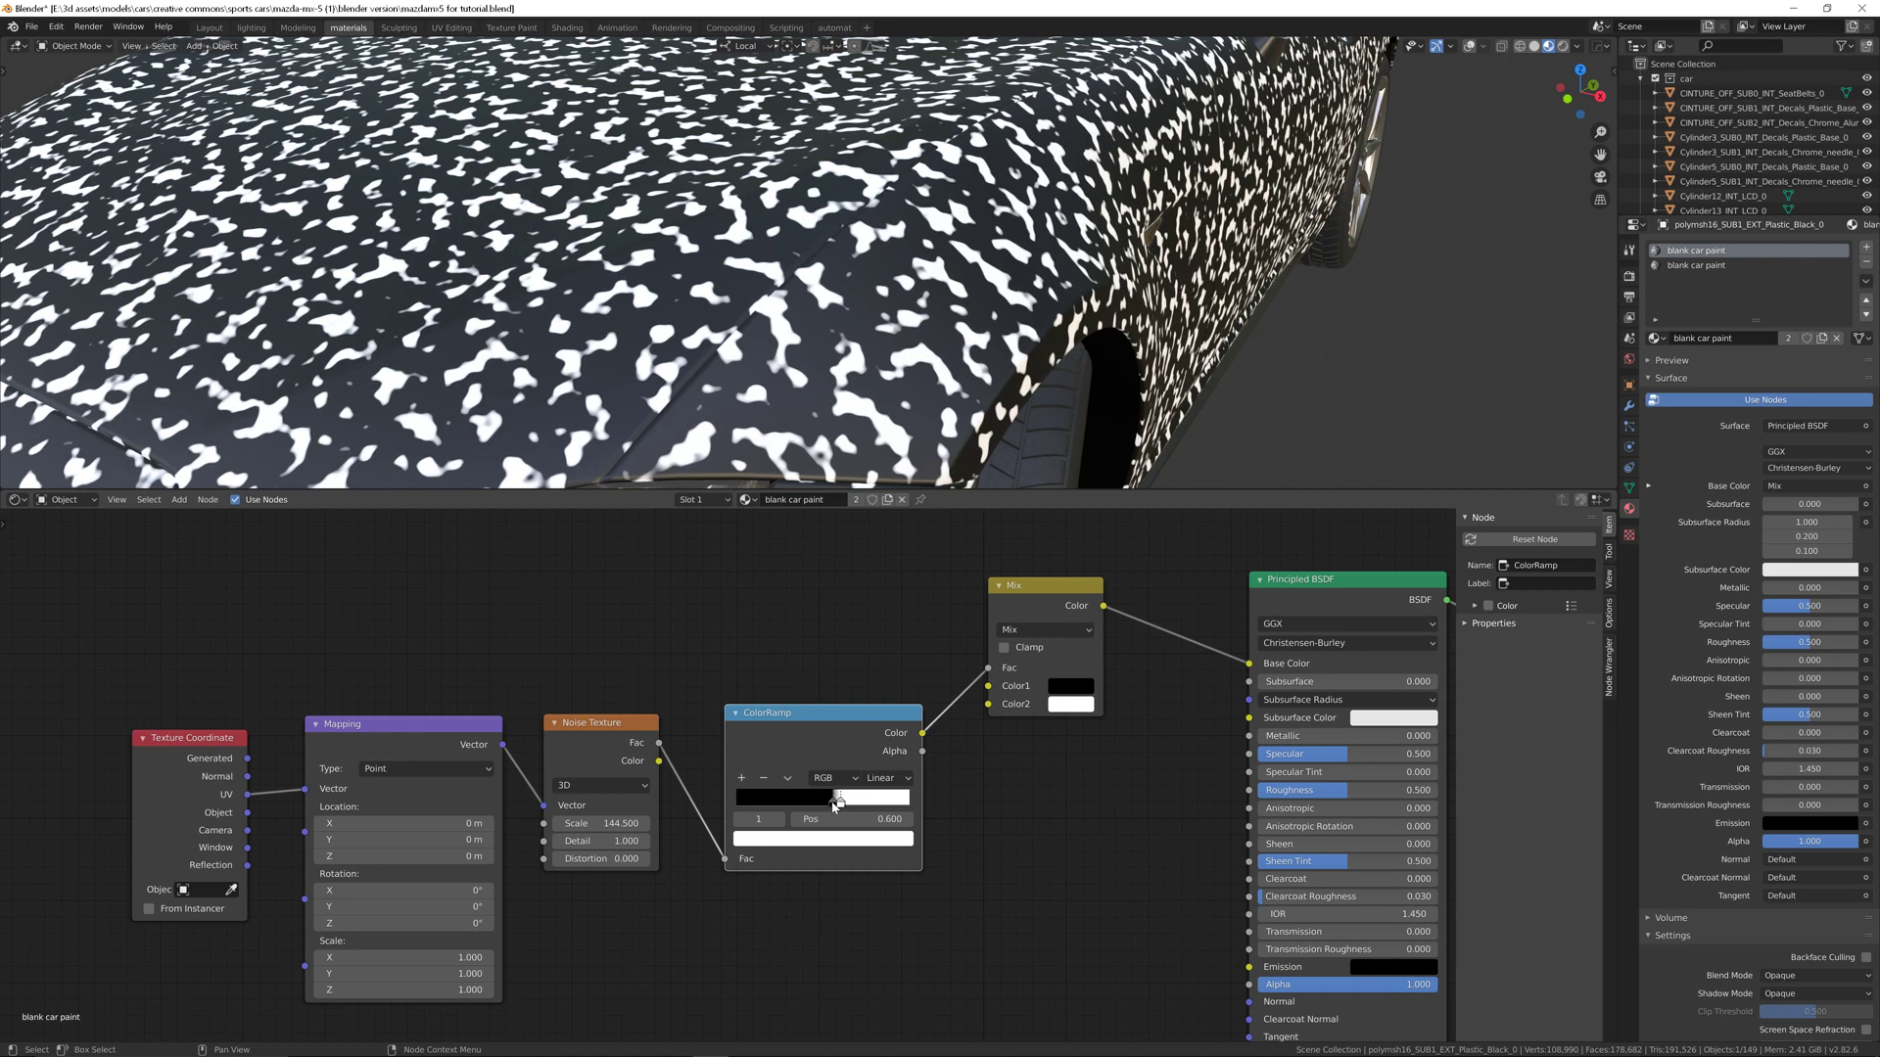
pyautogui.moveTo(835, 797); pyautogui.dragTo(848, 797)
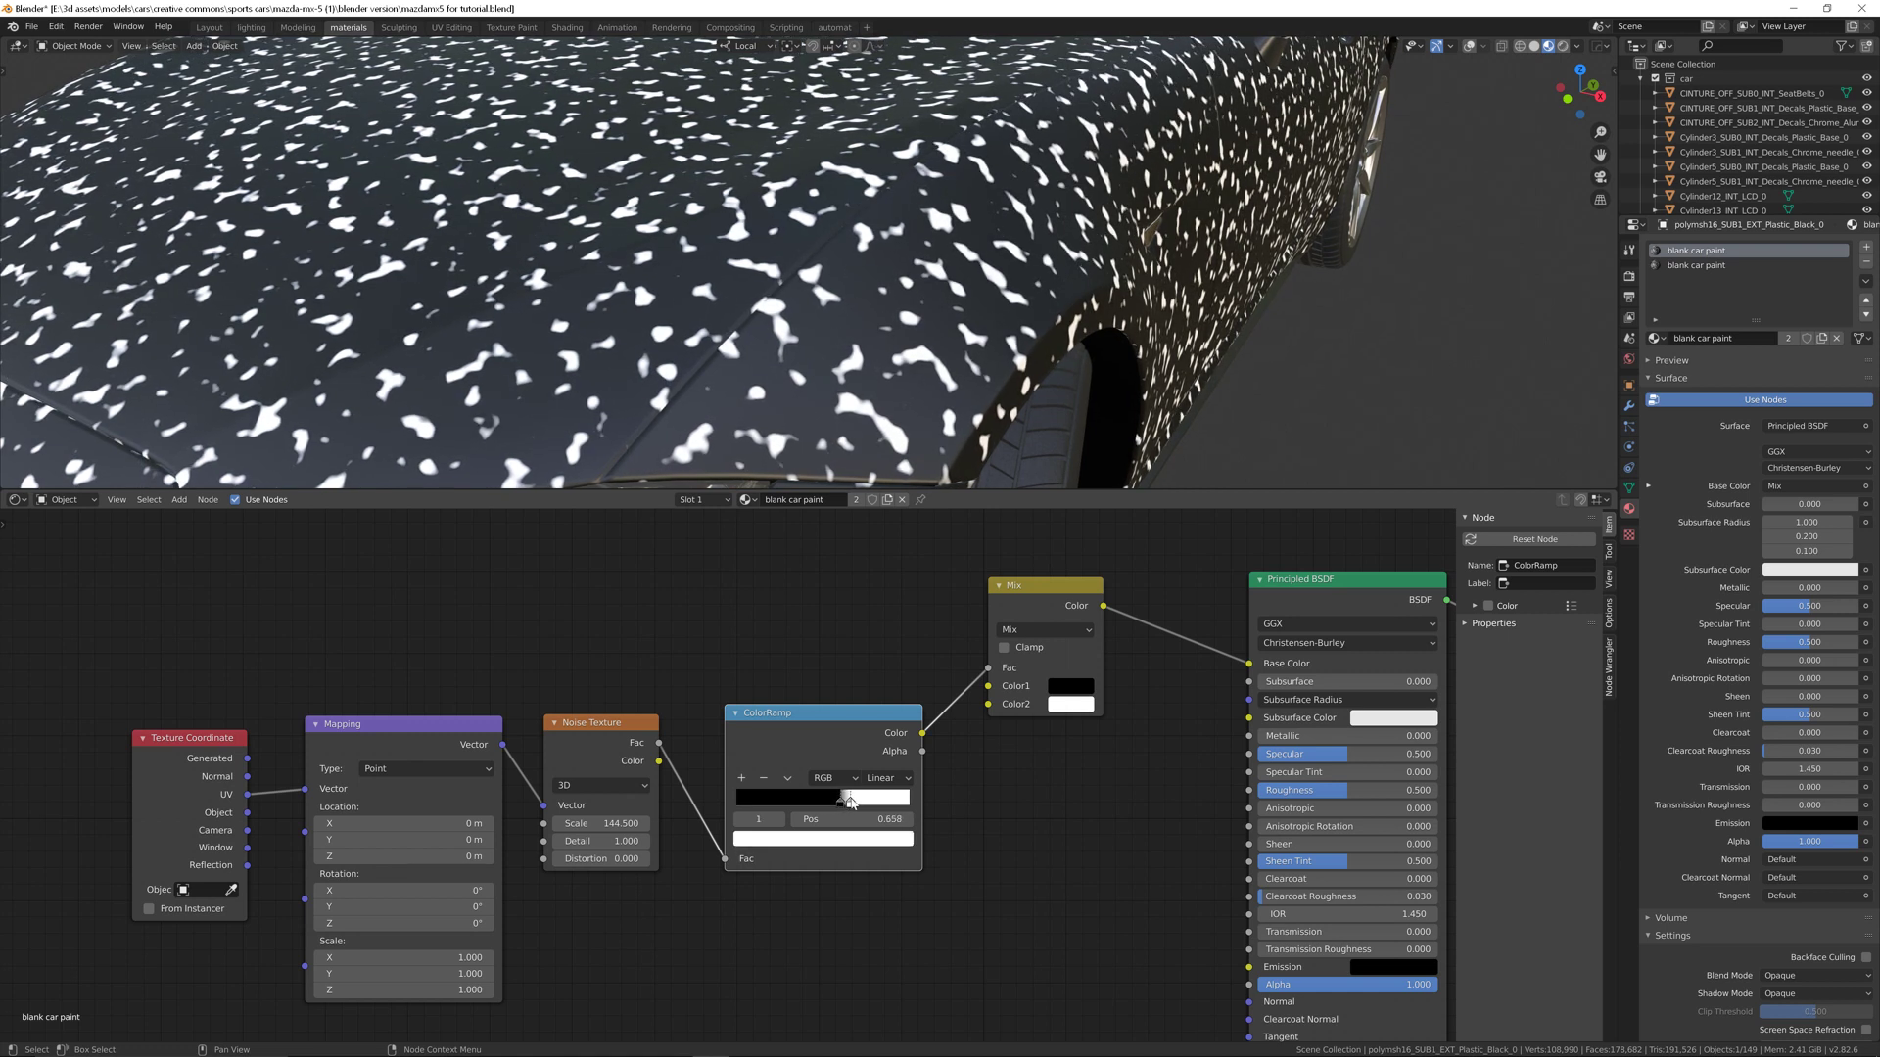
# Step: Fine-tune the ColorRamp stops around 0.5–0.7 to settle flake size and edge softness
pyautogui.moveTo(852, 797); pyautogui.dragTo(842, 797)
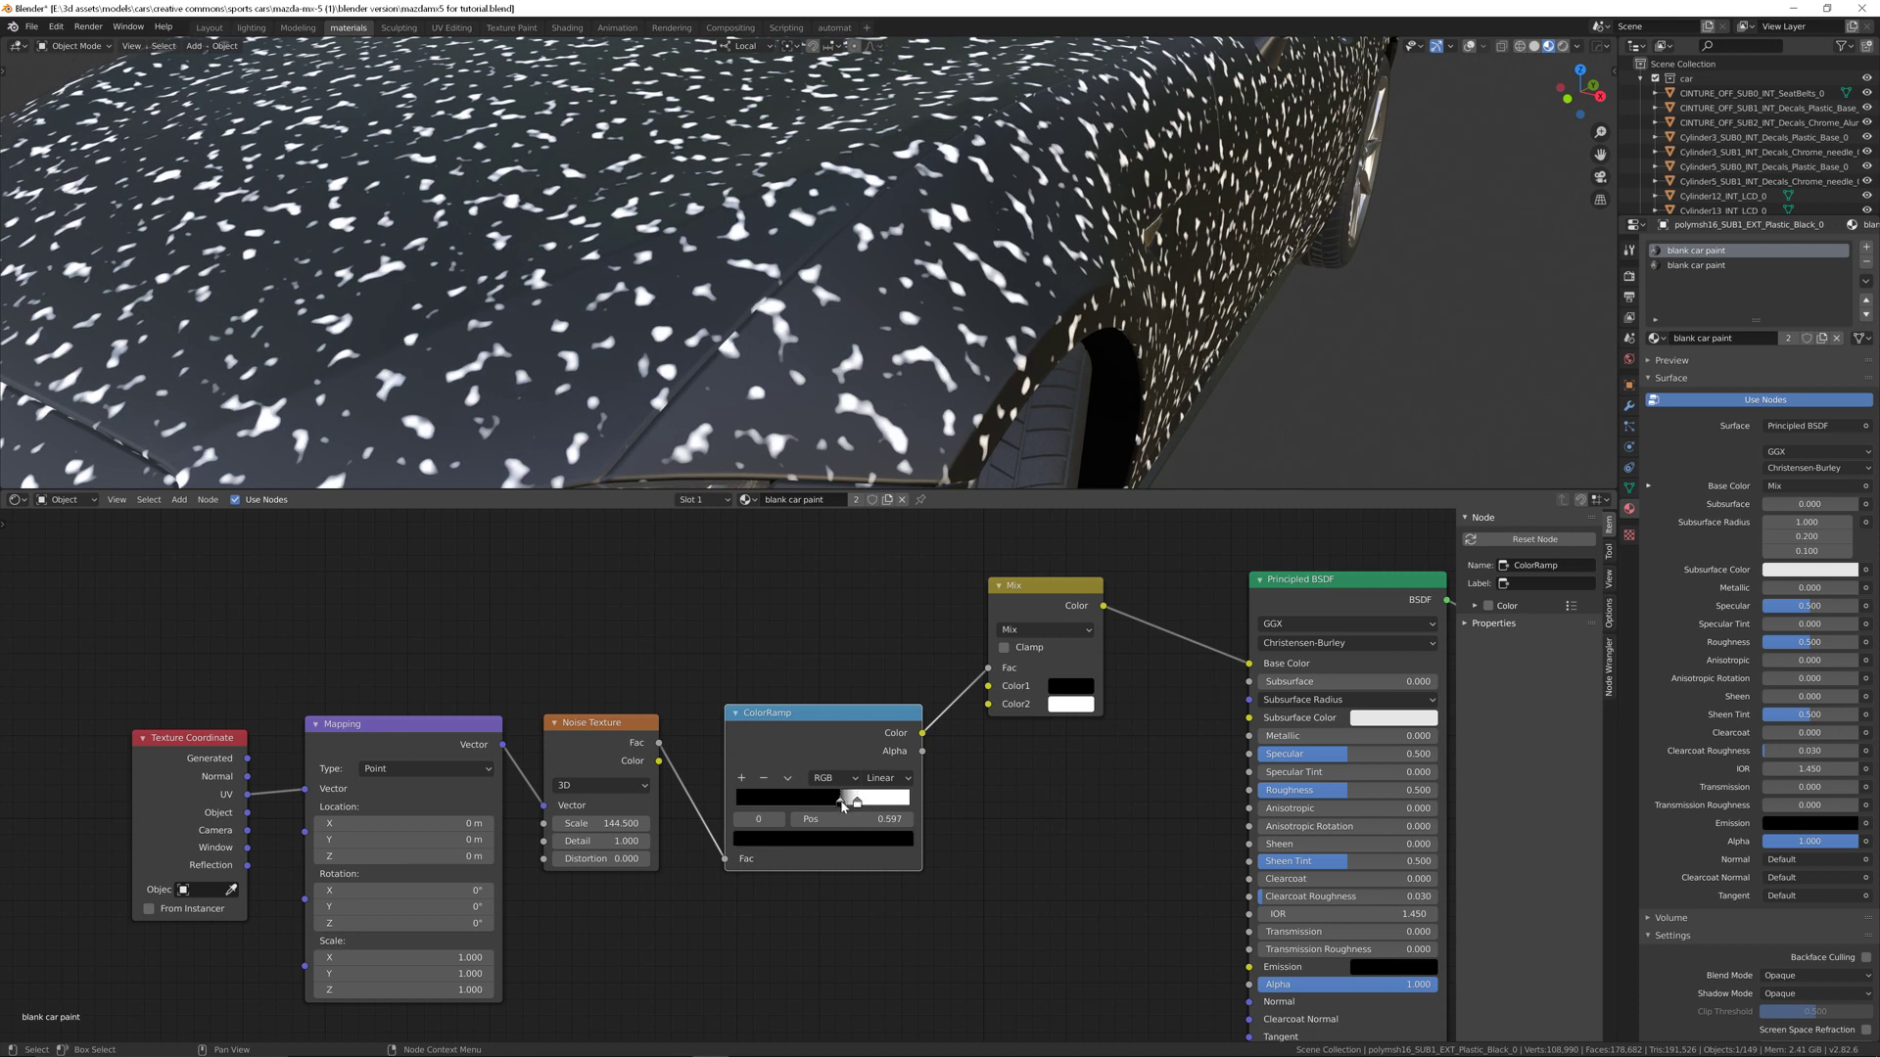
pyautogui.moveTo(839, 797); pyautogui.dragTo(854, 797)
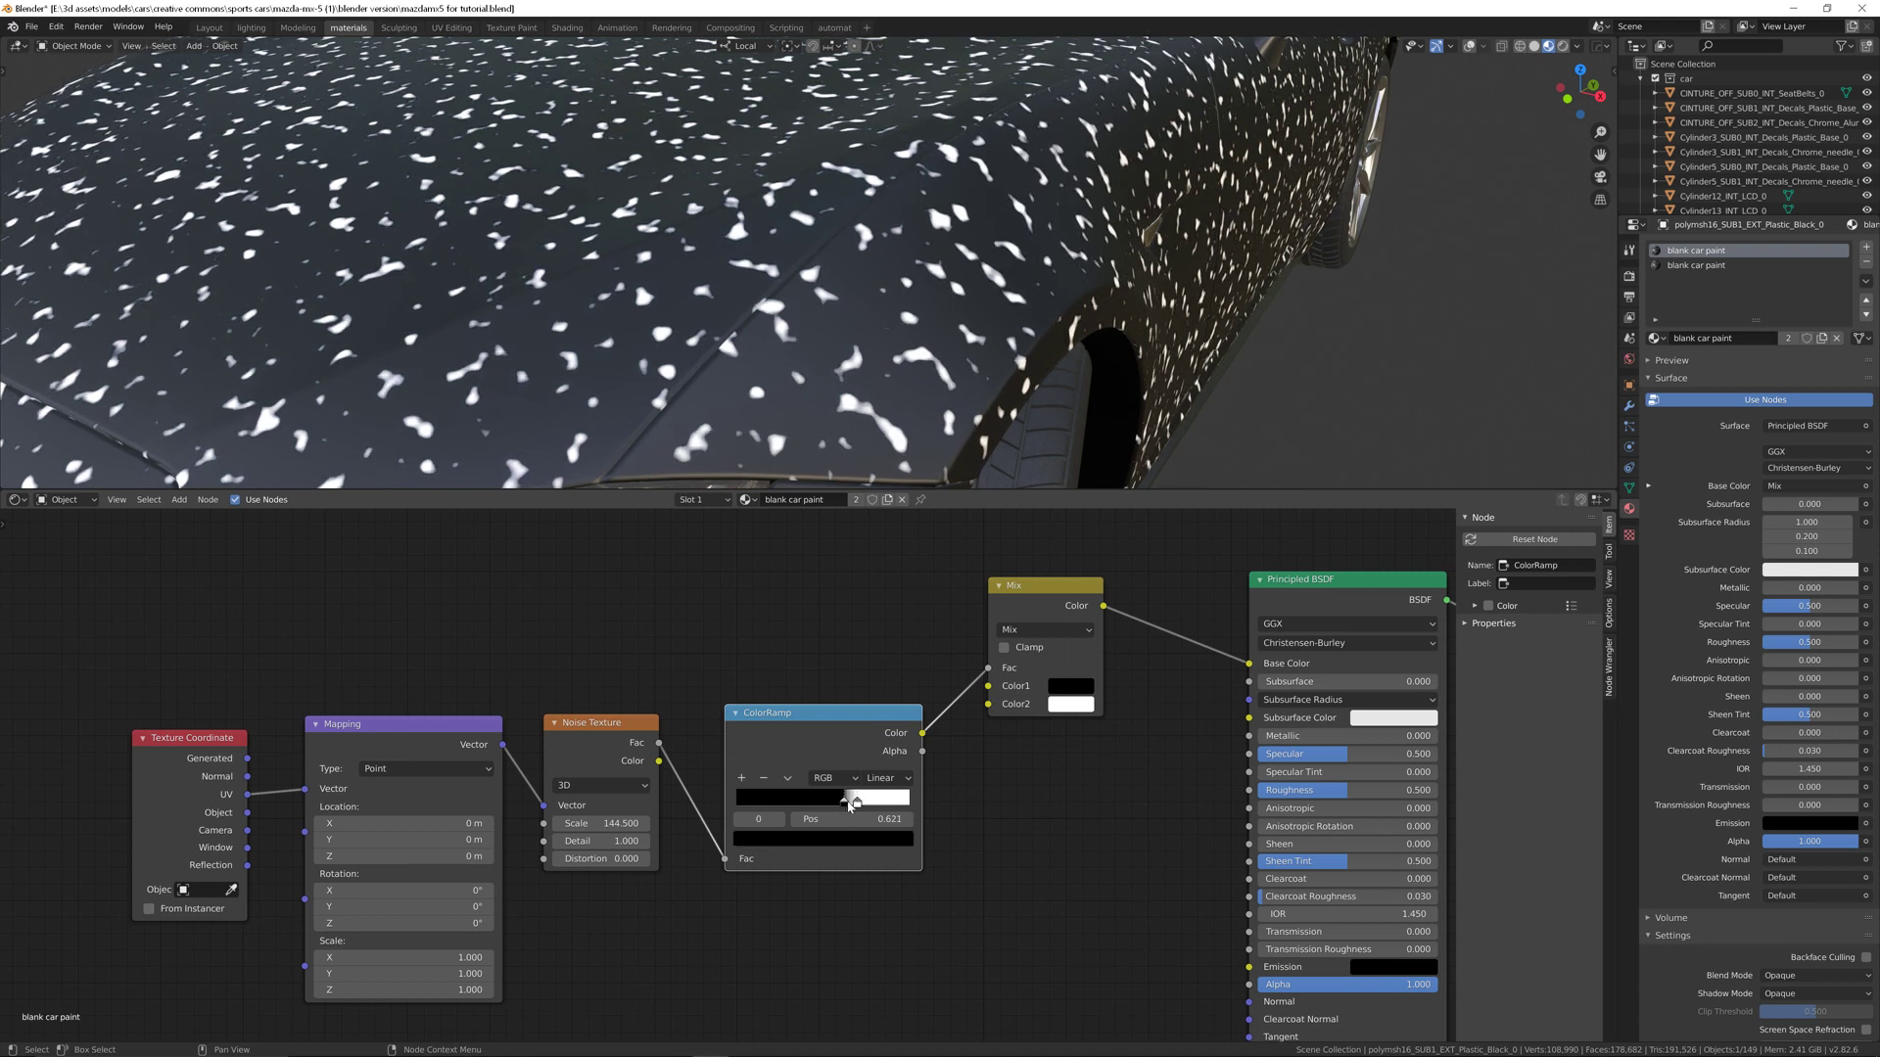
pyautogui.moveTo(844, 797); pyautogui.dragTo(854, 797)
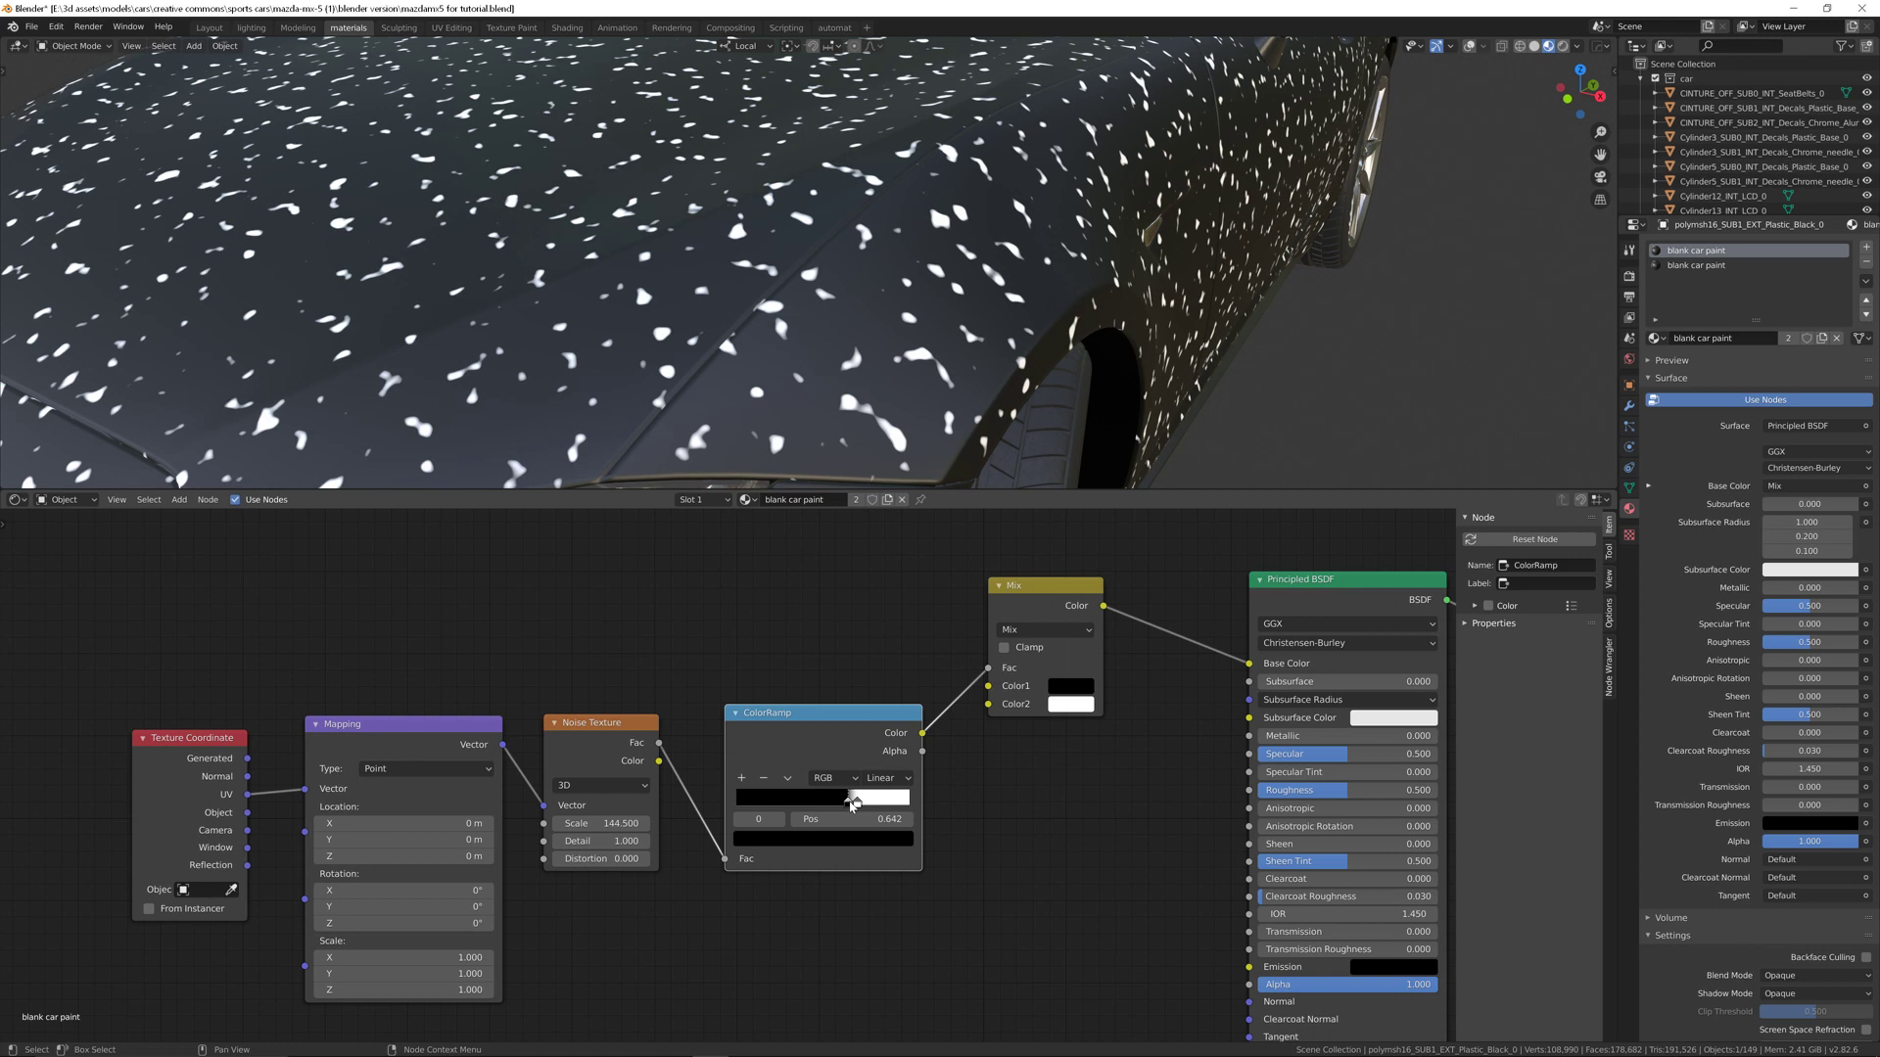
pyautogui.moveTo(839, 819); pyautogui.dragTo(851, 818)
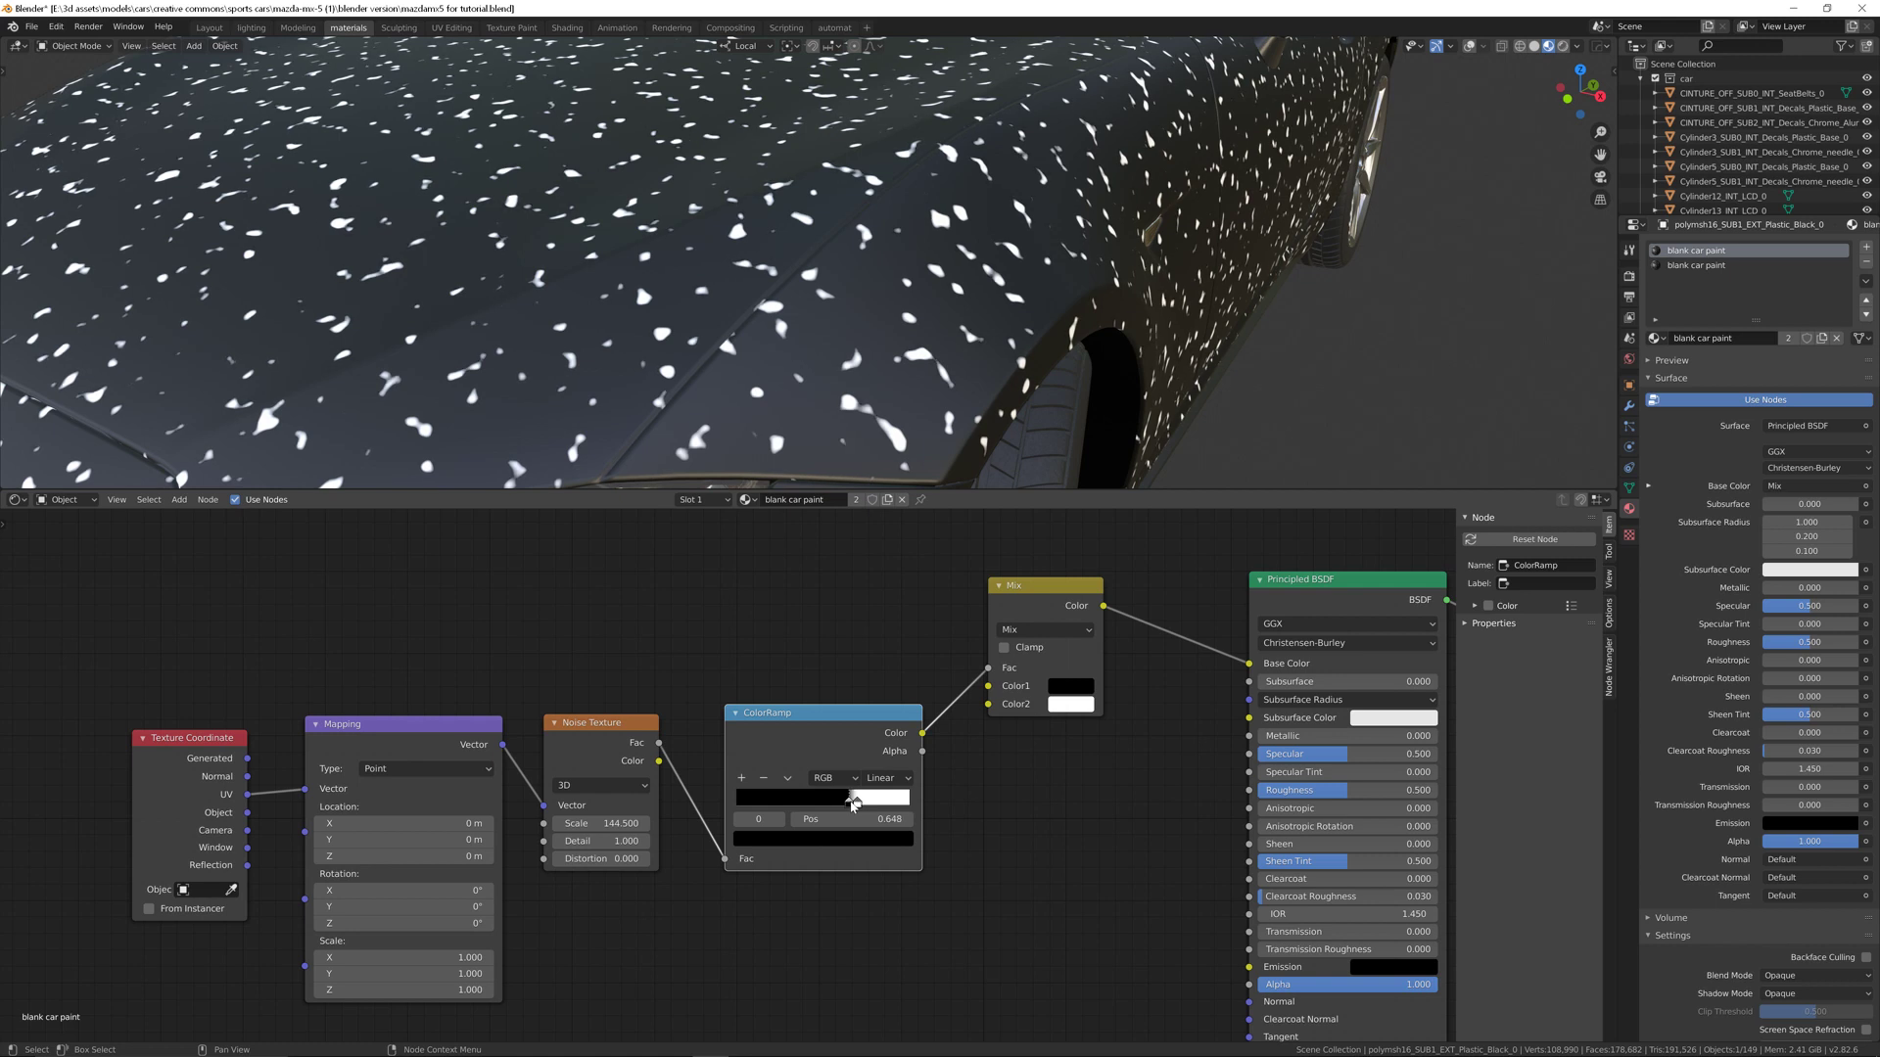
pyautogui.moveTo(851, 818); pyautogui.dragTo(858, 819)
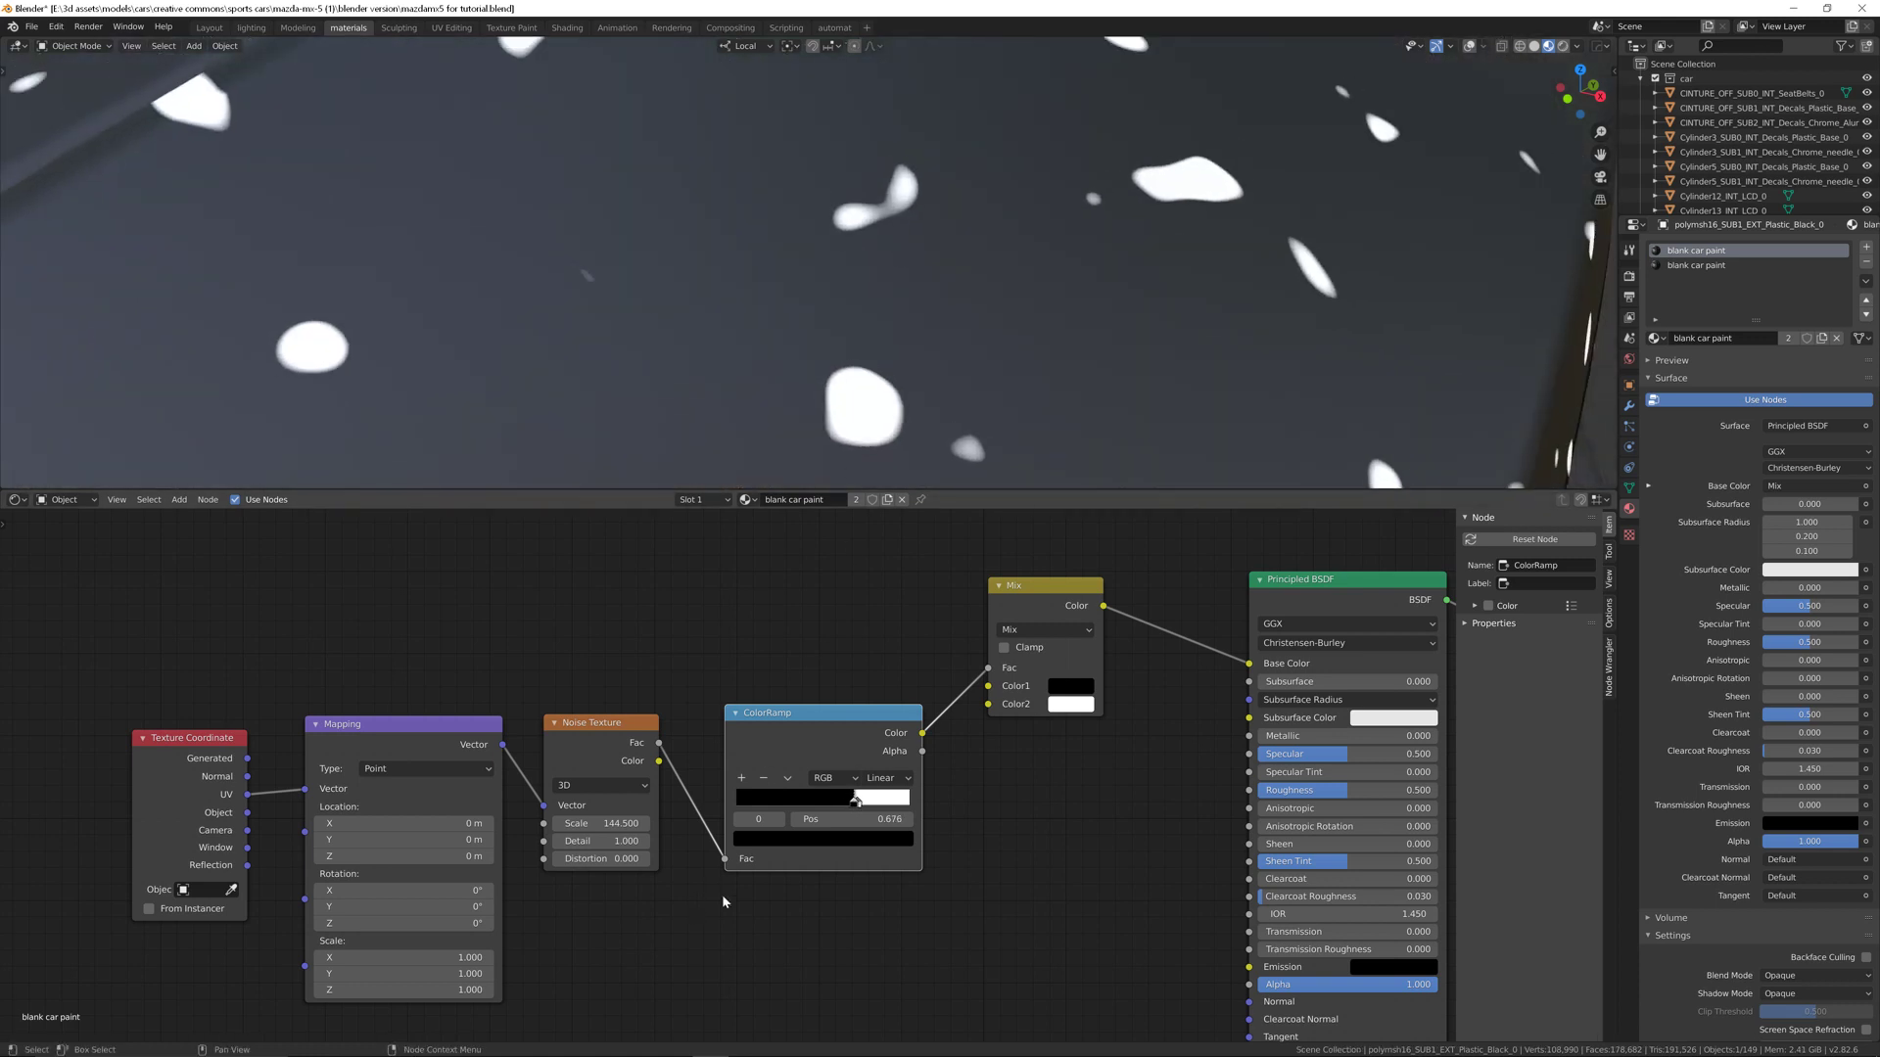
pyautogui.moveTo(854, 799); pyautogui.dragTo(833, 799)
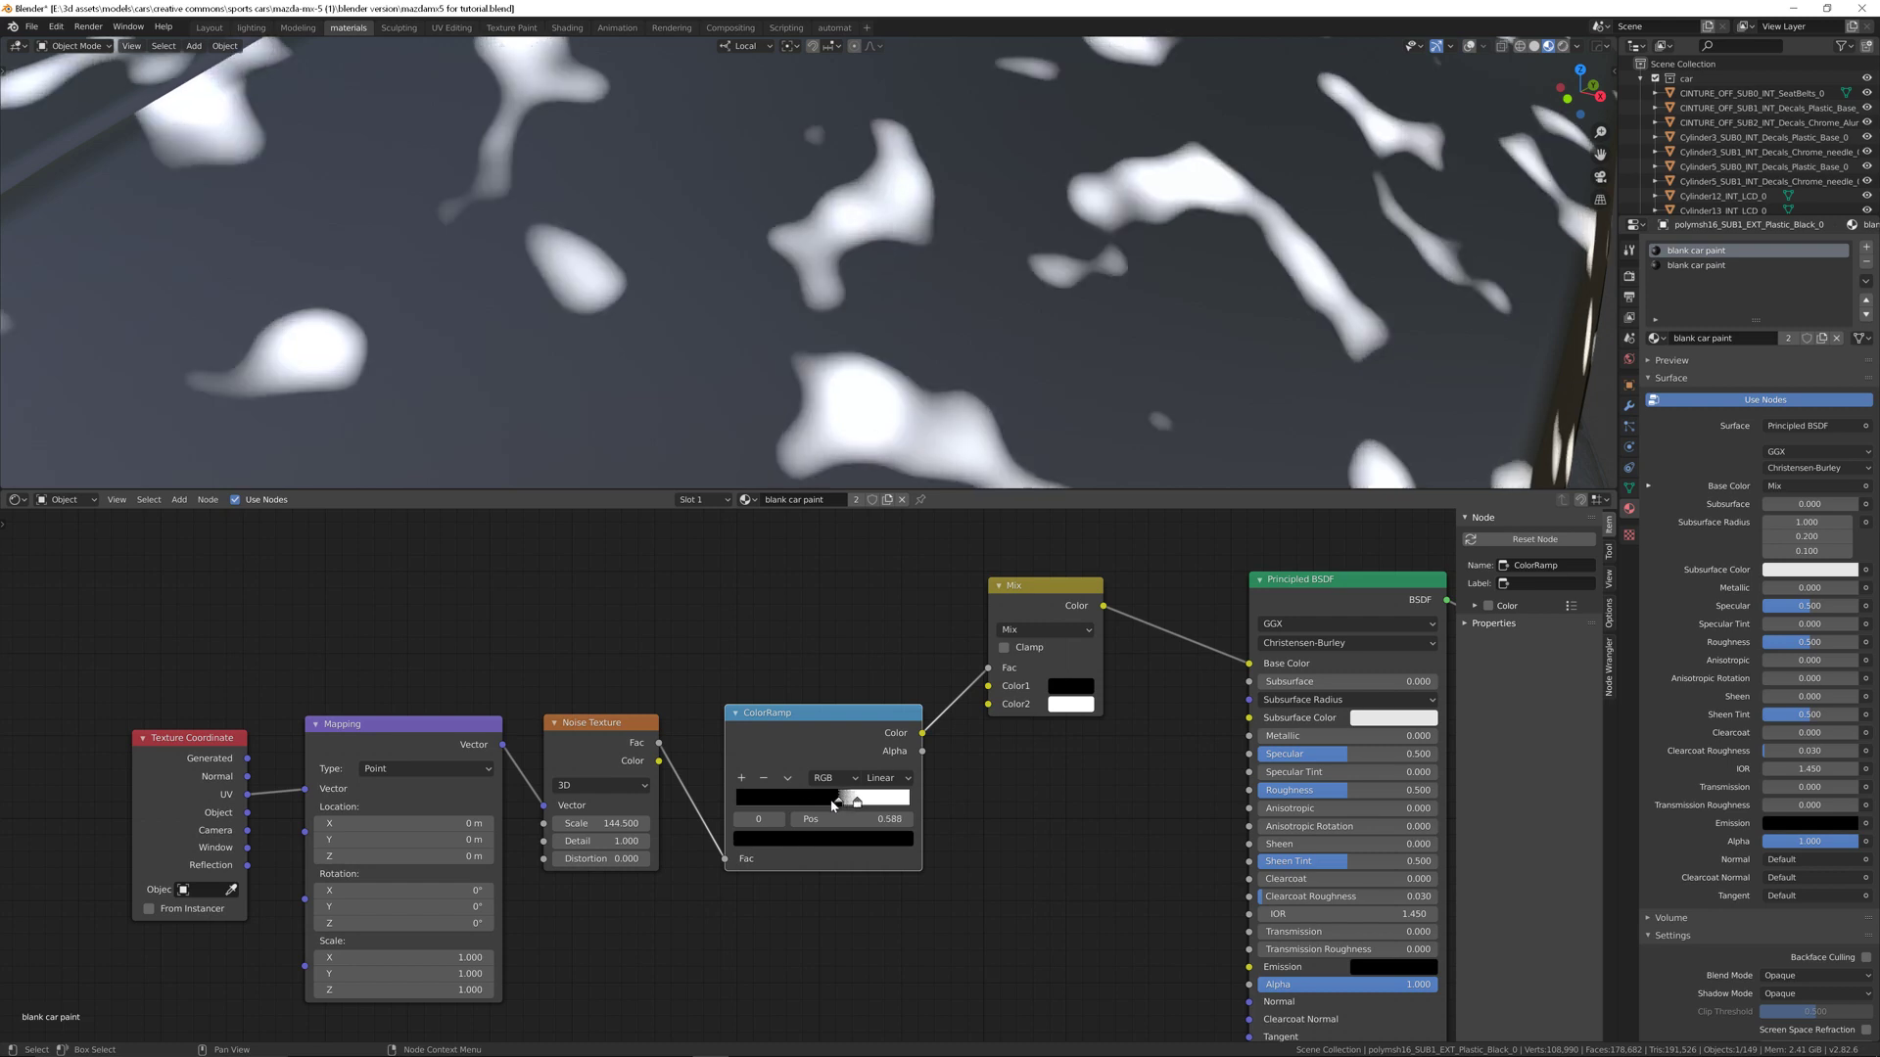
pyautogui.moveTo(839, 818); pyautogui.dragTo(833, 817)
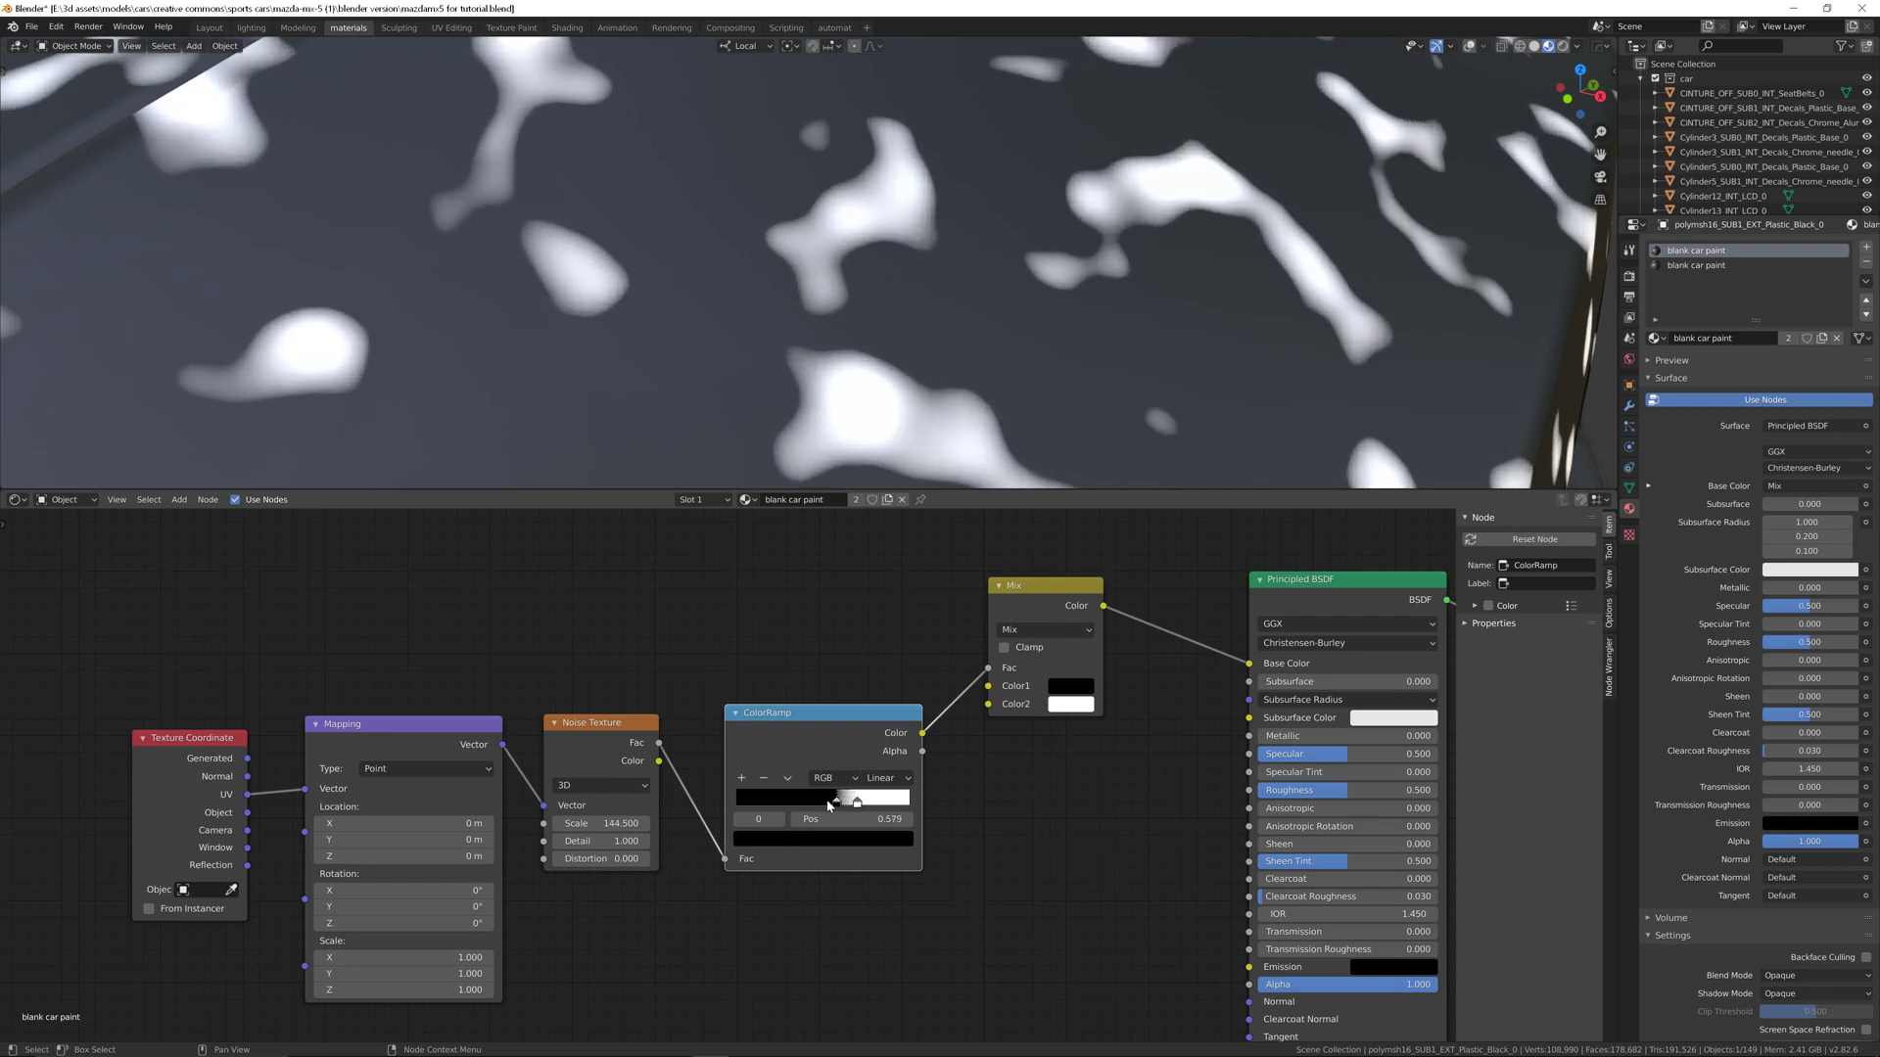
pyautogui.moveTo(855, 800); pyautogui.dragTo(828, 800)
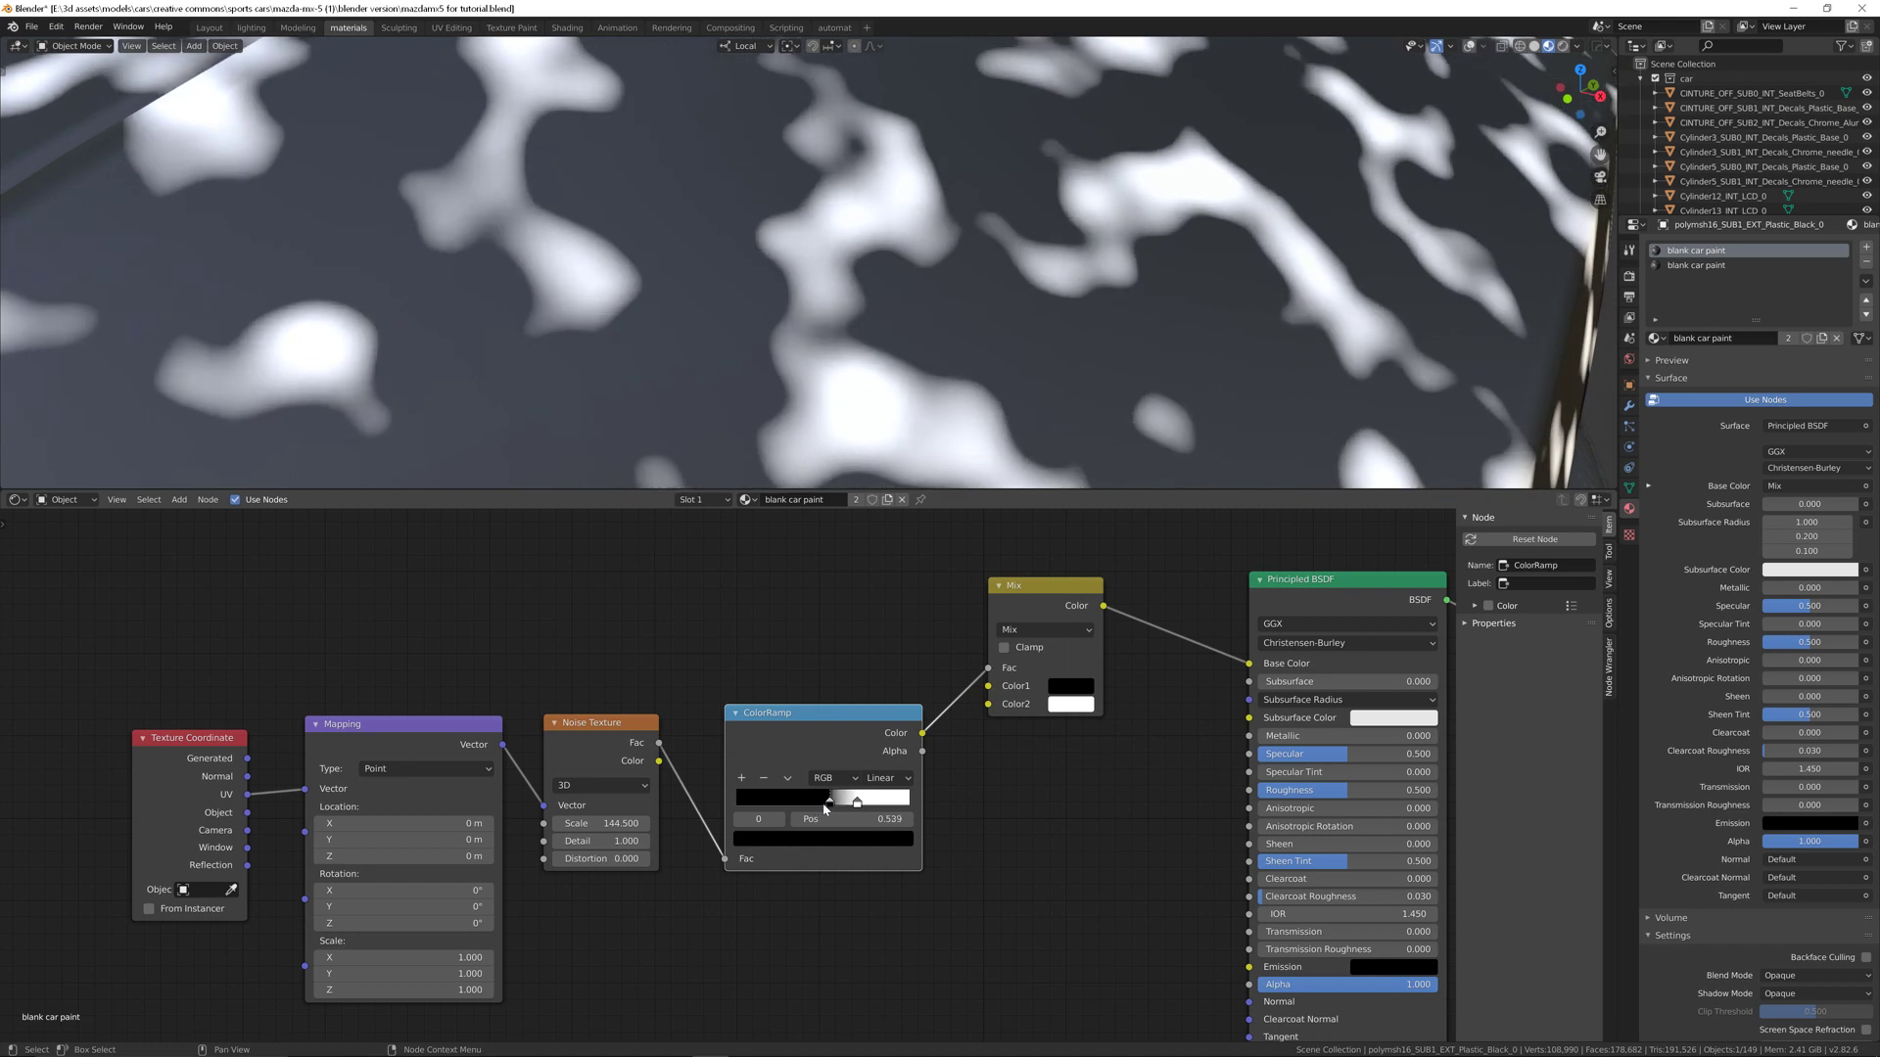
pyautogui.moveTo(827, 799); pyautogui.dragTo(854, 799)
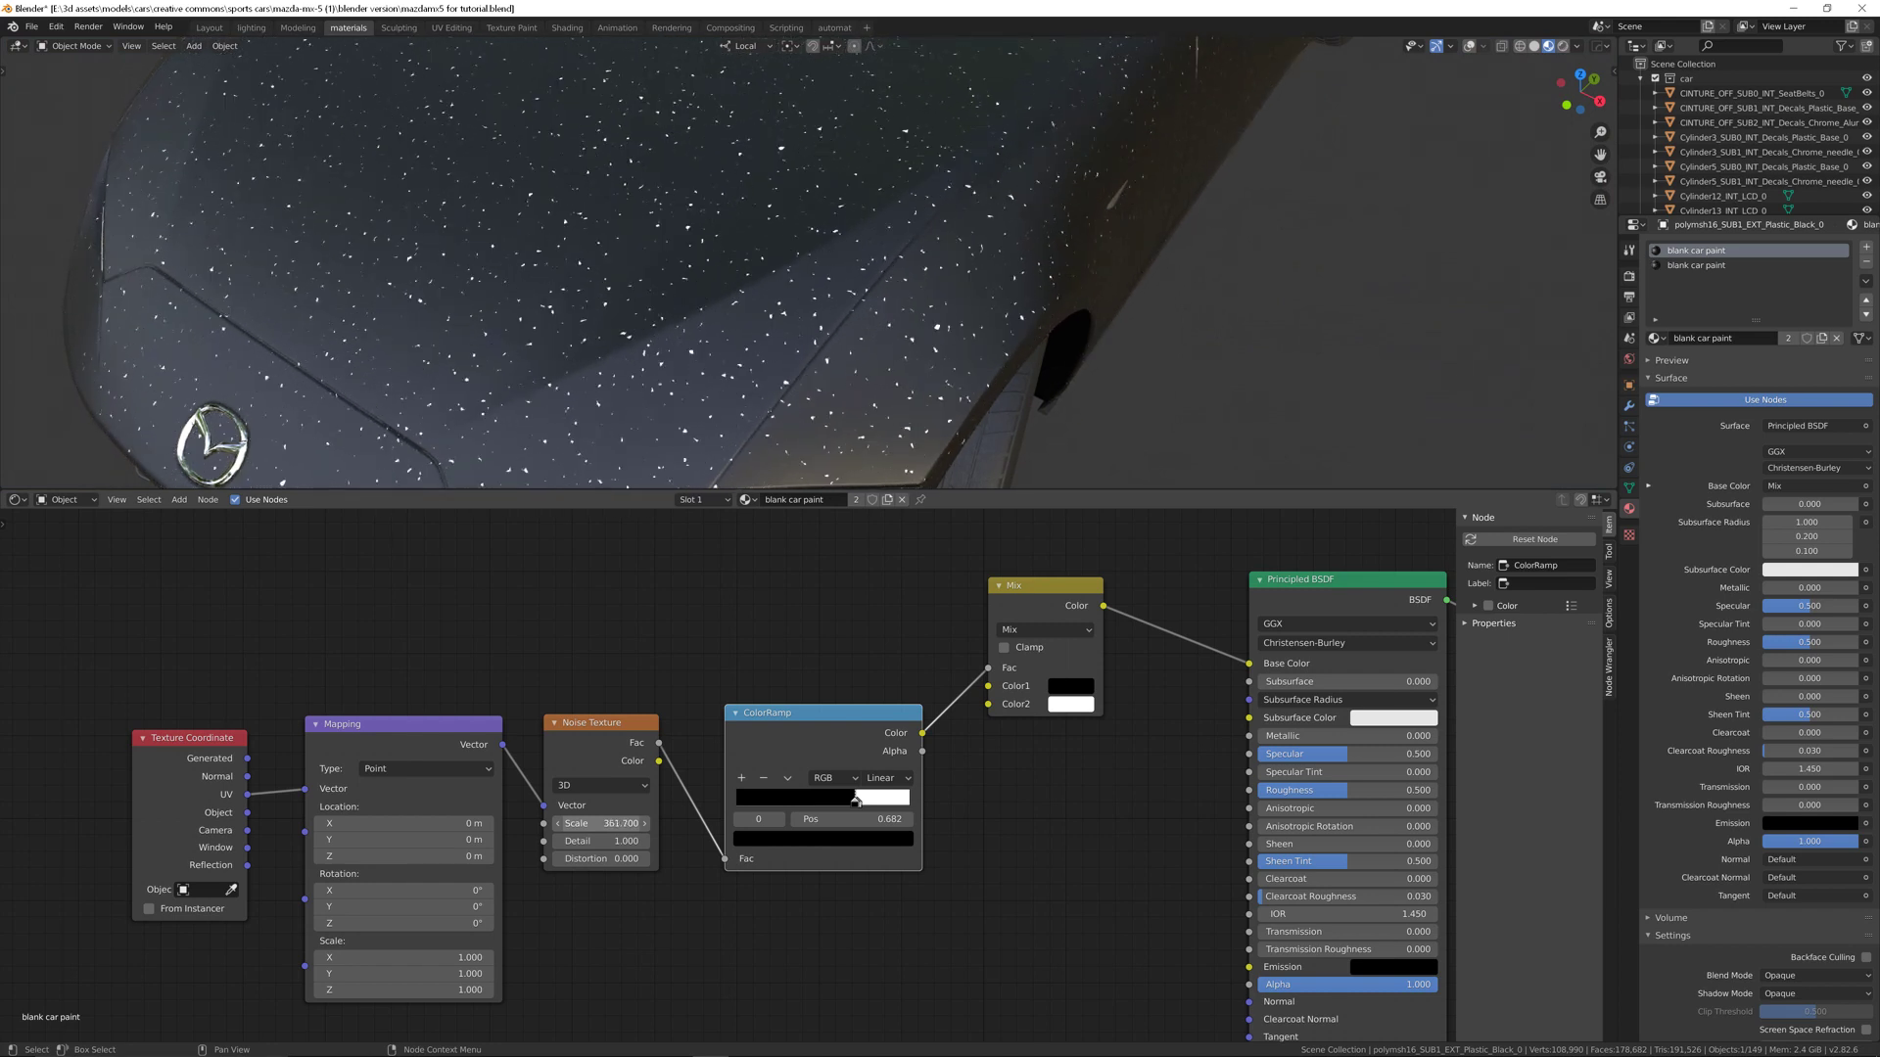
# Step: Set the Noise Texture scale to 1500 so the flakes become fine glitter
pyautogui.moveTo(605, 823); pyautogui.dragTo(647, 824)
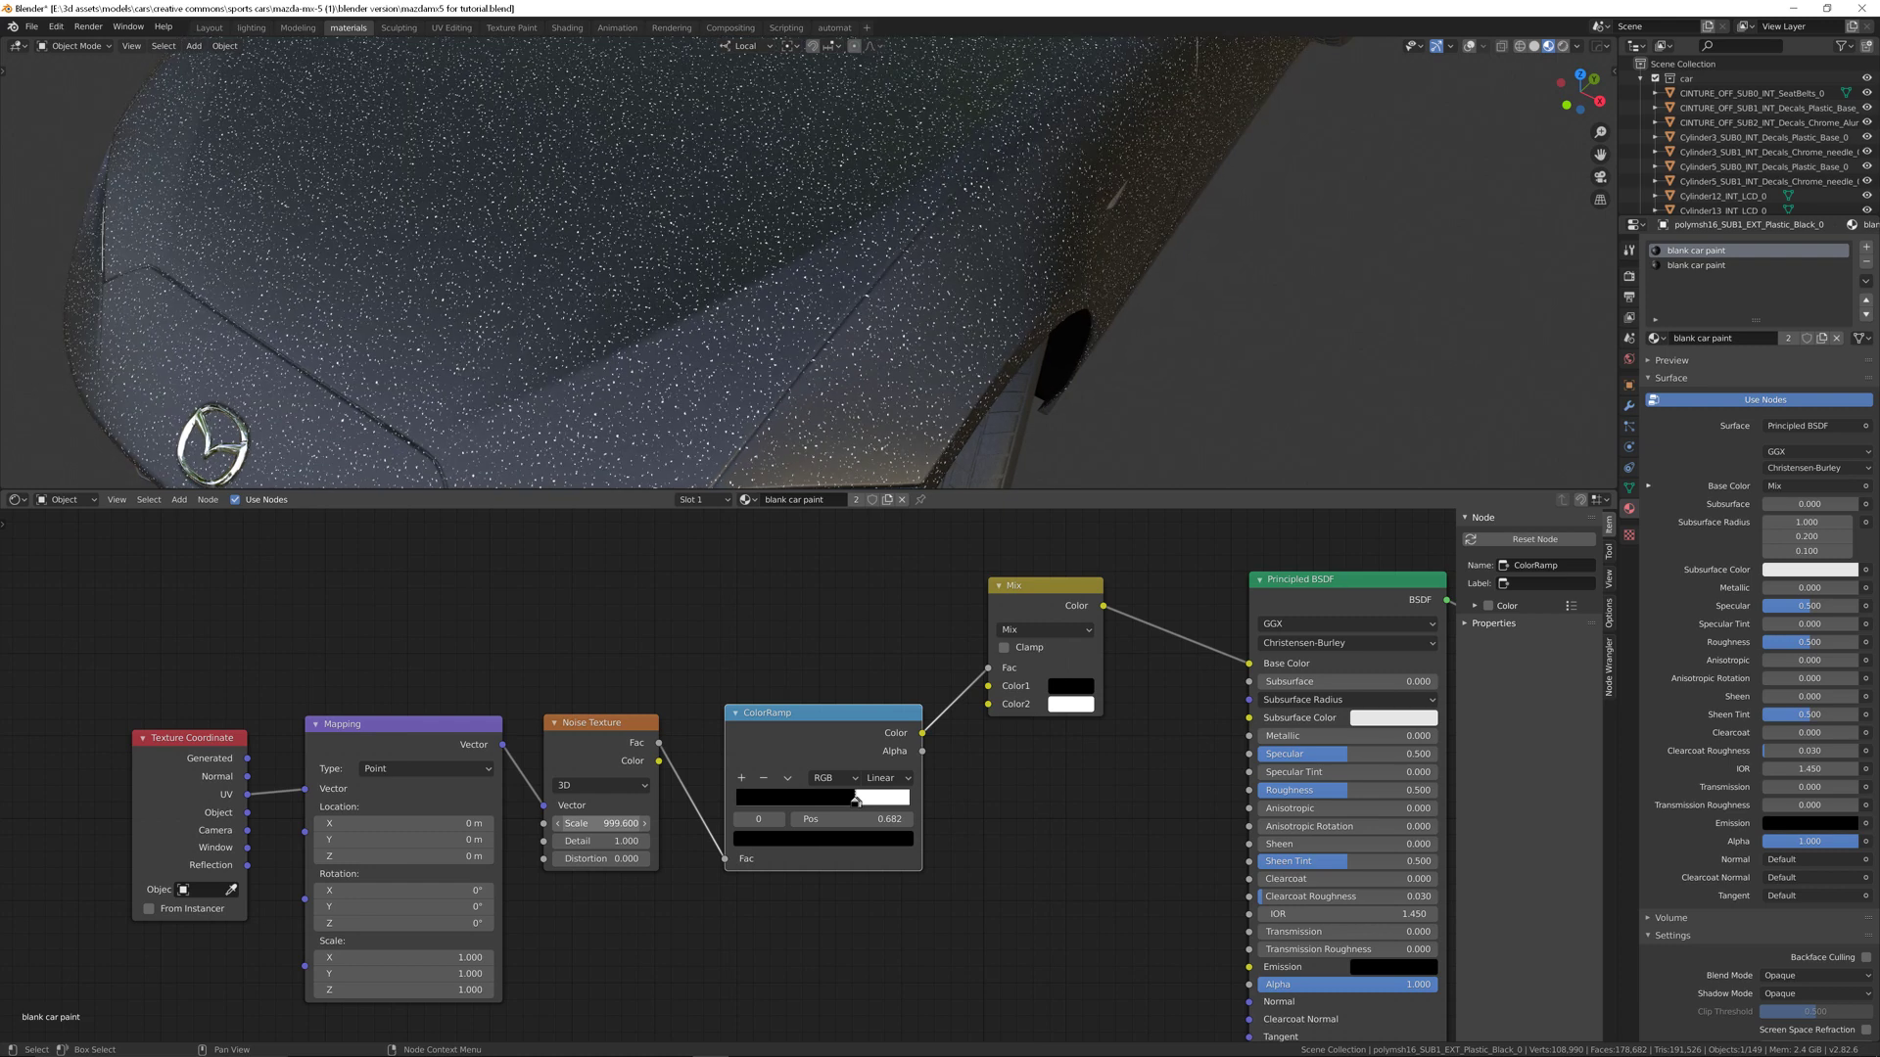
pyautogui.click(599, 824)
pyautogui.write('1500.000')
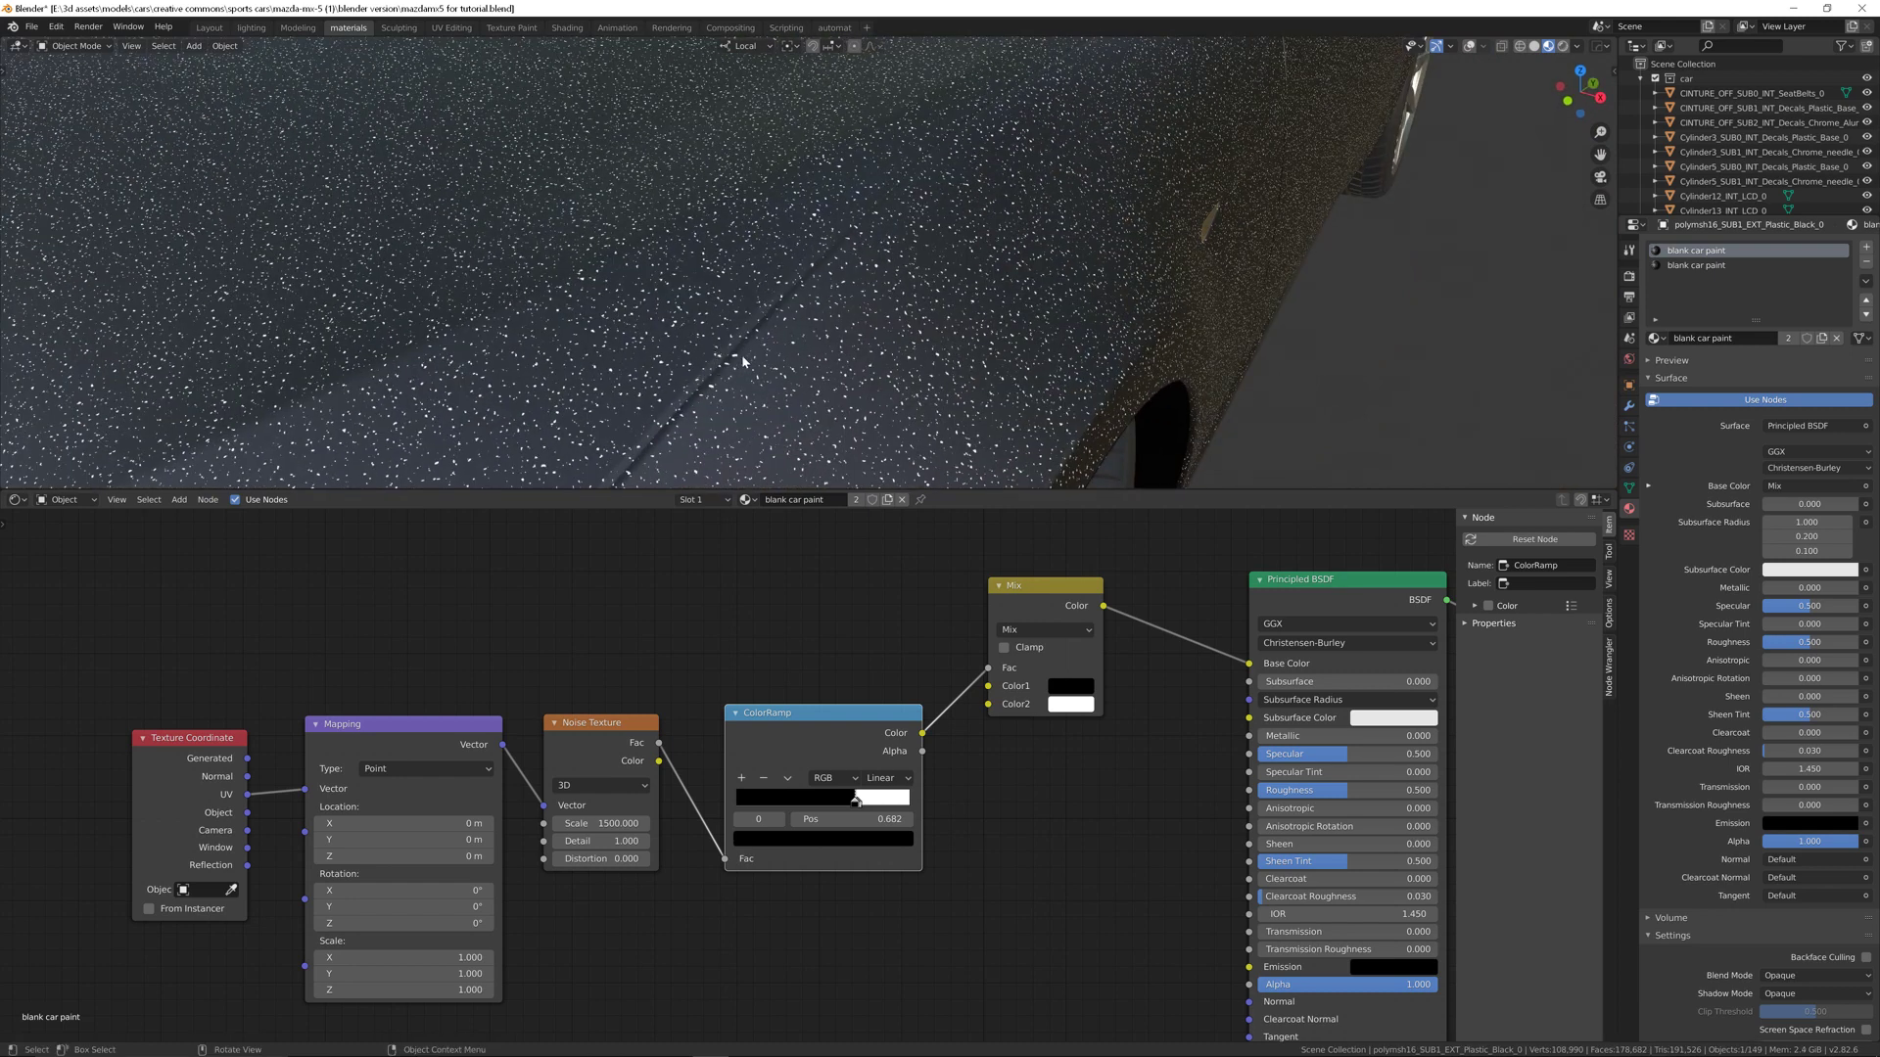
pyautogui.moveTo(731, 361)
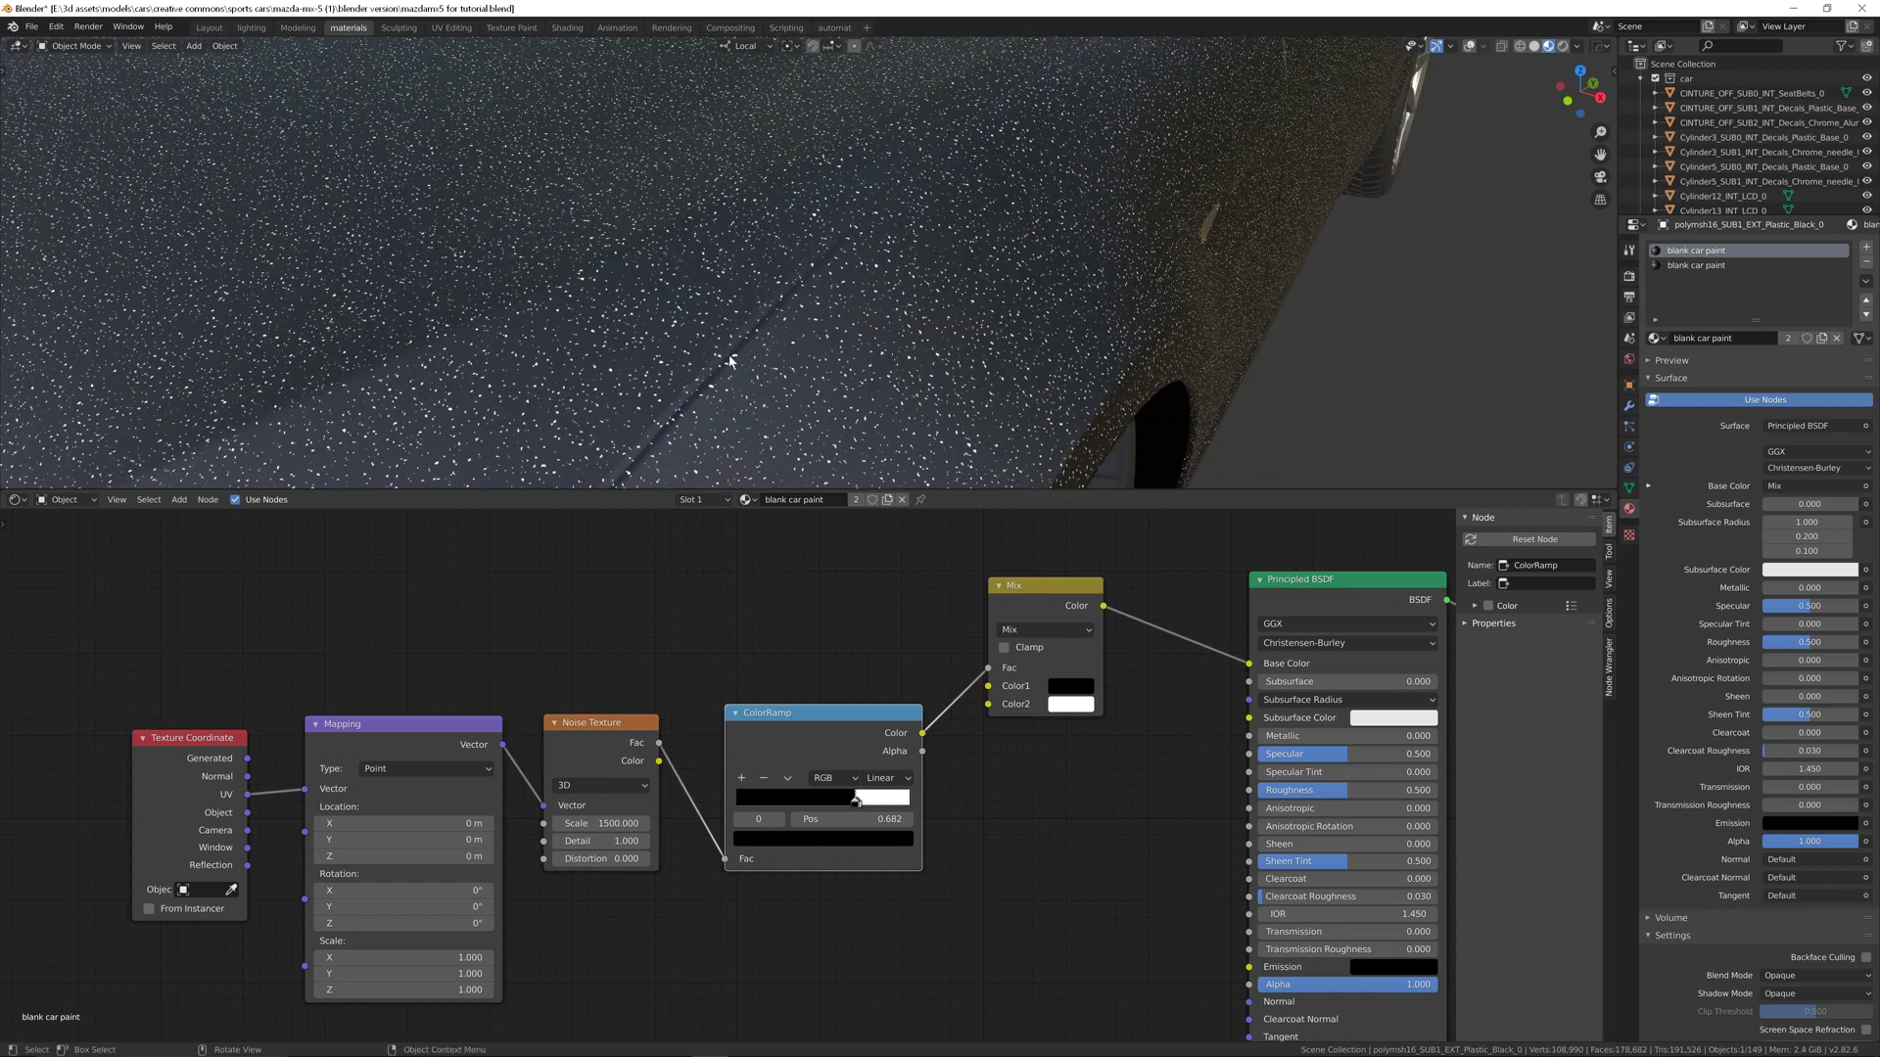
pyautogui.moveTo(731, 240); pyautogui.dragTo(755, 300)
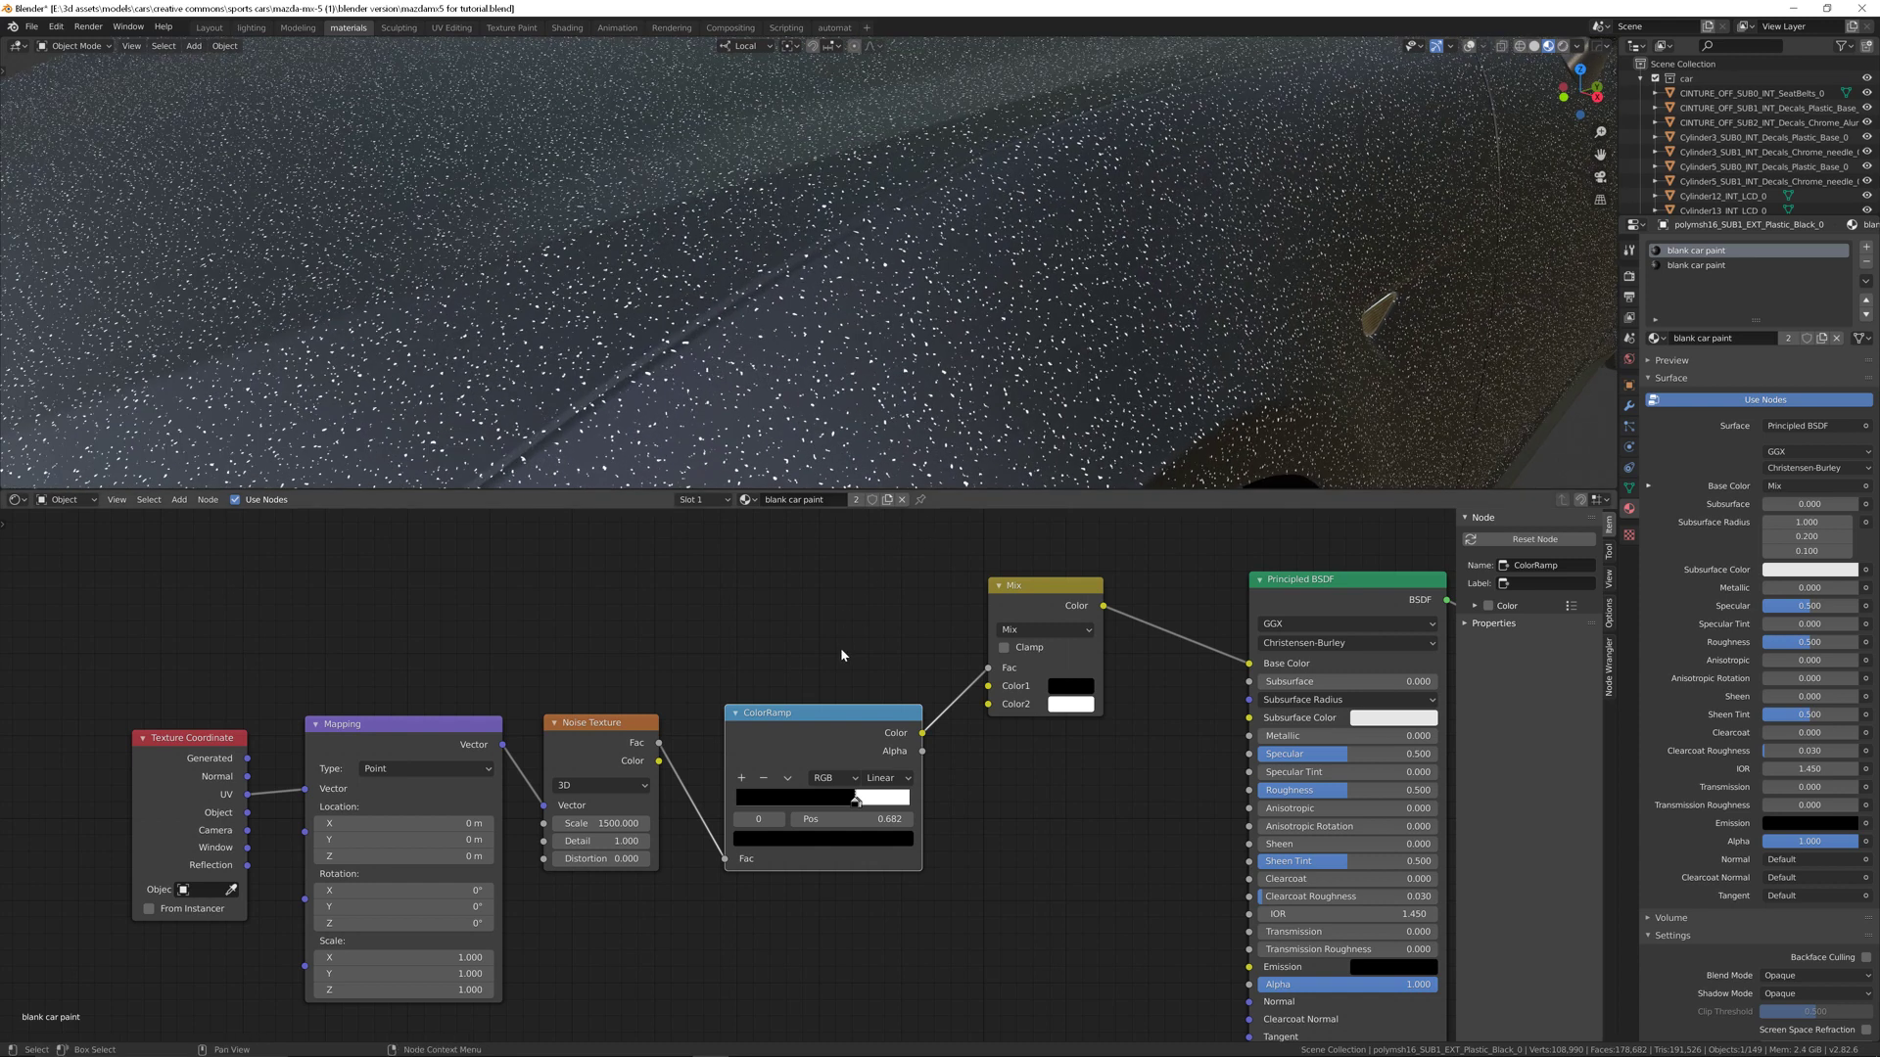
pyautogui.moveTo(909, 755)
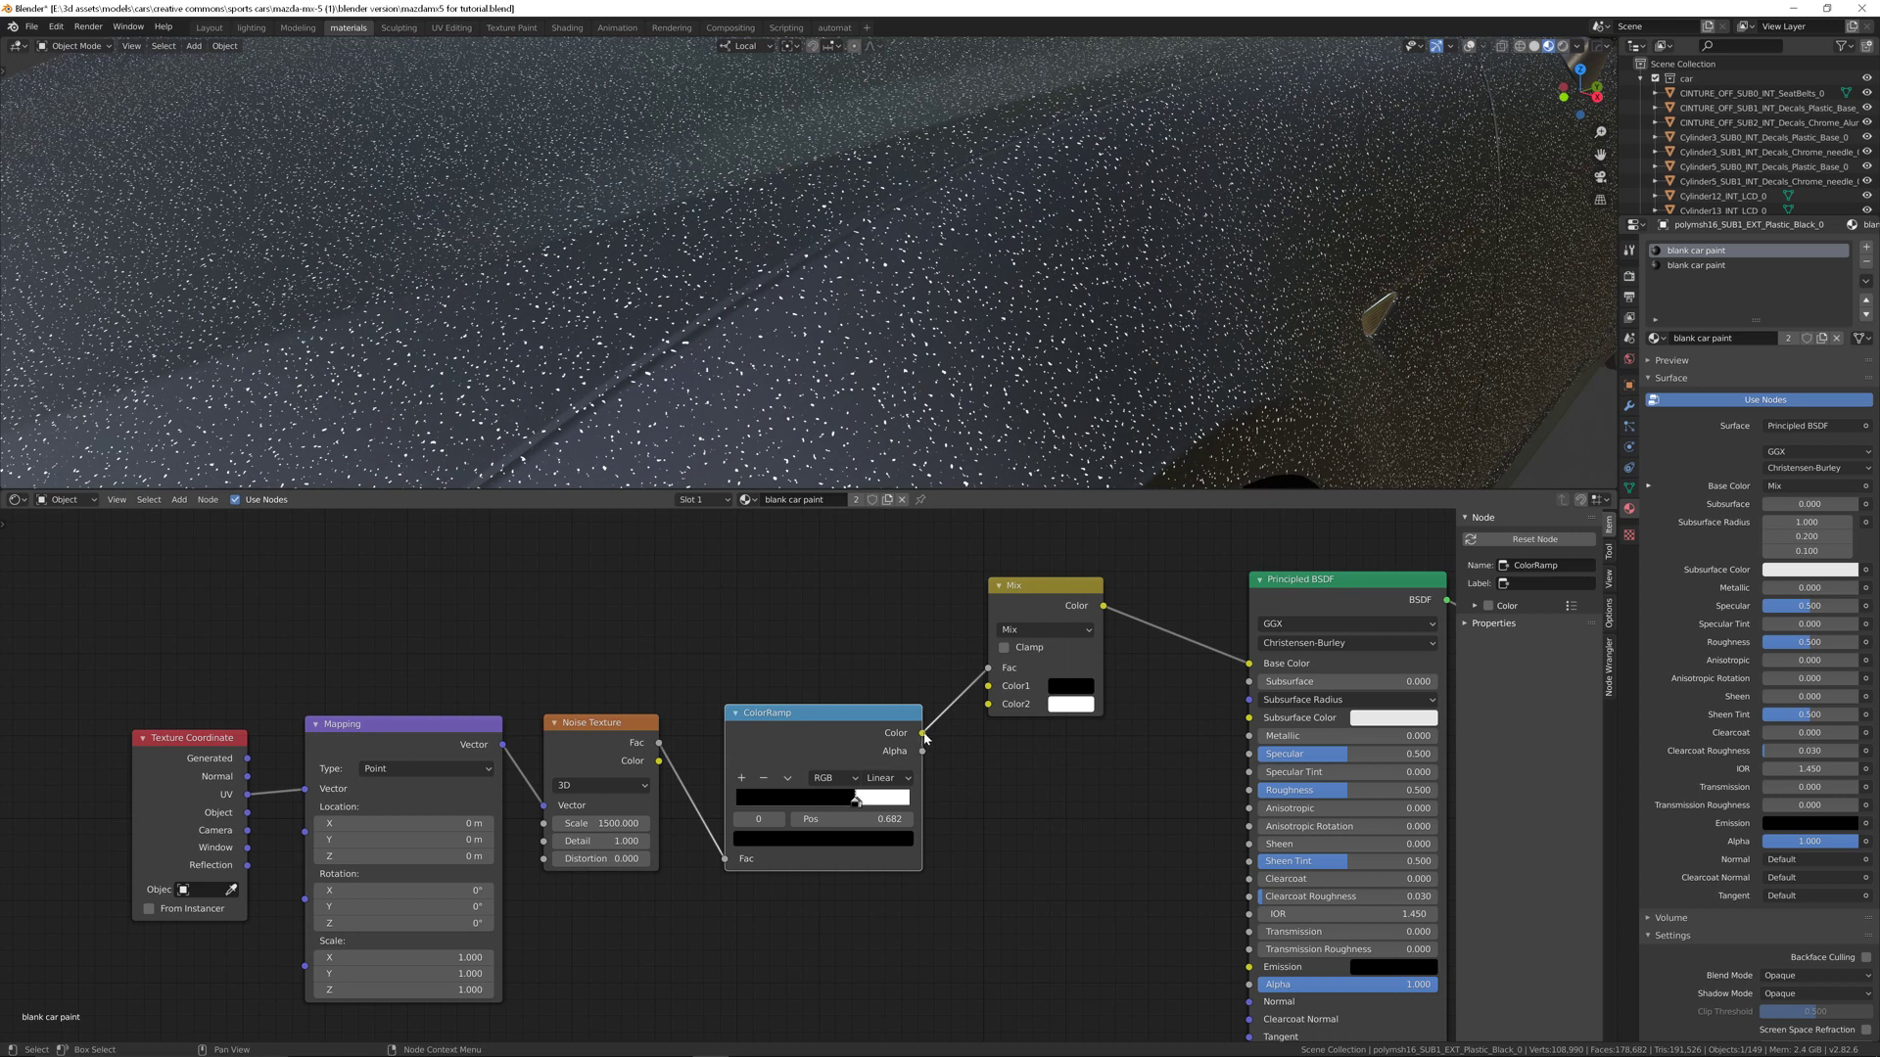
# Step: Link the ColorRamp flake mask to Metallic and lower roughness to zero
pyautogui.moveTo(923, 732); pyautogui.dragTo(1247, 735)
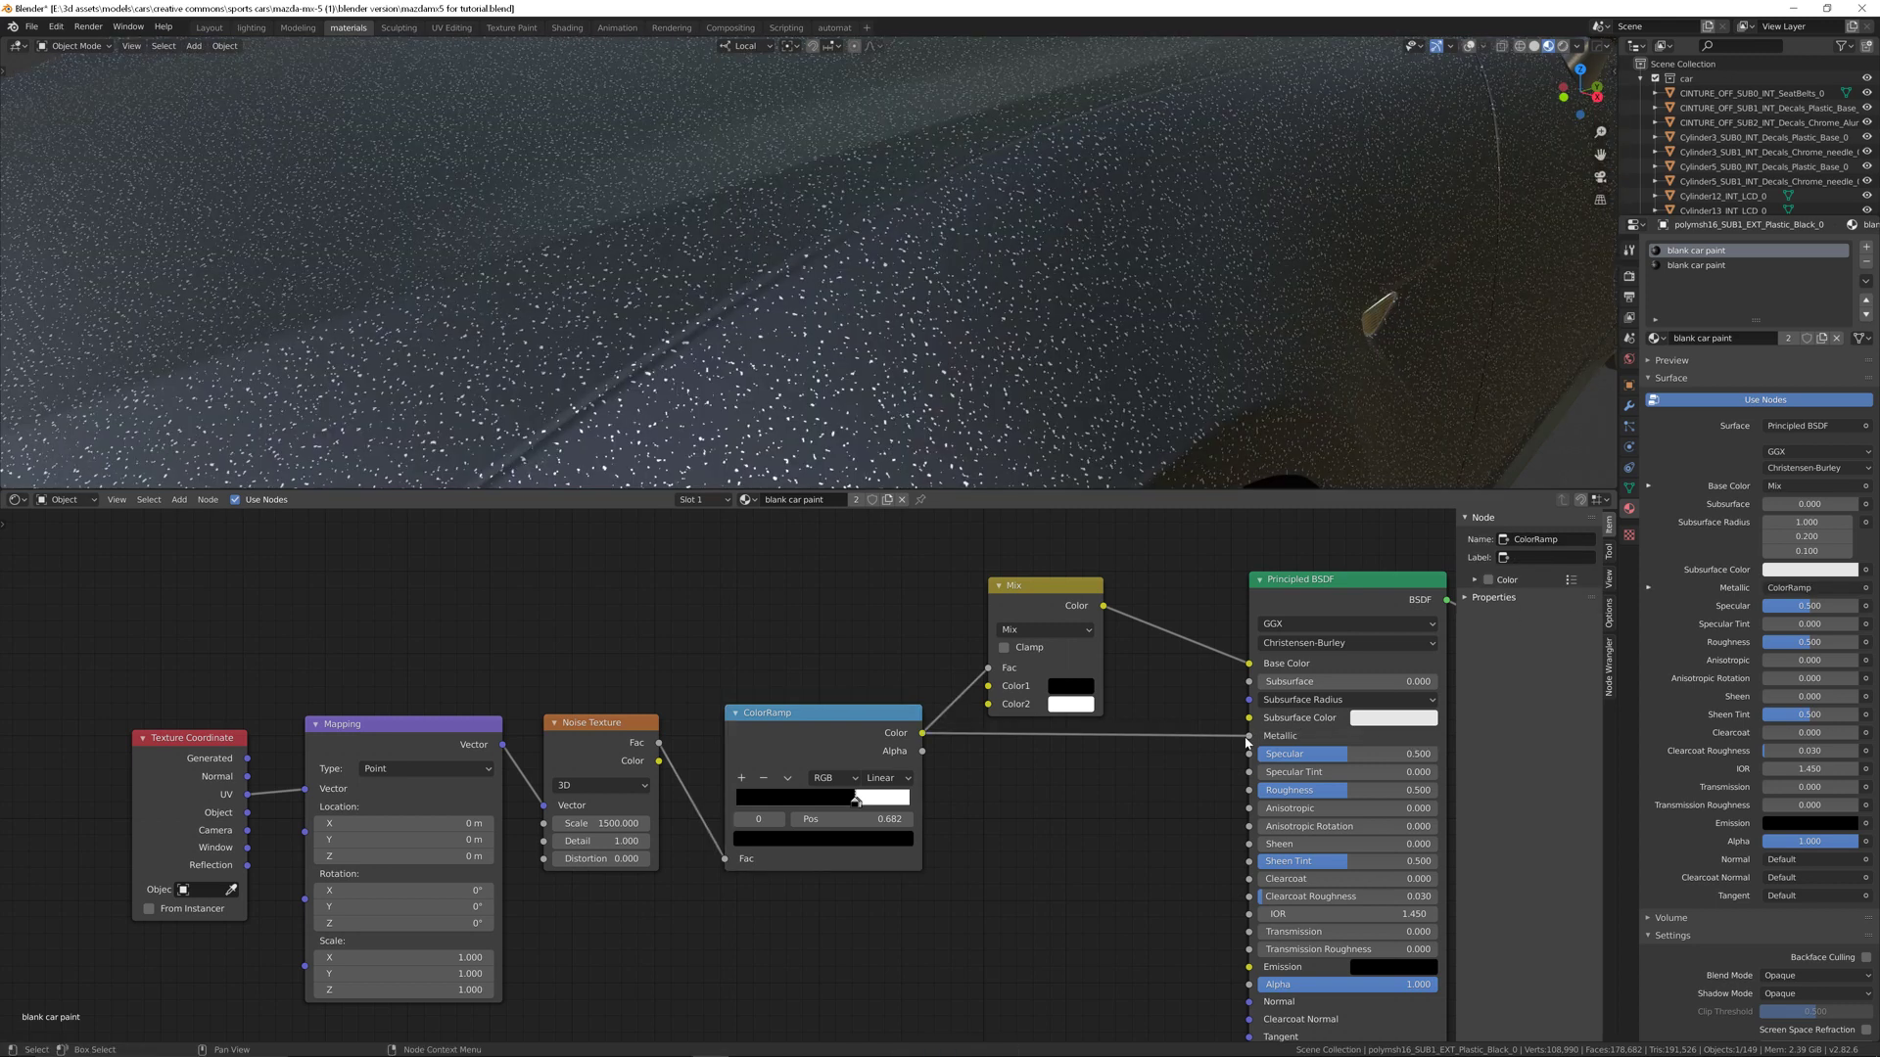
pyautogui.moveTo(1328, 790)
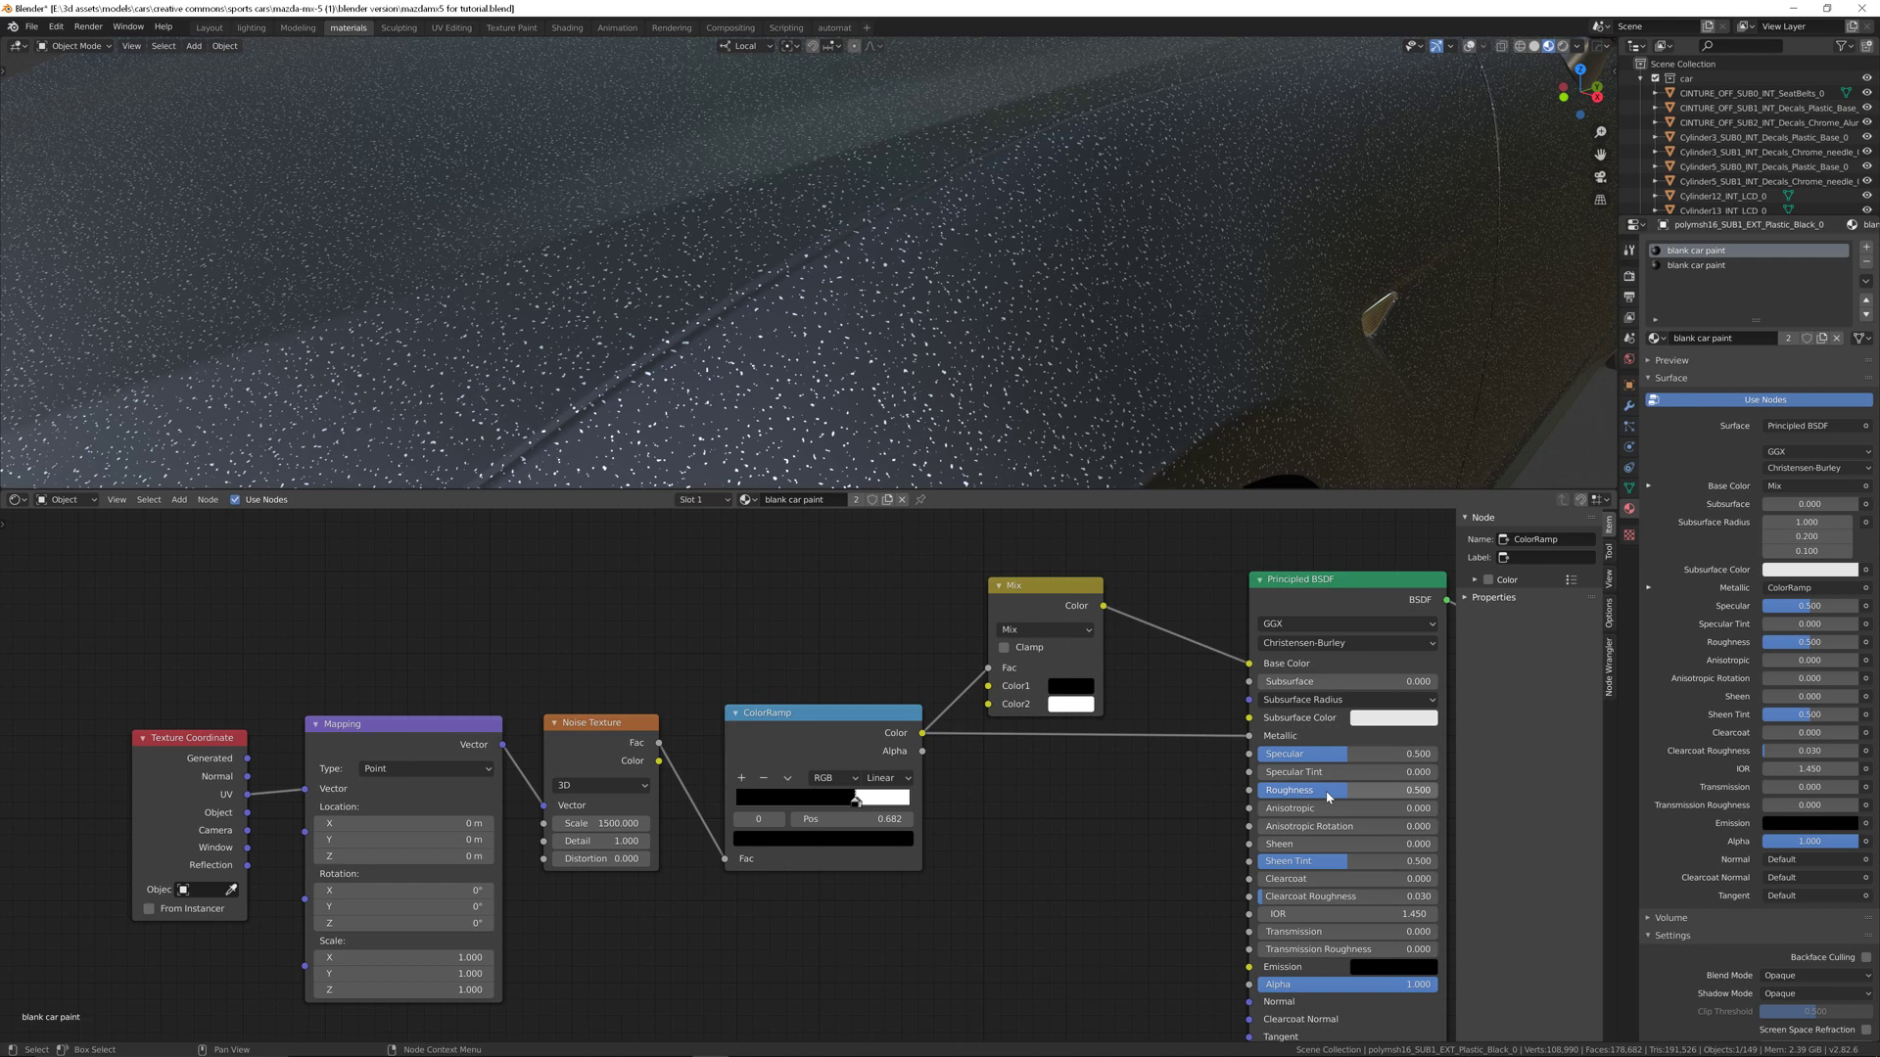
pyautogui.moveTo(1337, 790); pyautogui.dragTo(1307, 790)
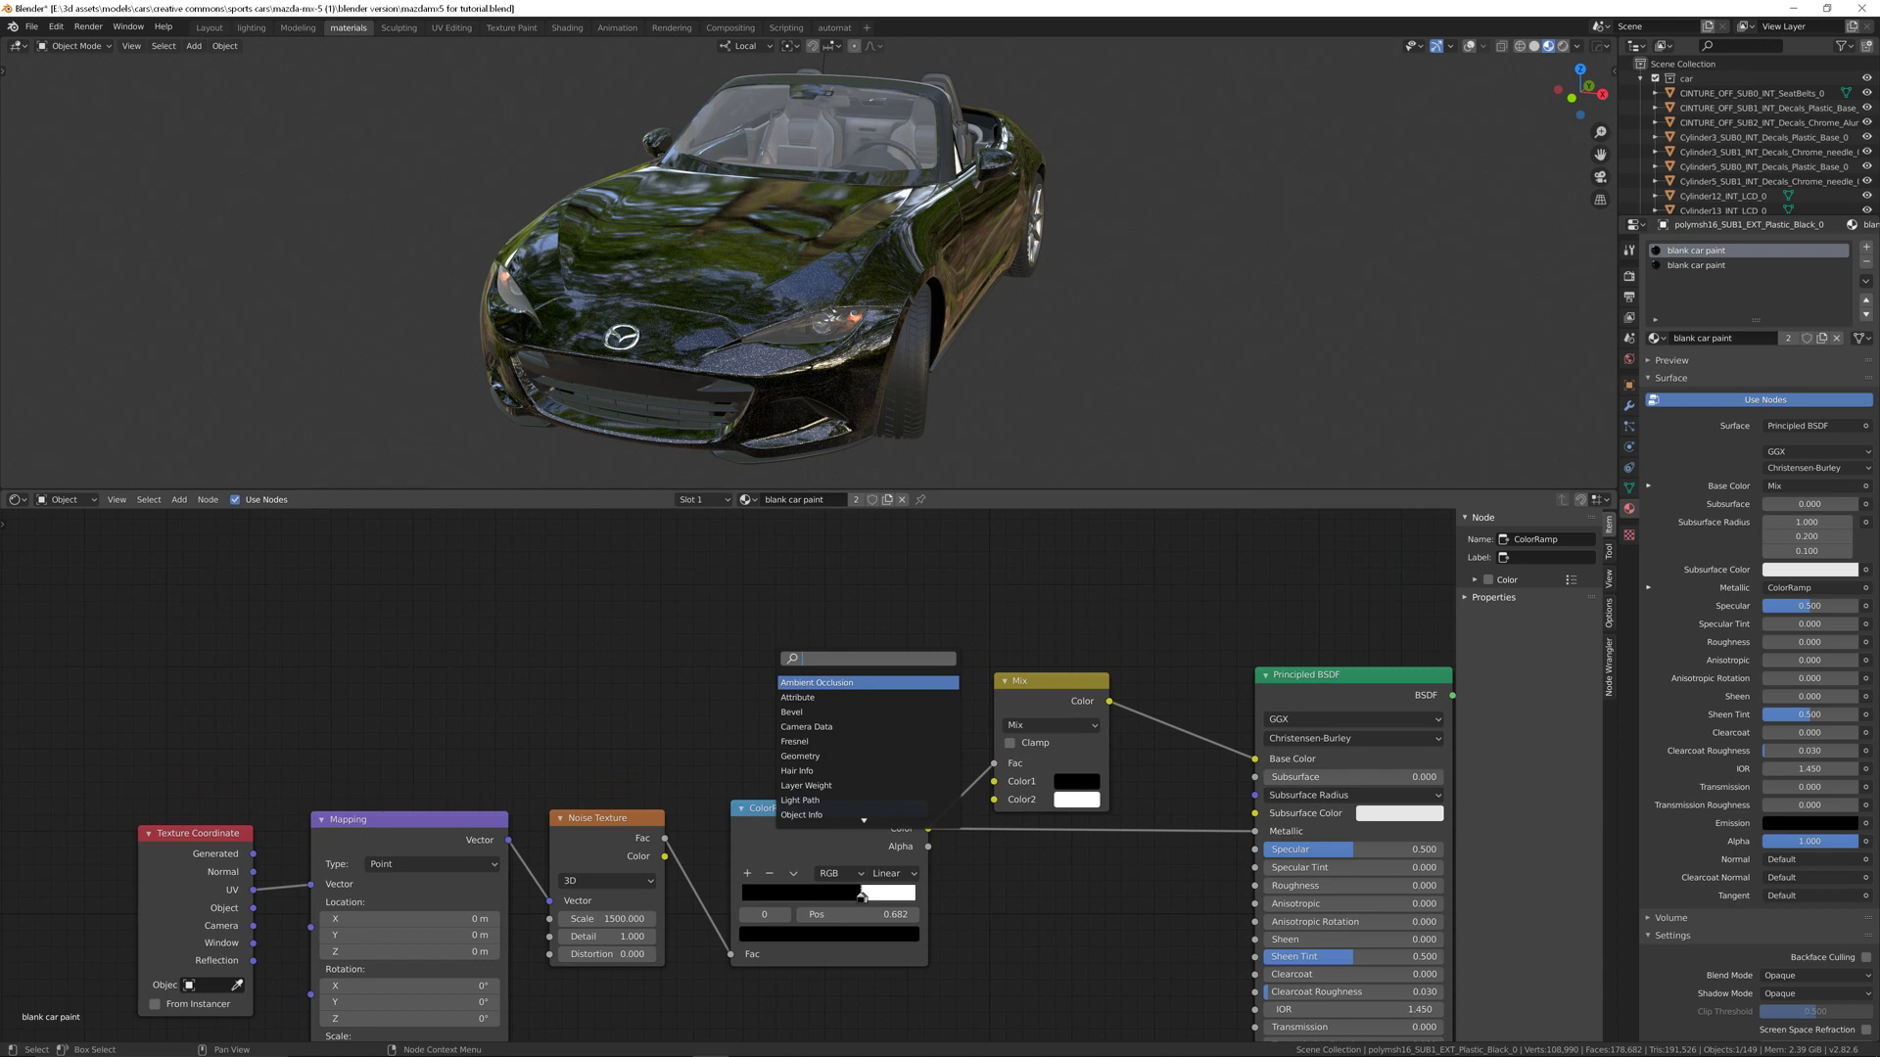
# Step: Search 'ramp' and place a second ColorRamp node in the paint material
pyautogui.write('ramp')
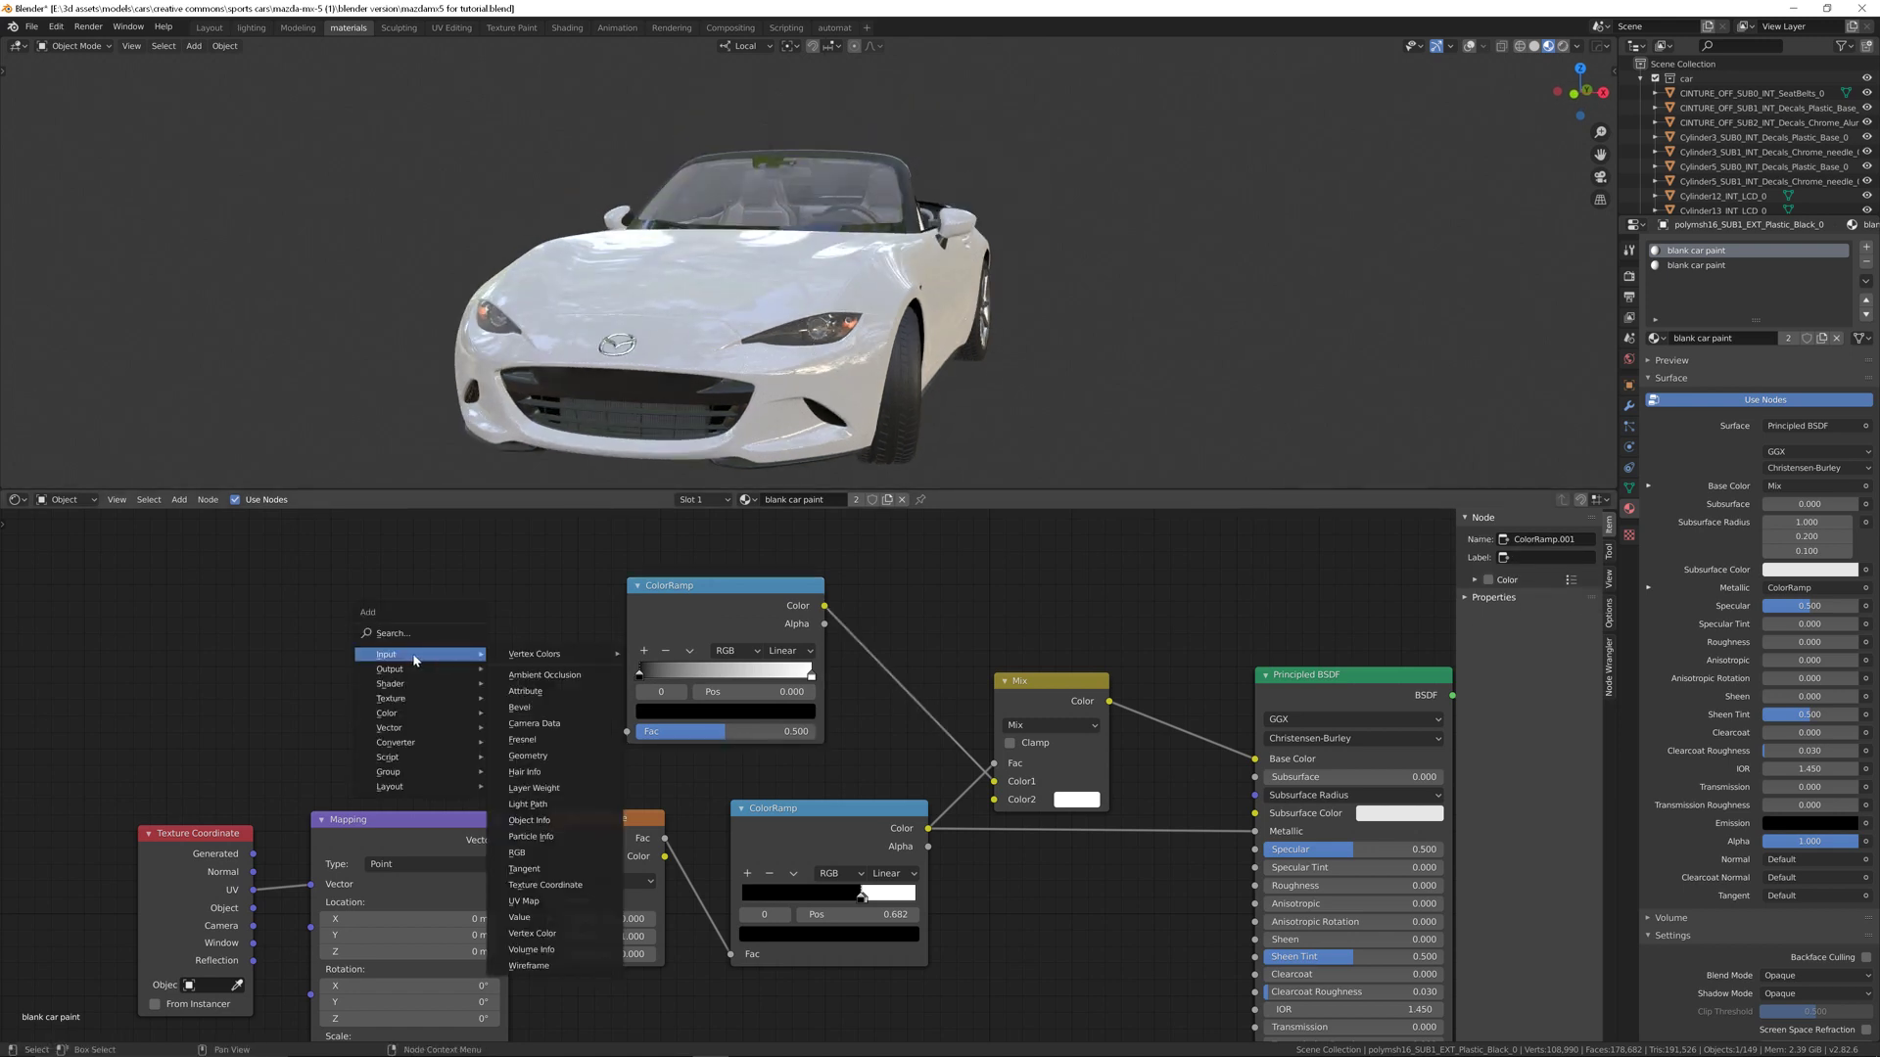
pyautogui.moveTo(531, 787)
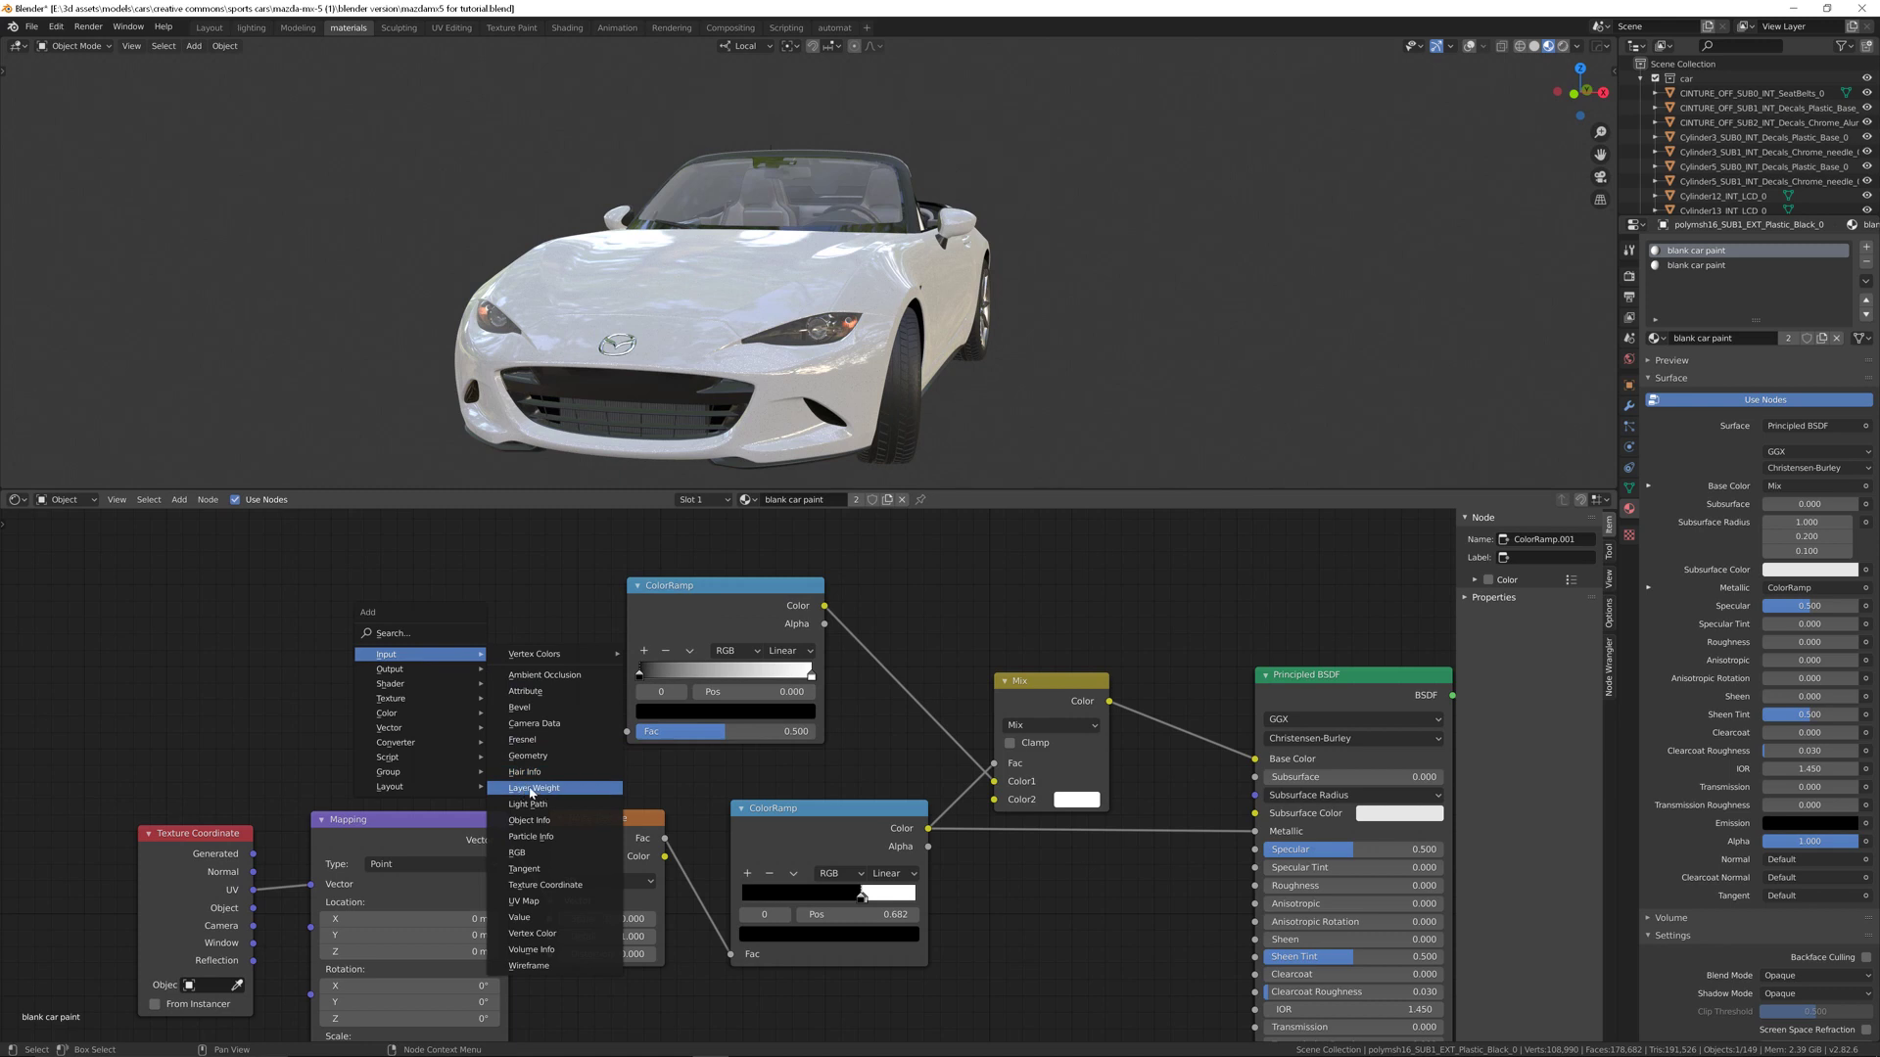
pyautogui.click(533, 789)
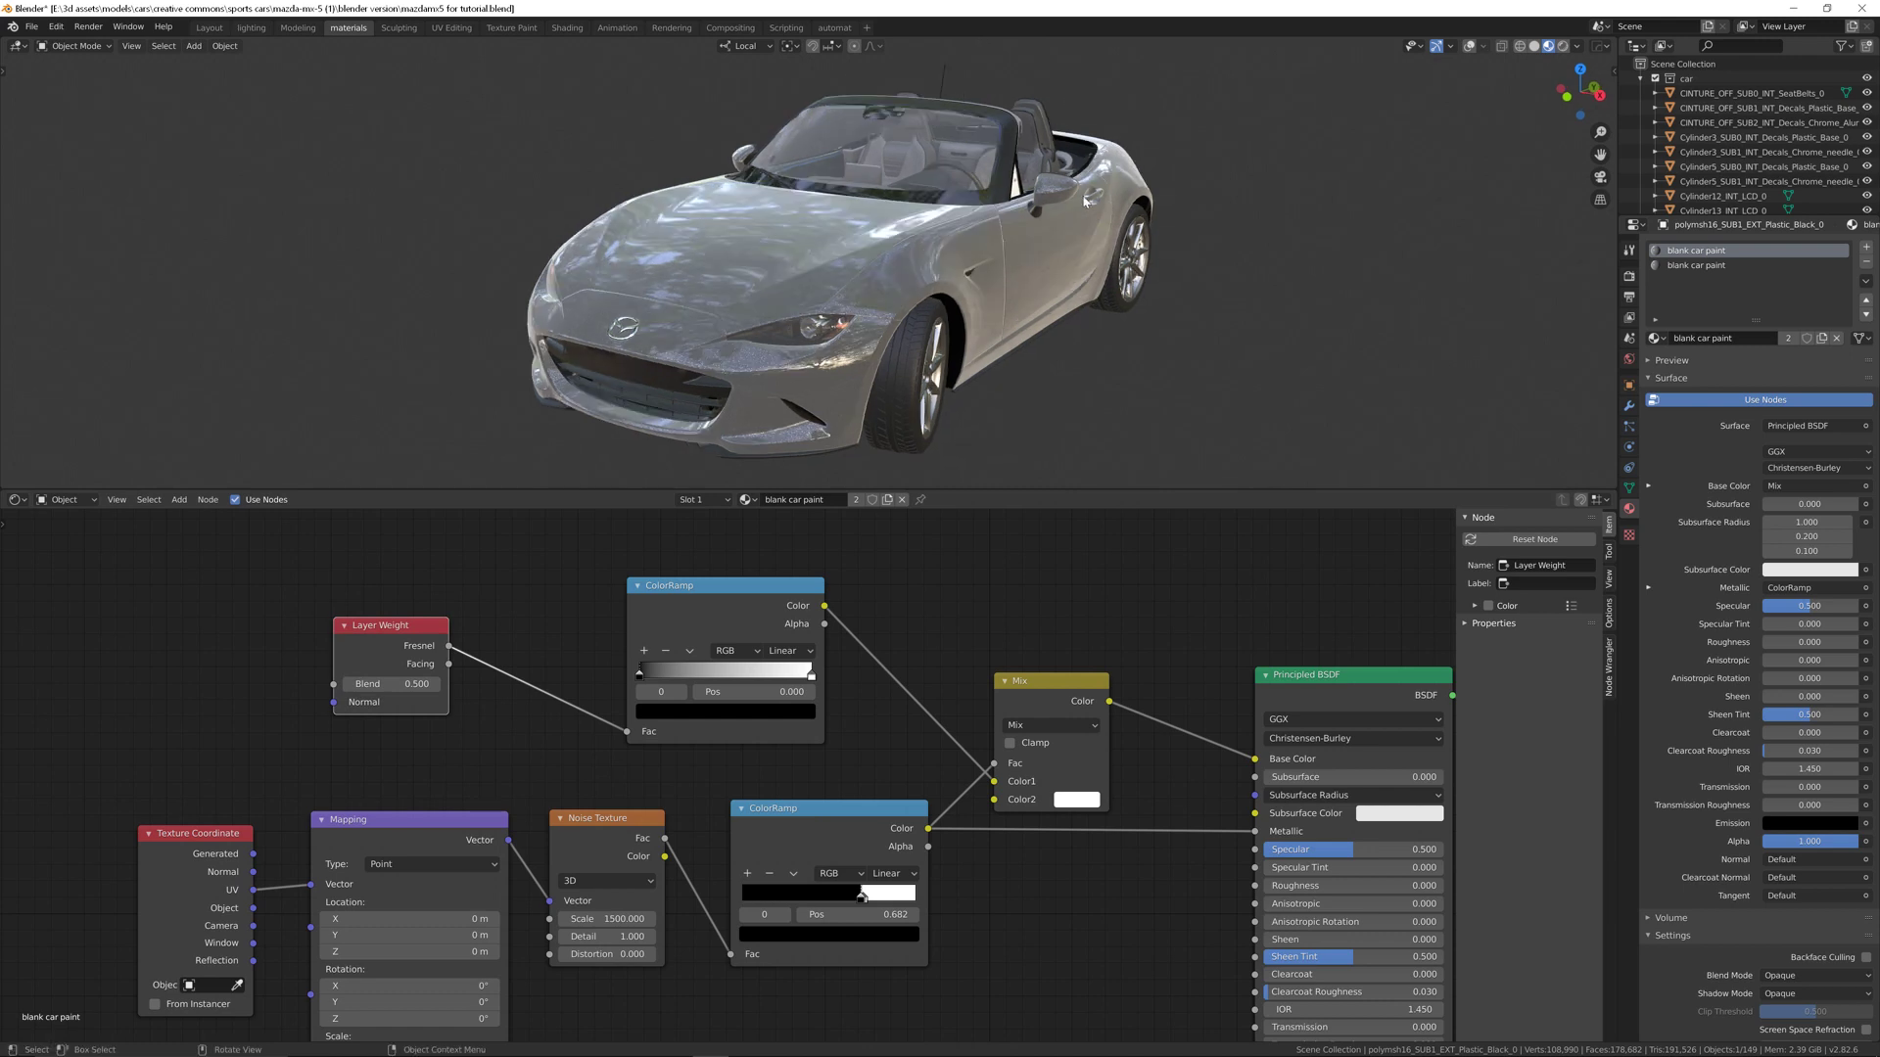
pyautogui.moveTo(881, 332)
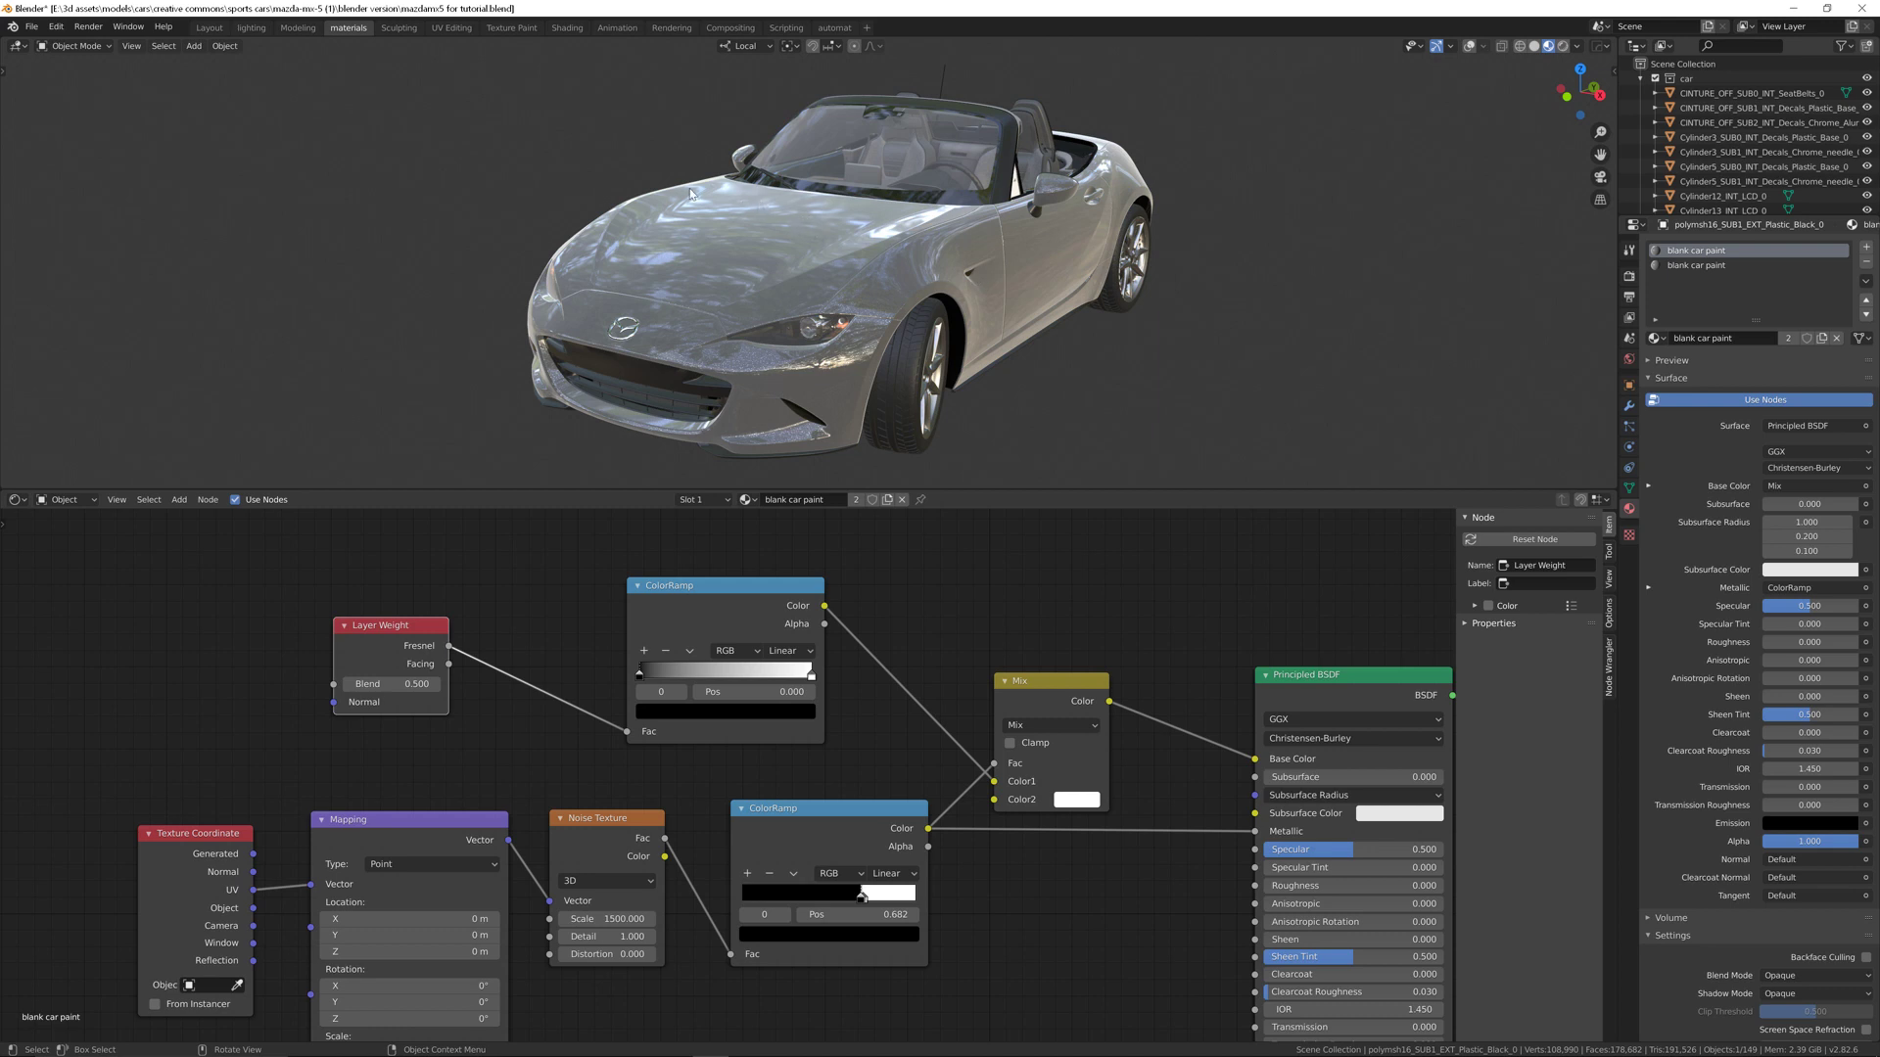
pyautogui.moveTo(805, 225)
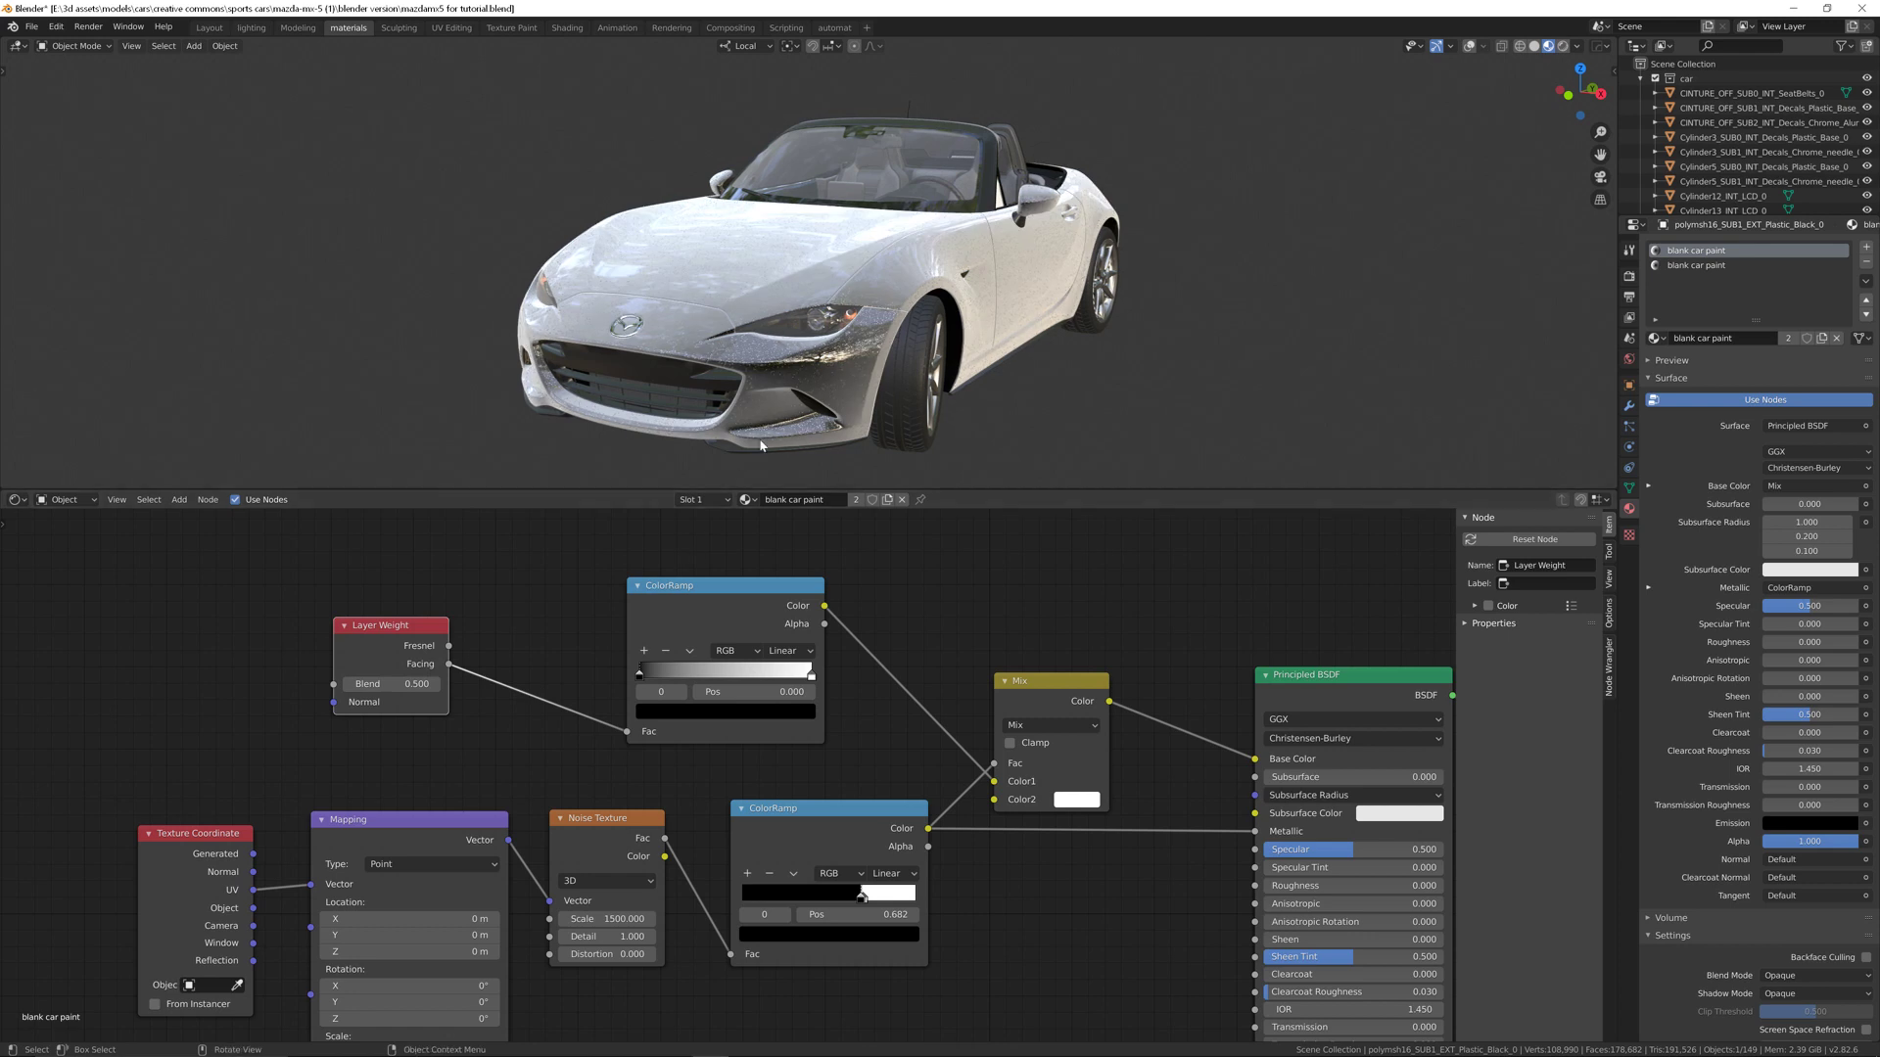
pyautogui.moveTo(818, 350)
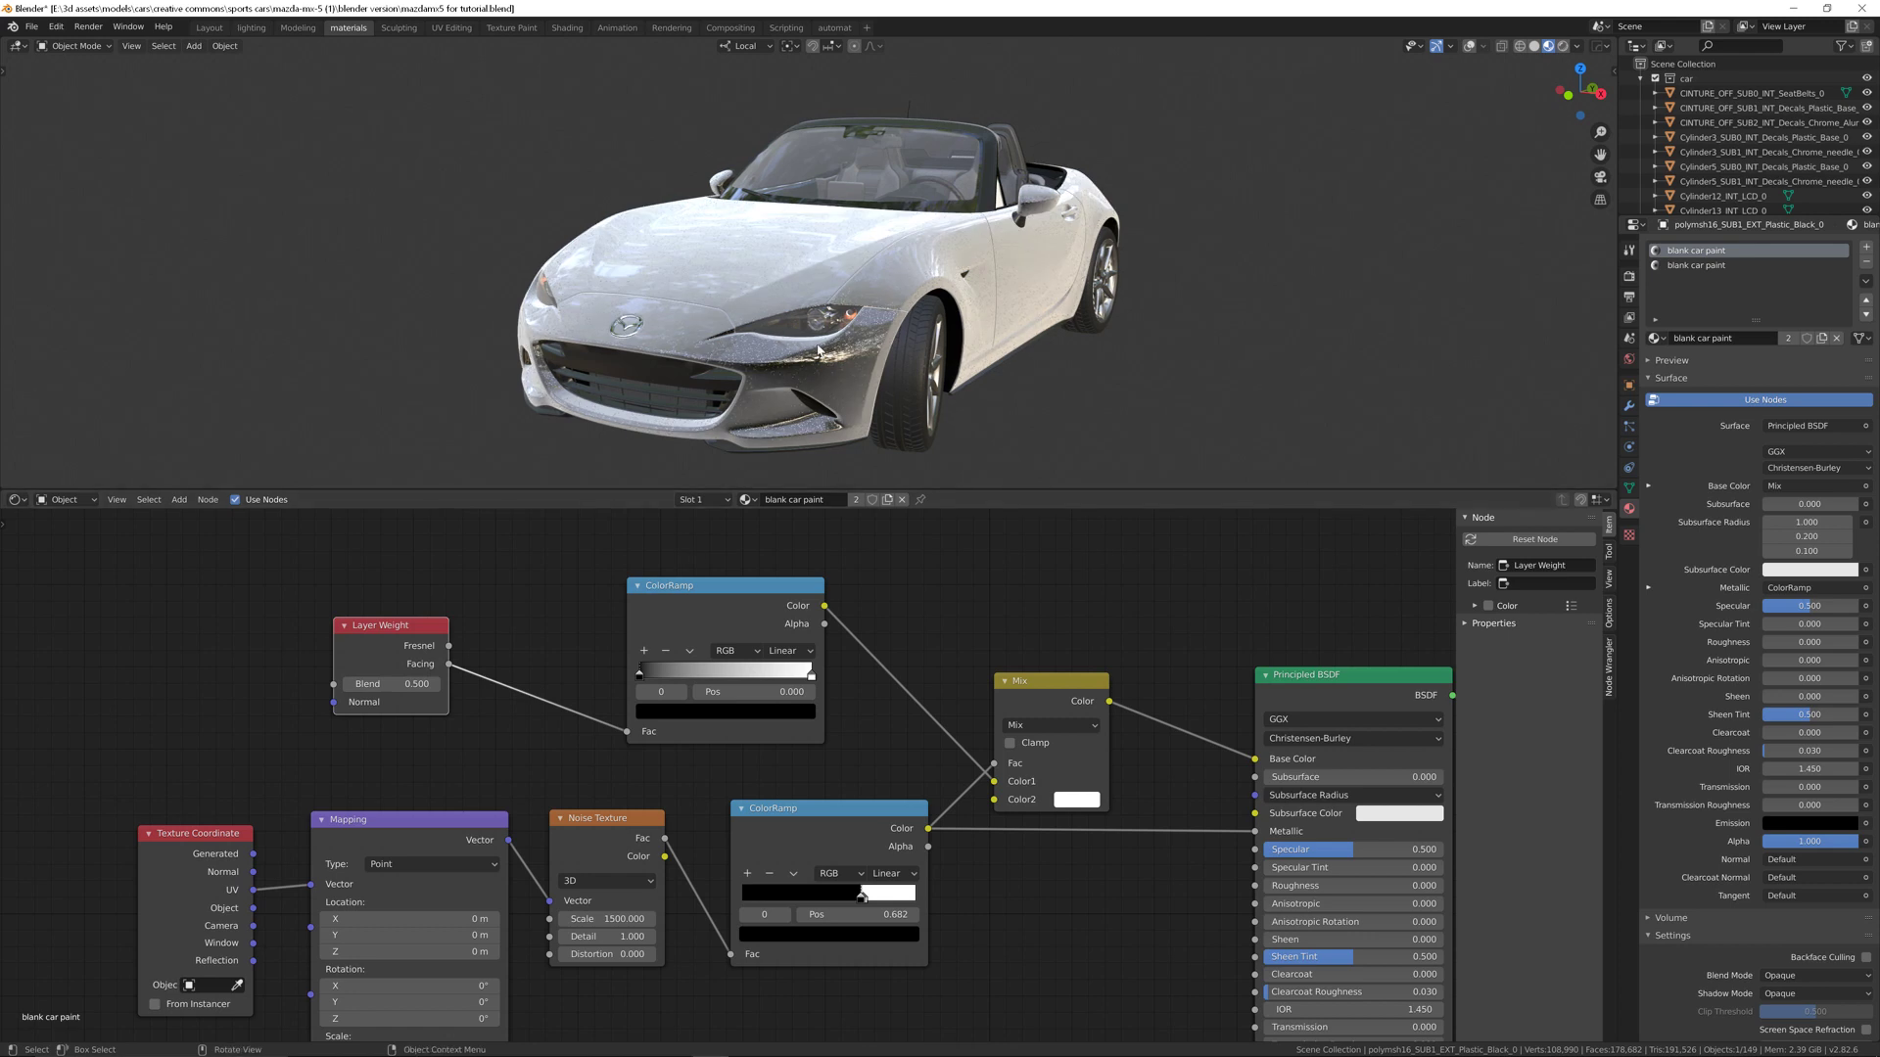
pyautogui.moveTo(655, 501)
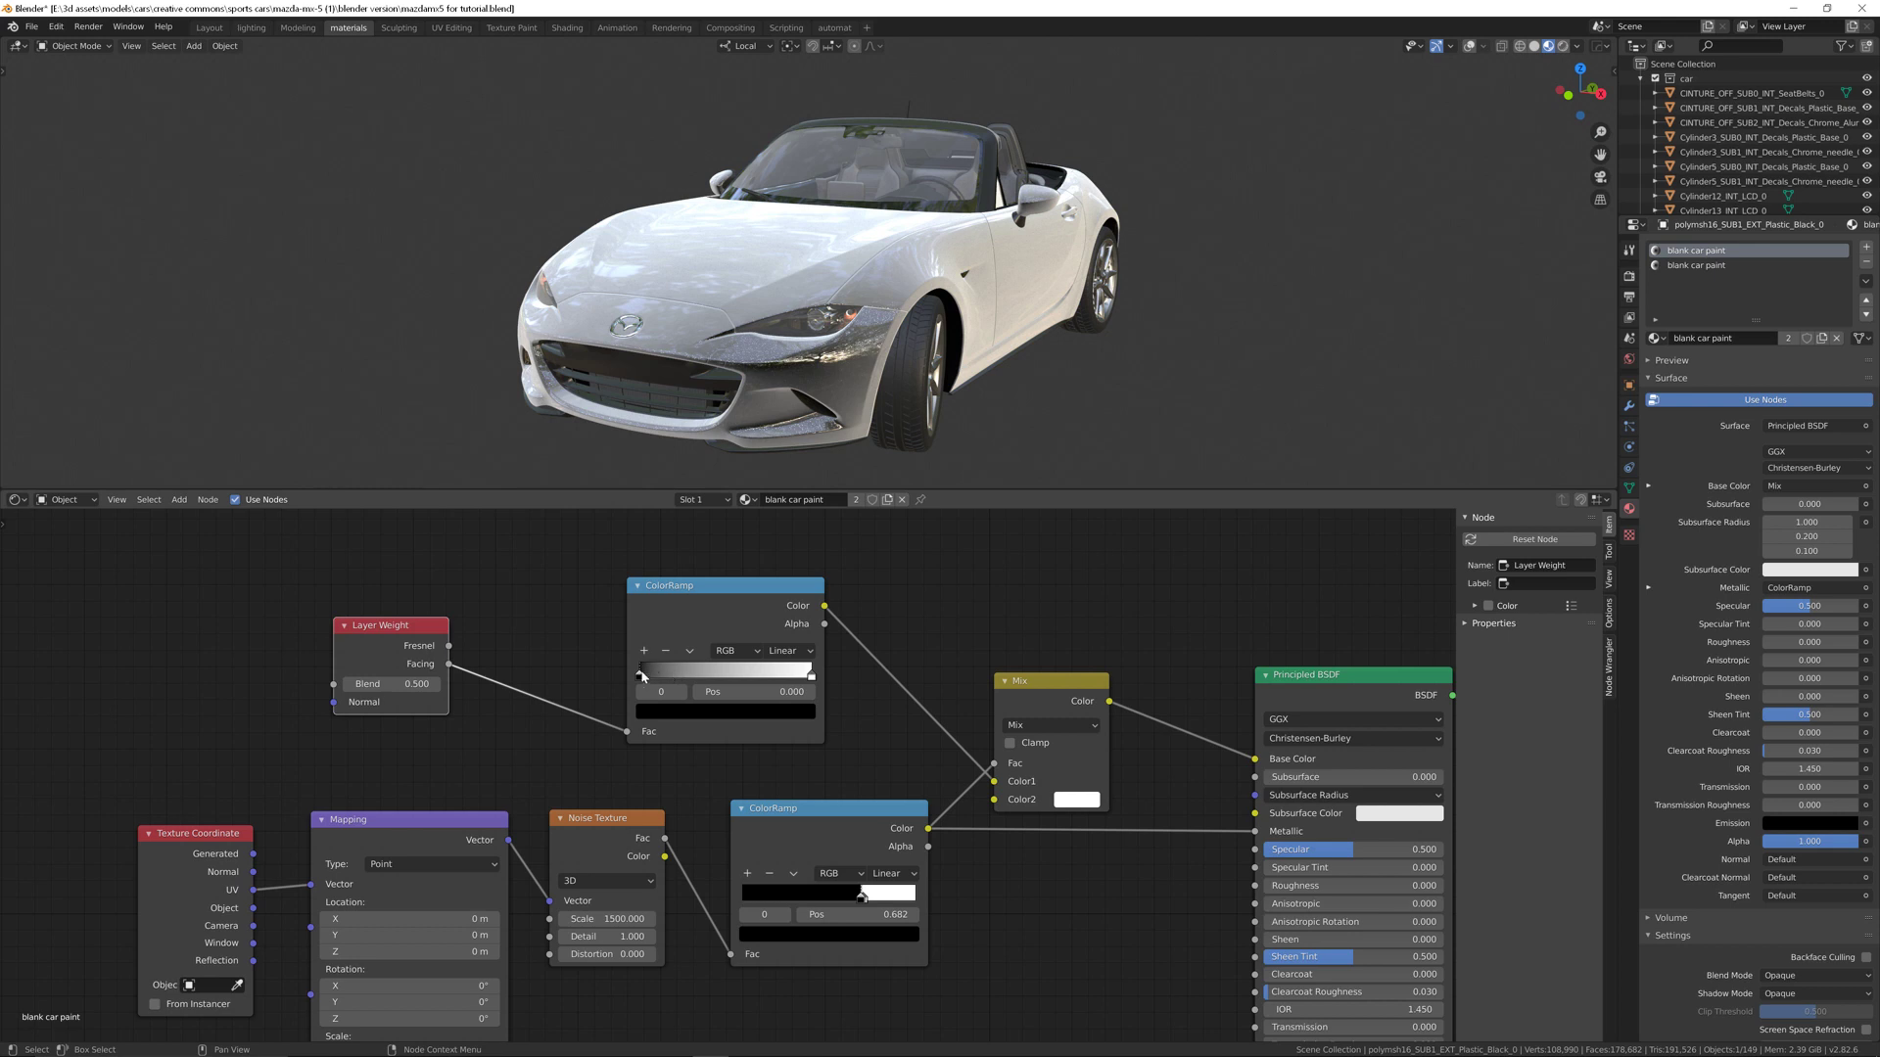
pyautogui.moveTo(668, 724)
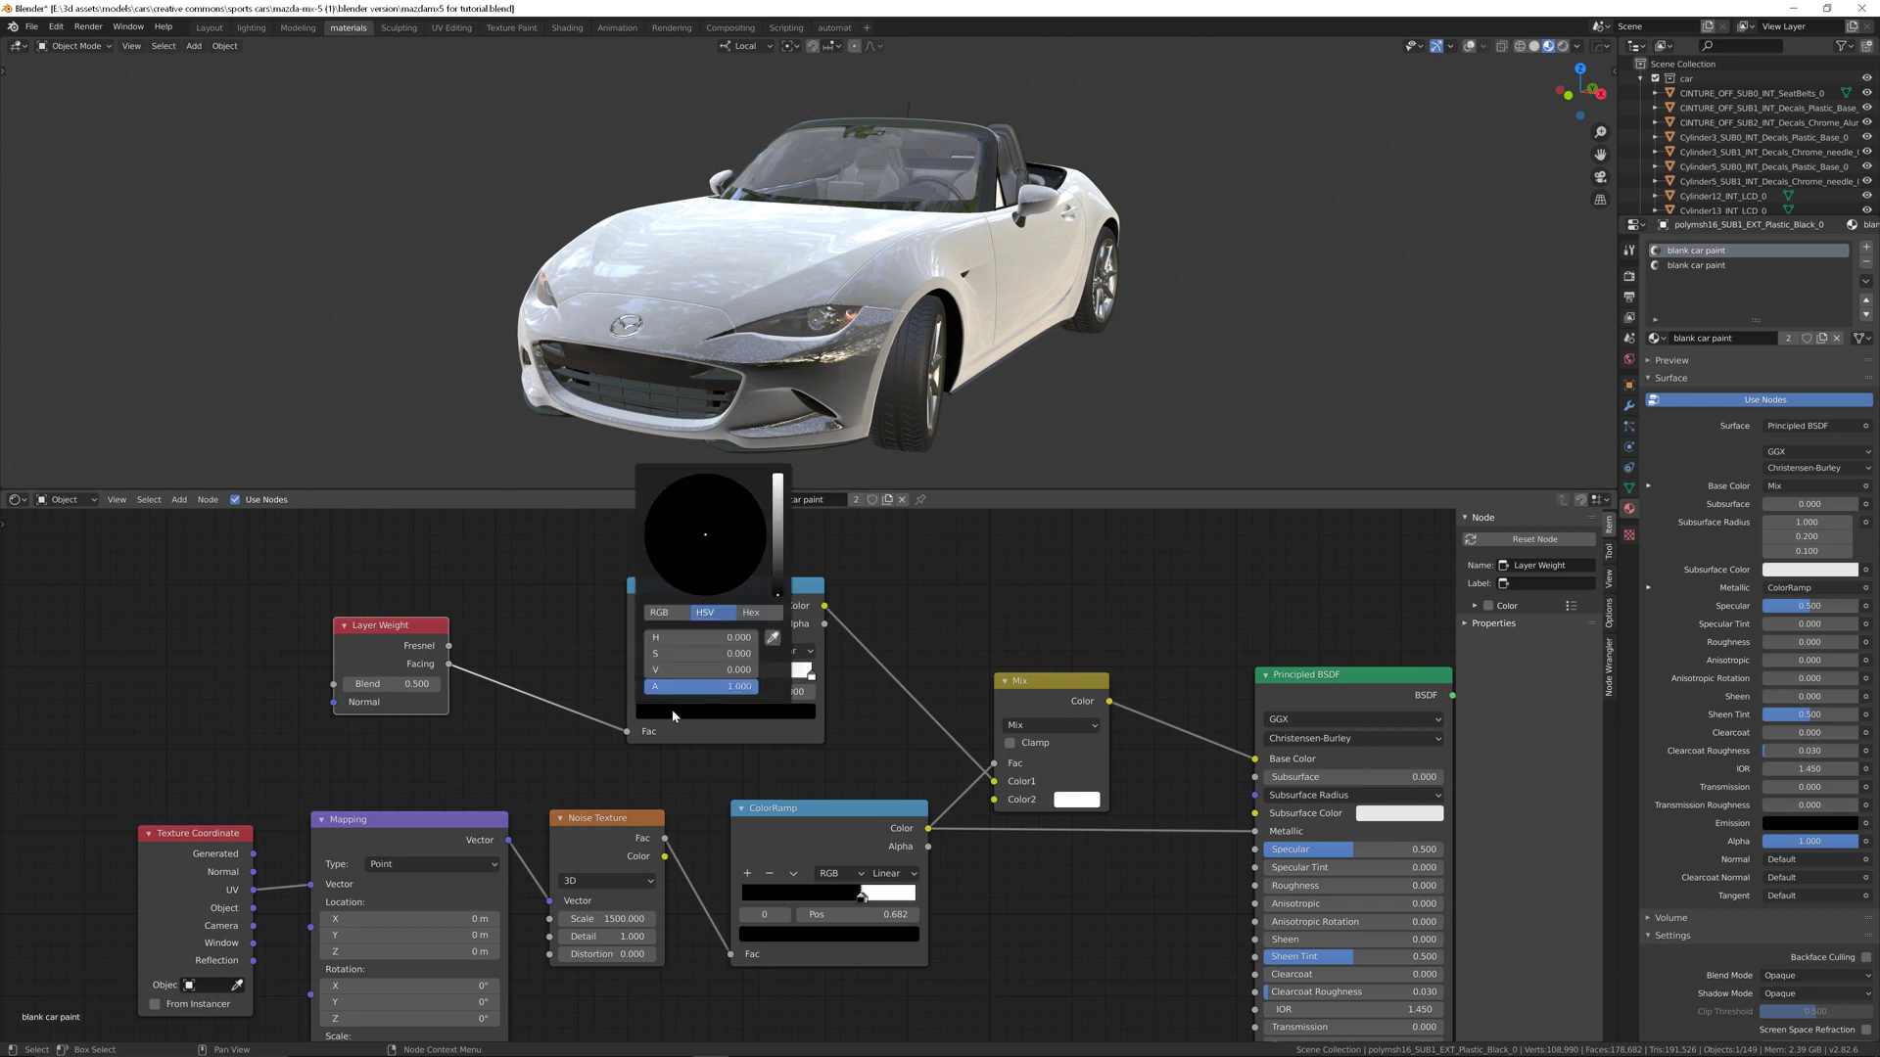
# Step: Color the second ColorRamp from green to pinkish red and orbit to check the shift
pyautogui.moveTo(641, 711); pyautogui.dragTo(672, 711)
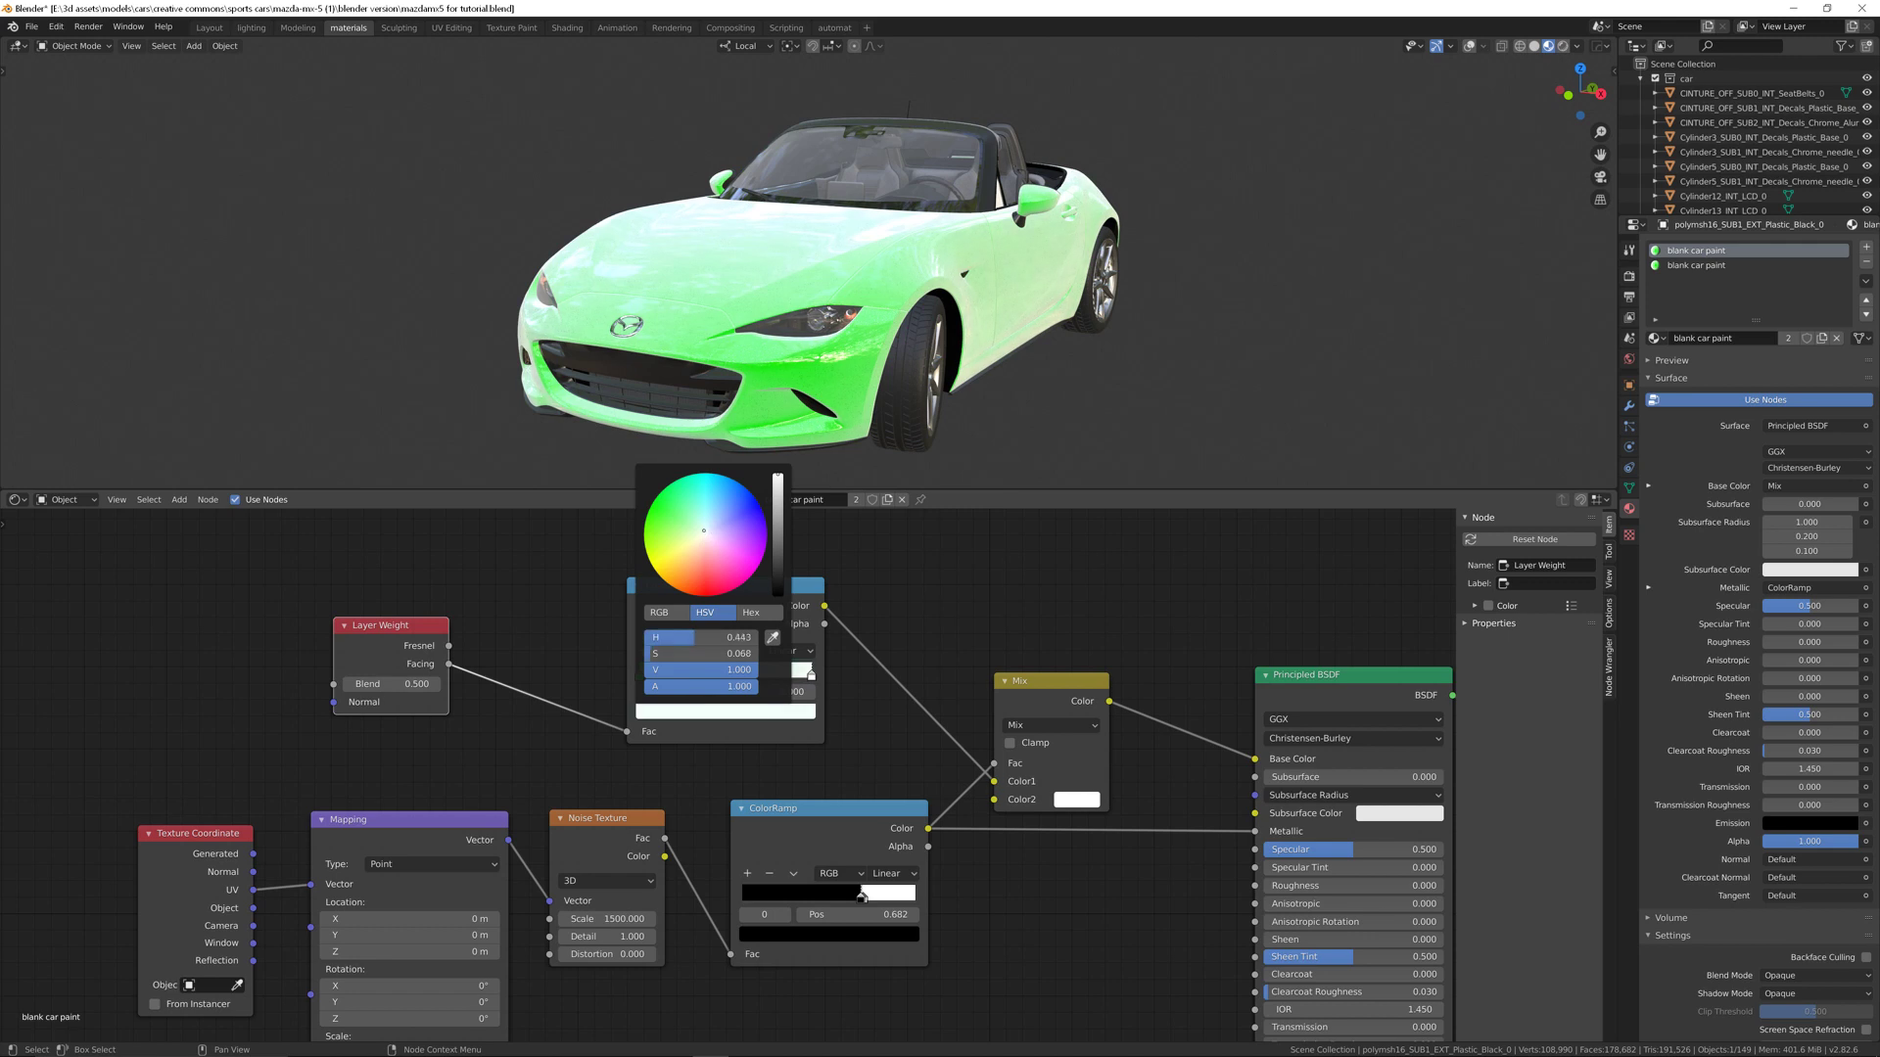
pyautogui.moveTo(704, 531); pyautogui.dragTo(762, 564)
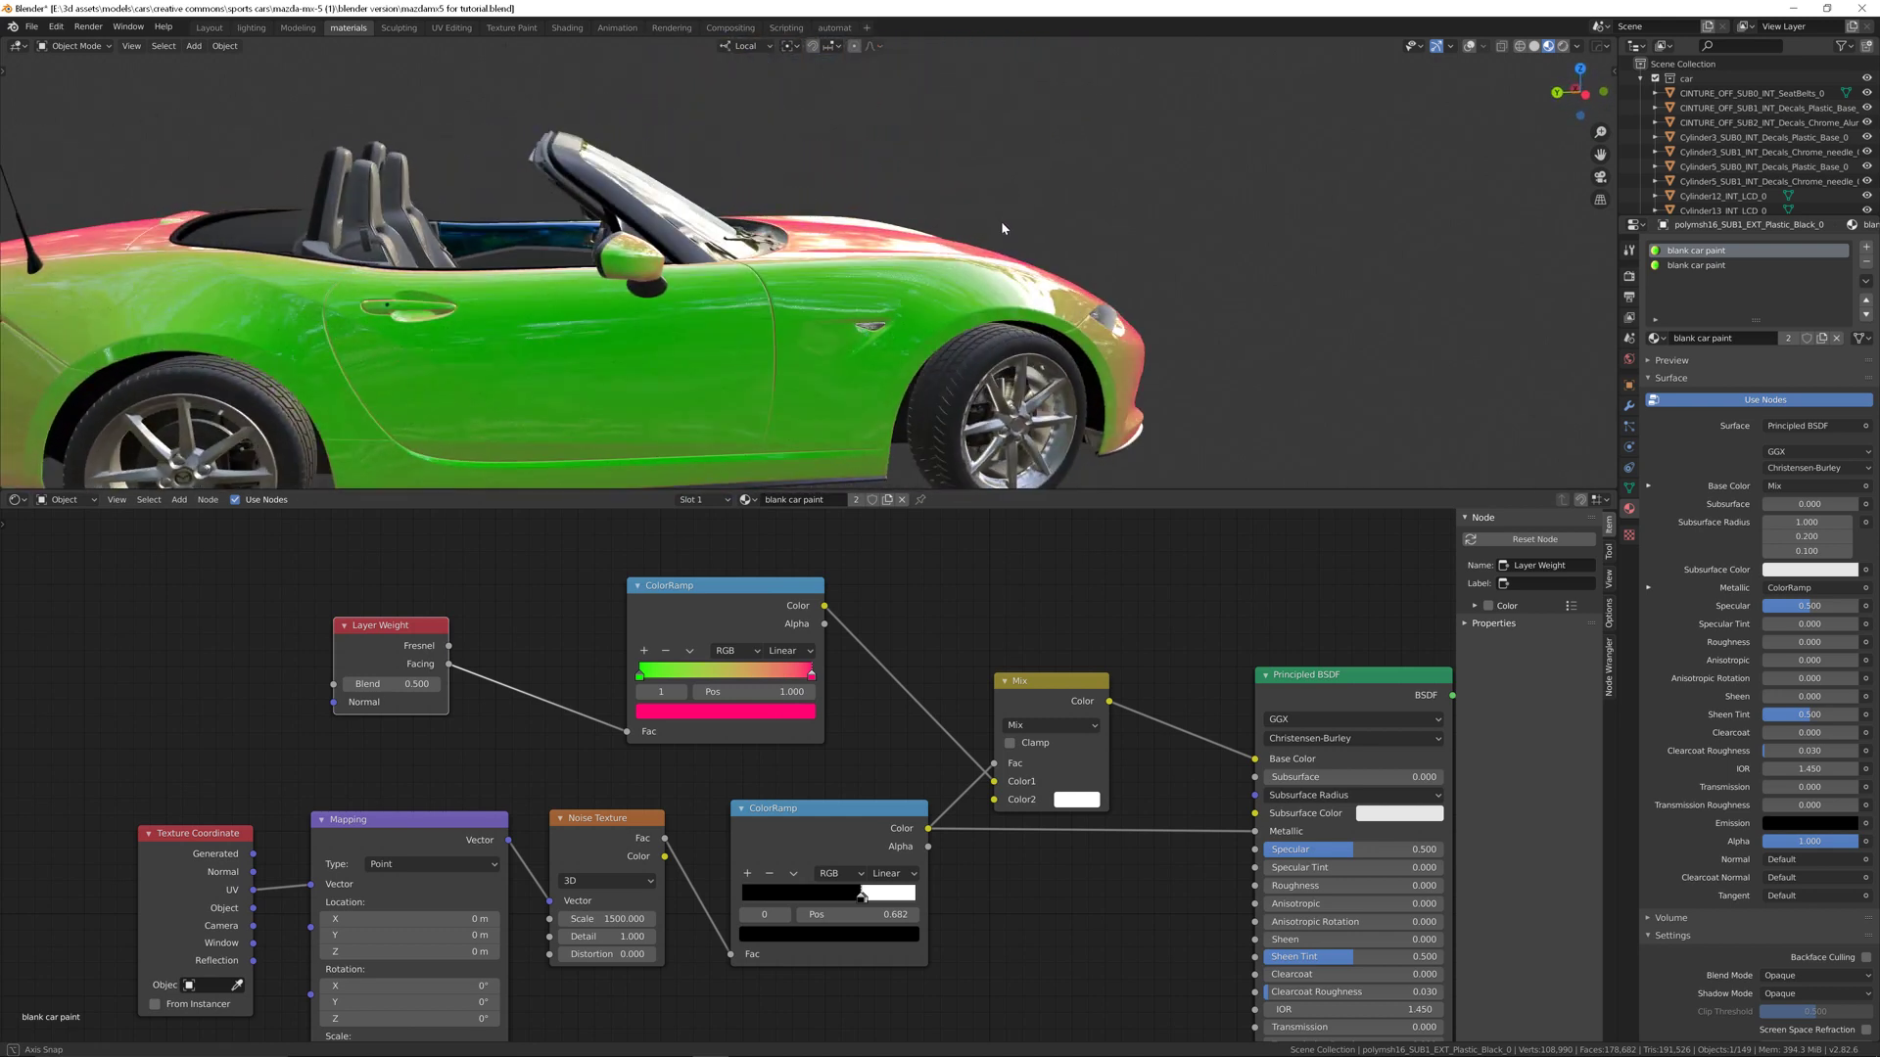
pyautogui.moveTo(1002, 228); pyautogui.dragTo(800, 246)
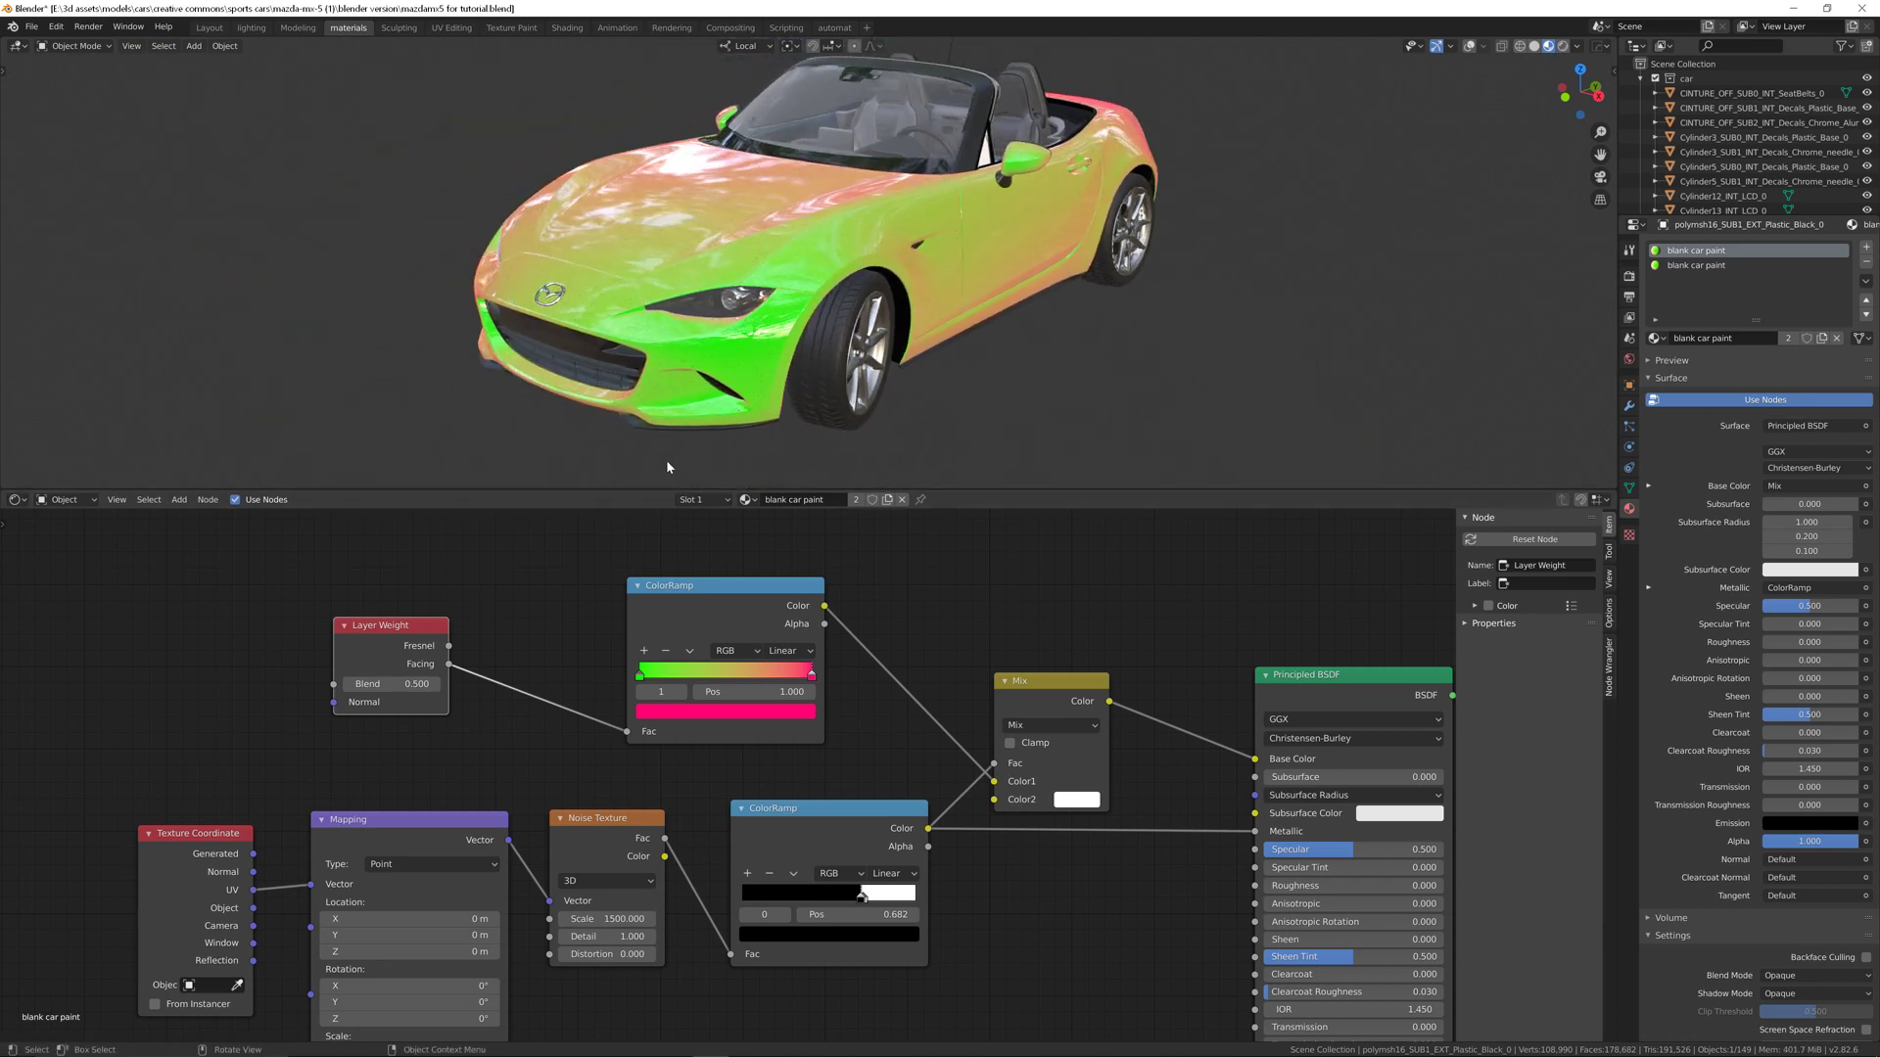
pyautogui.moveTo(581, 438)
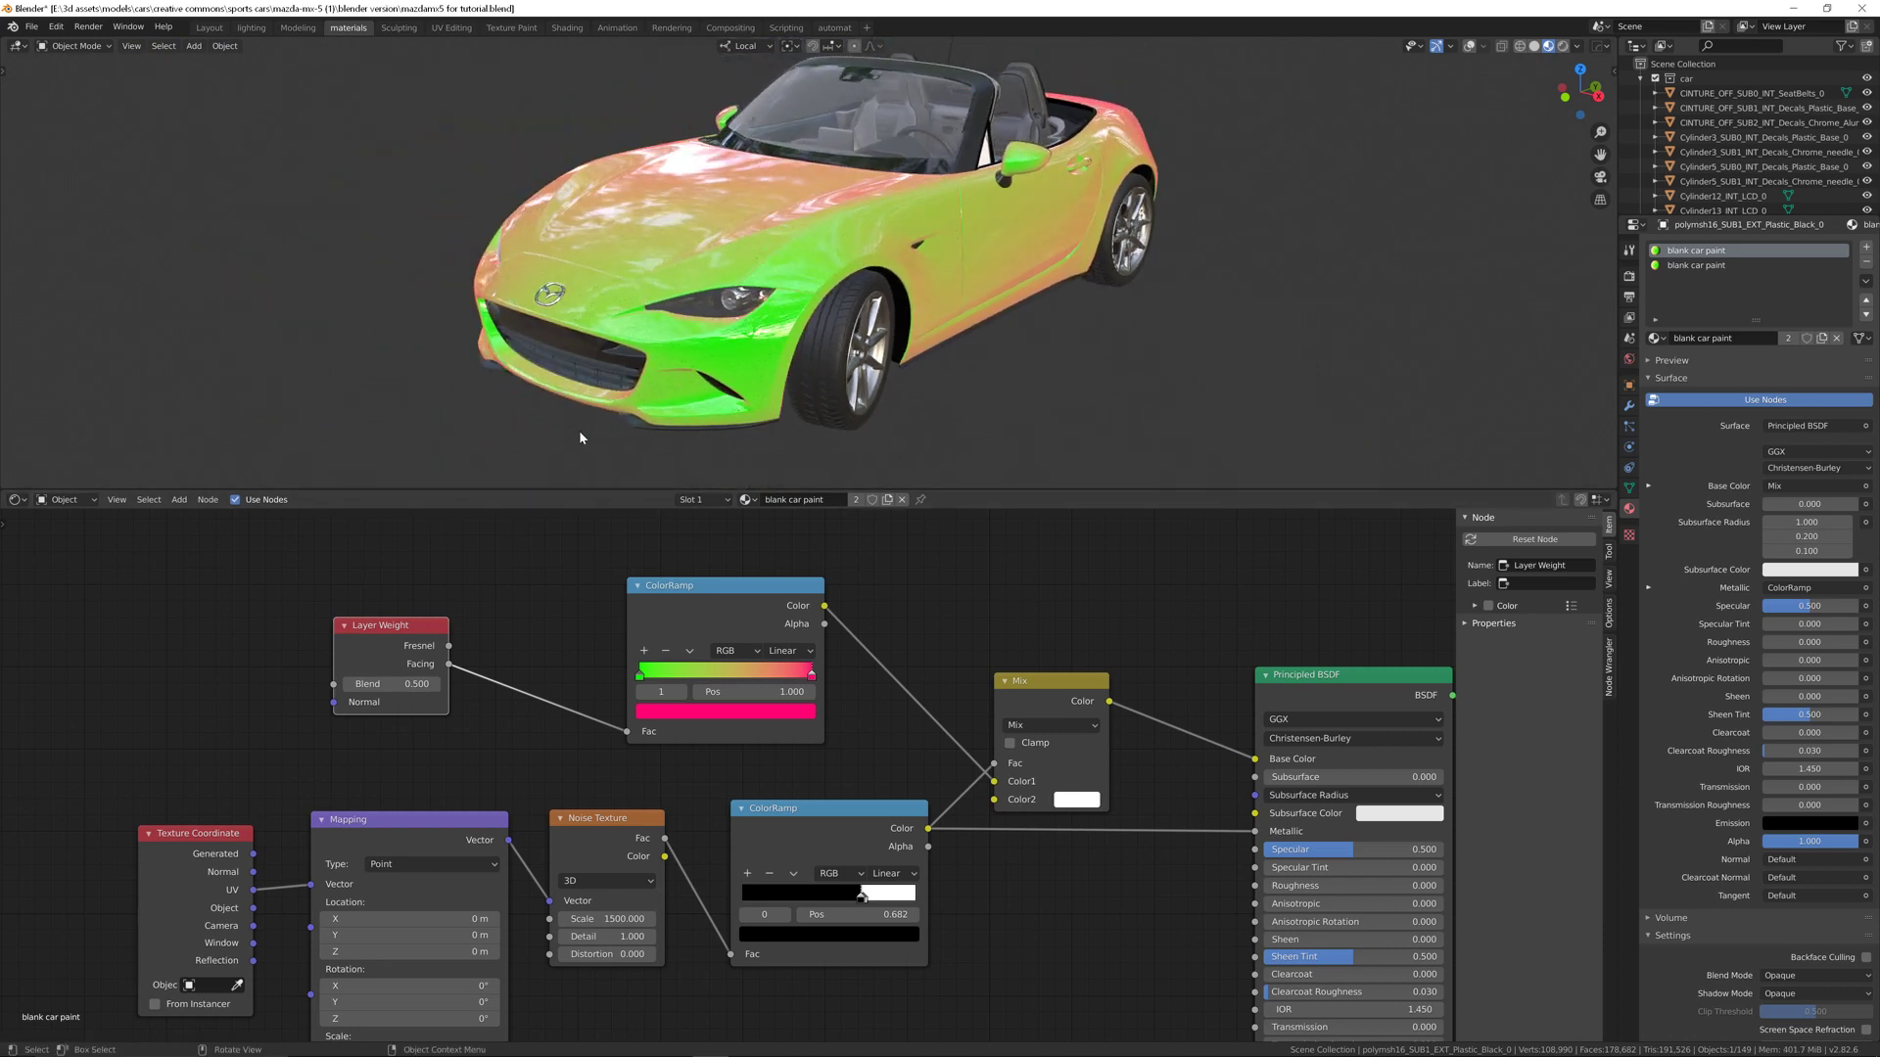
# Step: Switch the ColorRamp colour mode from RGB to HSL and drag the node left
pyautogui.click(736, 650)
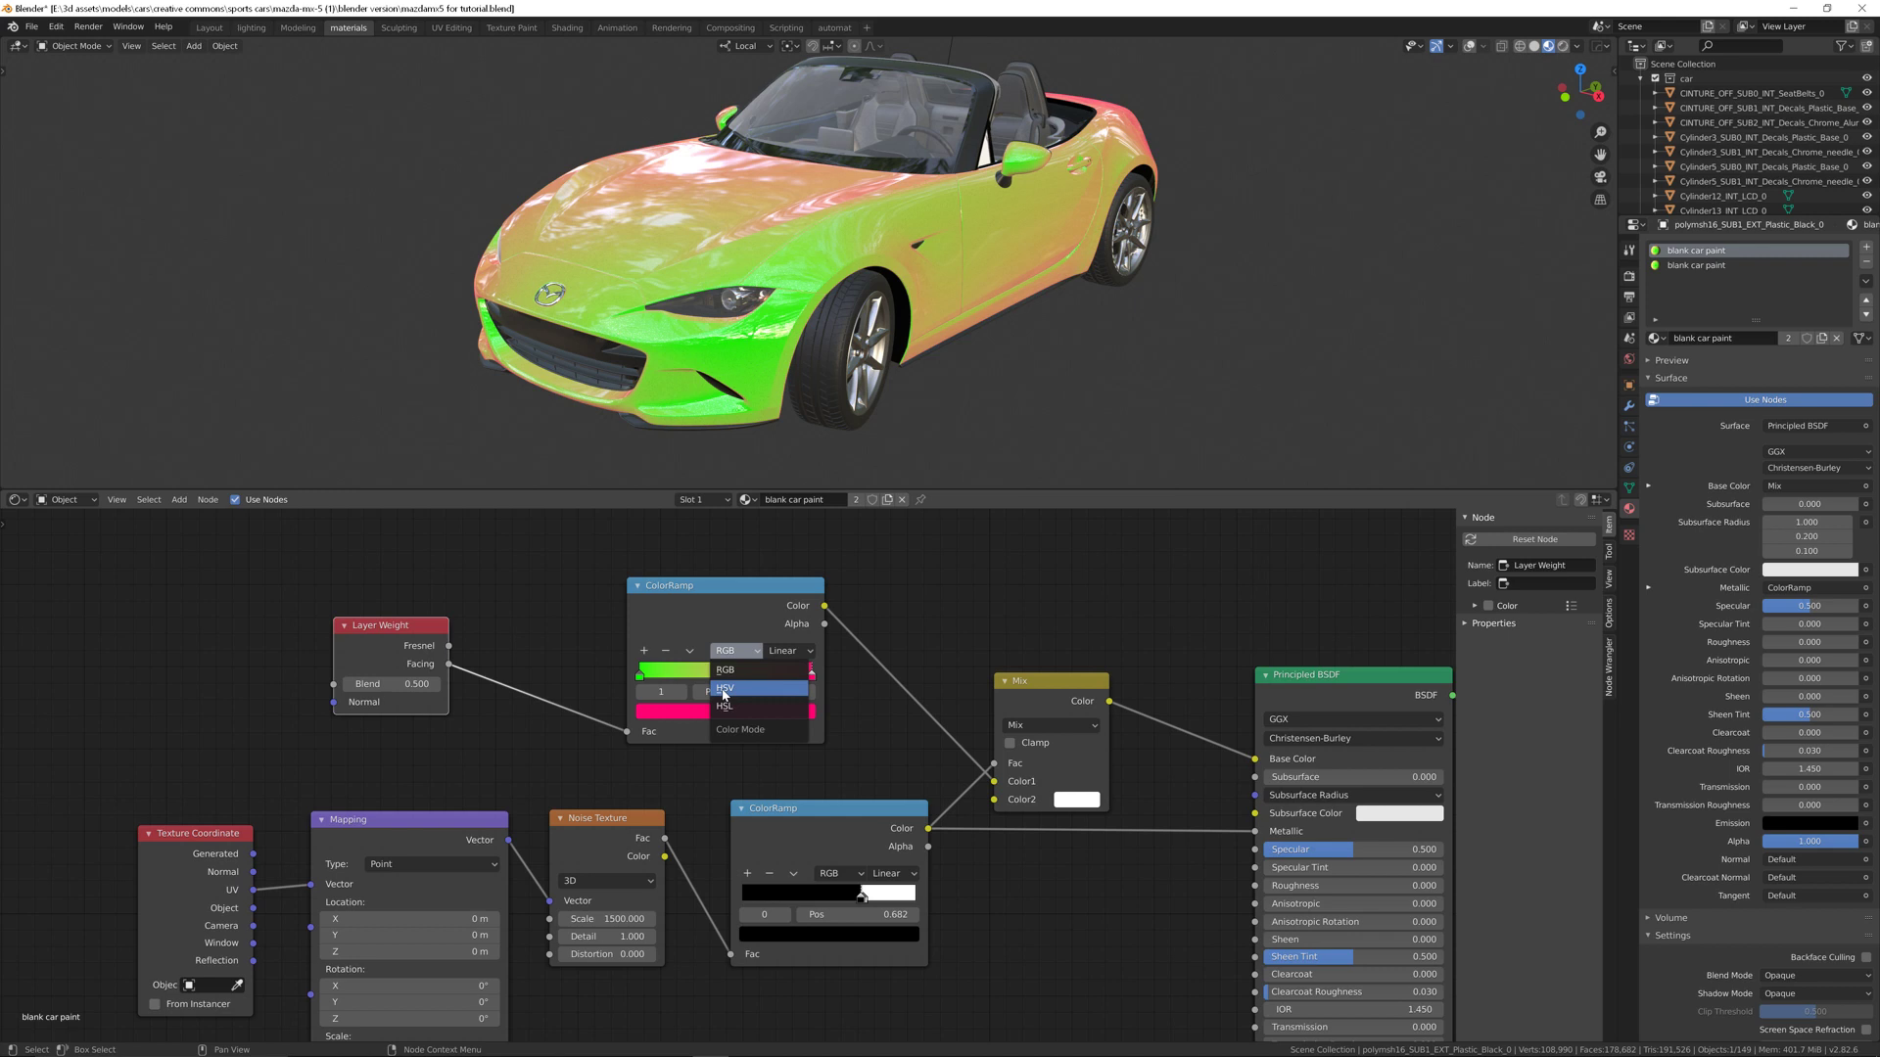
pyautogui.moveTo(725, 706)
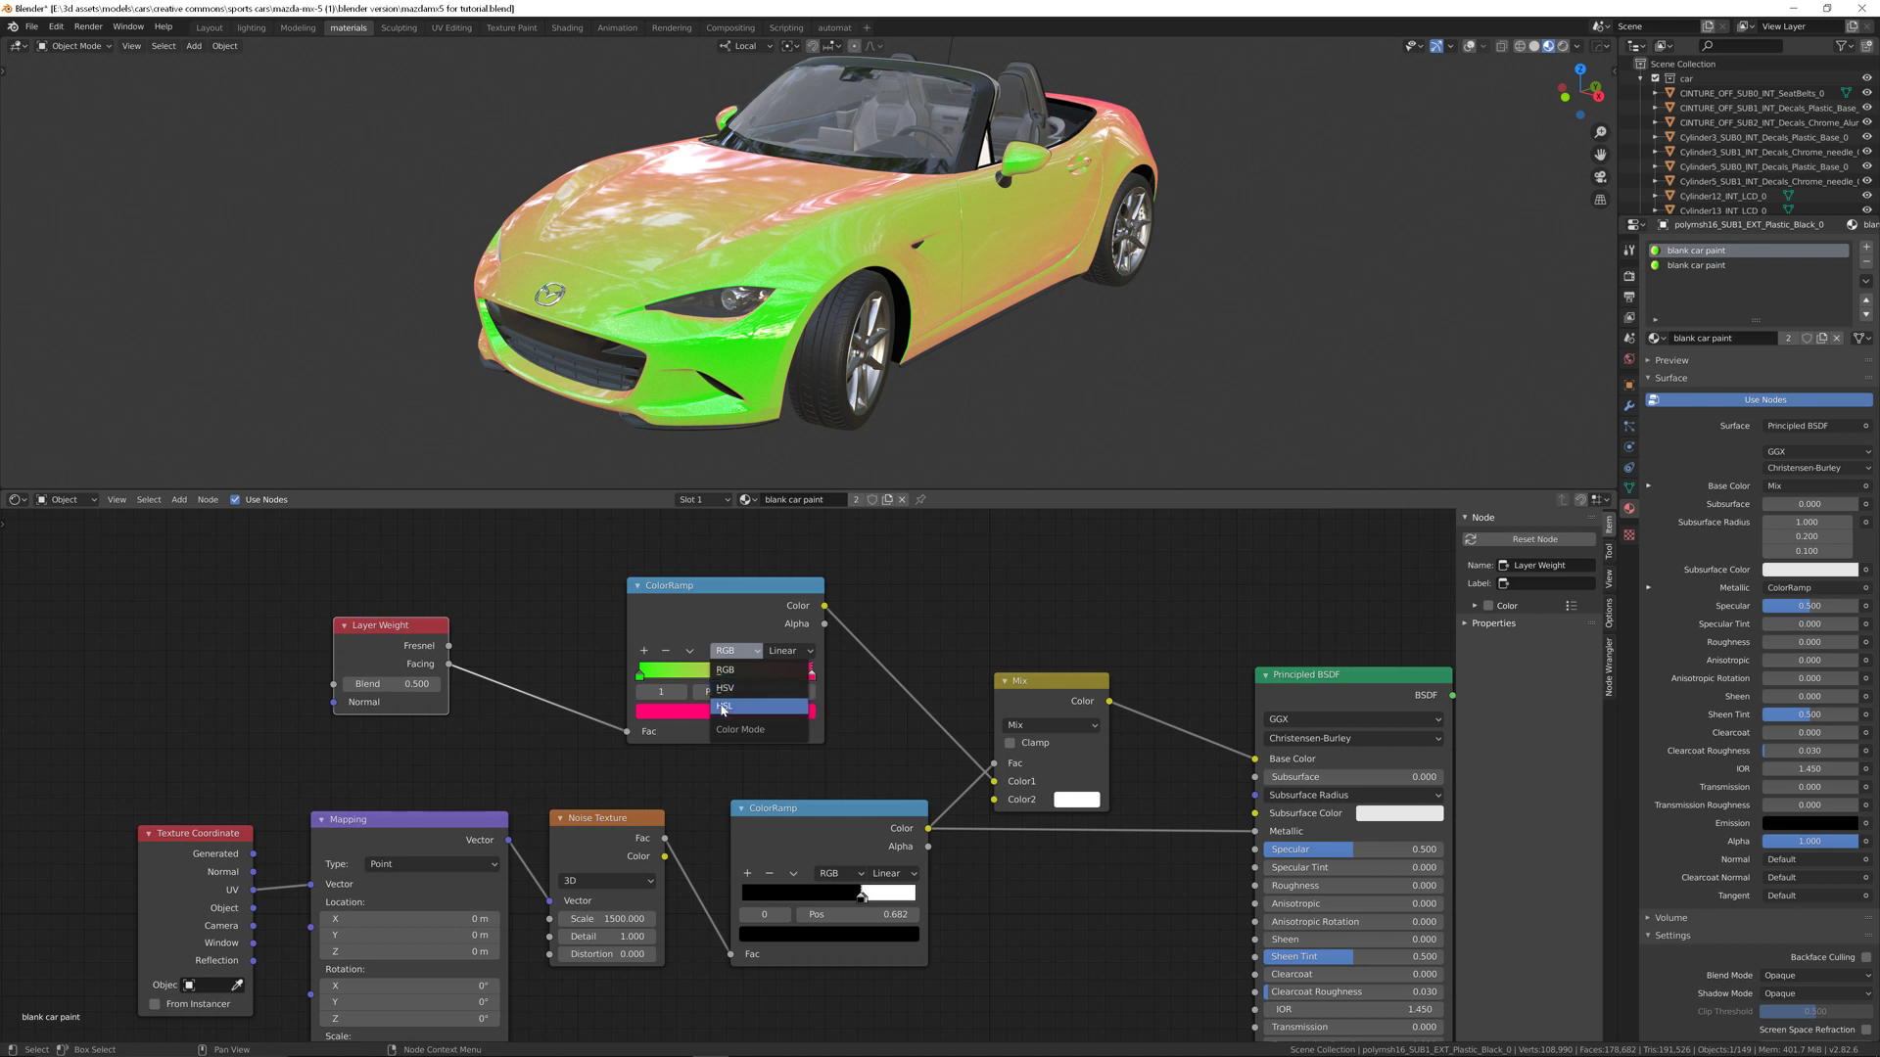
pyautogui.click(723, 705)
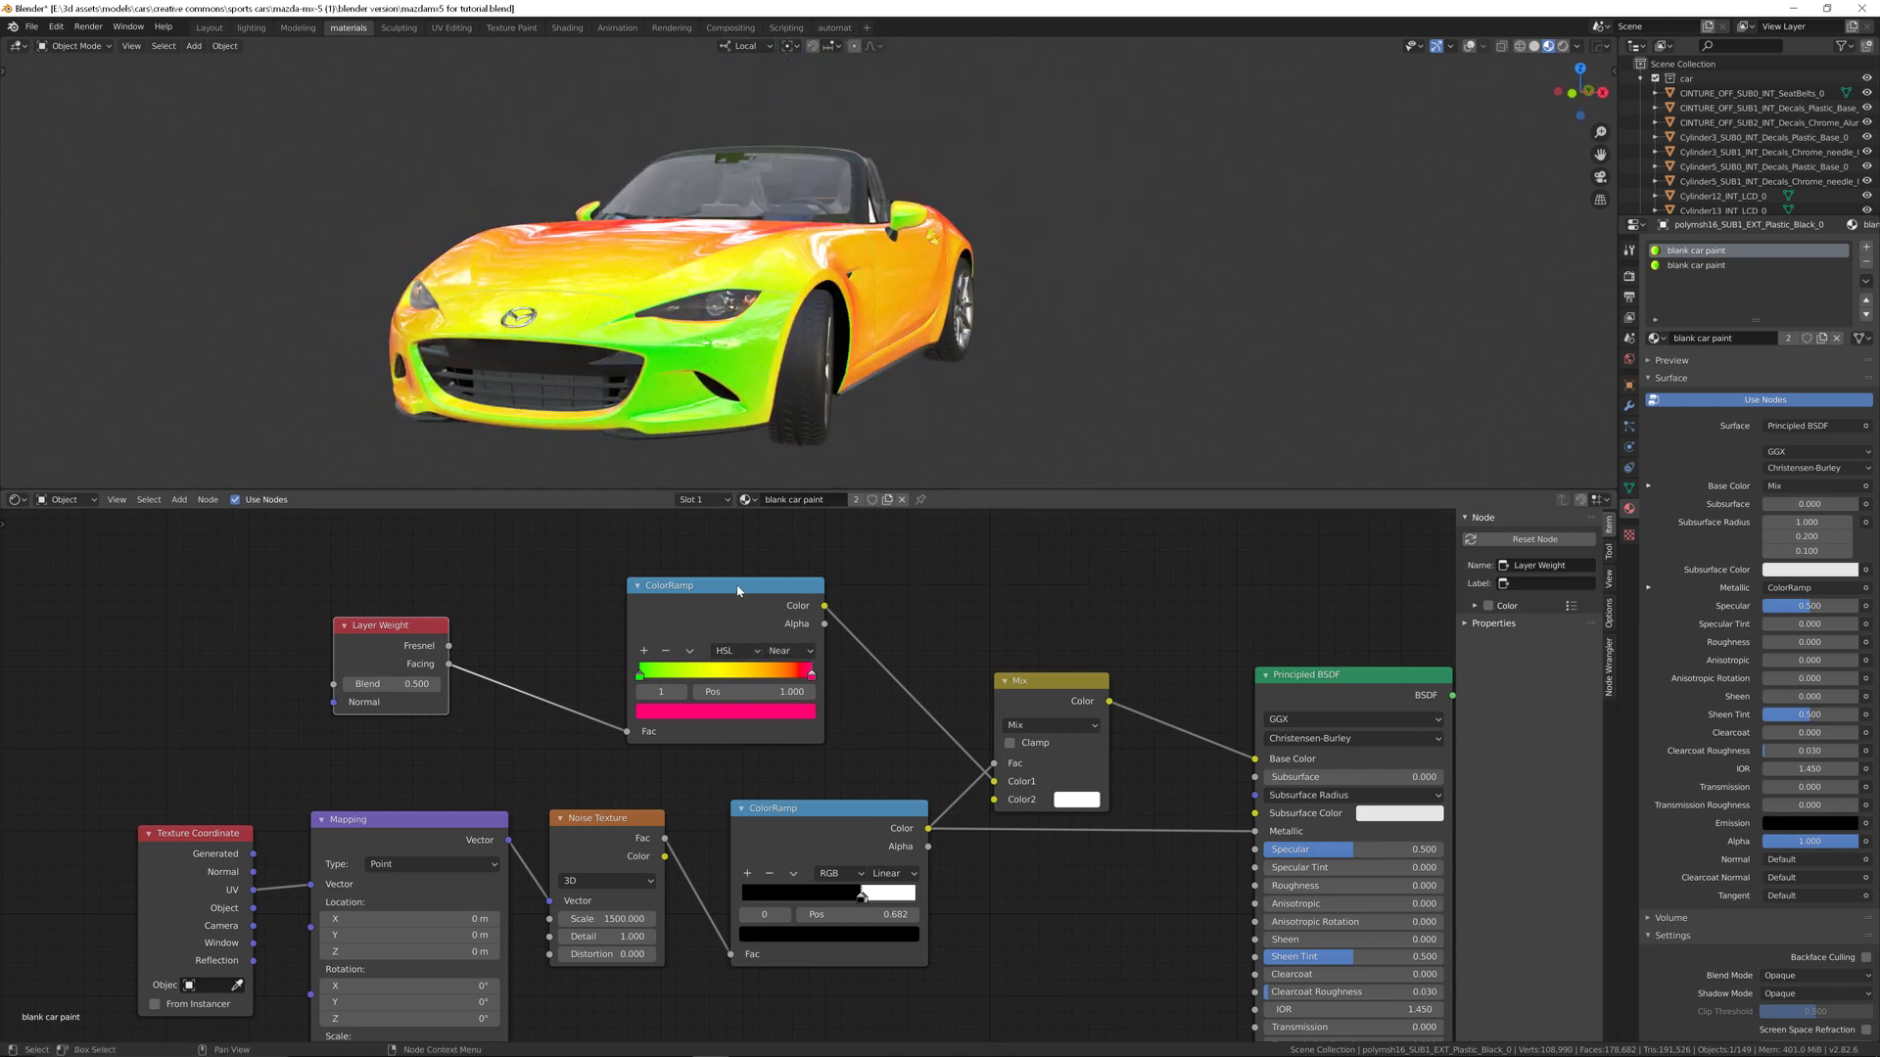
pyautogui.moveTo(725, 585); pyautogui.dragTo(653, 565)
pyautogui.write('s')
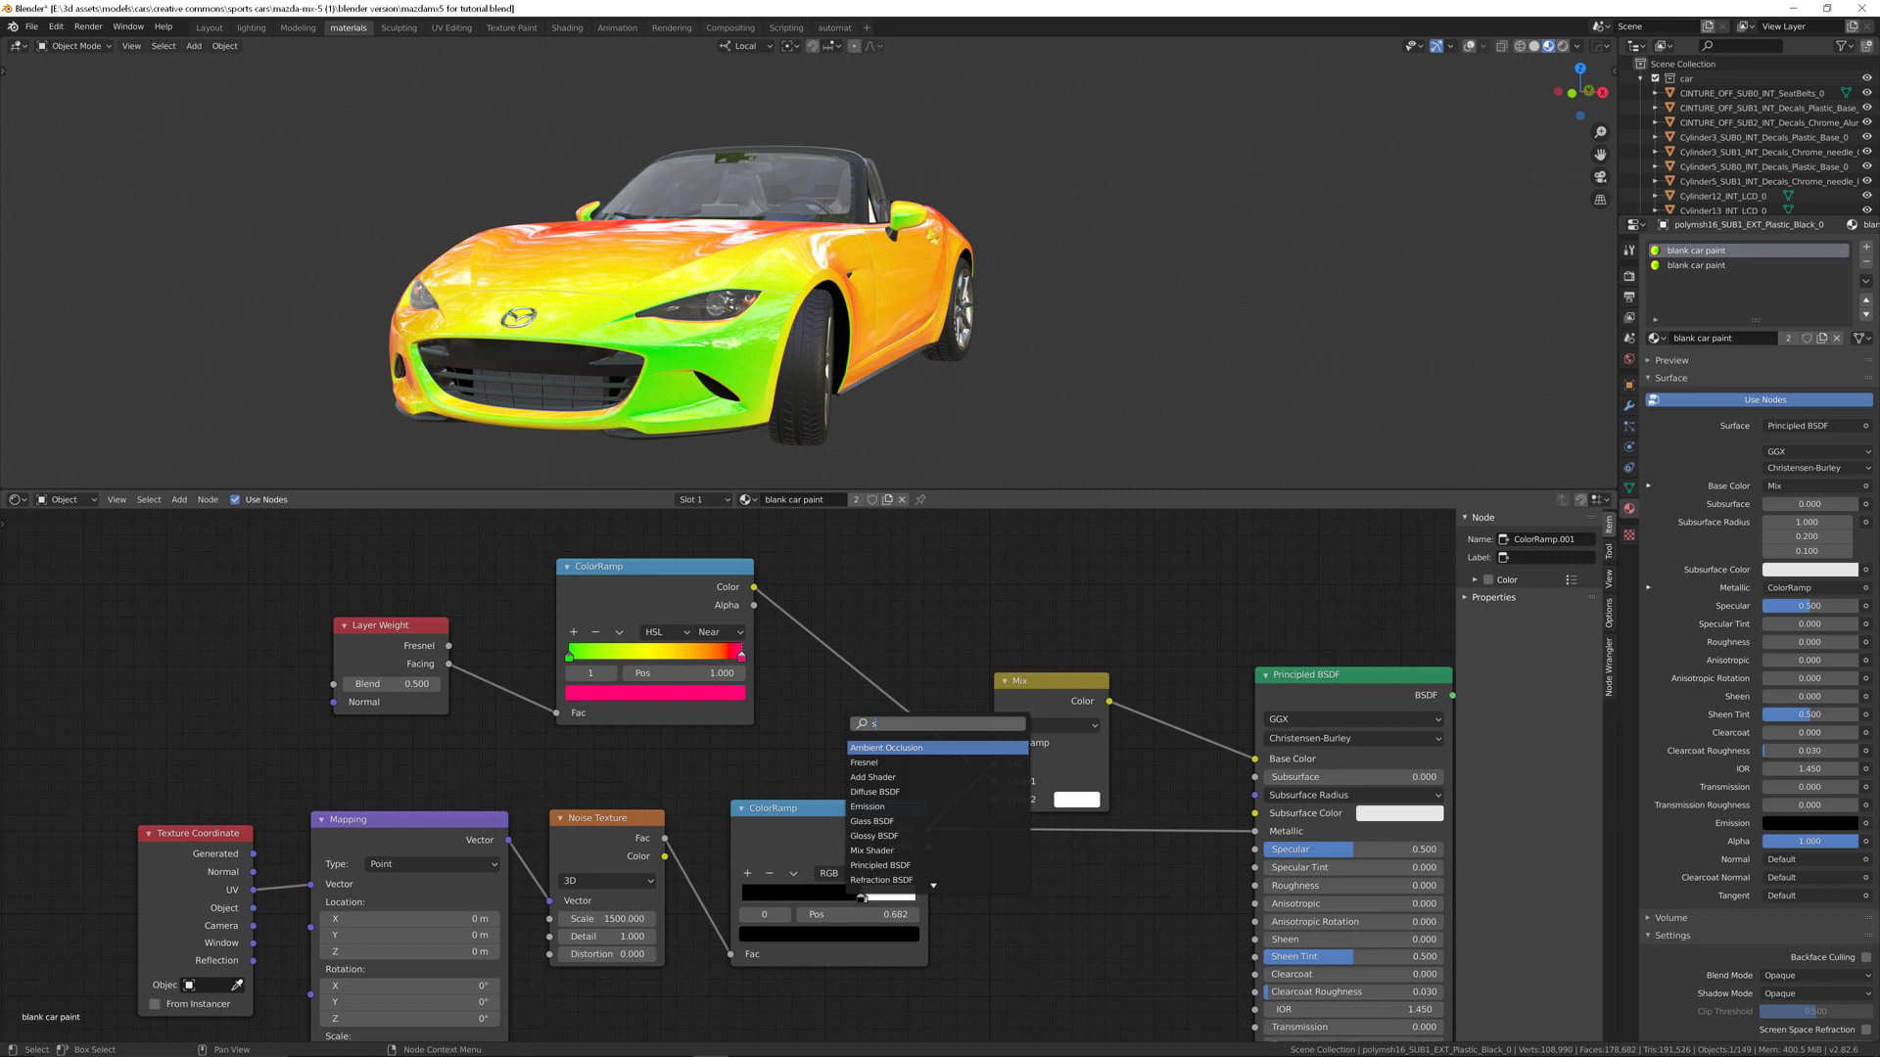
# Step: Insert a Hue Saturation Value node between ColorRamp and Mix, with Value 0.100
pyautogui.write('at')
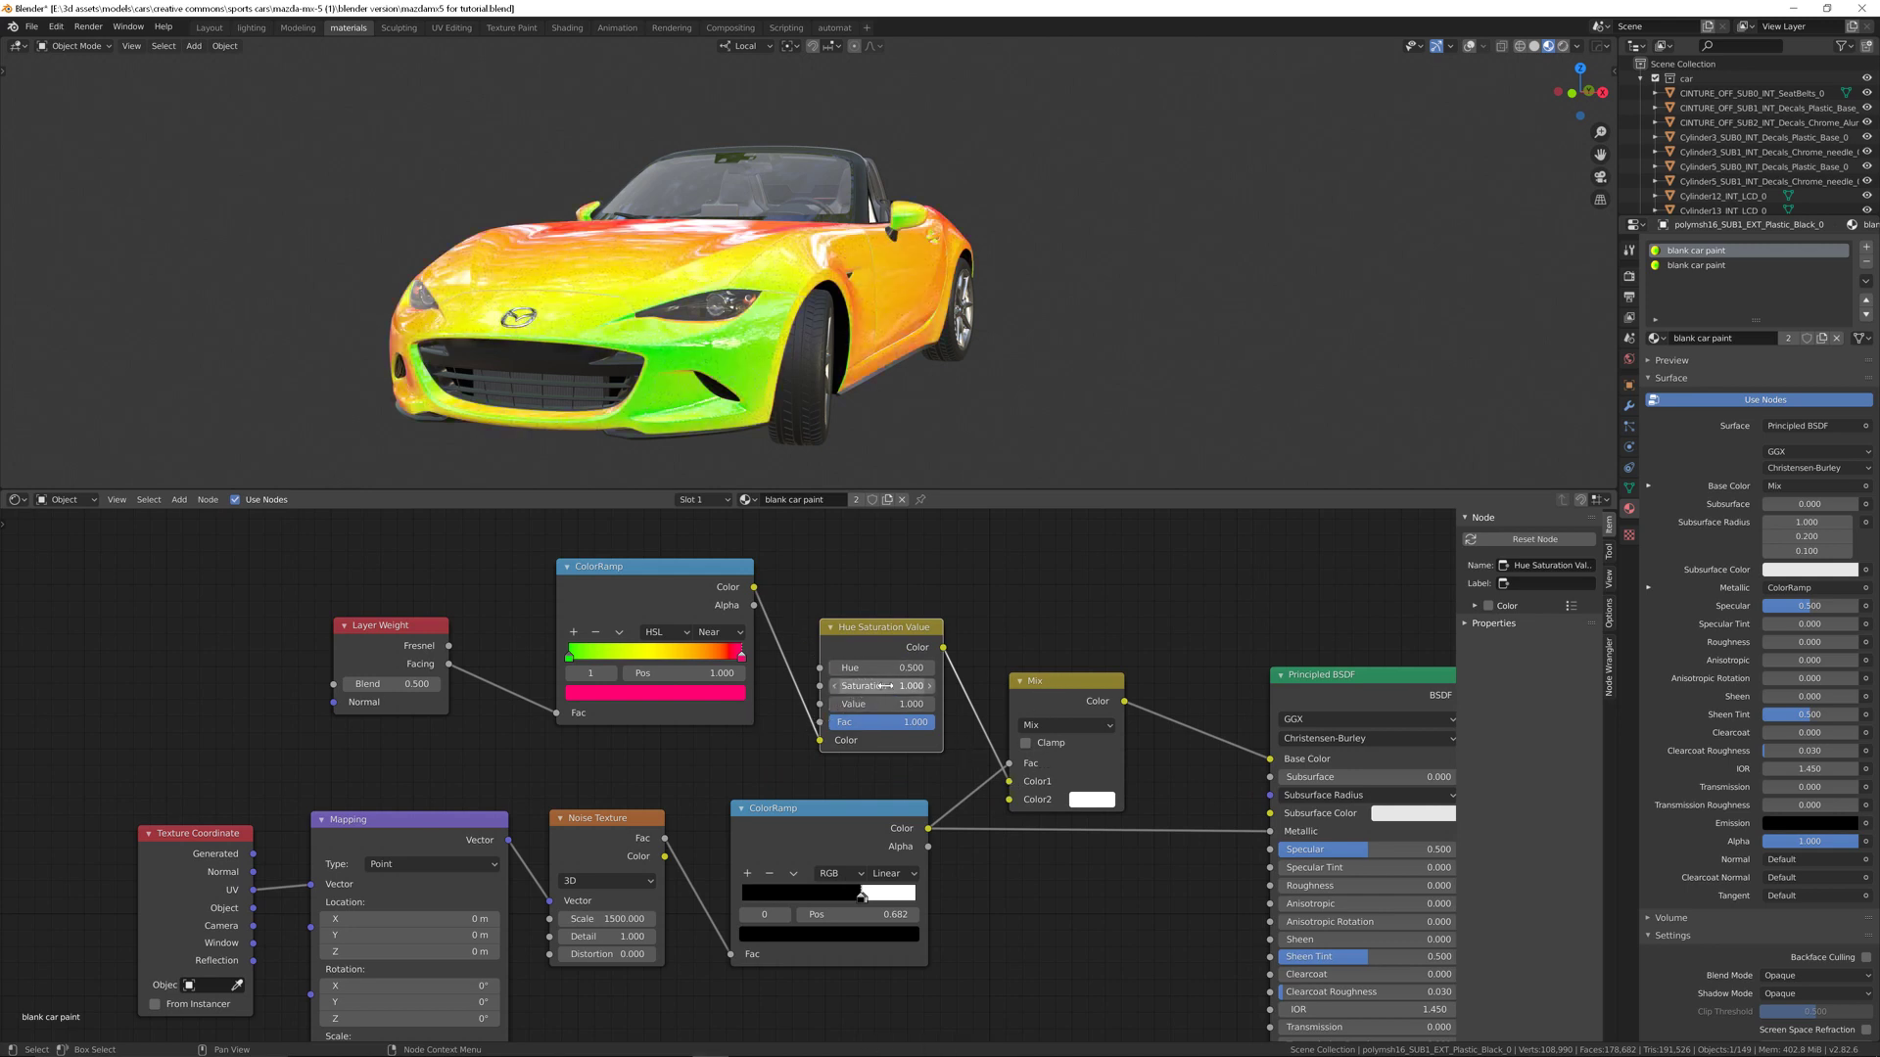
pyautogui.moveTo(912, 685); pyautogui.dragTo(881, 684)
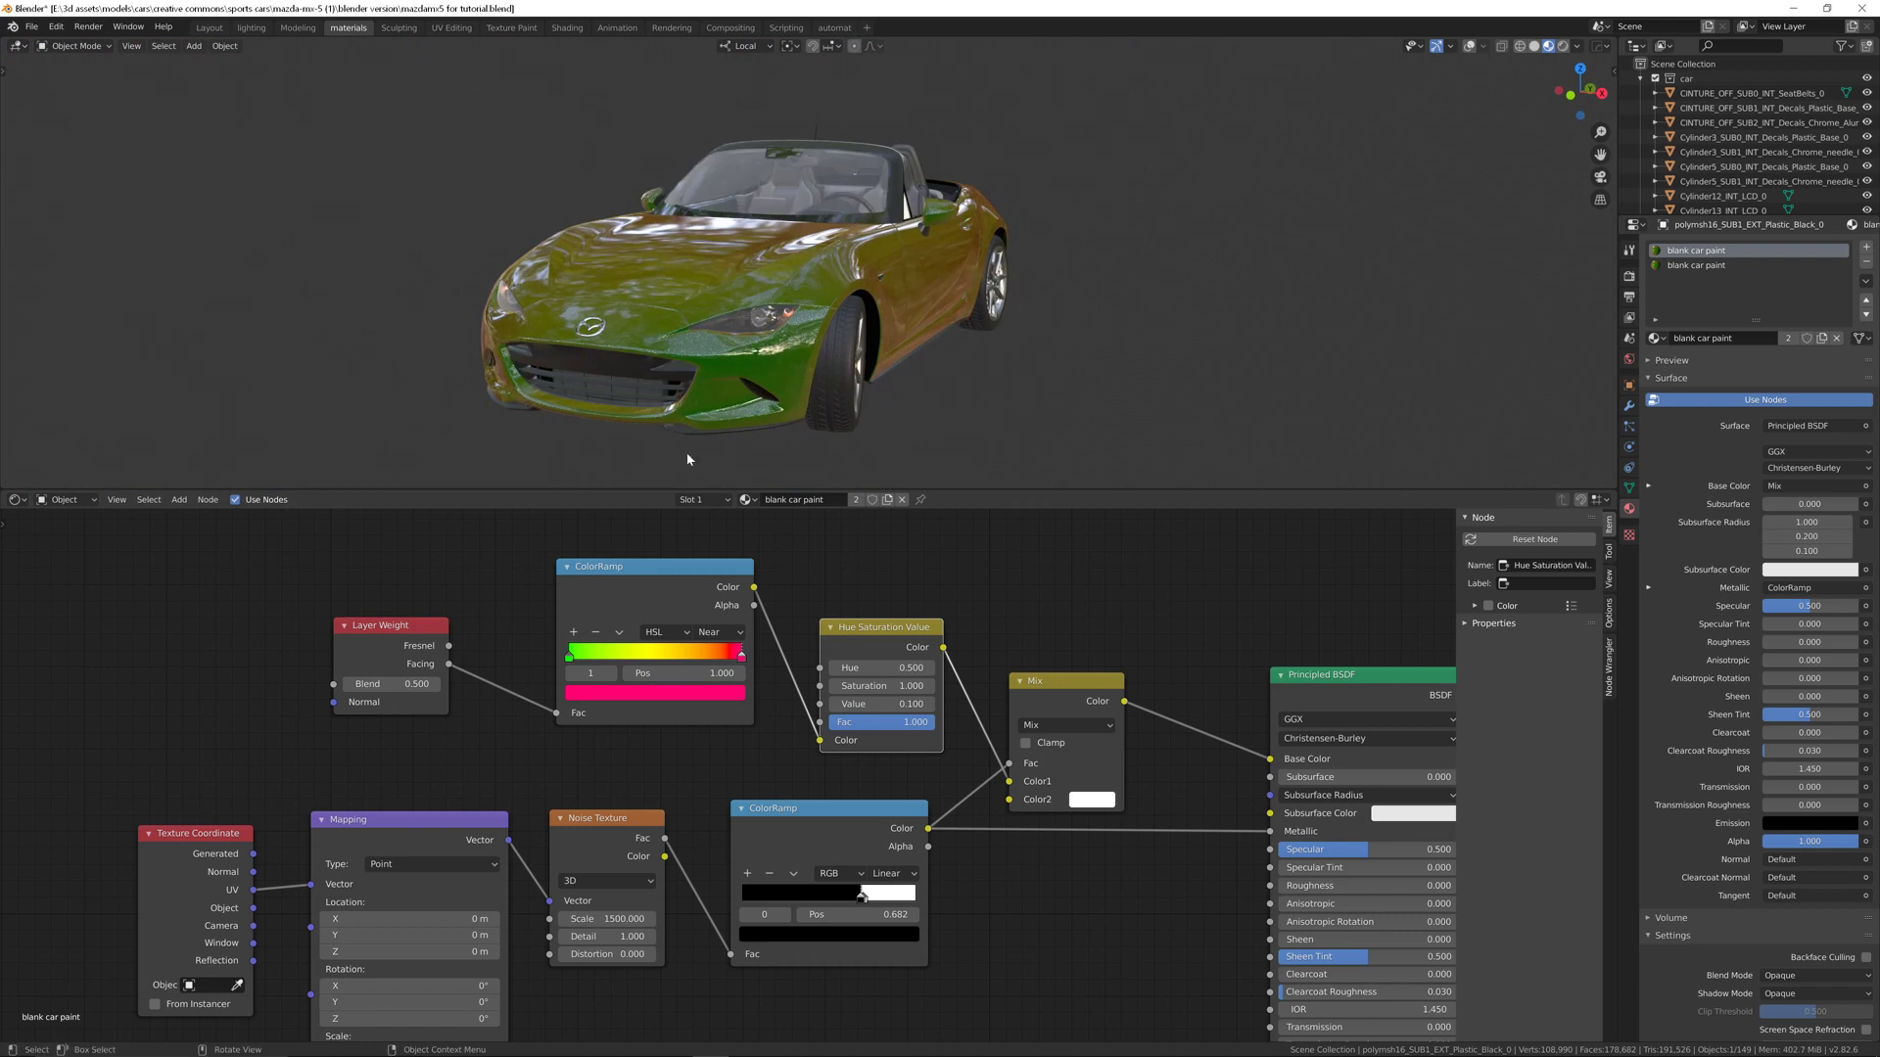
# Step: Set the ramp's hue interpolation to Clockwise, then open the green stop's colour settings
pyautogui.click(696, 631)
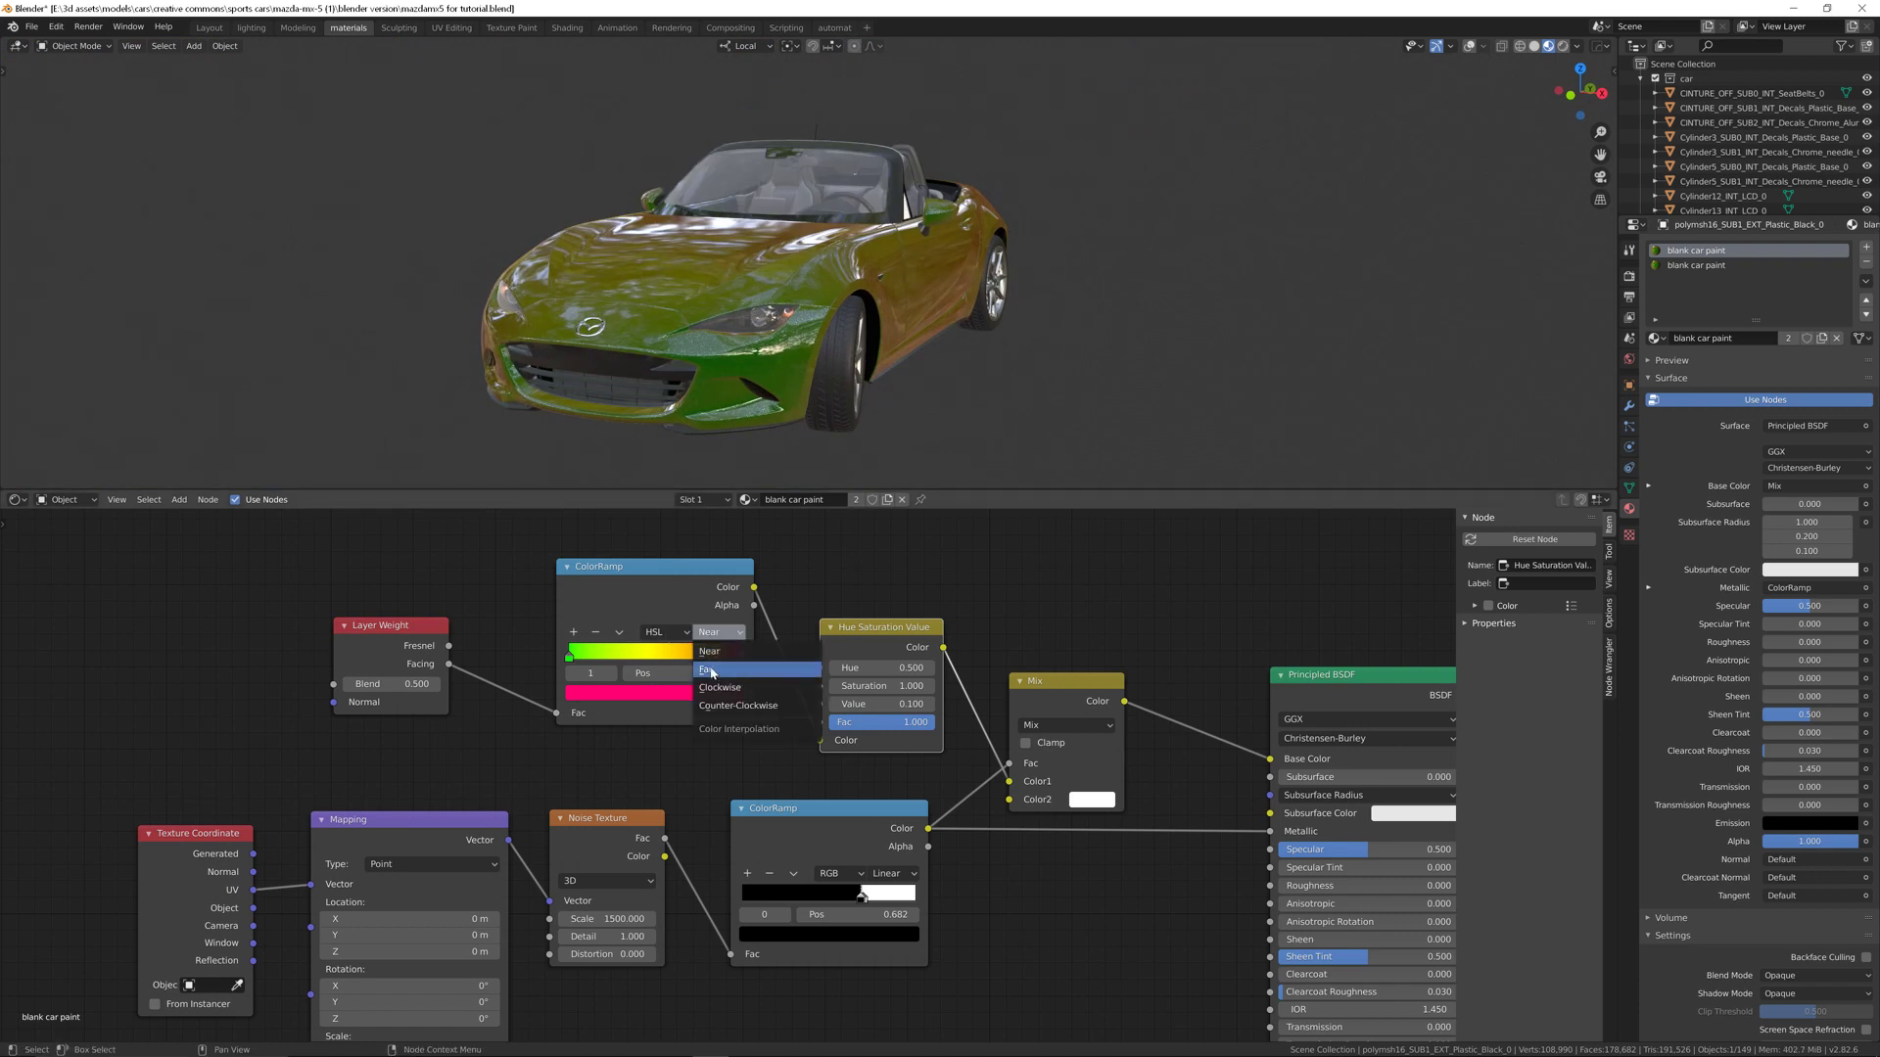
pyautogui.click(708, 668)
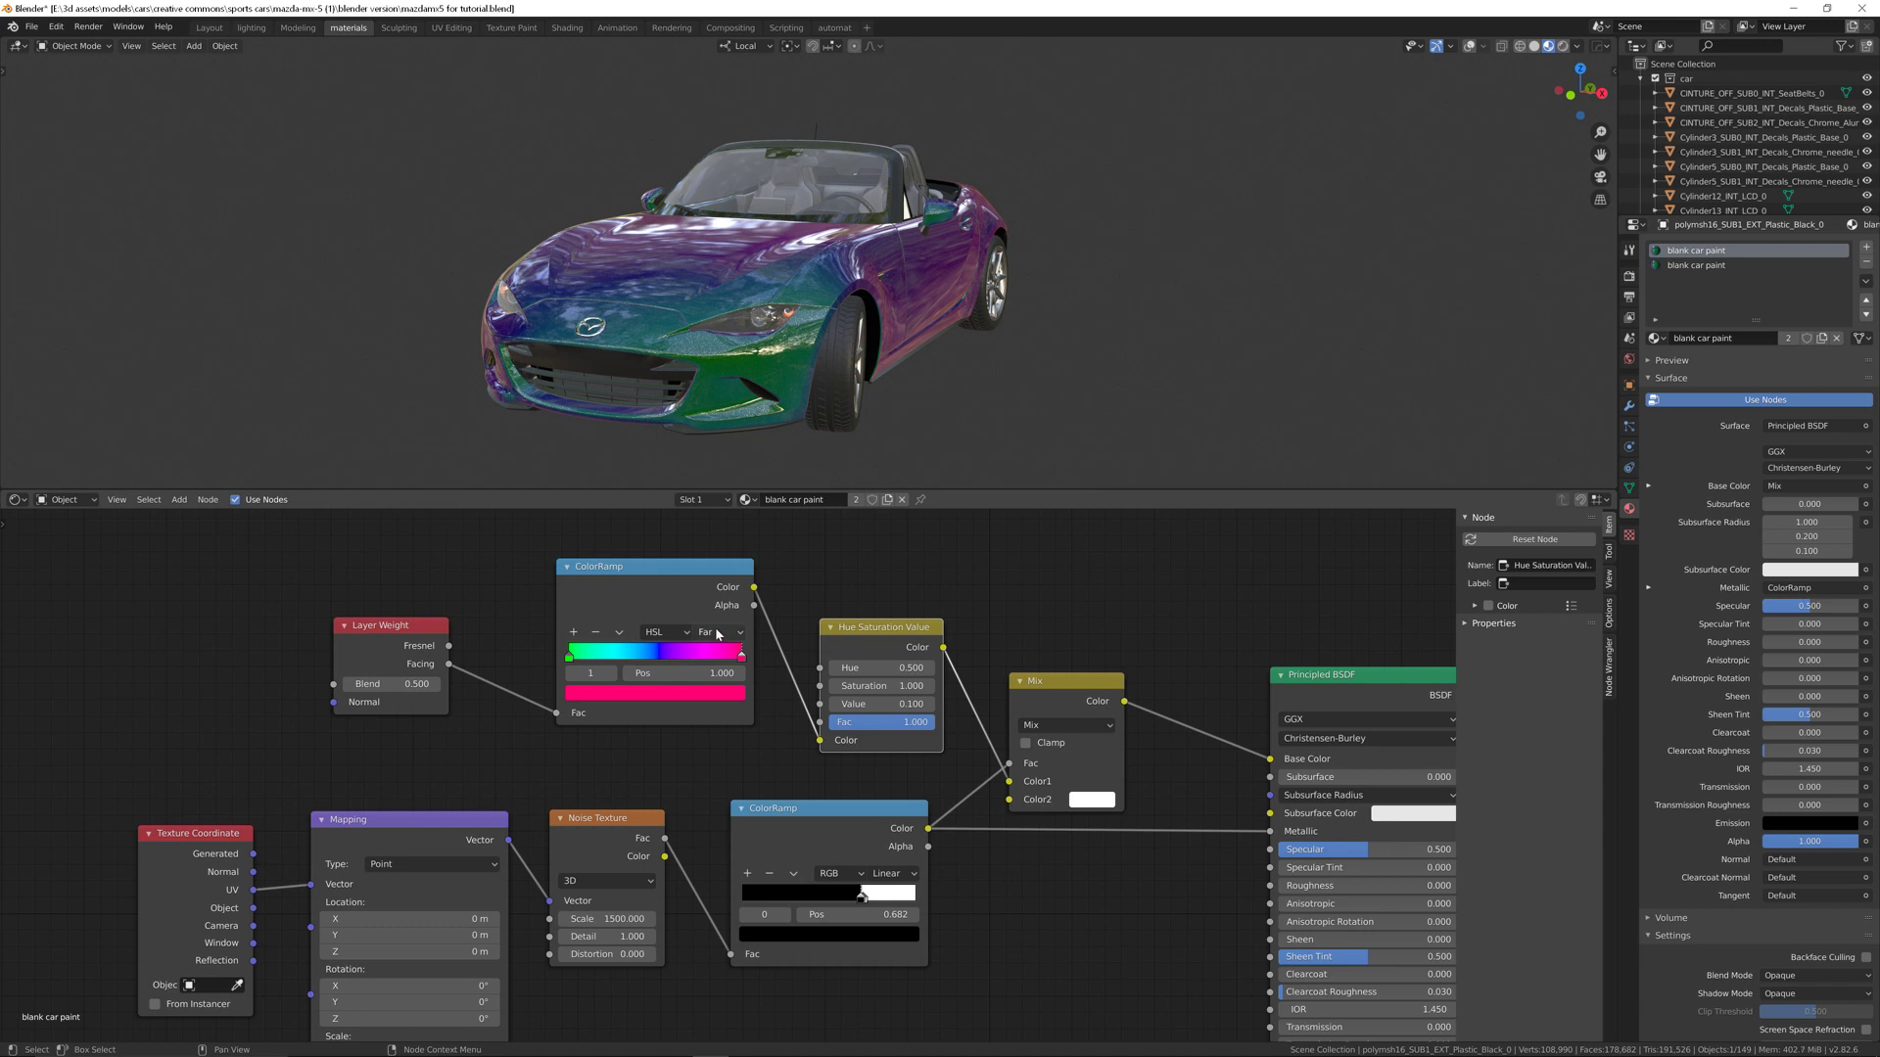
pyautogui.click(714, 631)
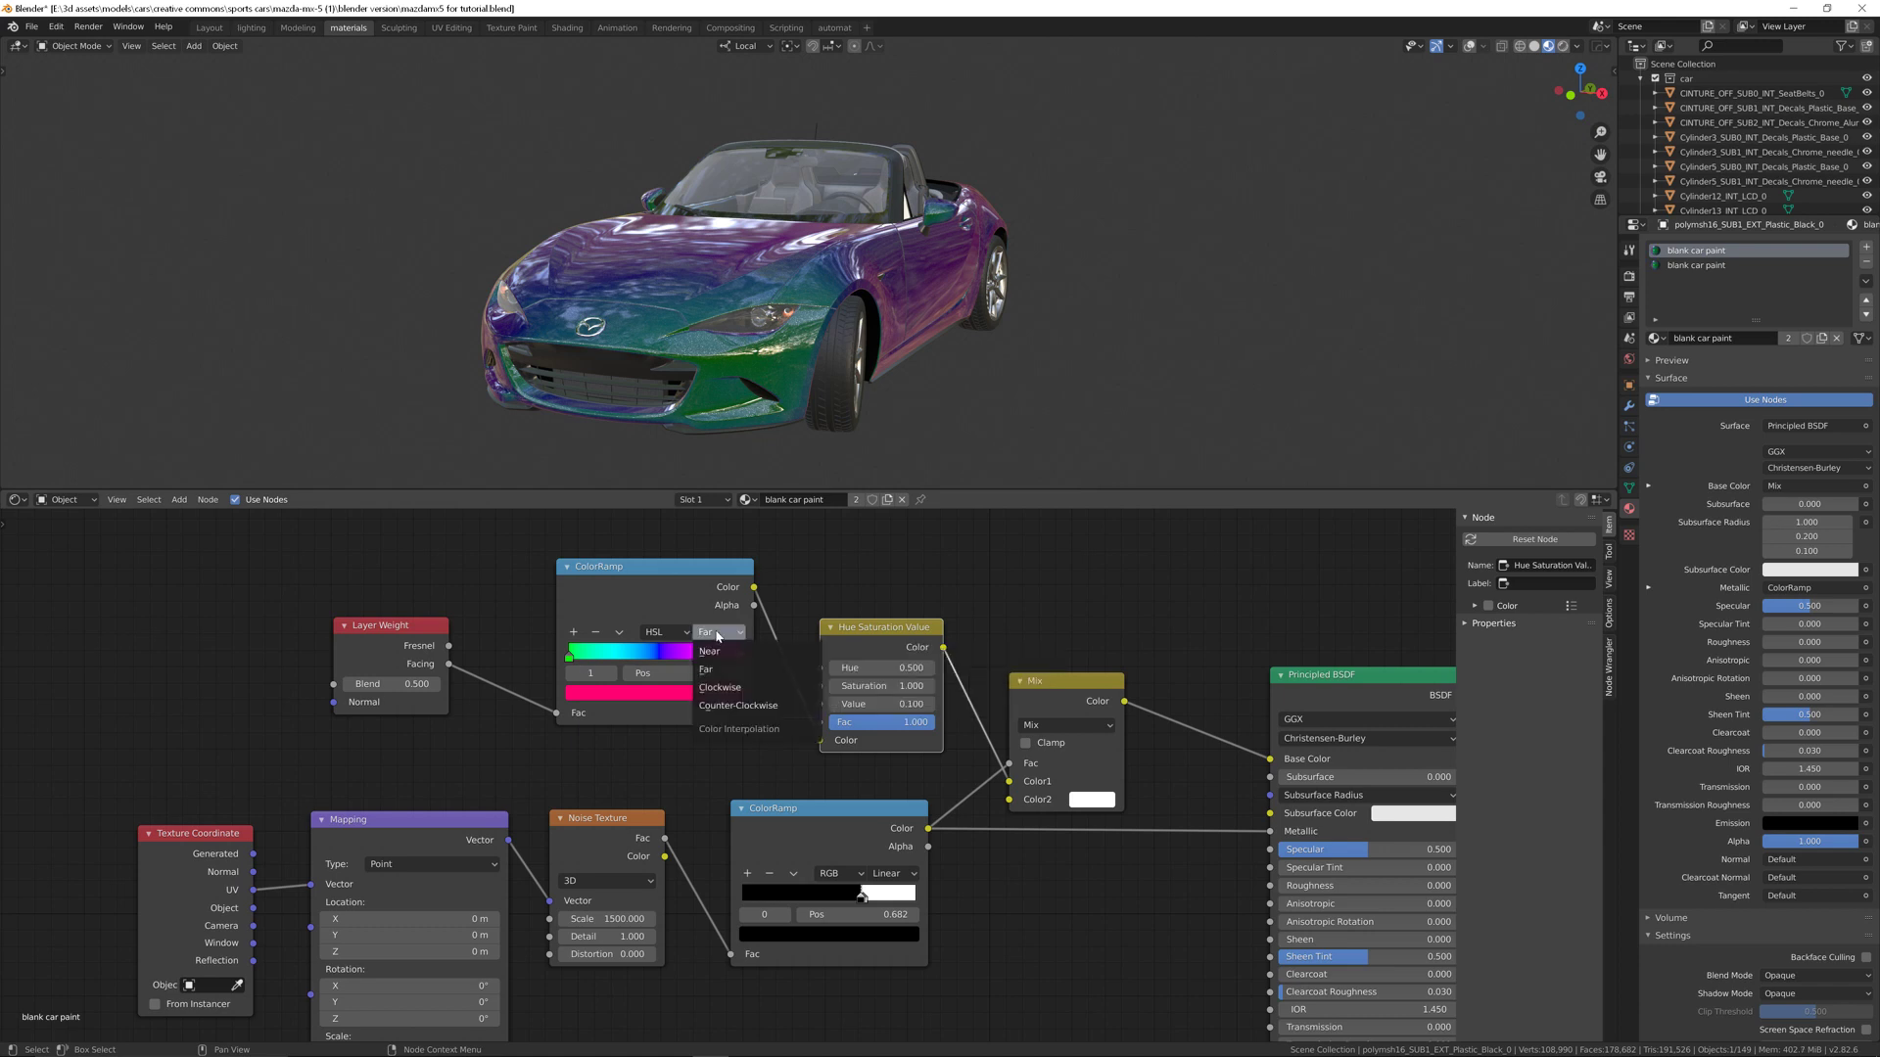
pyautogui.moveTo(718, 687)
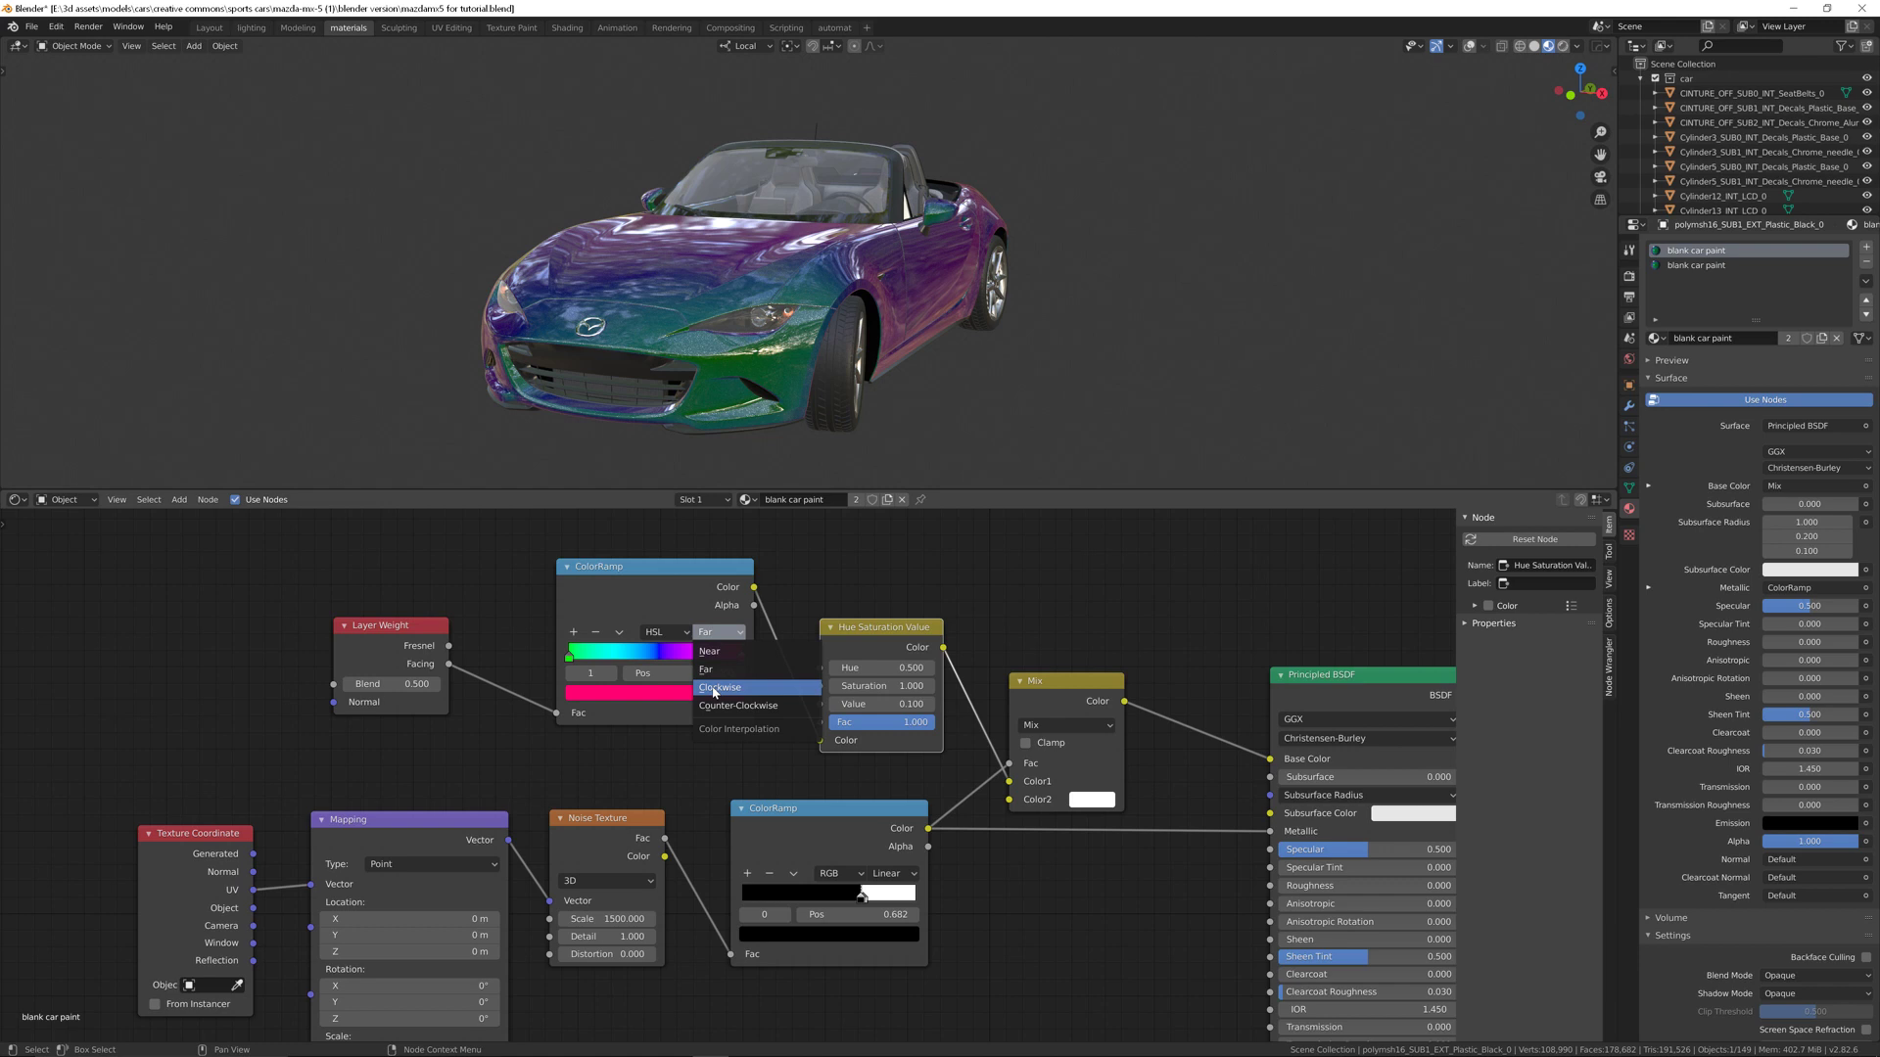
pyautogui.click(720, 687)
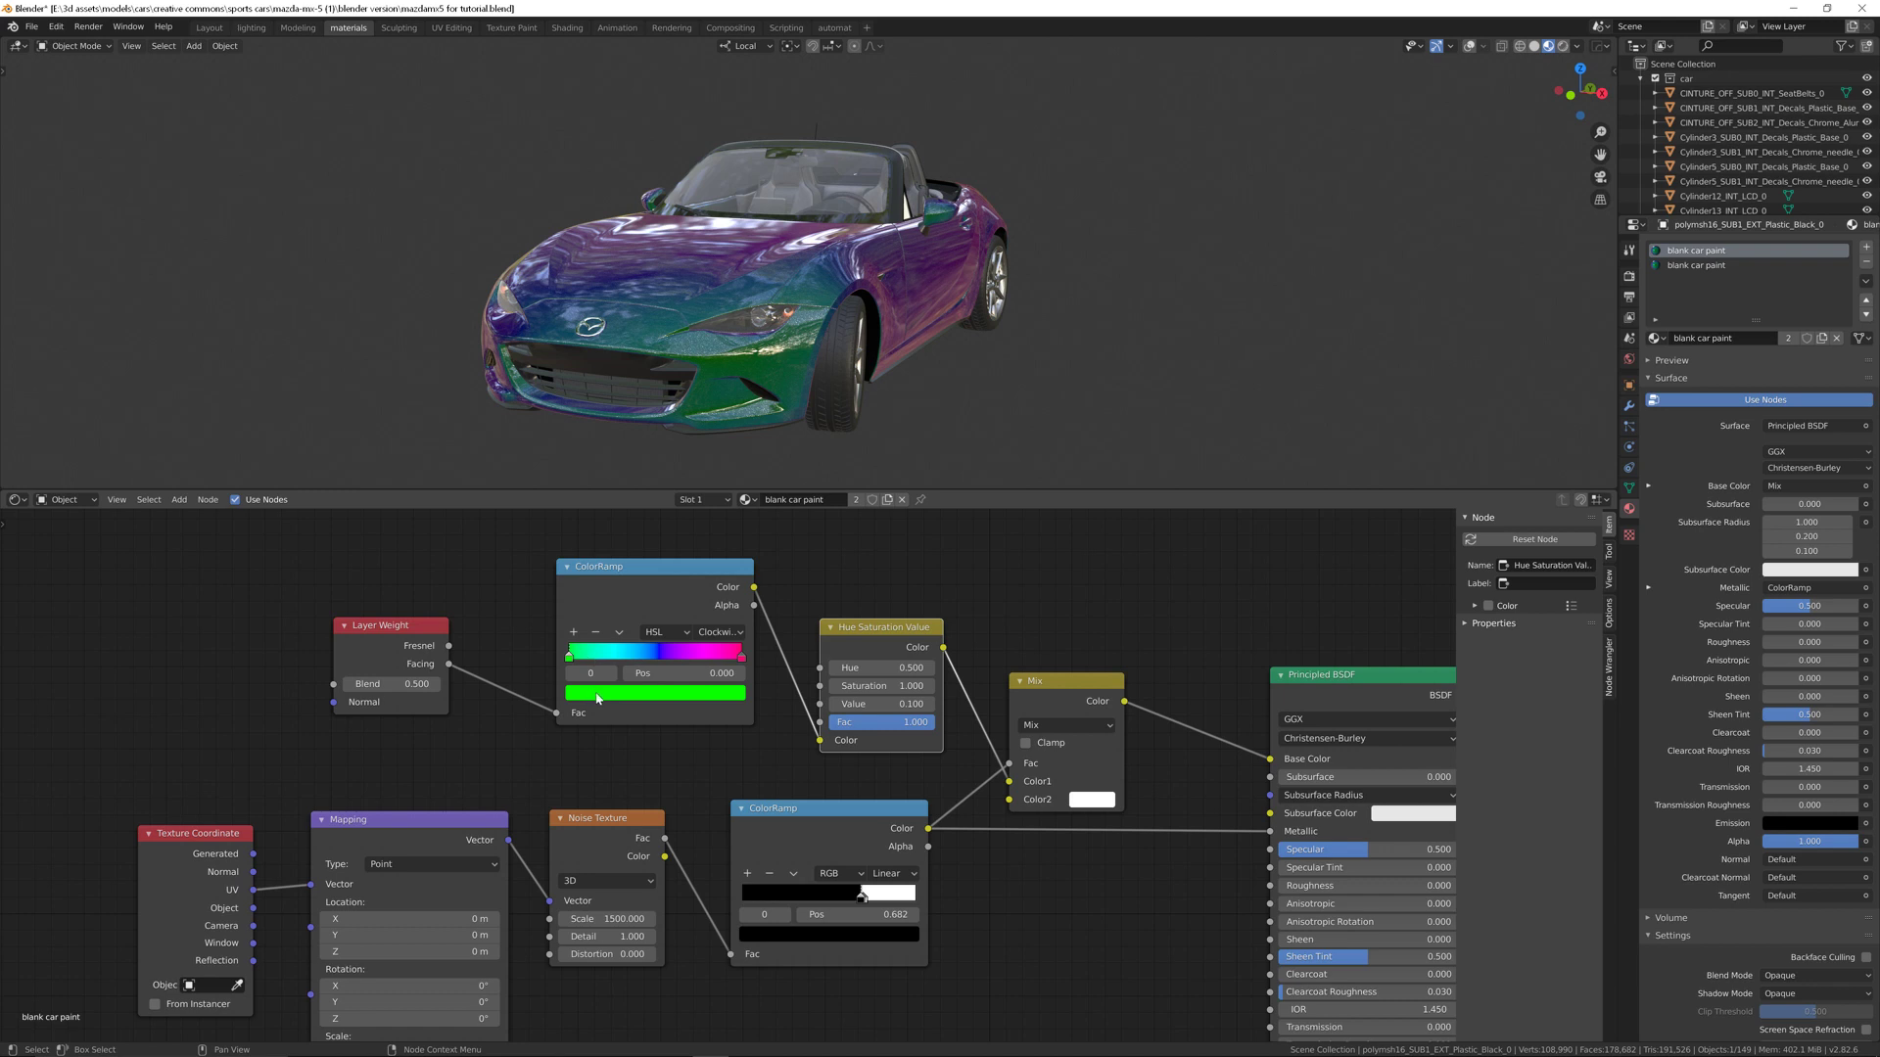
pyautogui.click(656, 693)
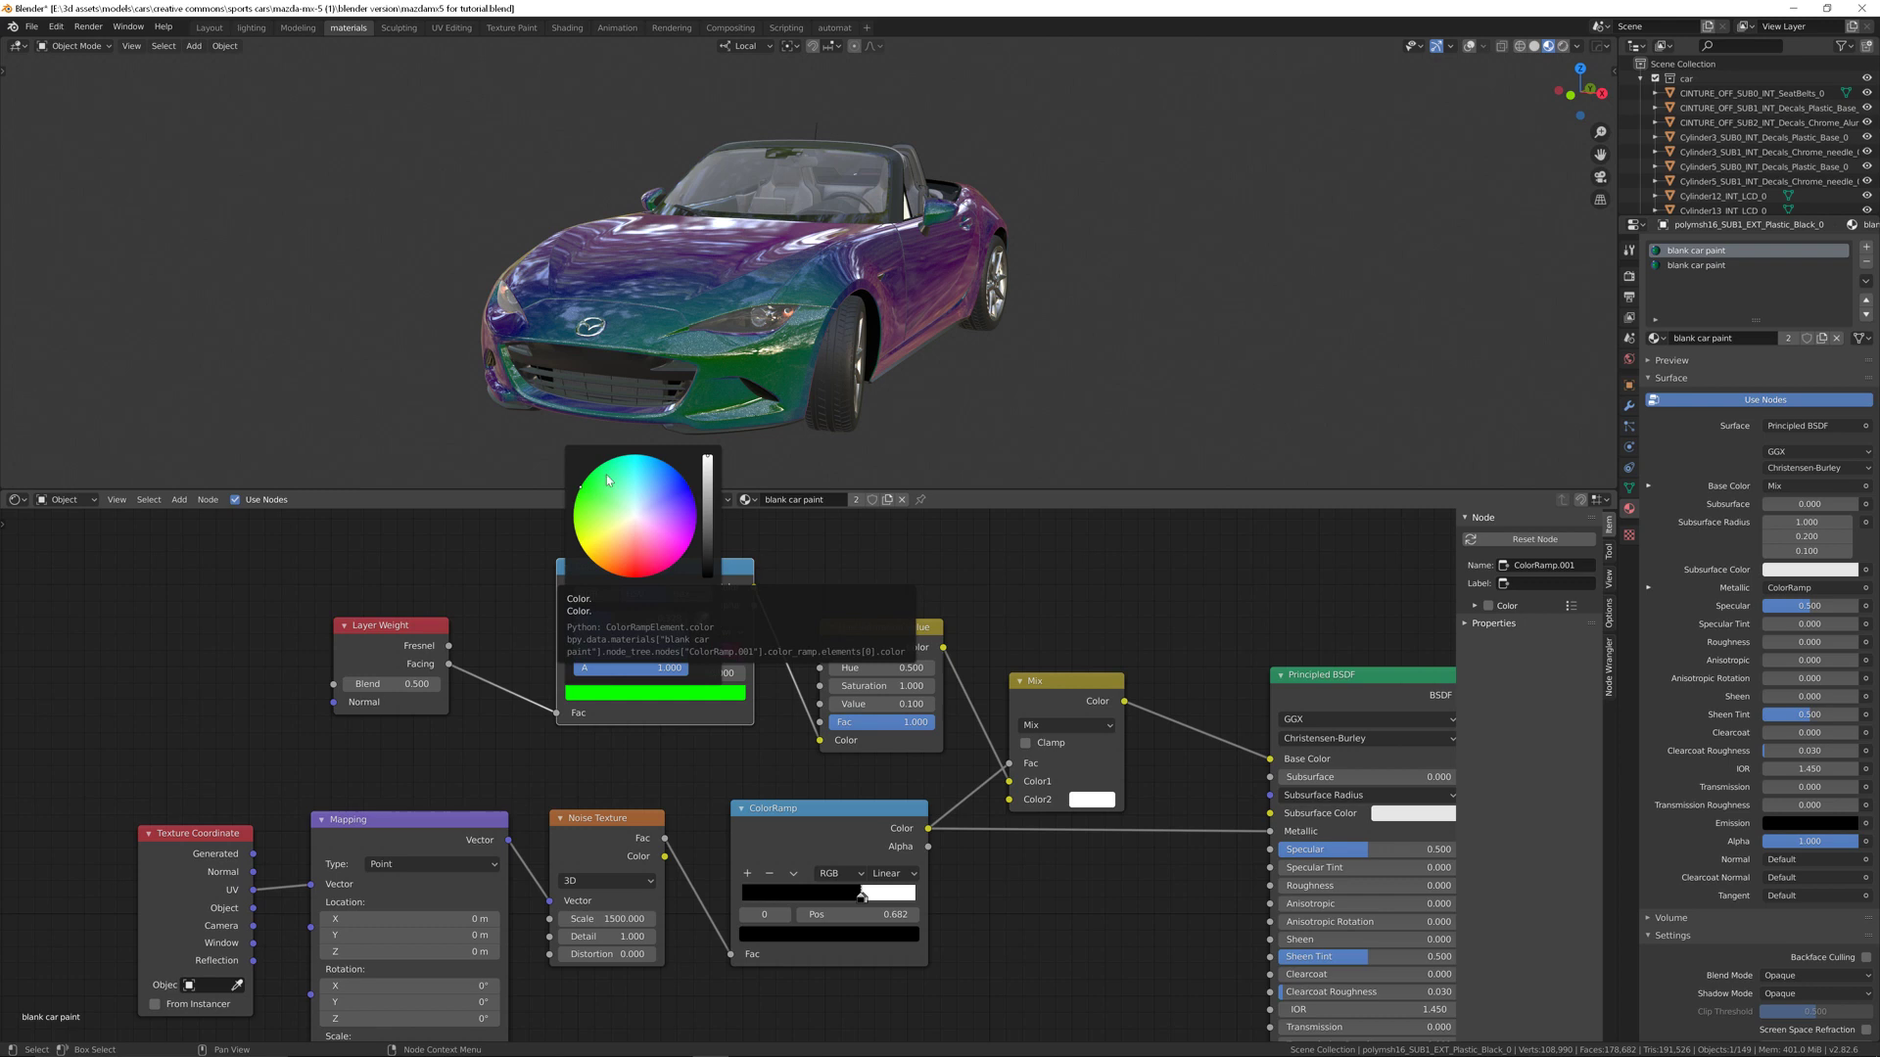
pyautogui.click(636, 593)
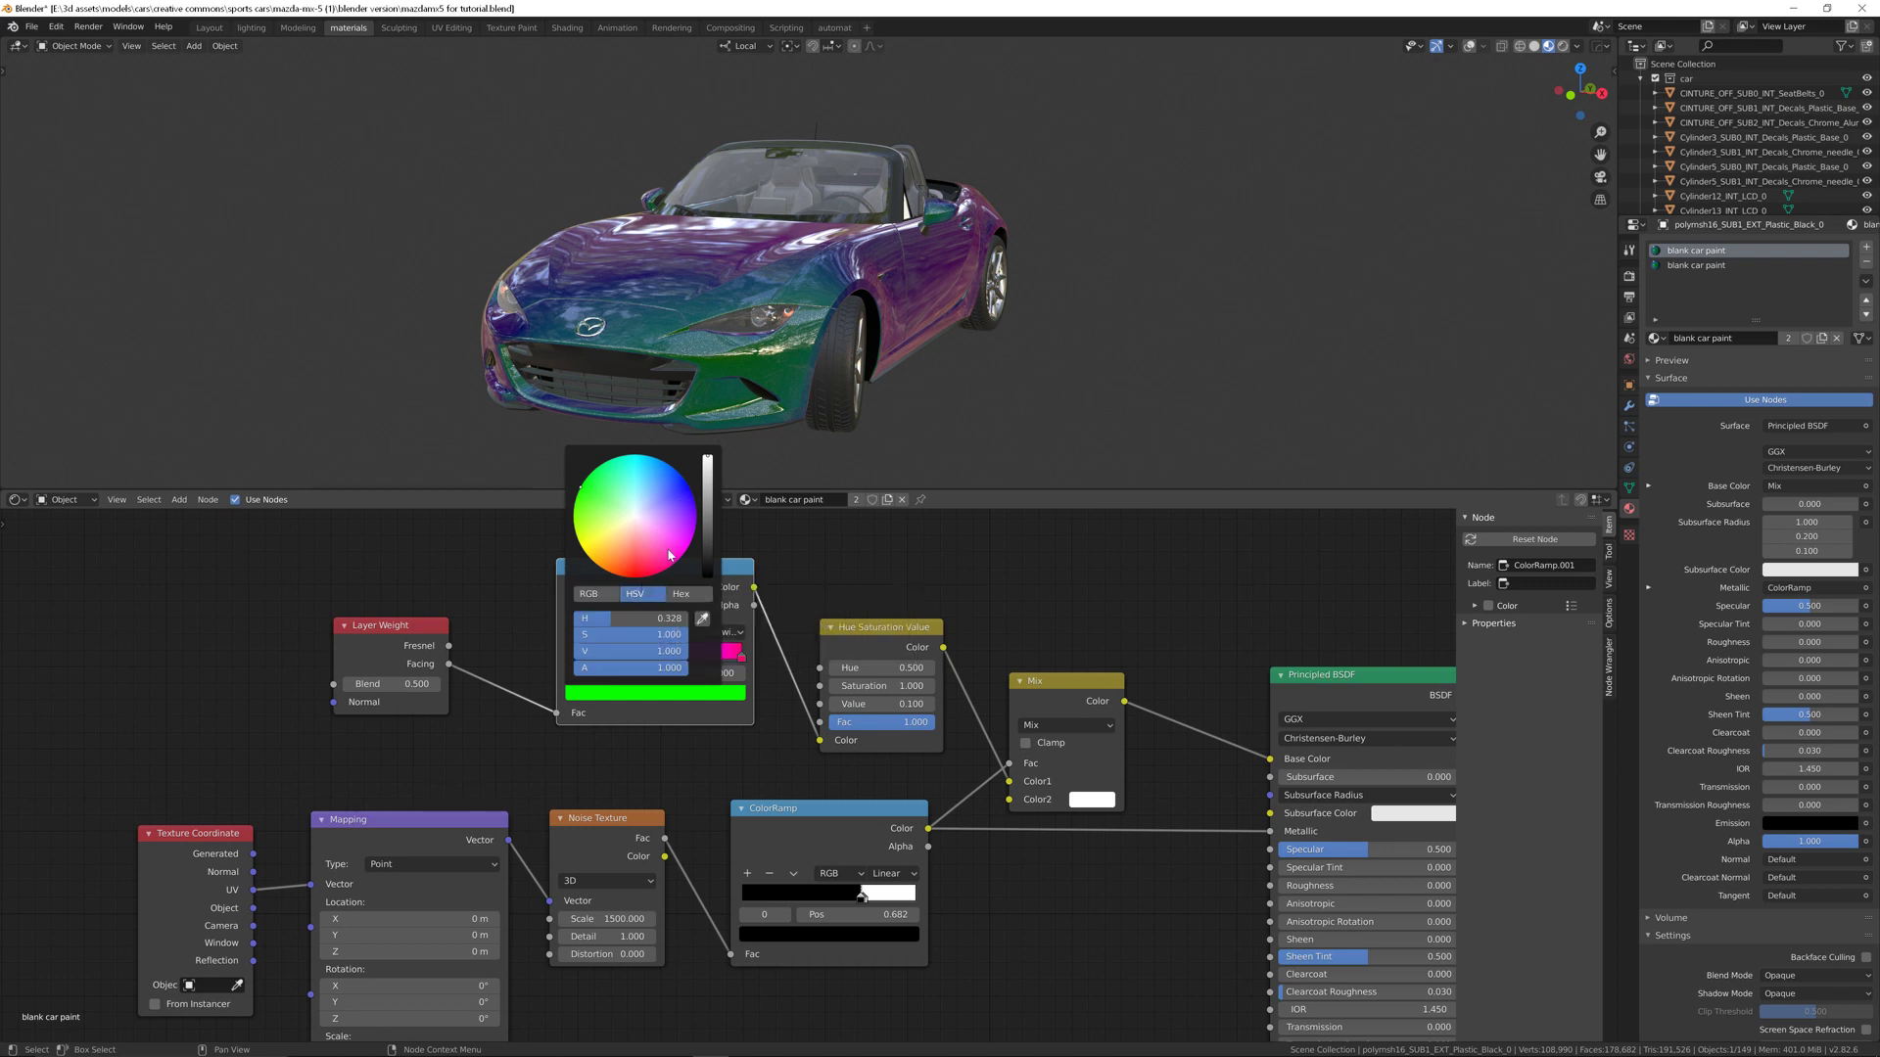
pyautogui.moveTo(673, 555)
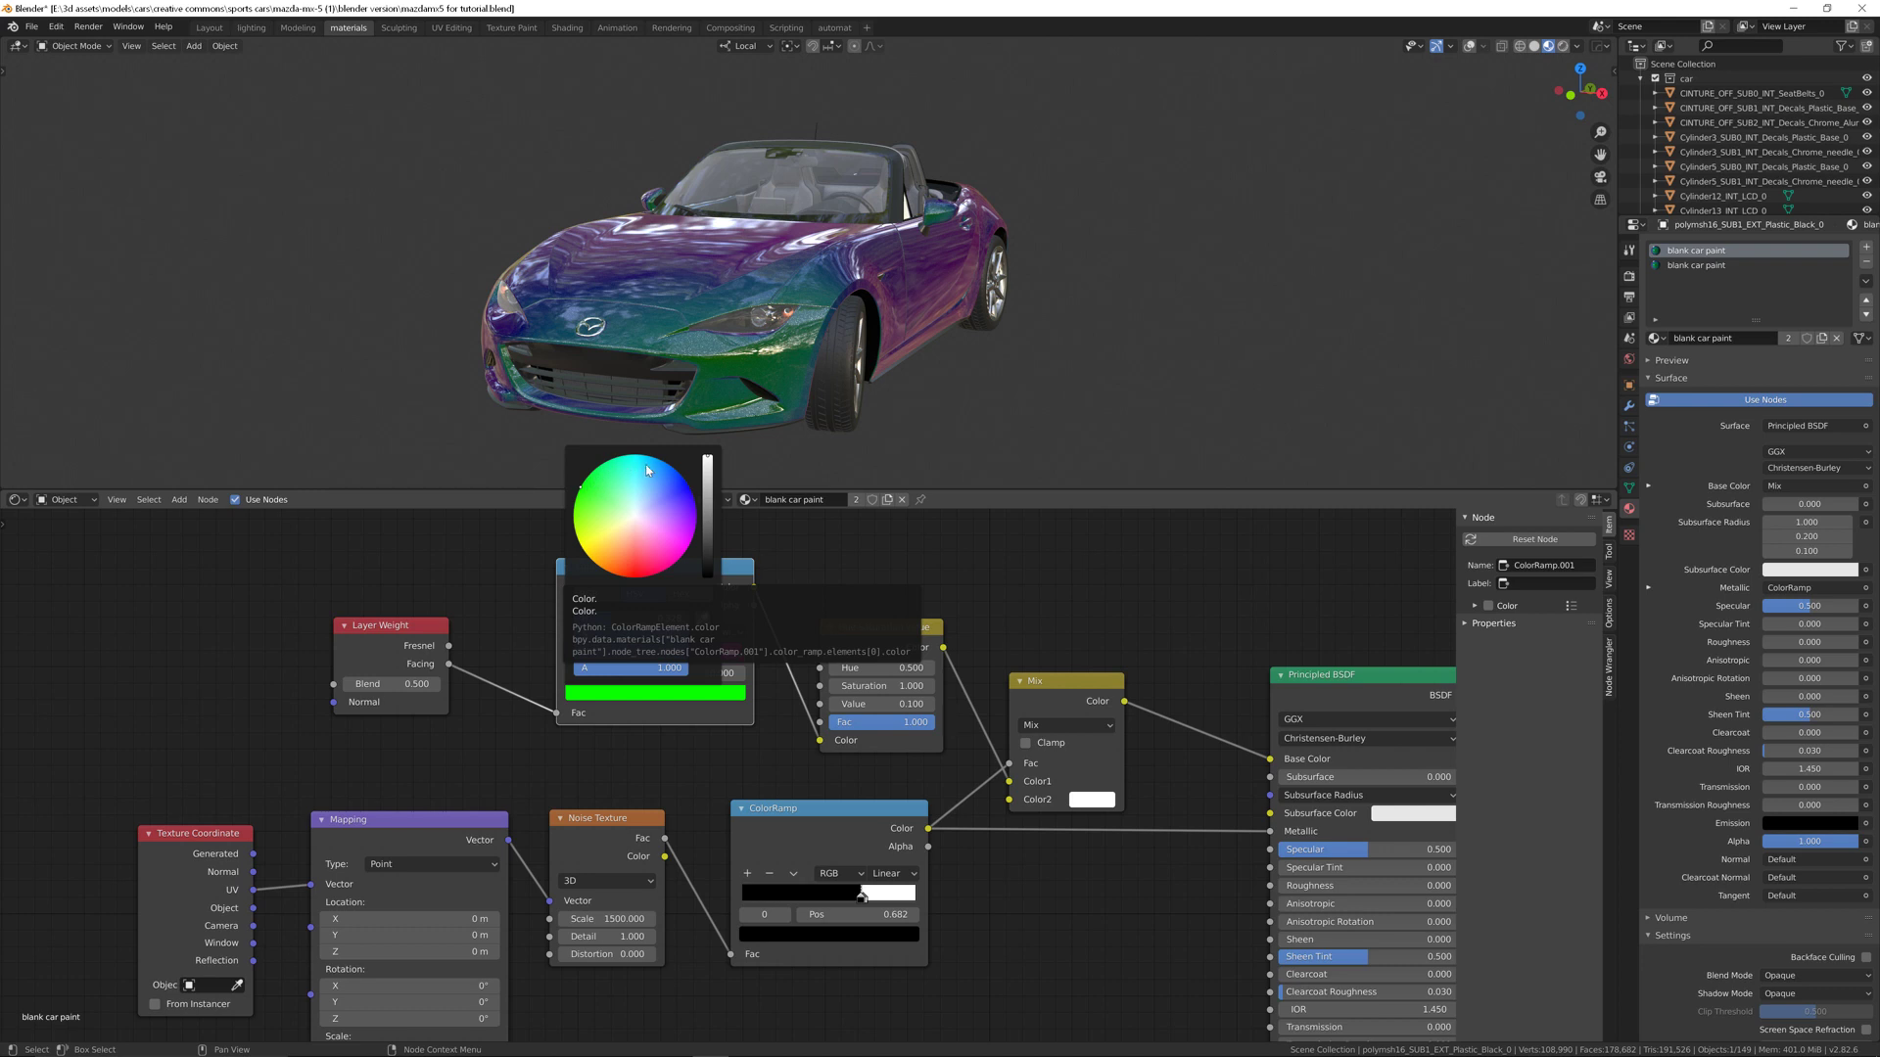
pyautogui.moveTo(677, 555)
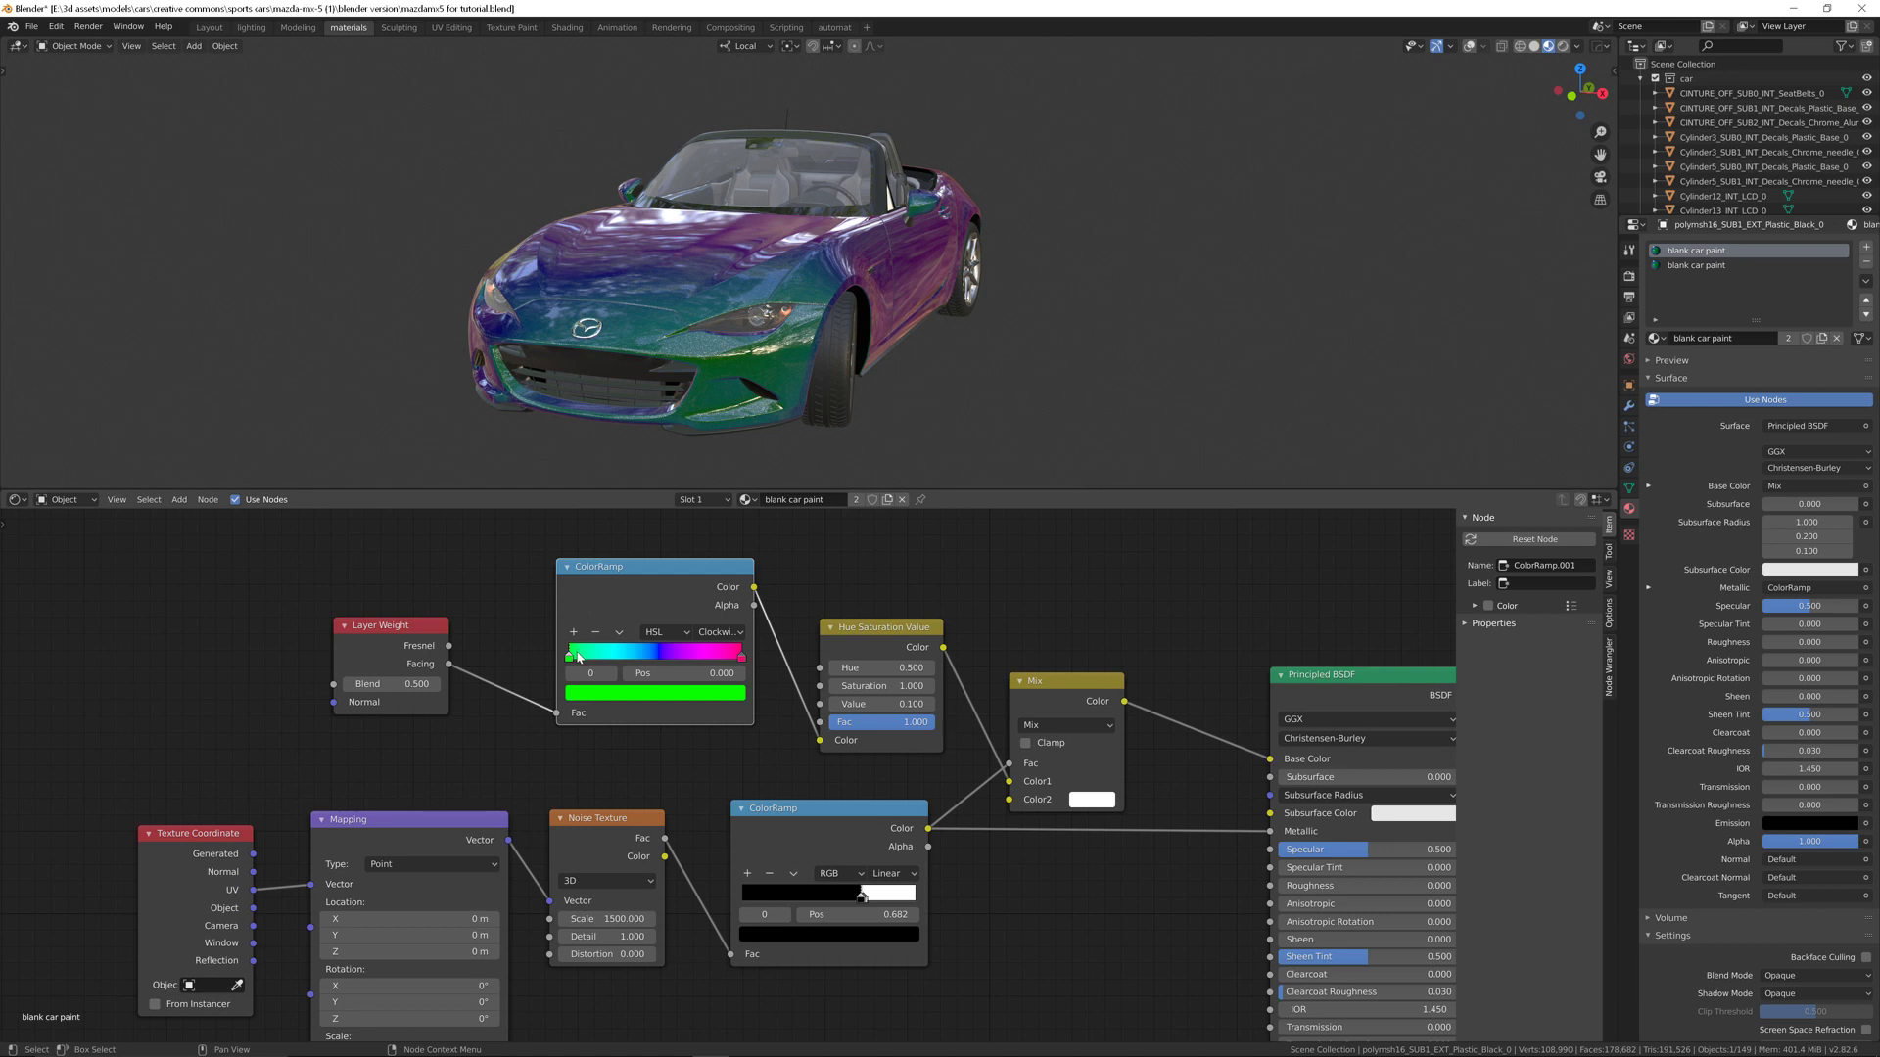
# Step: Slide the ramp's green stop along the ramp to about 0.34
pyautogui.moveTo(576, 651); pyautogui.dragTo(632, 651)
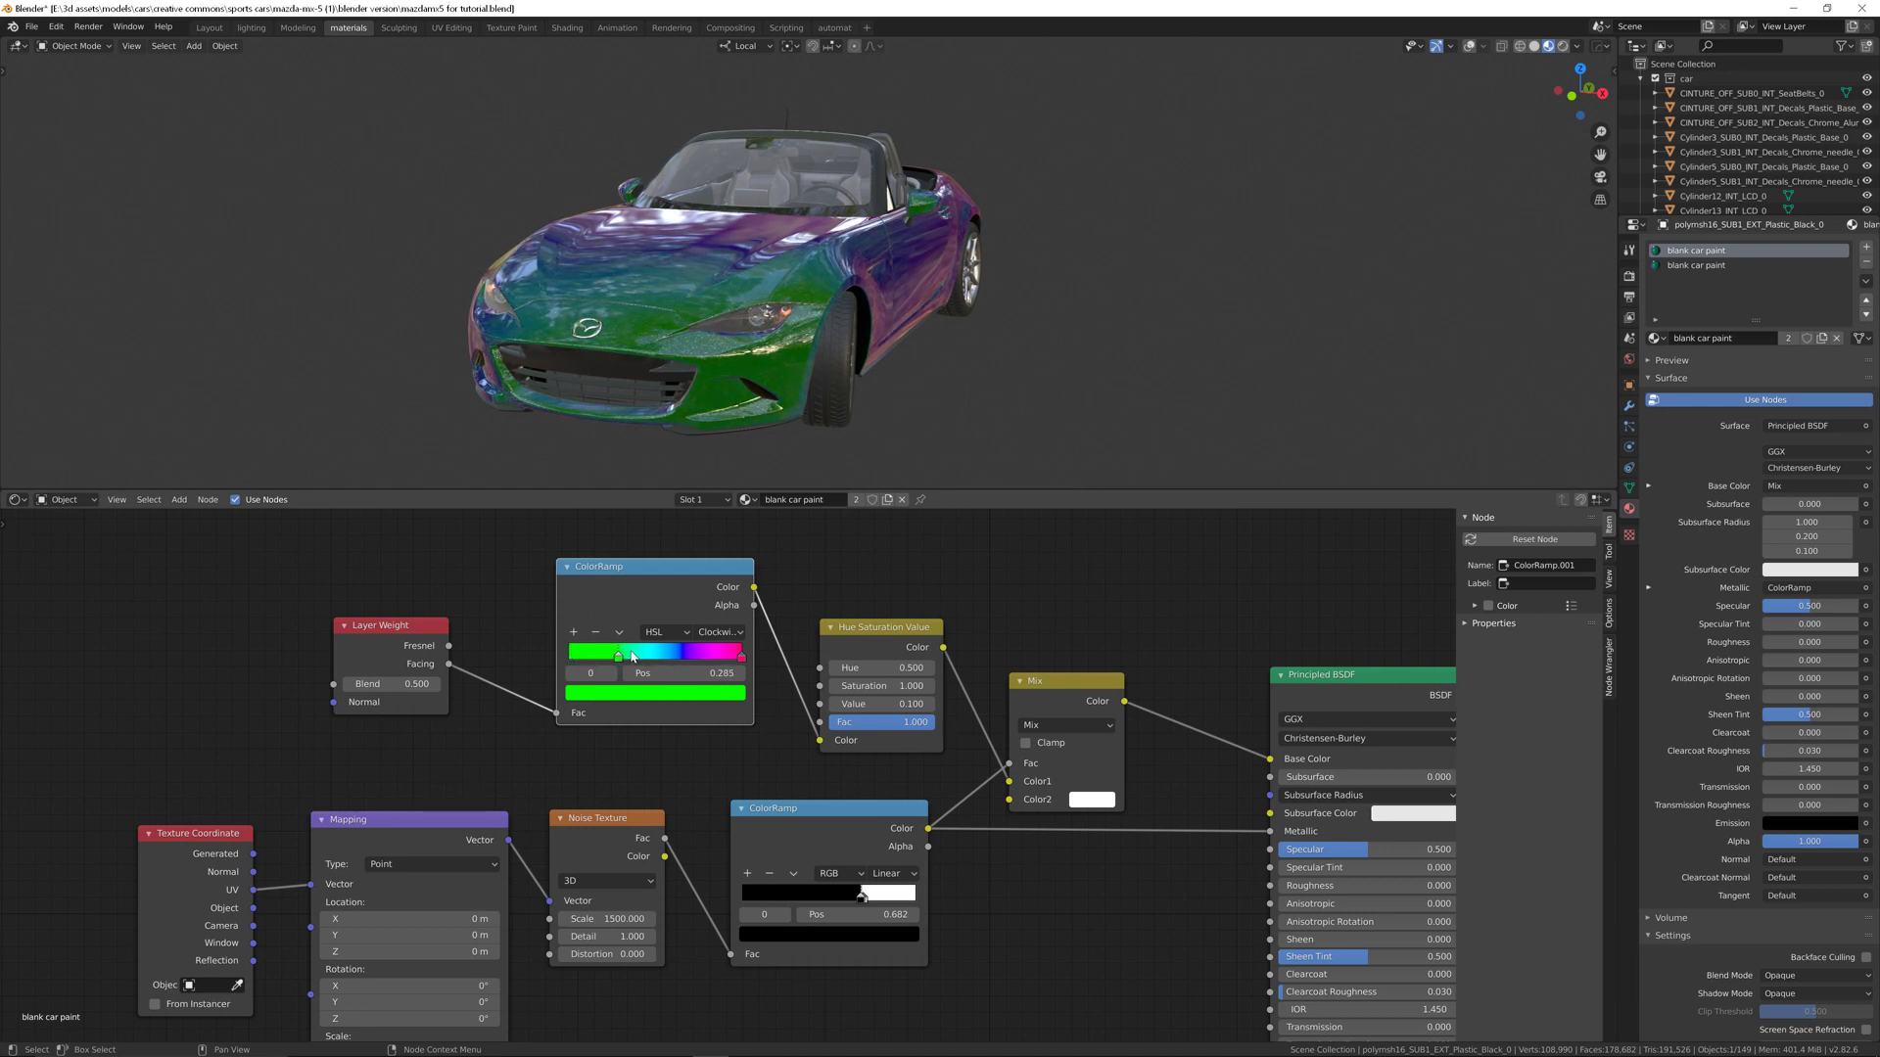
pyautogui.moveTo(631, 653); pyautogui.dragTo(645, 653)
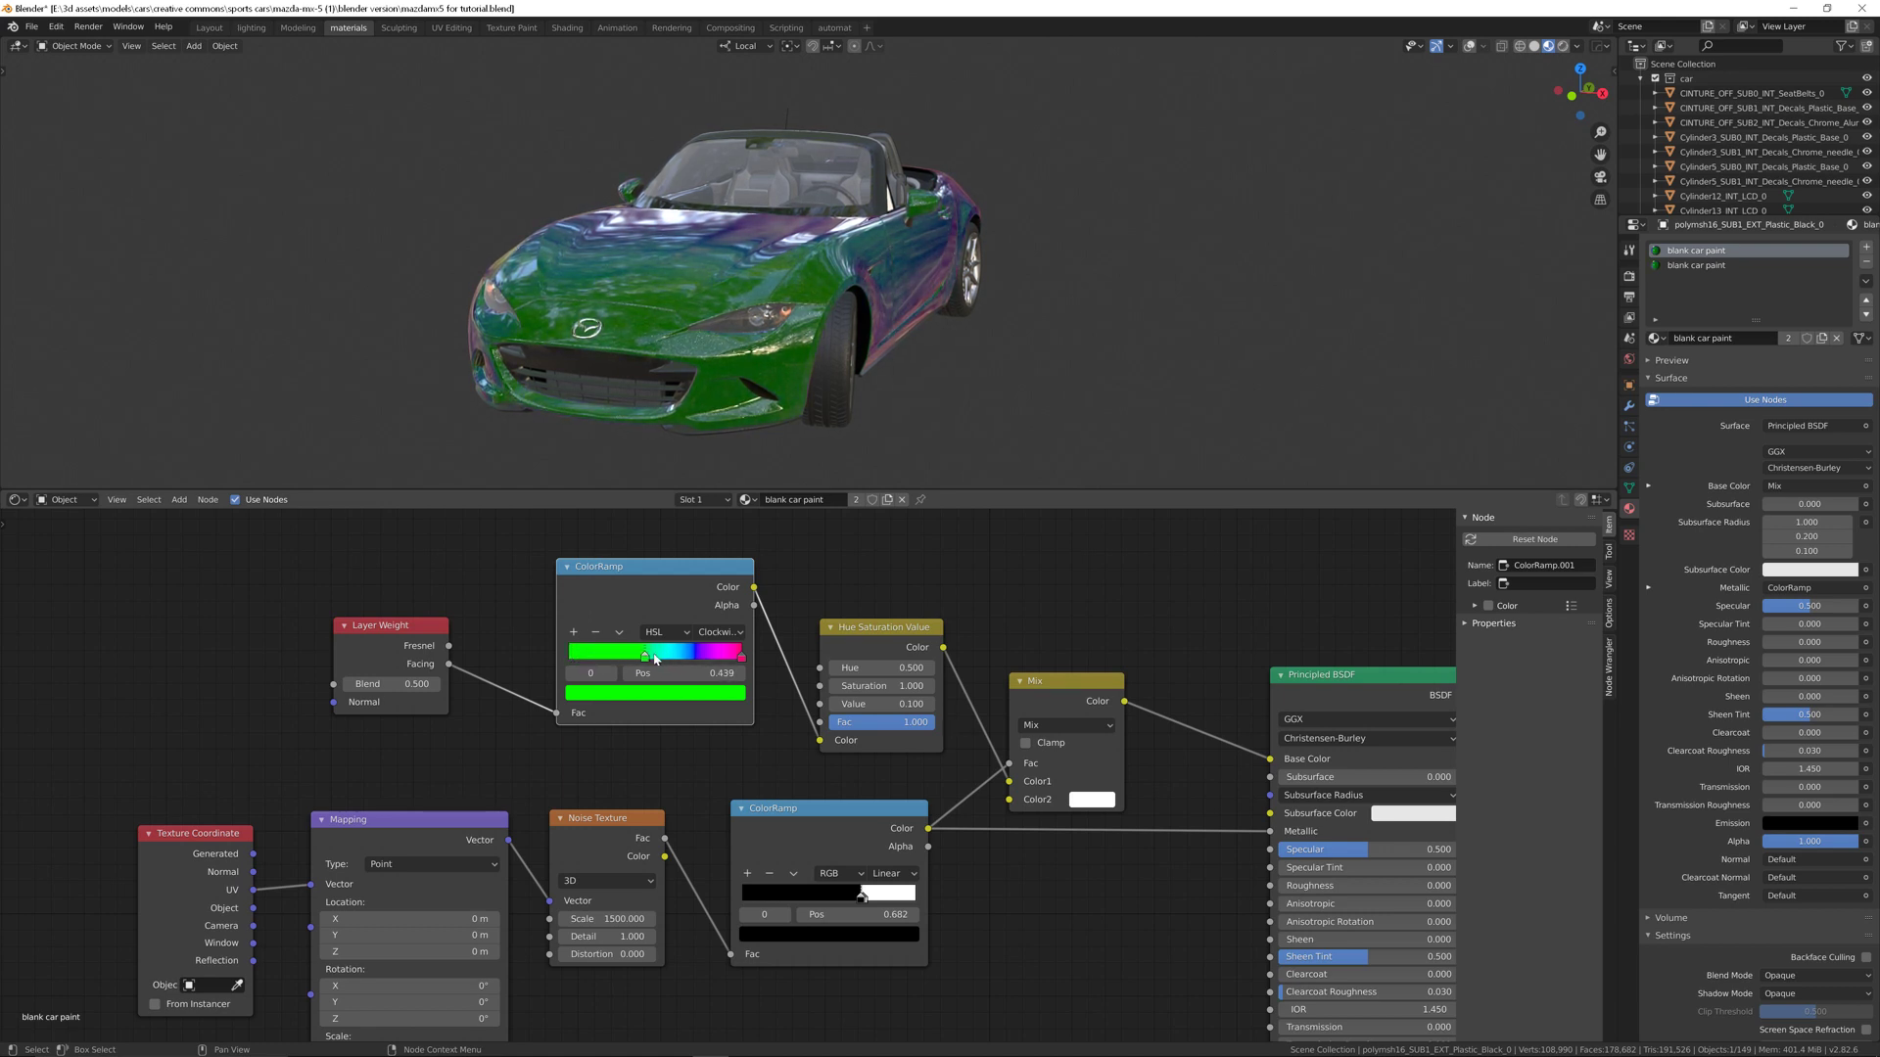
pyautogui.moveTo(653, 655); pyautogui.dragTo(626, 654)
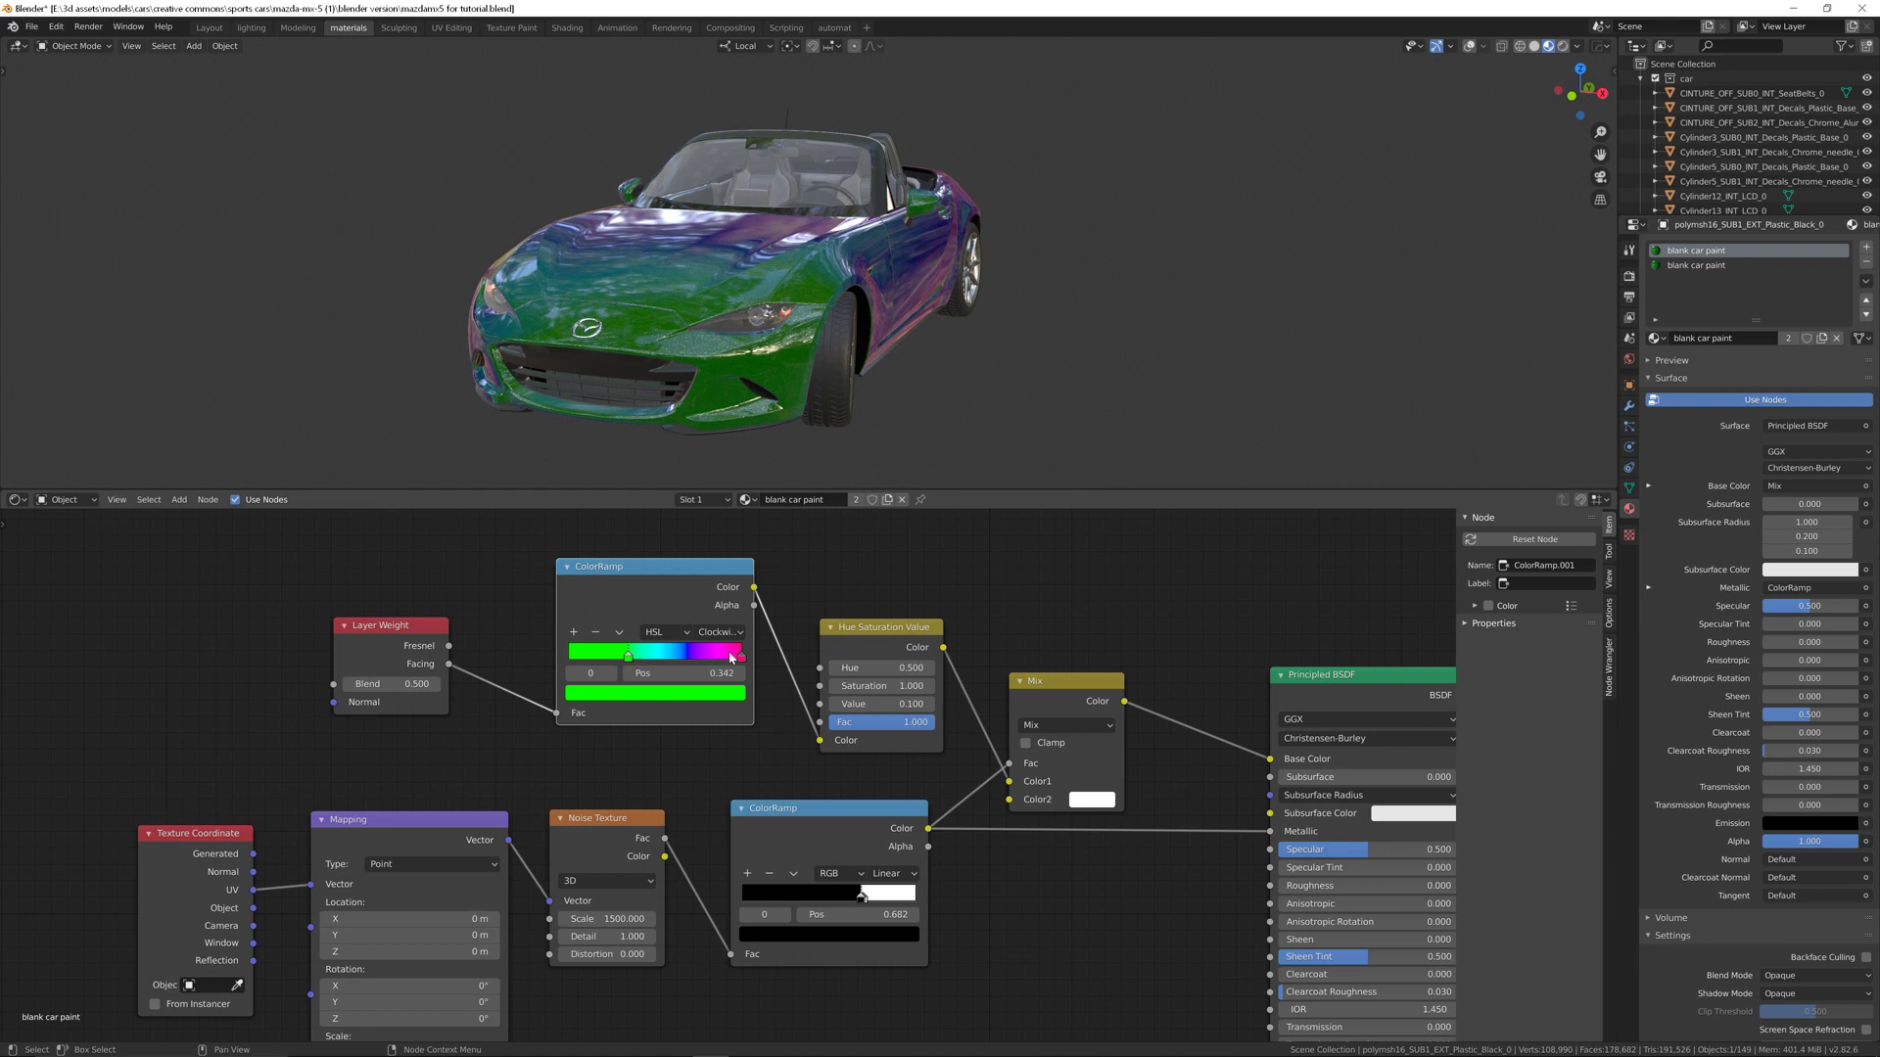
pyautogui.moveTo(628, 653); pyautogui.dragTo(720, 653)
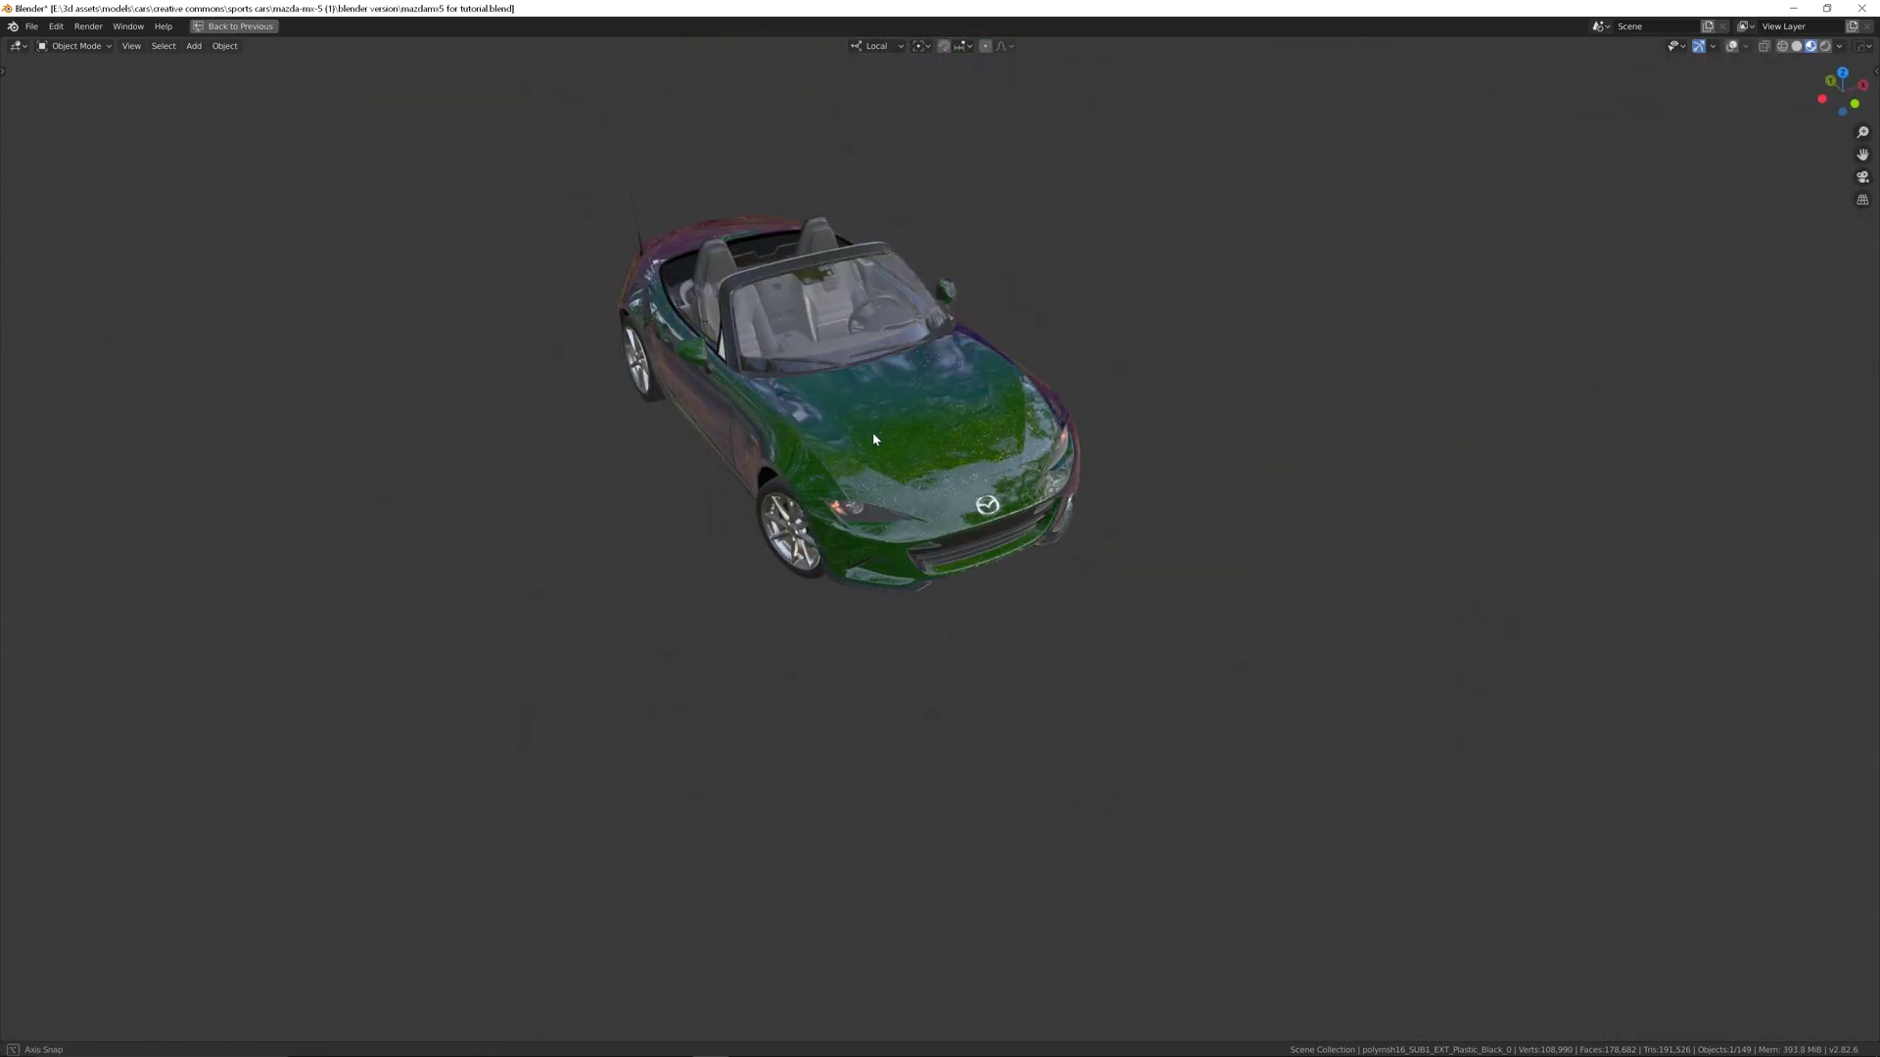
# Step: Exit full screen, readjust the green stop, open the middle stop's colour, and orbit to check
pyautogui.click(349, 26)
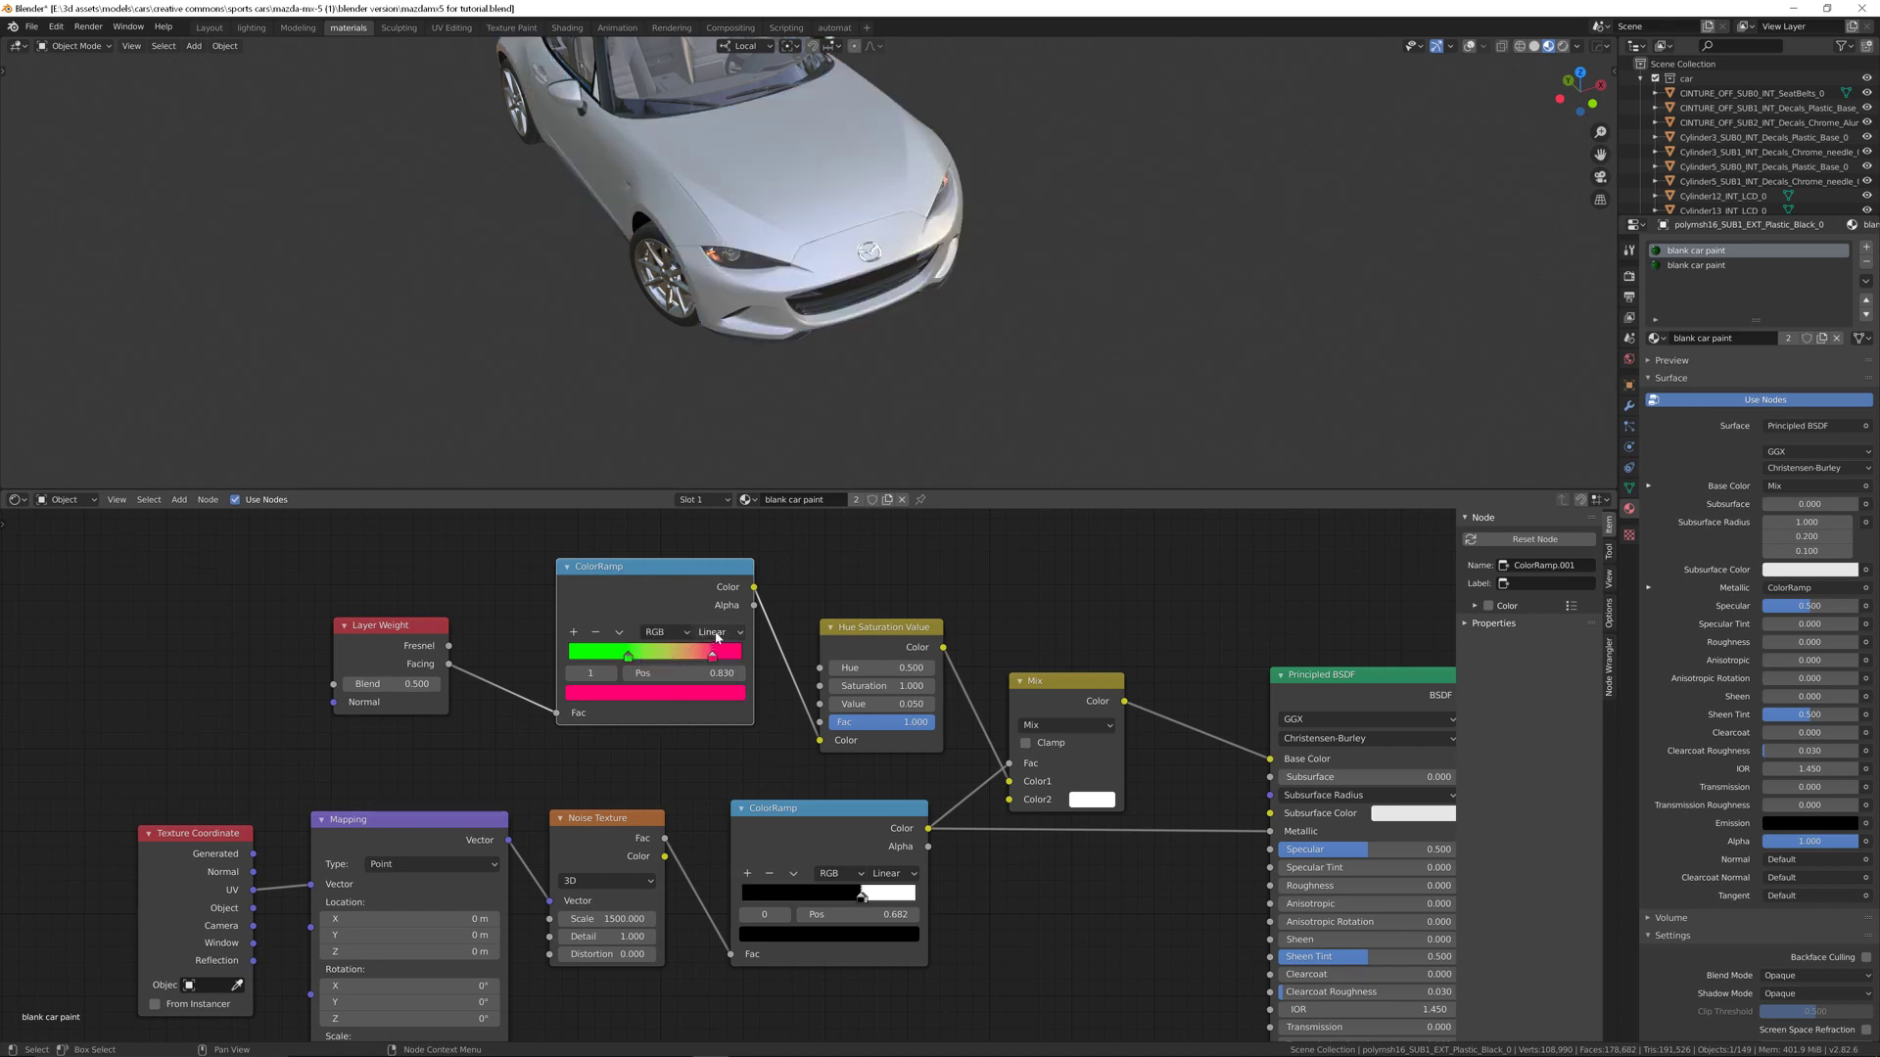
pyautogui.moveTo(709, 656); pyautogui.dragTo(628, 655)
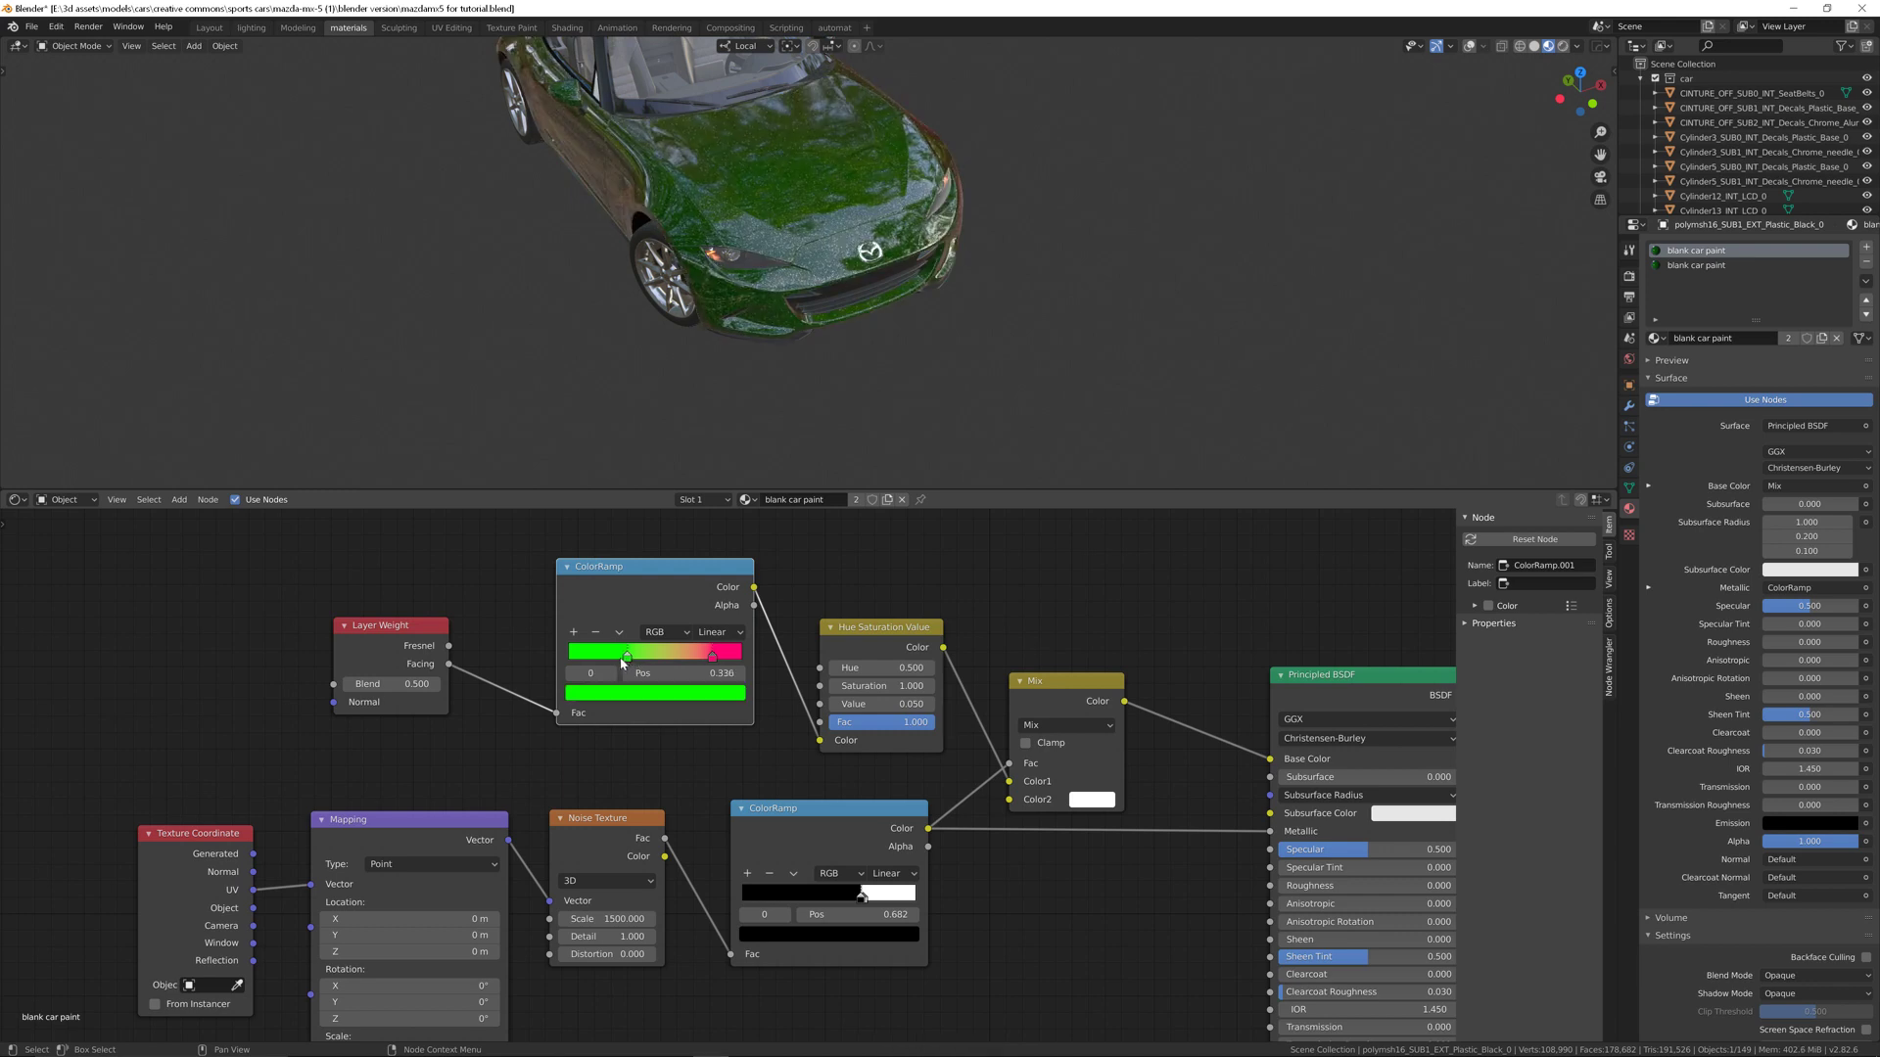
pyautogui.moveTo(625, 655); pyautogui.dragTo(714, 655)
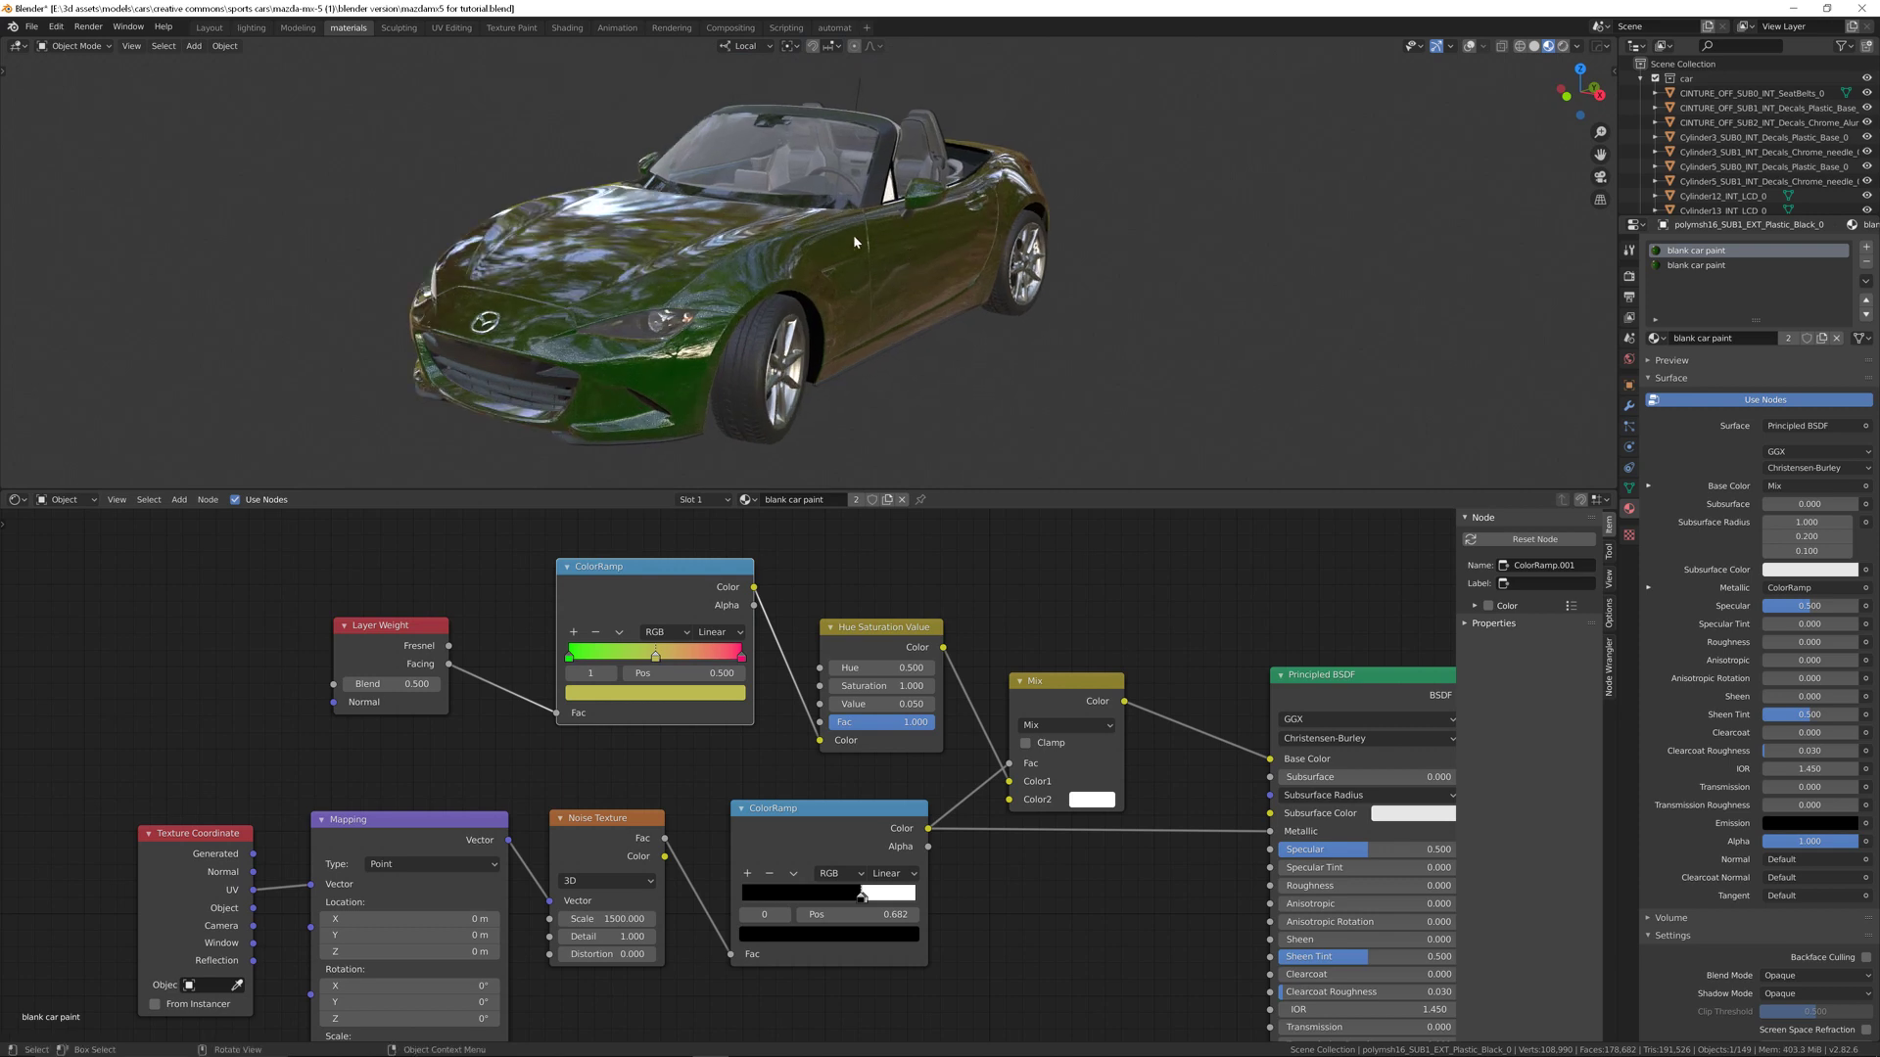
pyautogui.moveTo(854, 240); pyautogui.dragTo(611, 299)
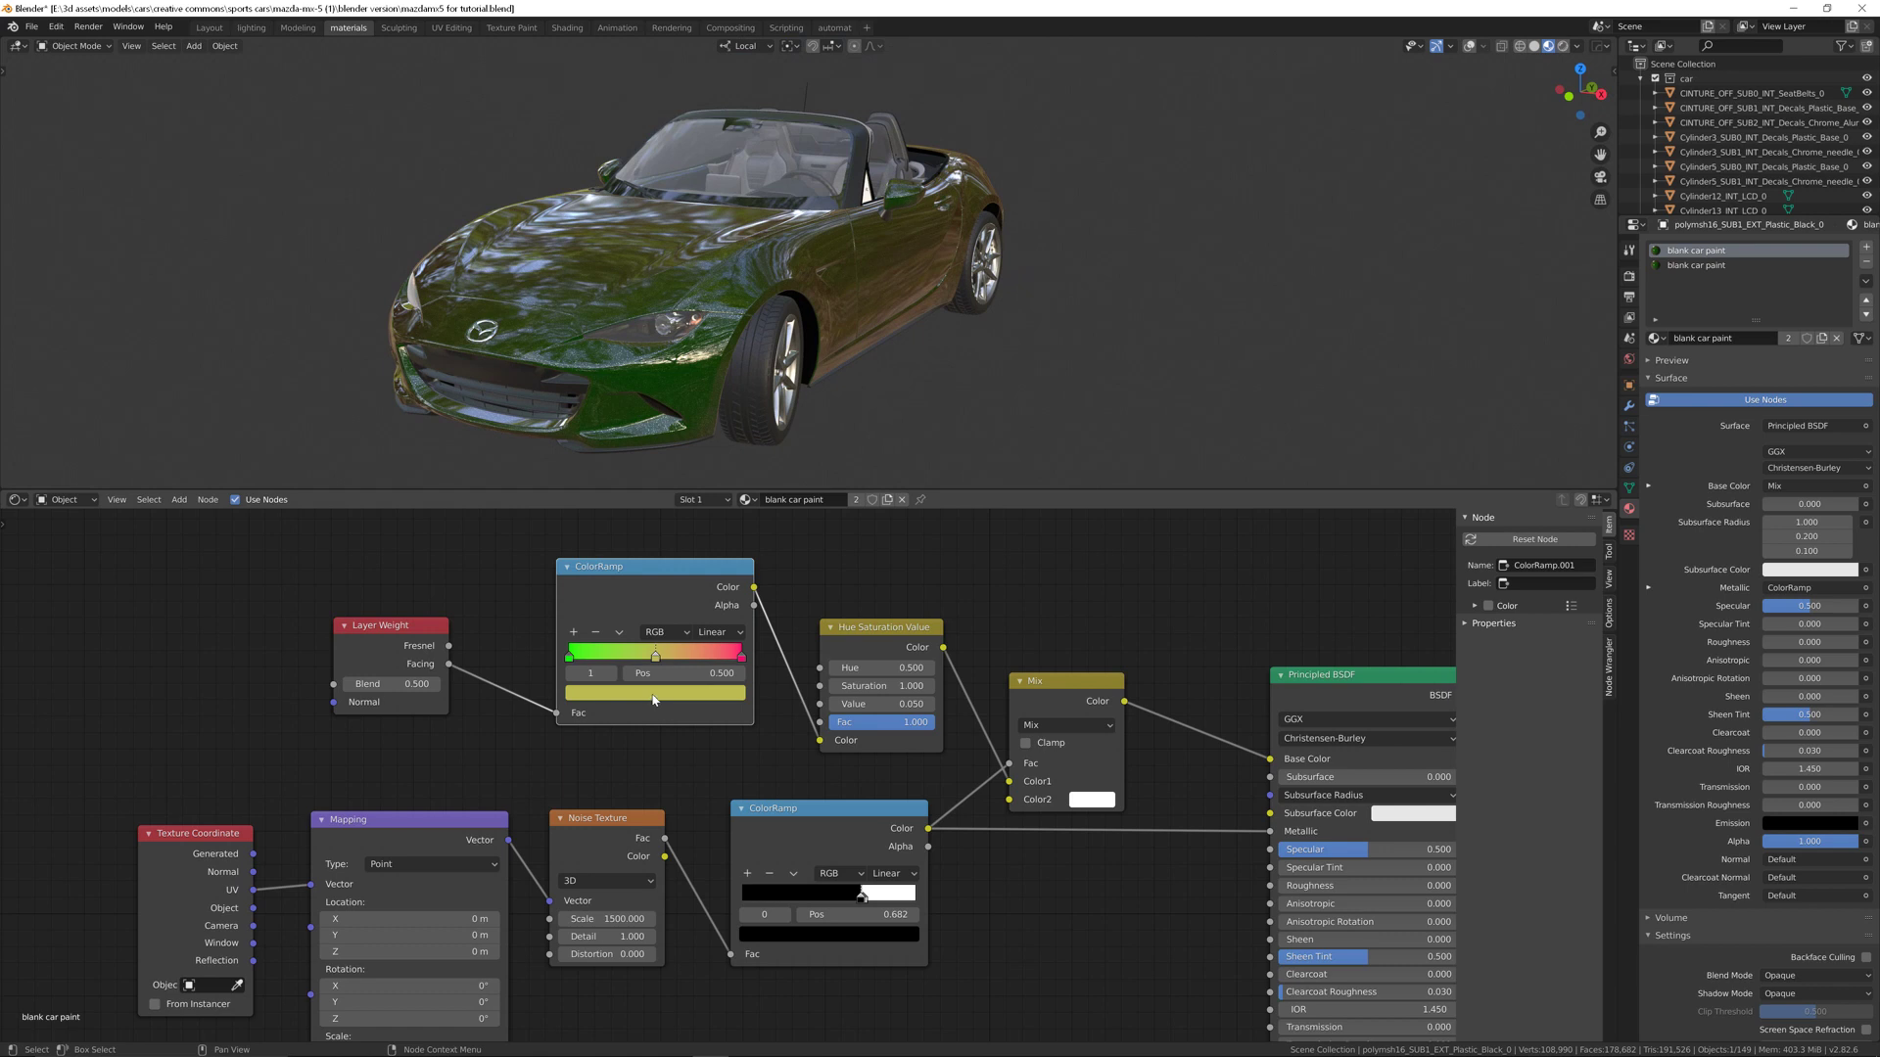
pyautogui.click(656, 692)
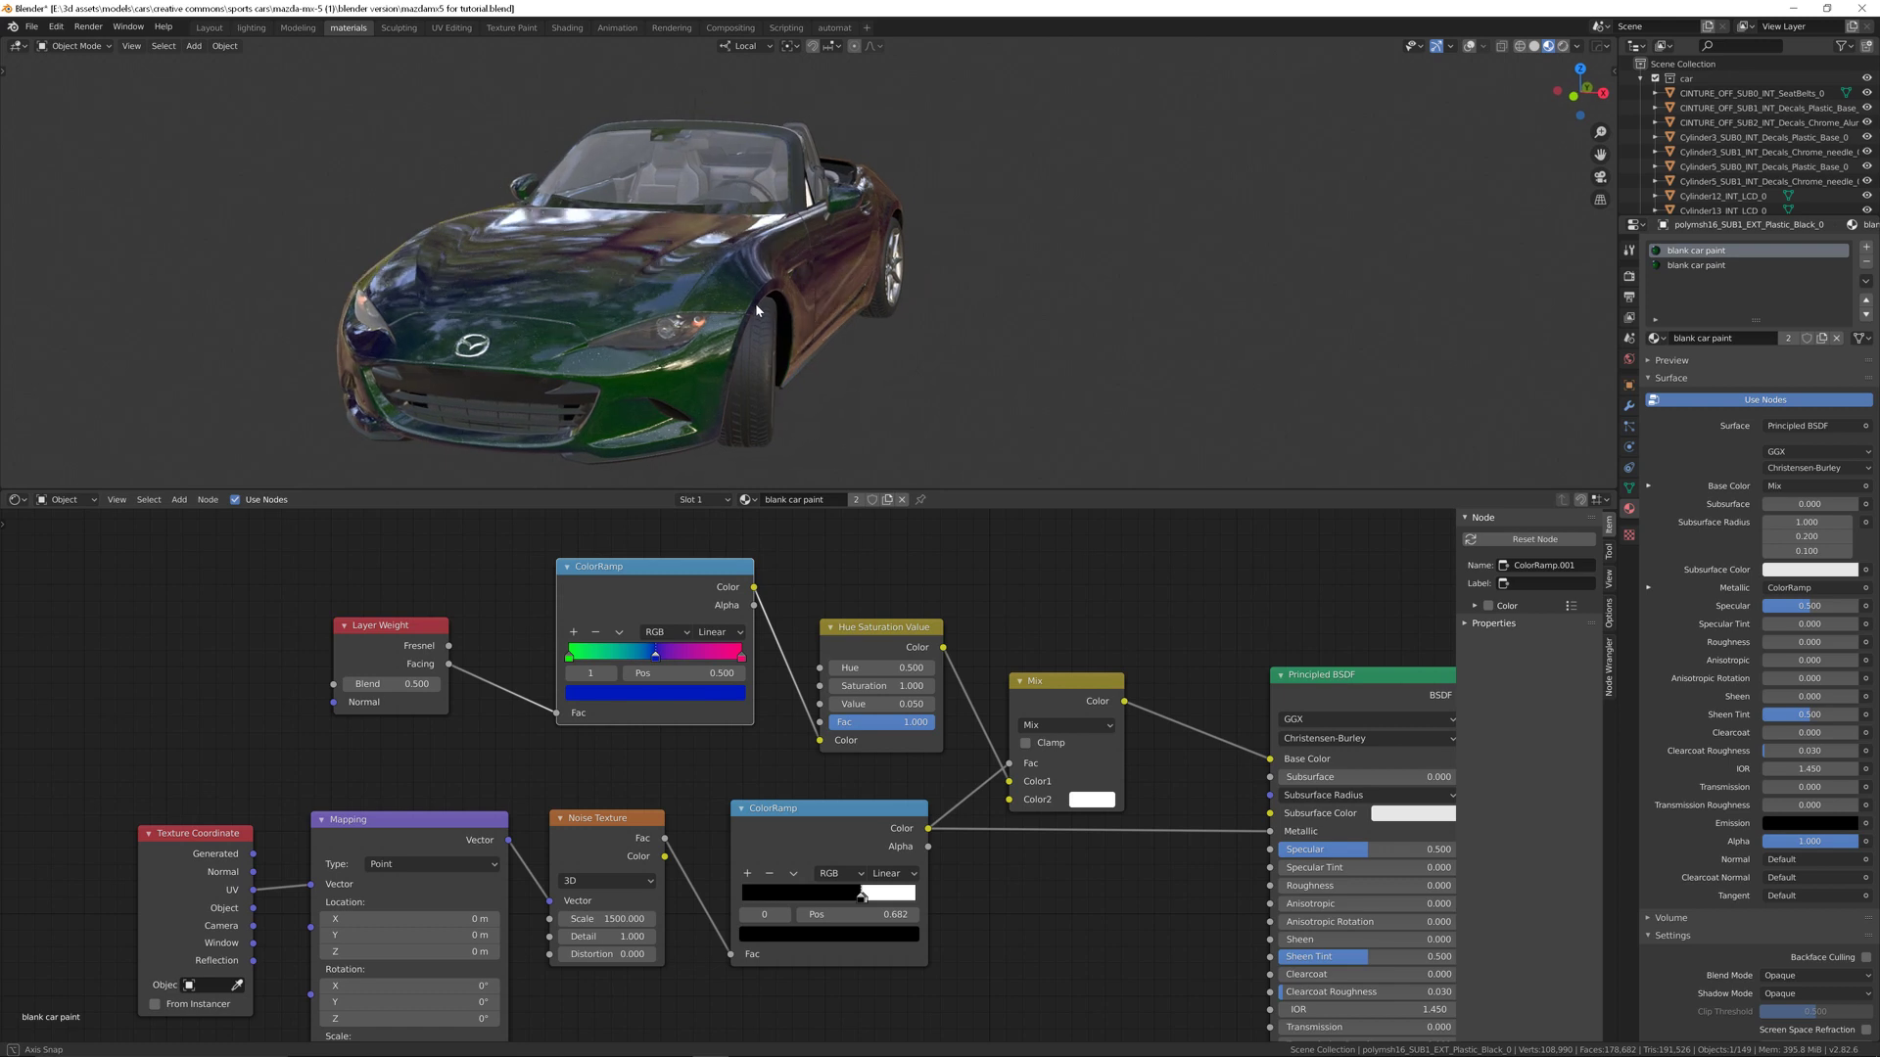
pyautogui.moveTo(757, 310); pyautogui.dragTo(807, 273)
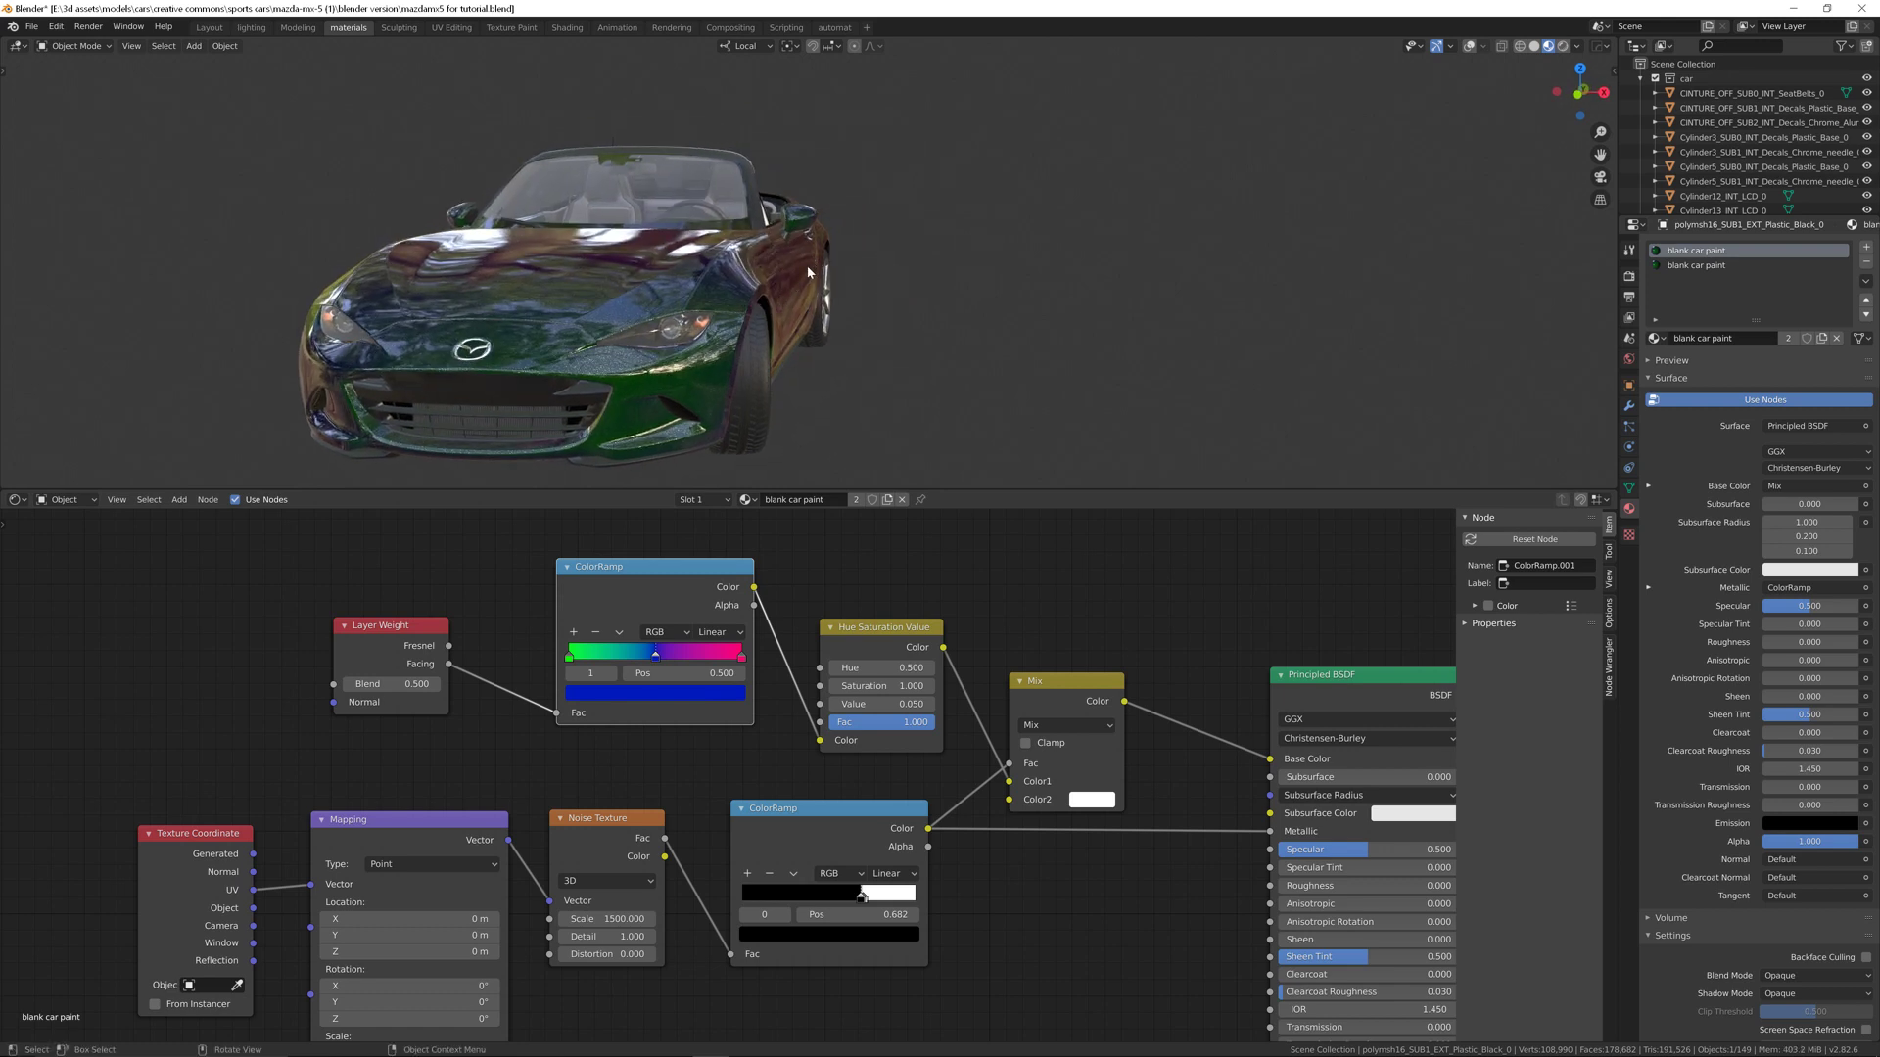
pyautogui.moveTo(787, 273)
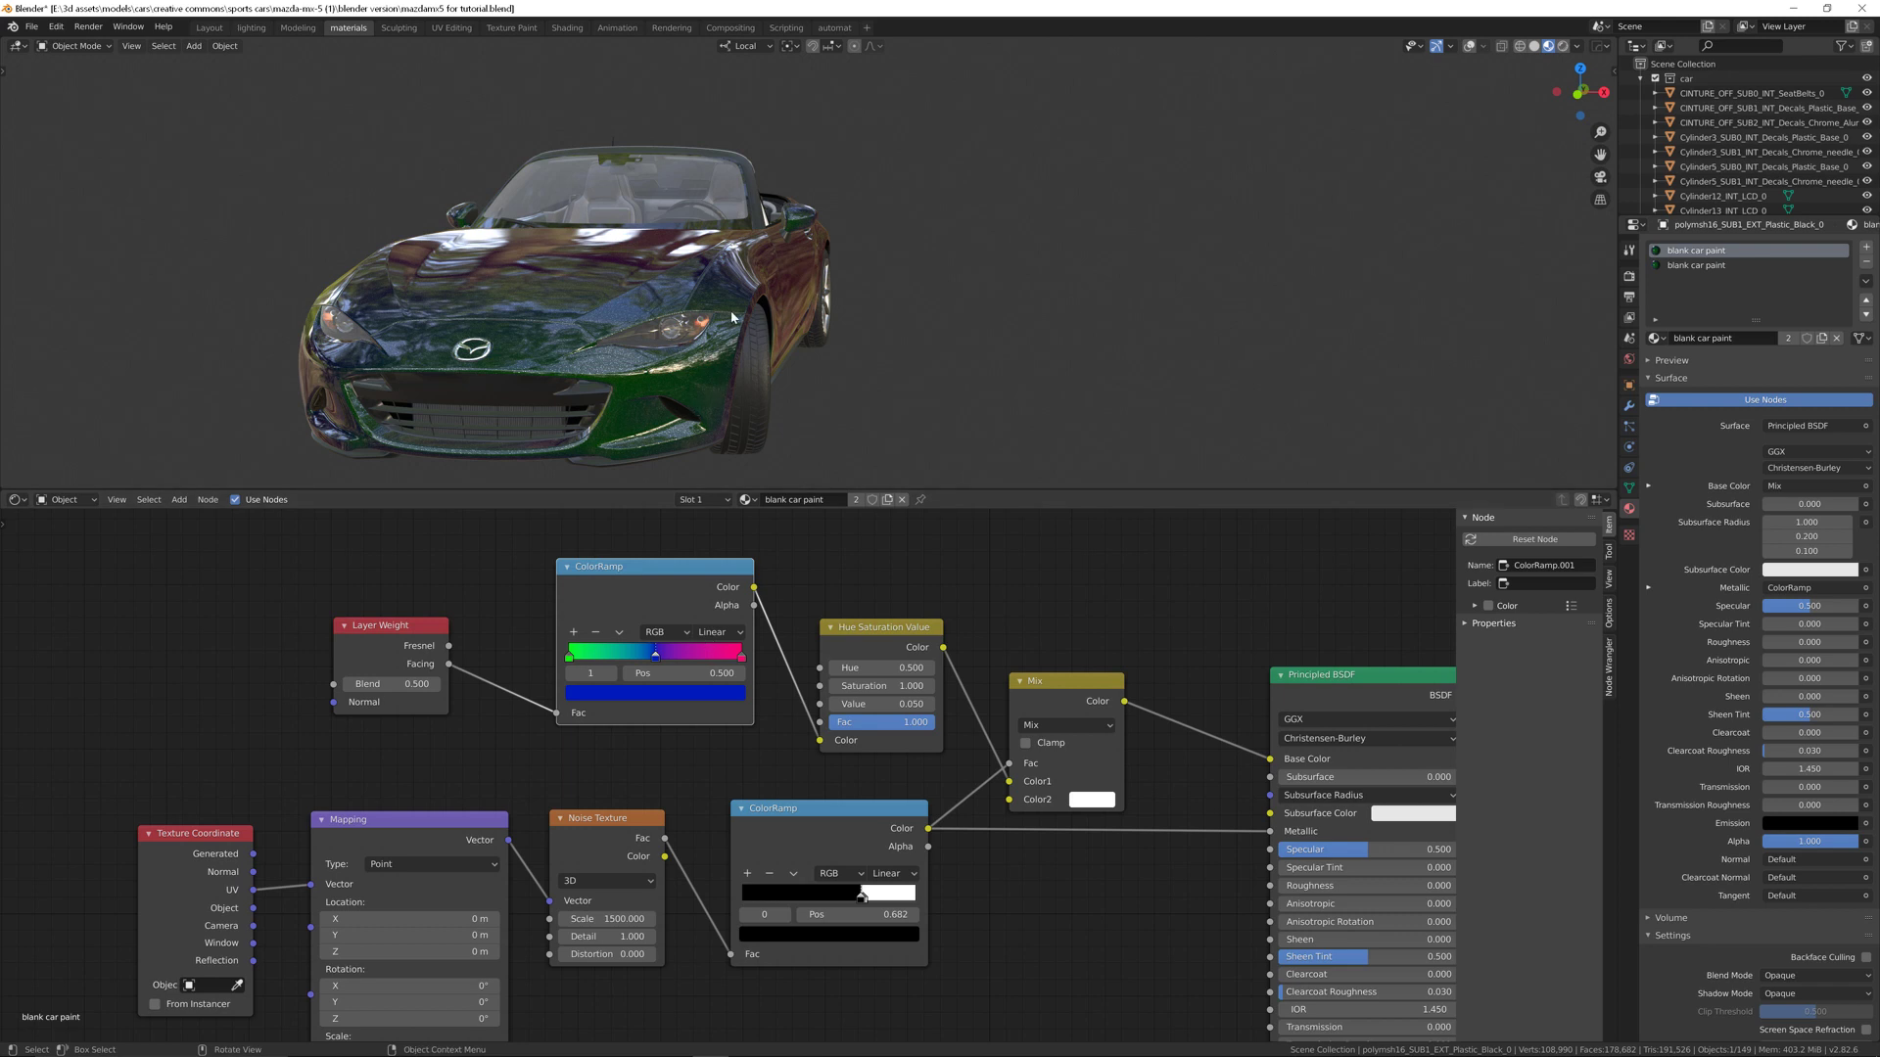
pyautogui.moveTo(634, 266)
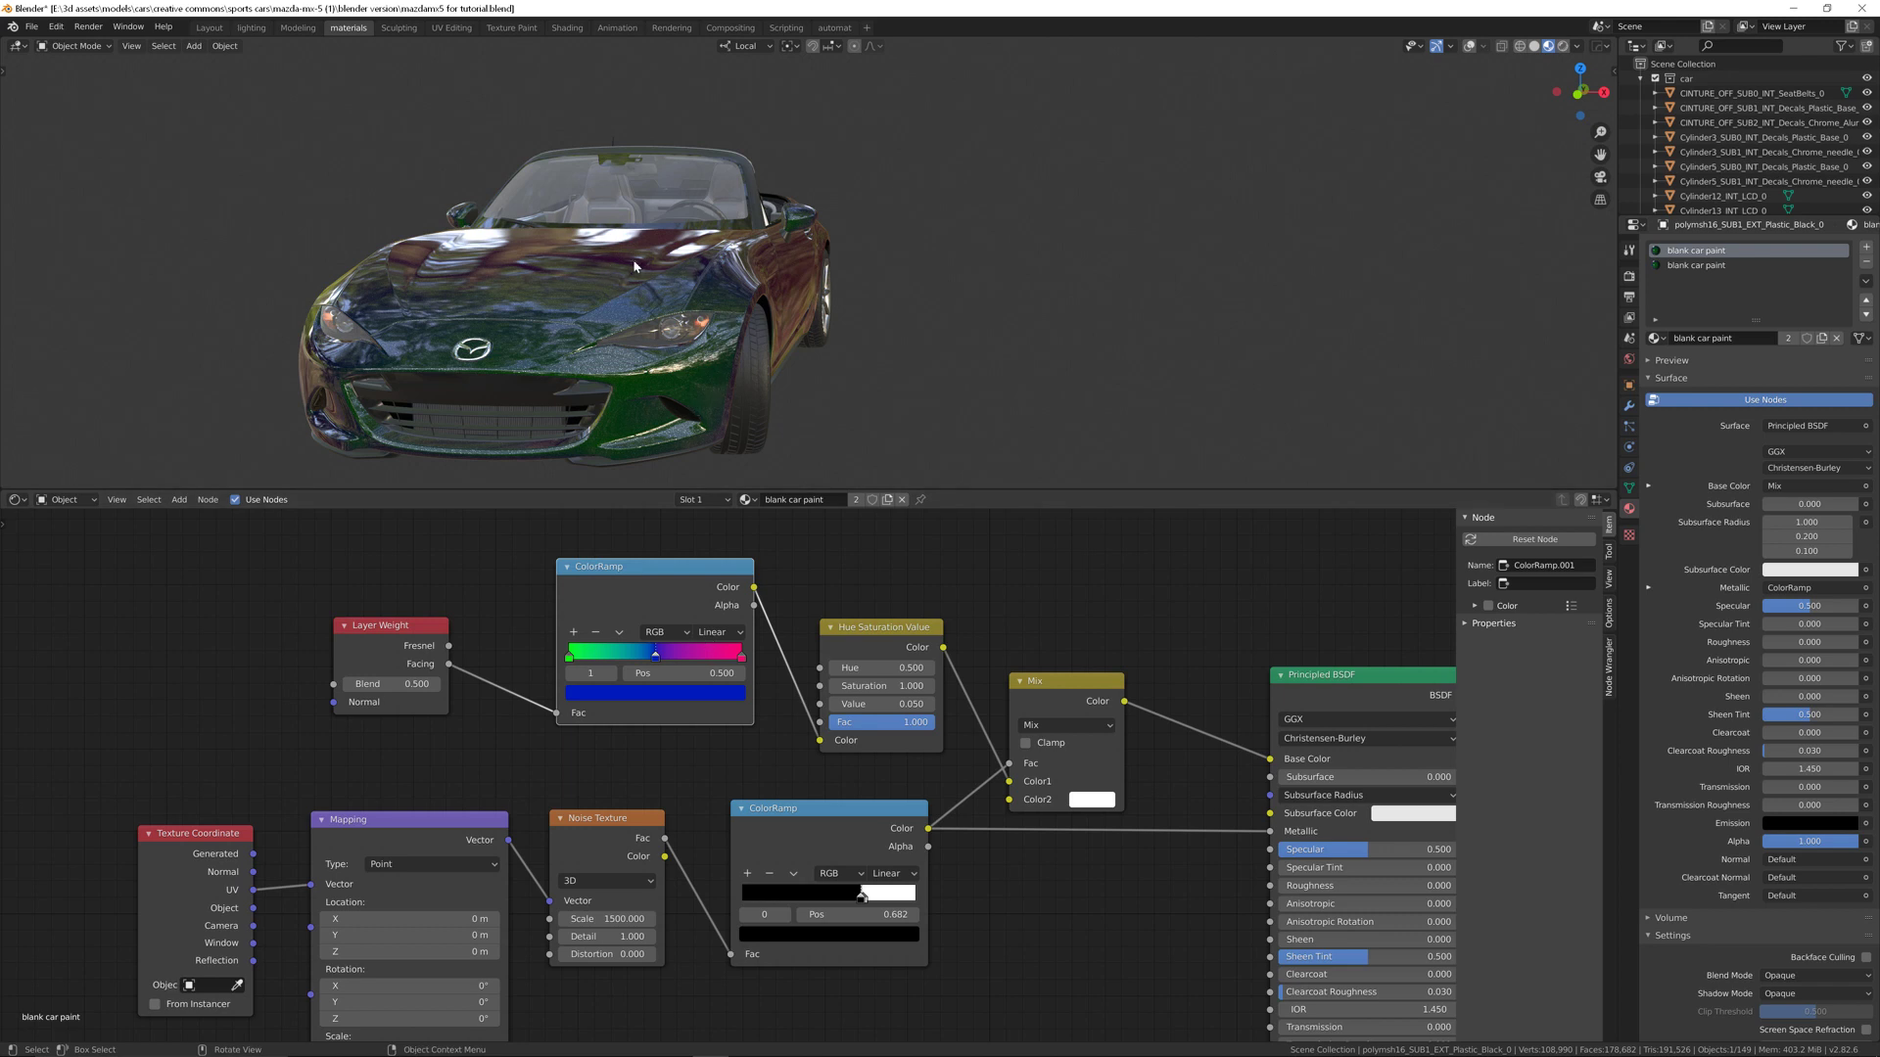
pyautogui.moveTo(389, 329)
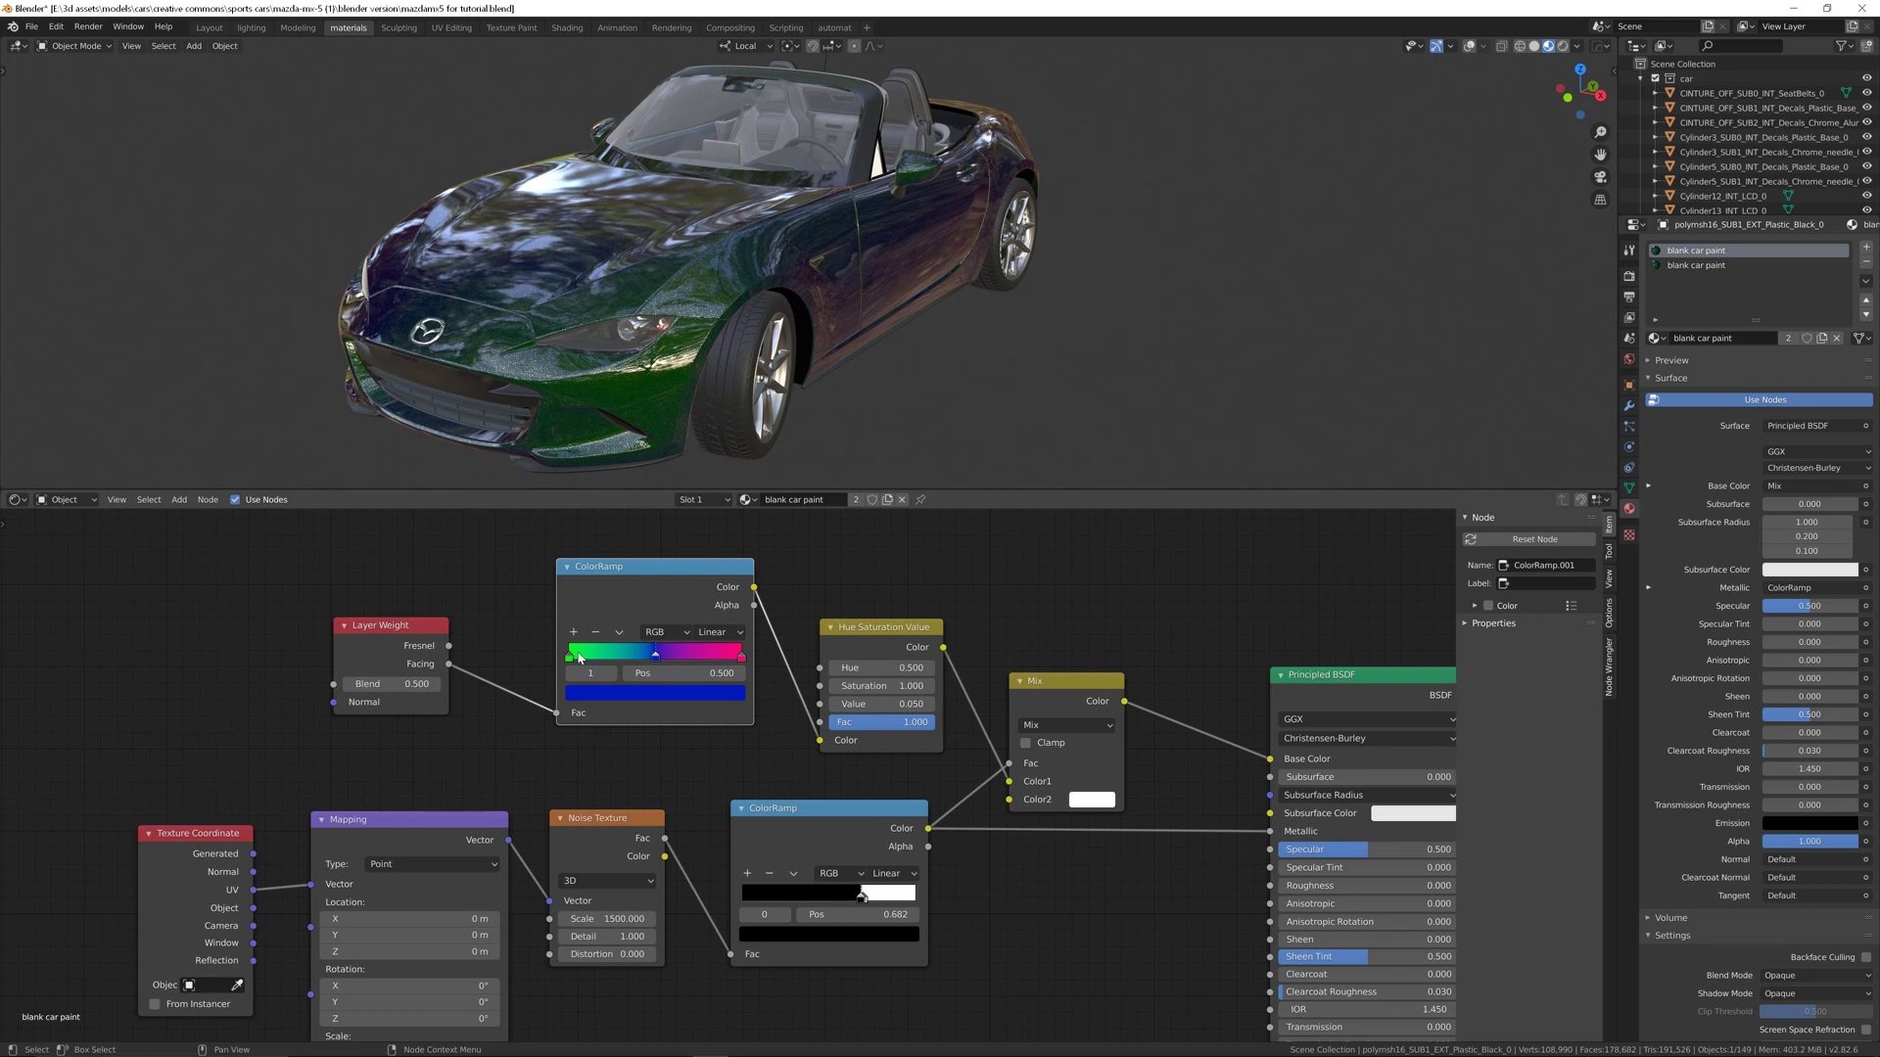
# Step: Add a red ramp stop near 0.32 alongside the blue stop at 0.66
pyautogui.moveTo(656, 652); pyautogui.dragTo(610, 652)
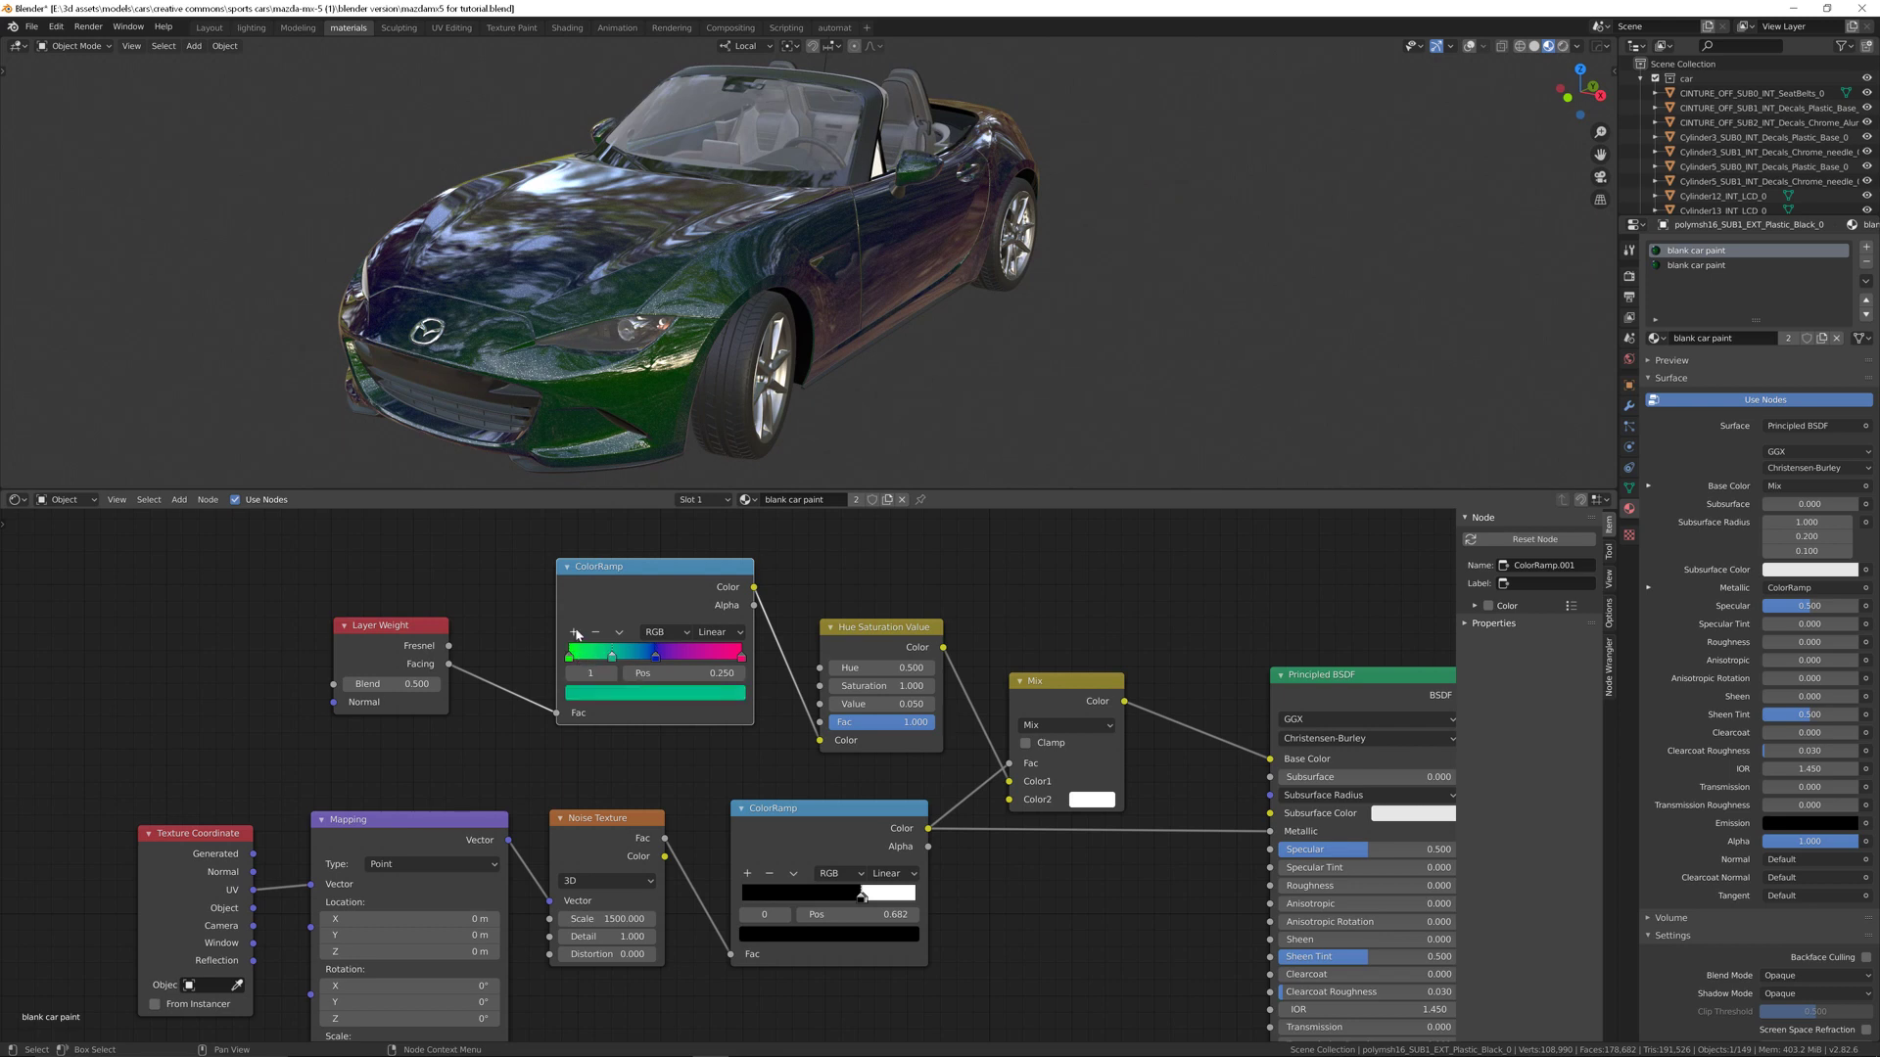
pyautogui.click(587, 652)
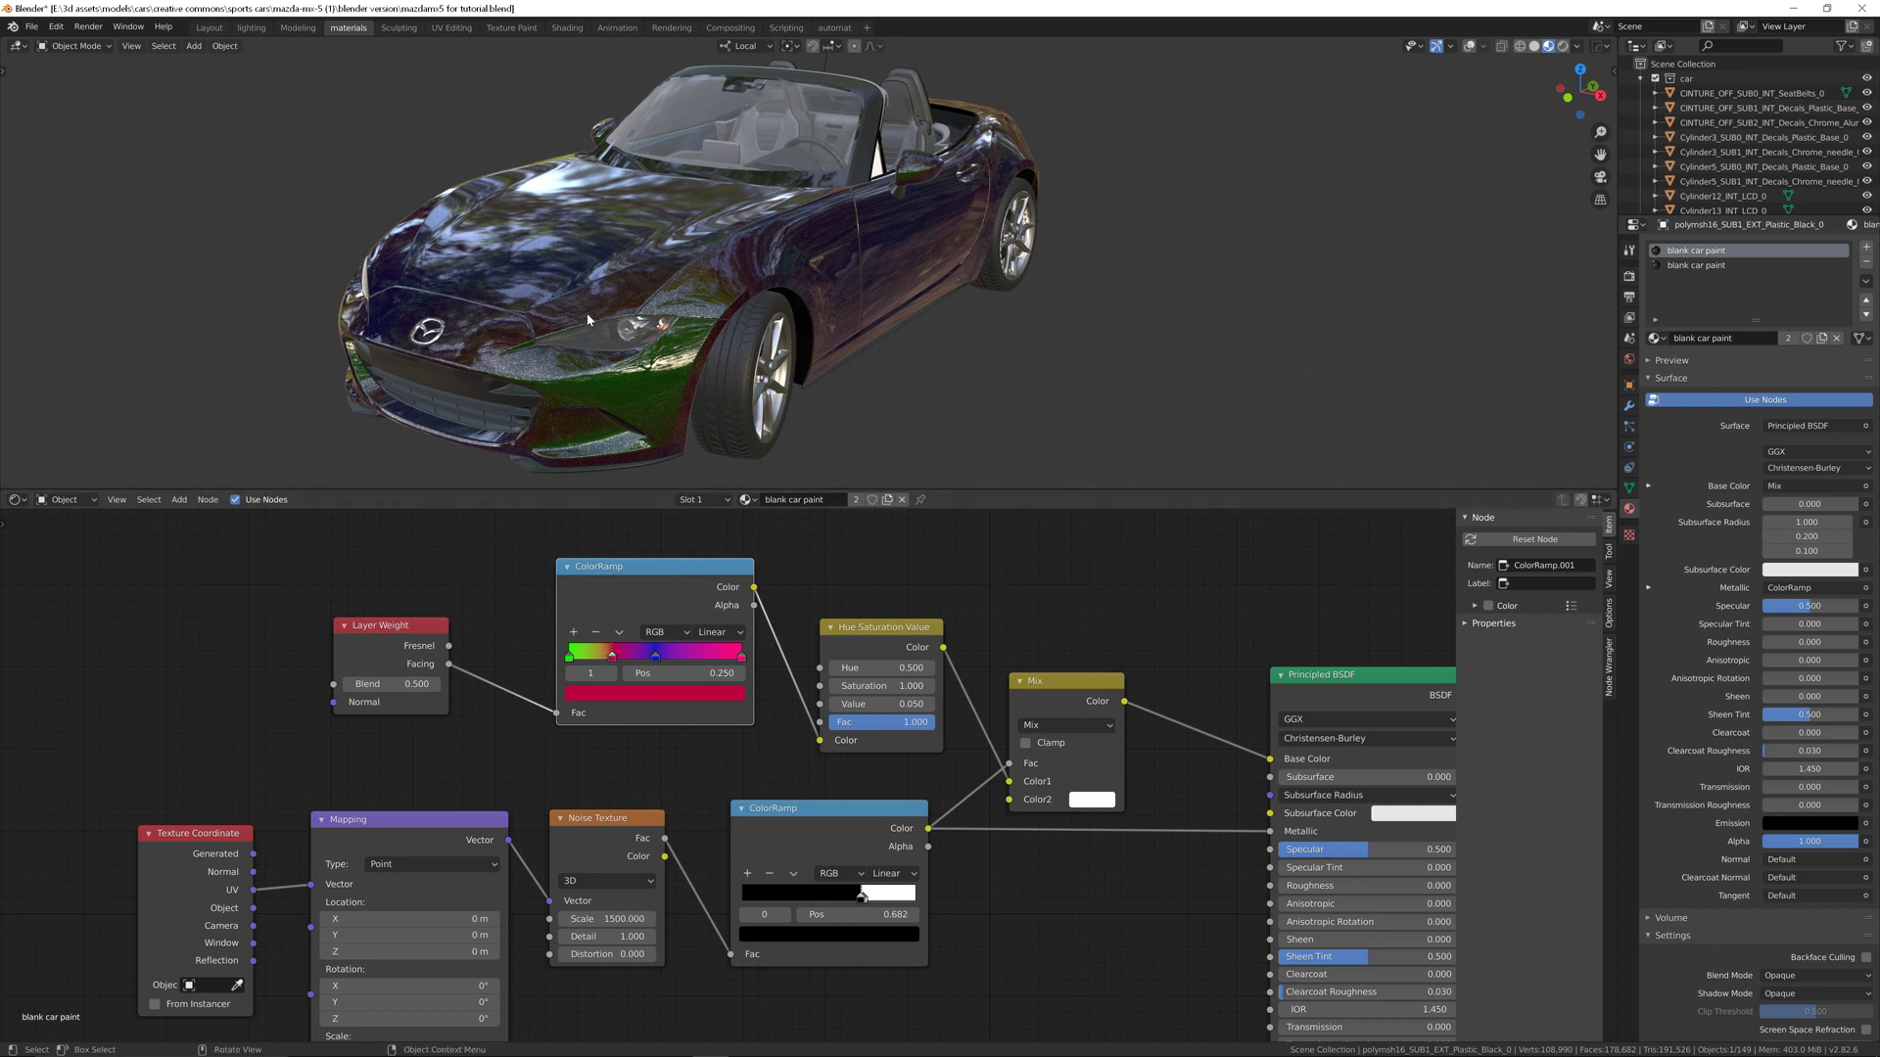
pyautogui.moveTo(602, 343)
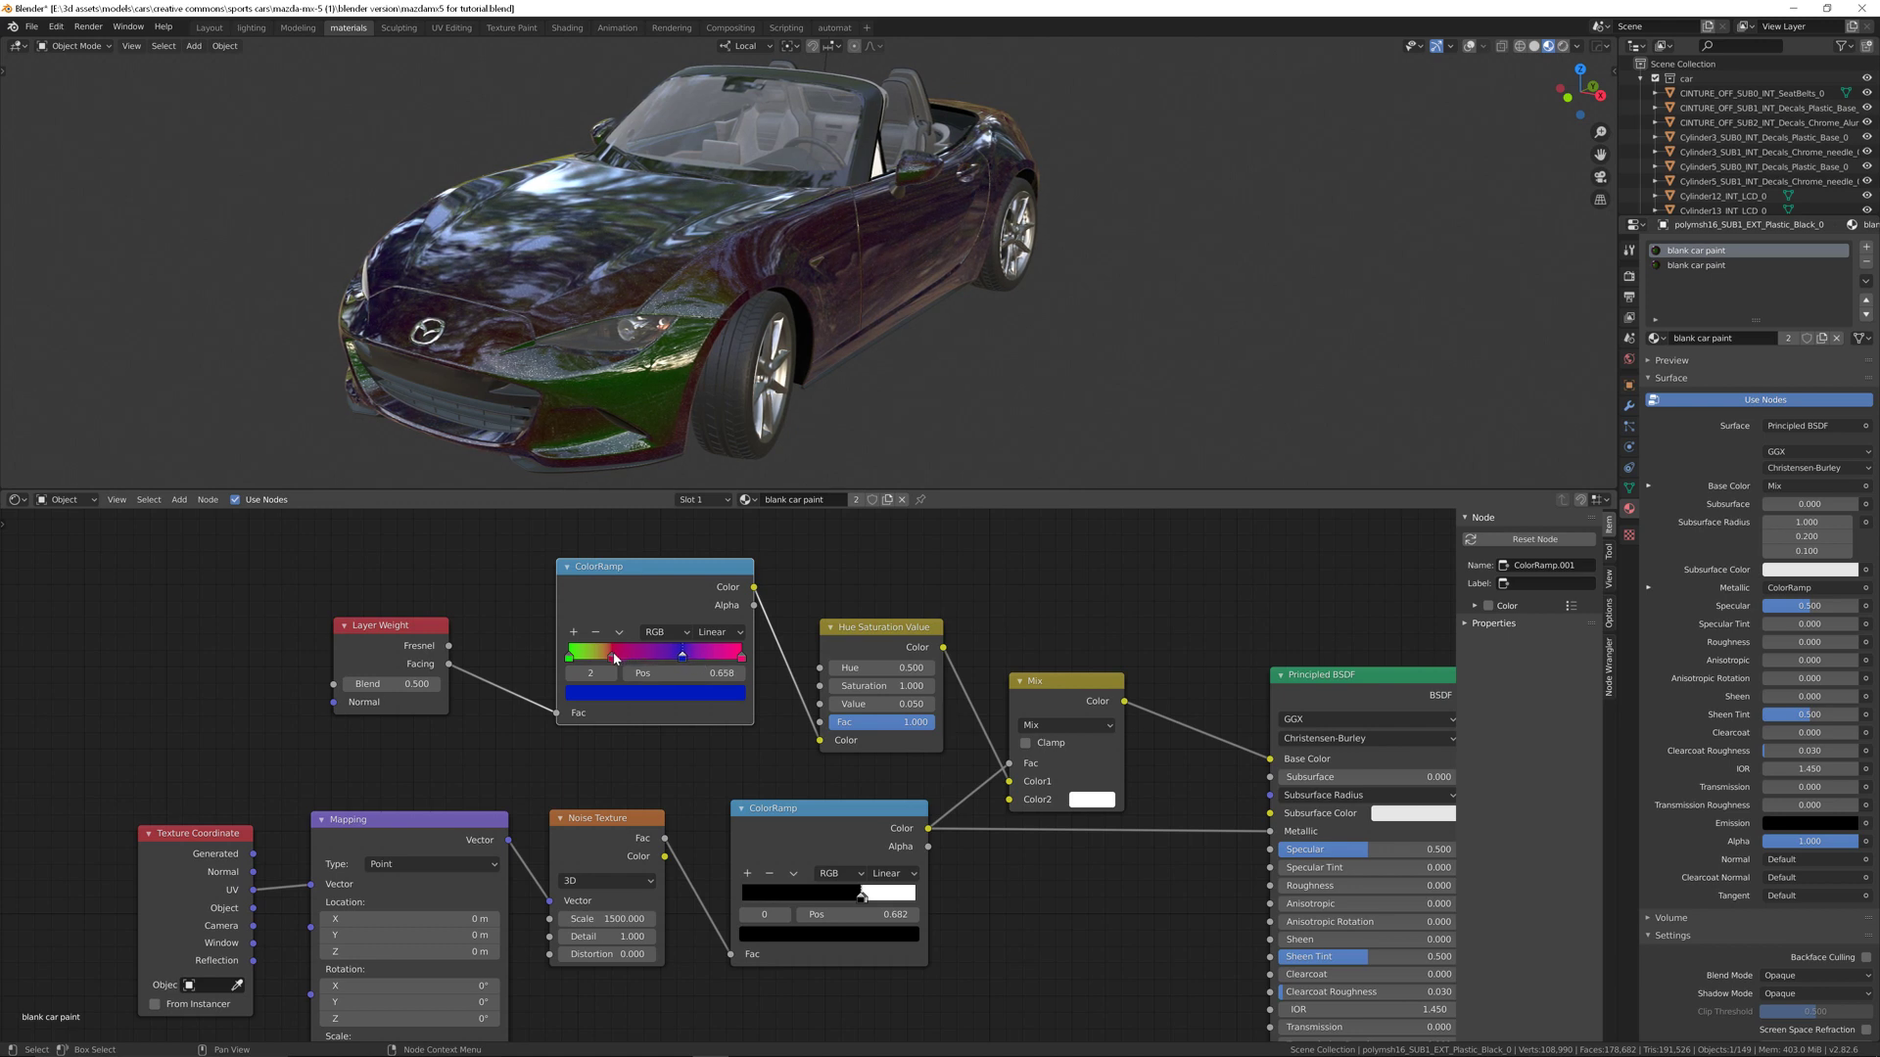
pyautogui.moveTo(683, 651); pyautogui.dragTo(621, 651)
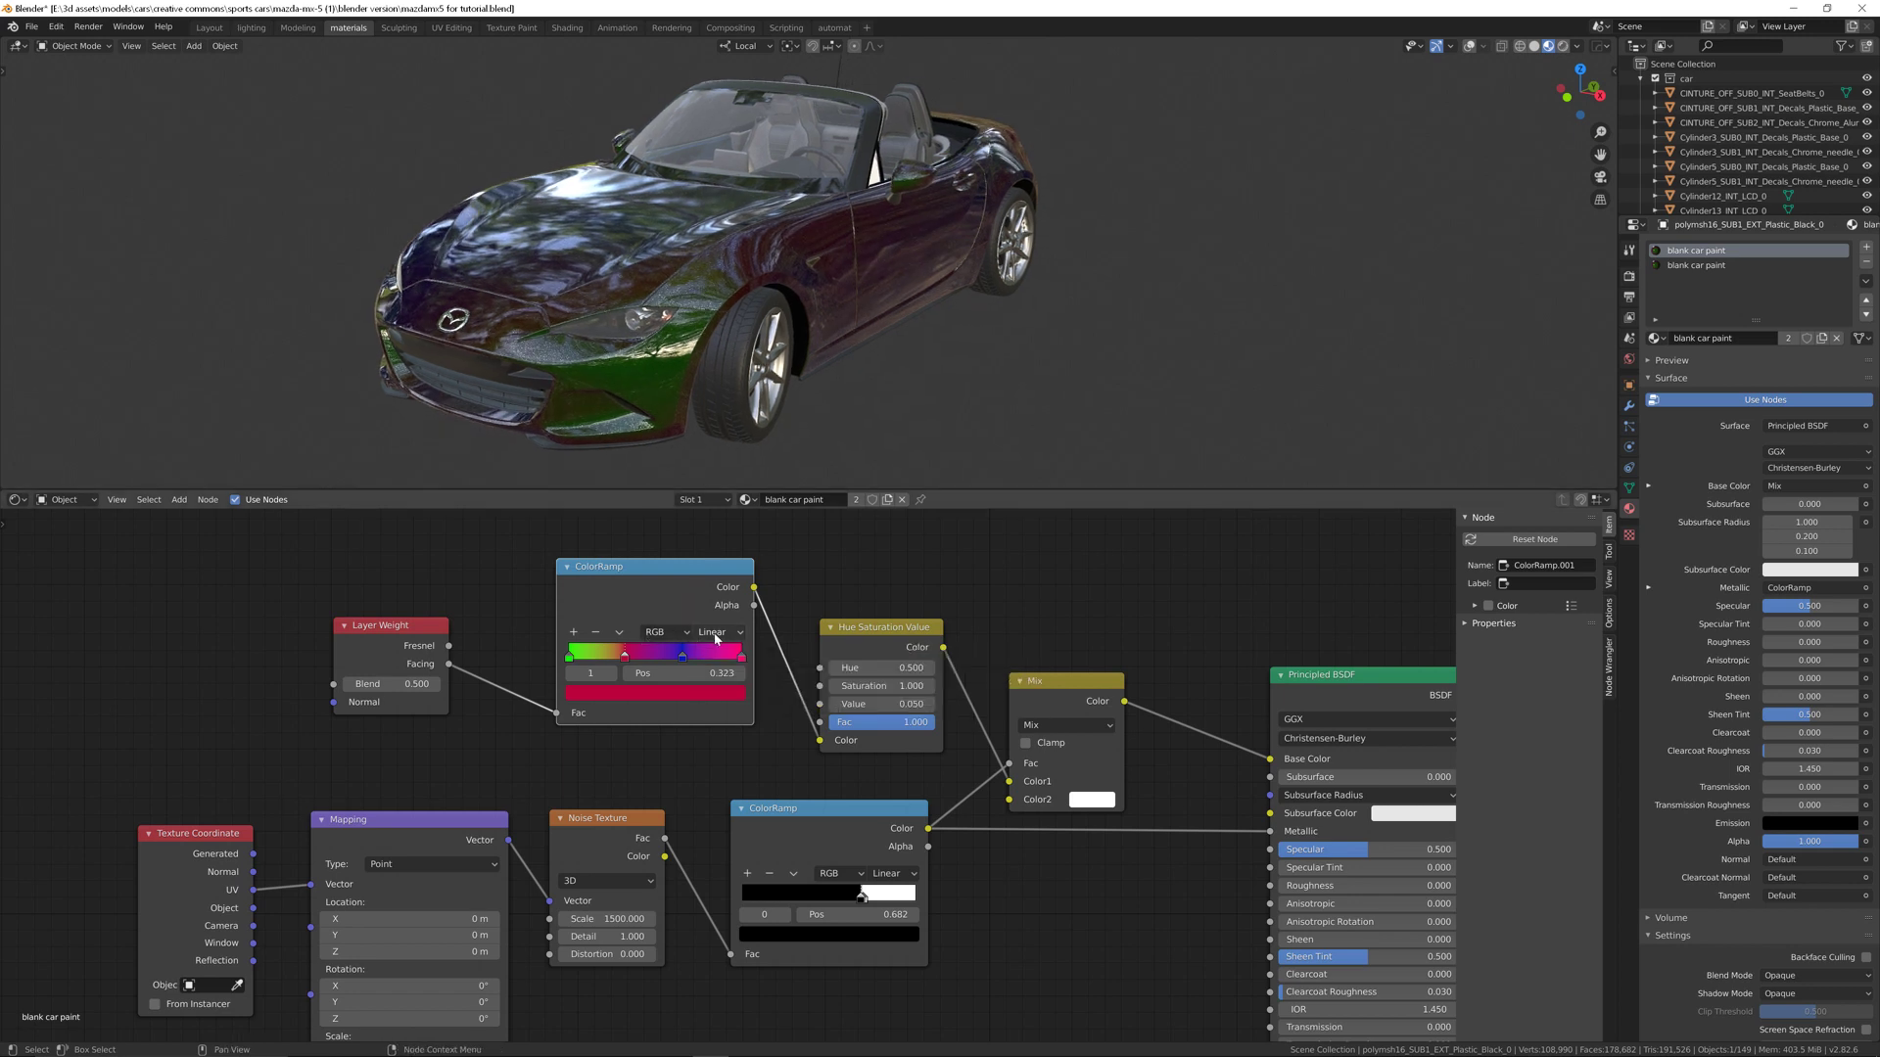
pyautogui.moveTo(710, 631)
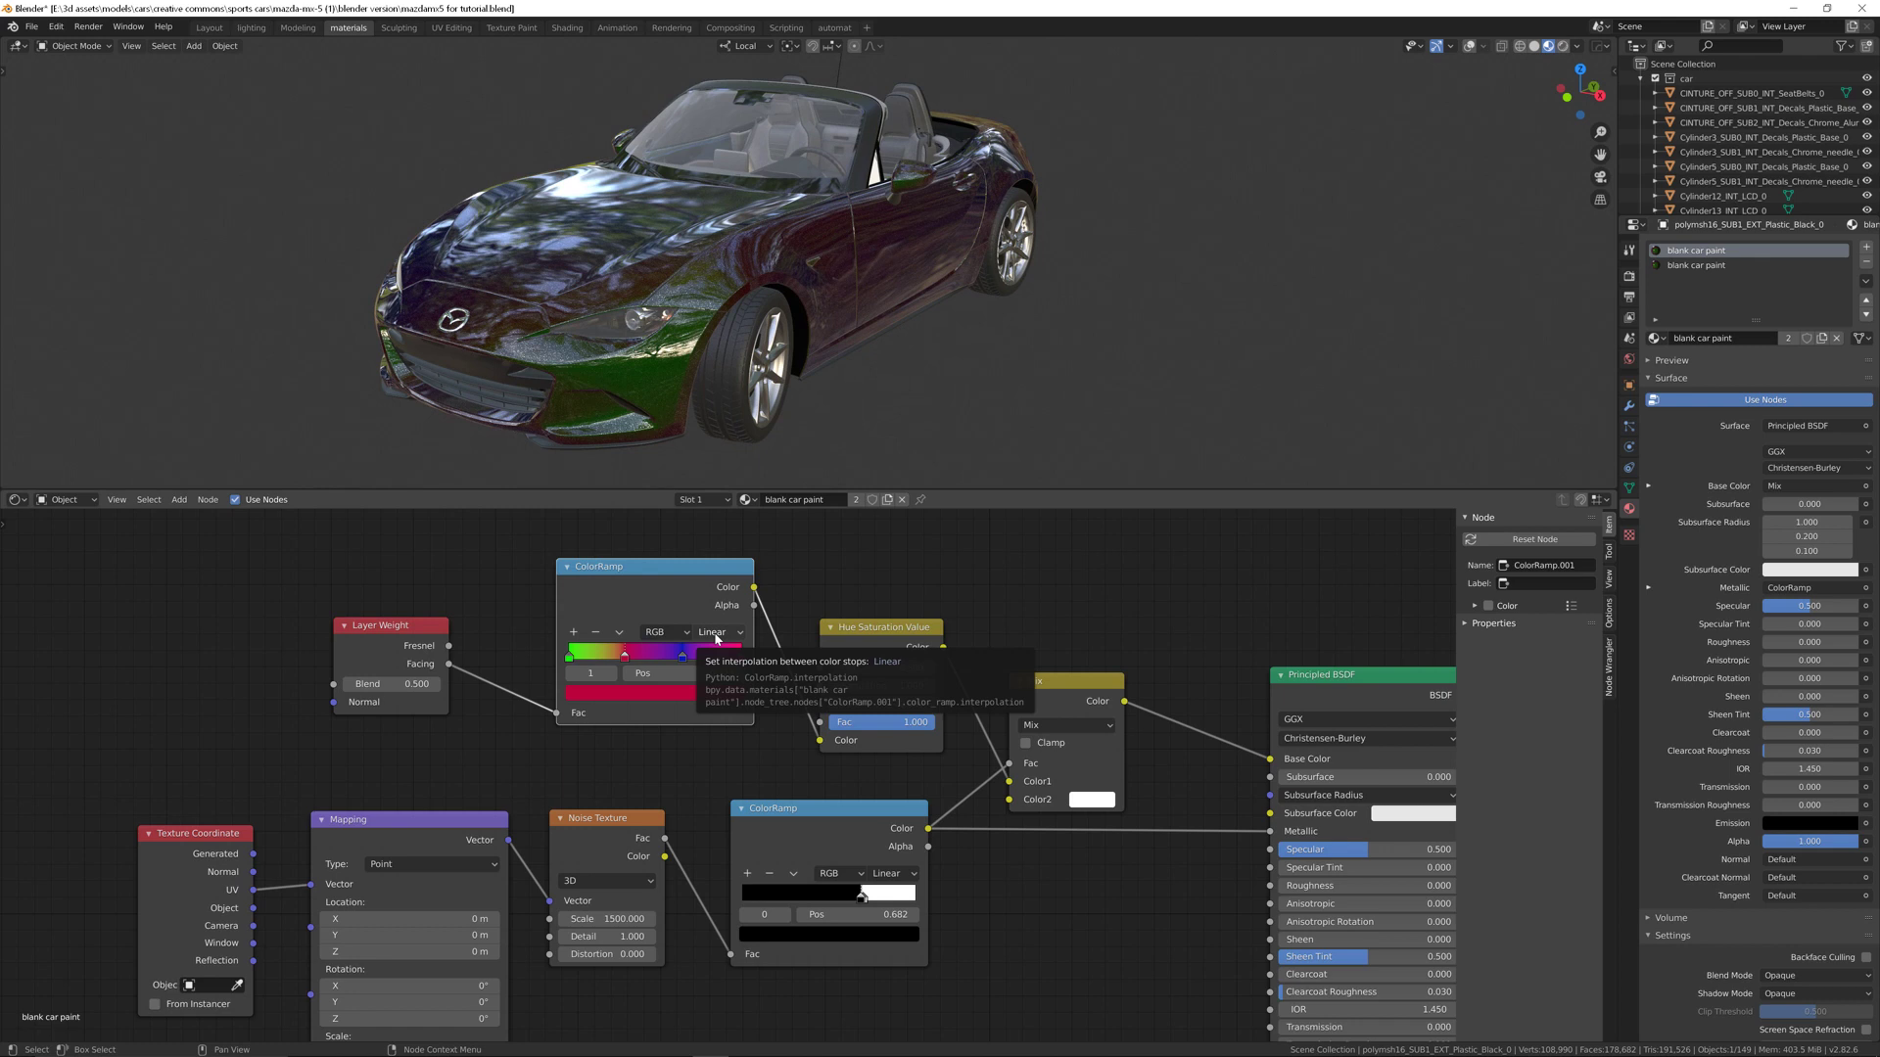
# Step: Try Constant ramp interpolation, orbit to inspect the bands, then return to Ease
pyautogui.click(719, 632)
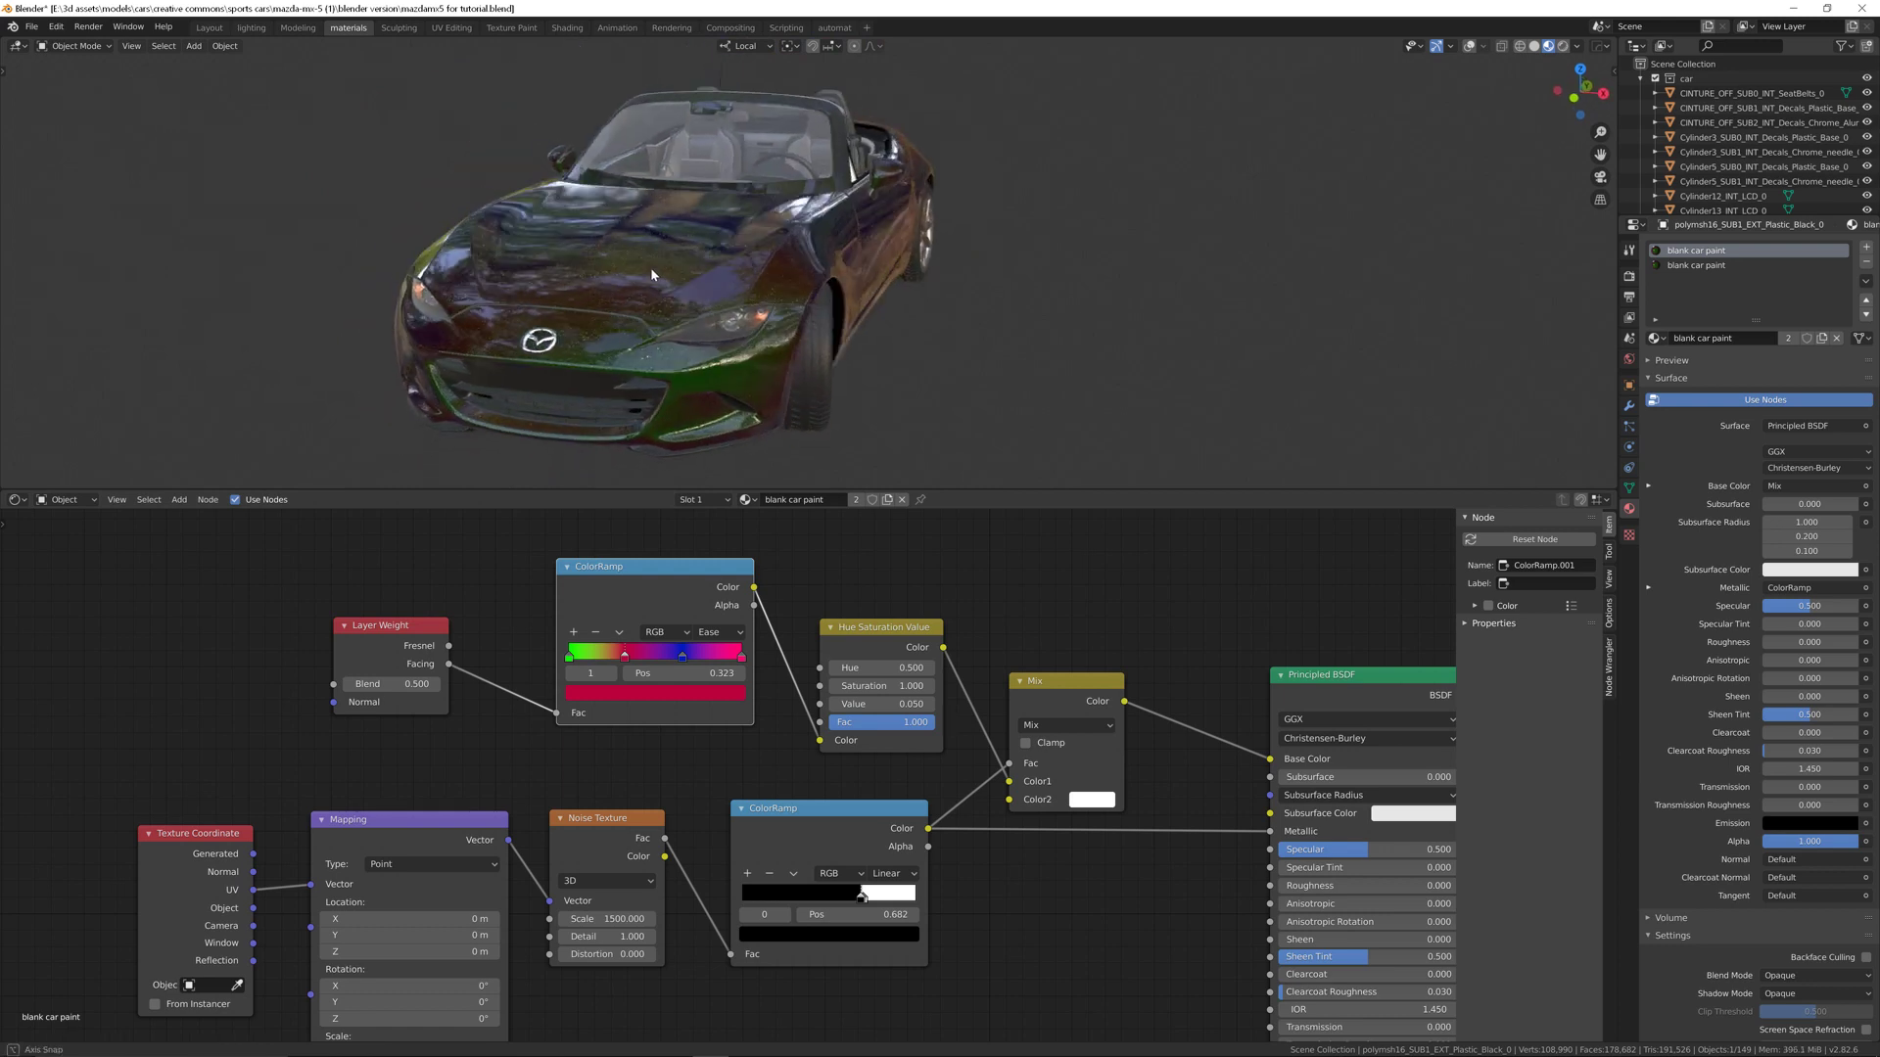
pyautogui.click(719, 631)
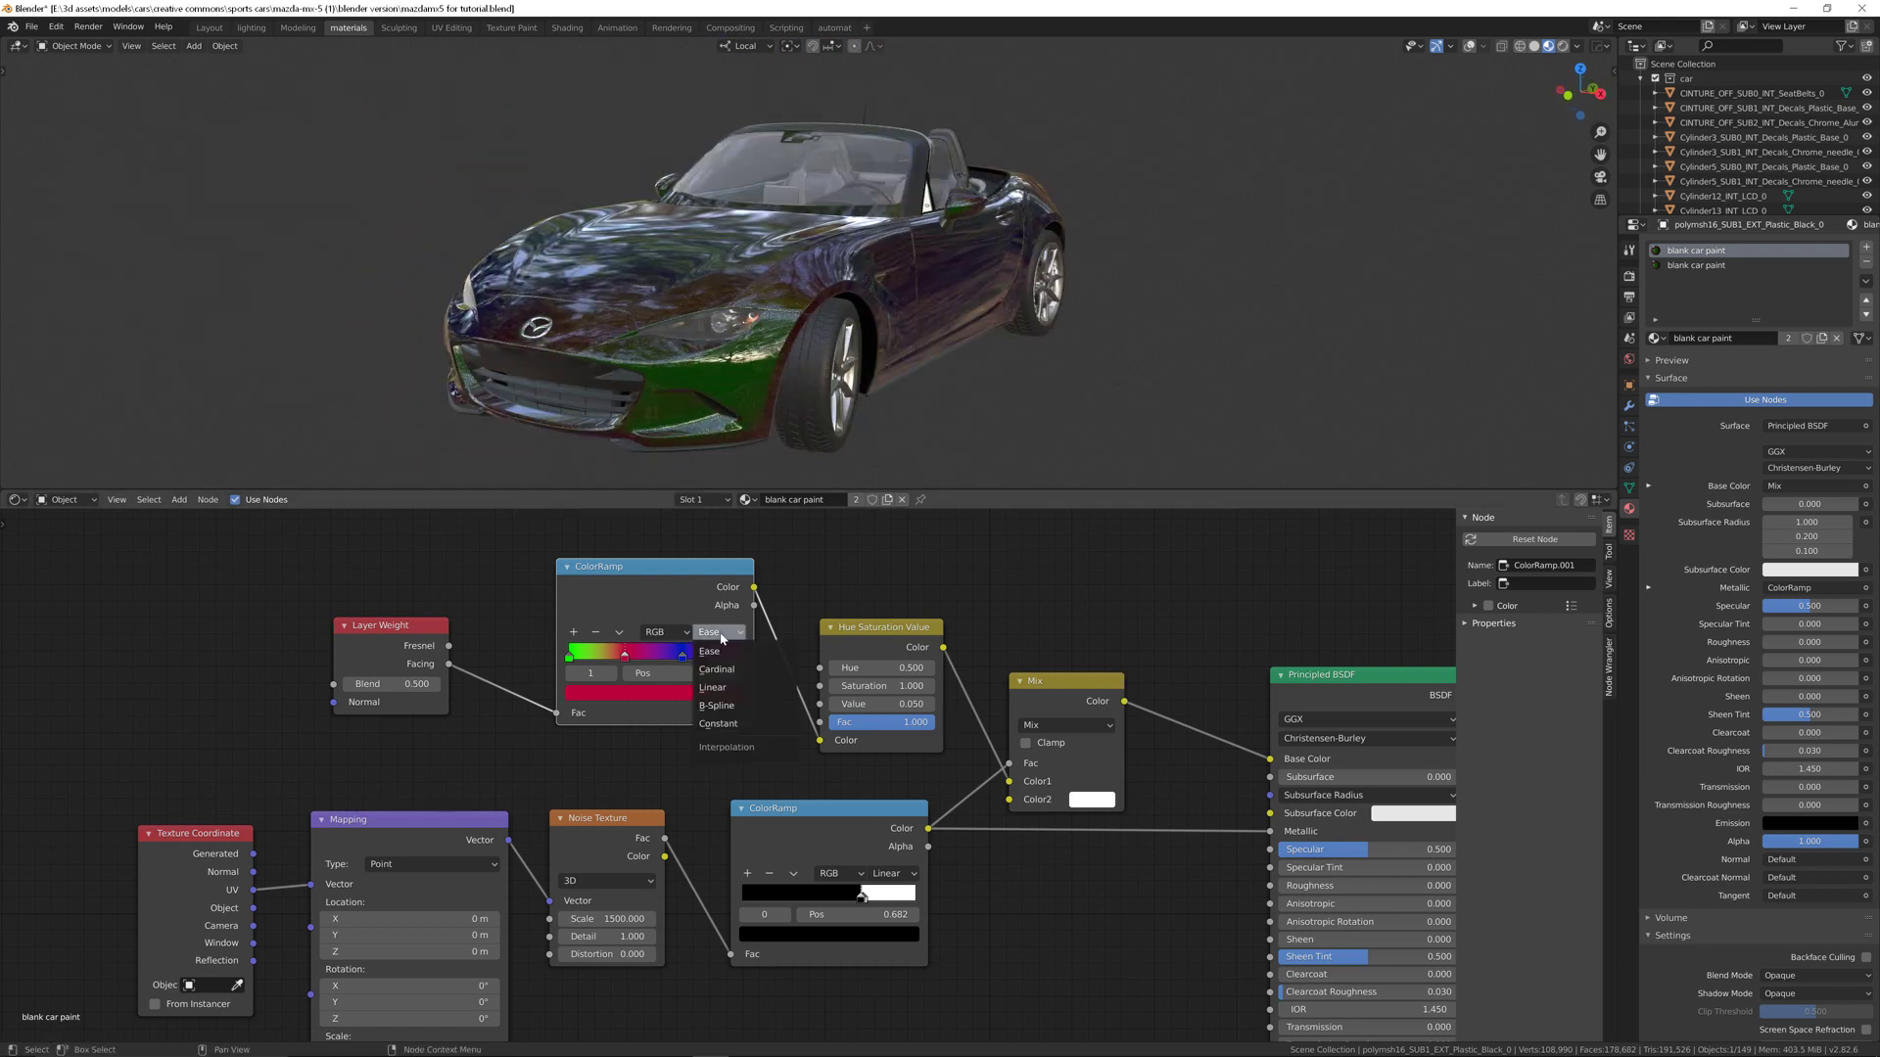
pyautogui.moveTo(728, 723)
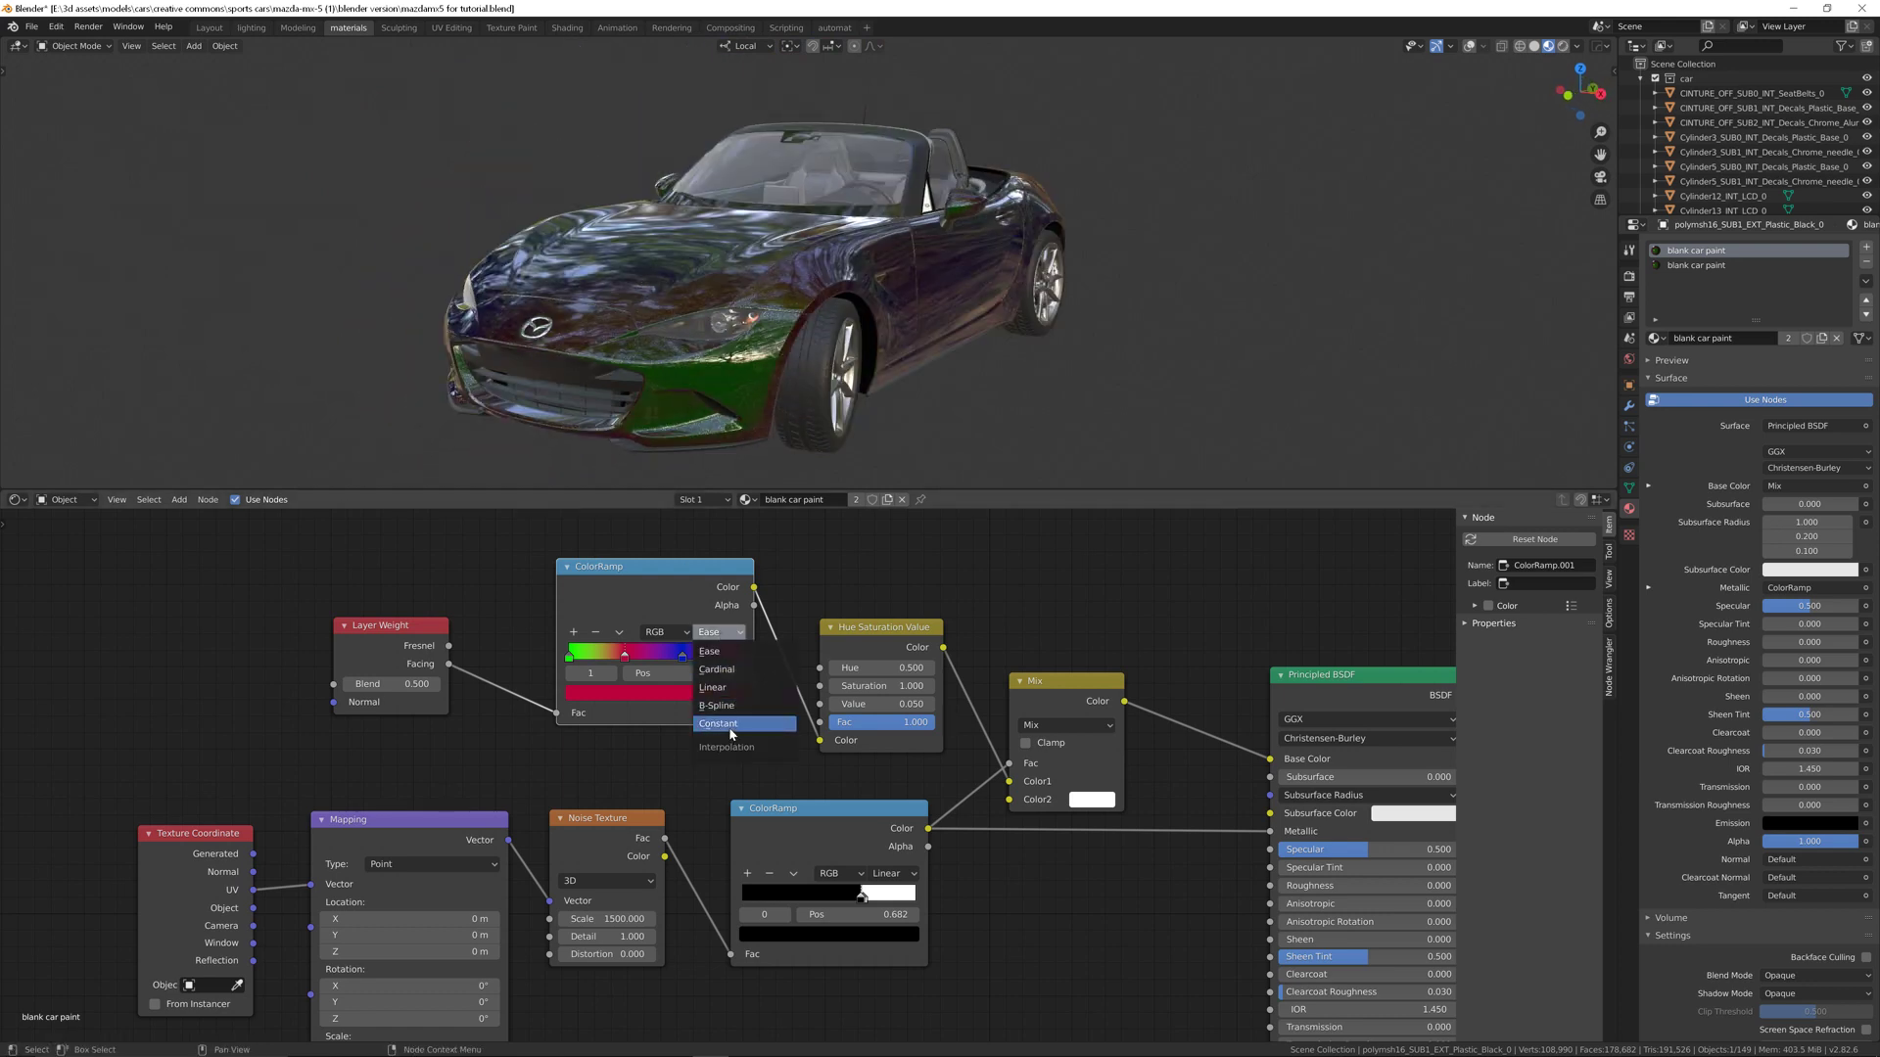
pyautogui.click(718, 723)
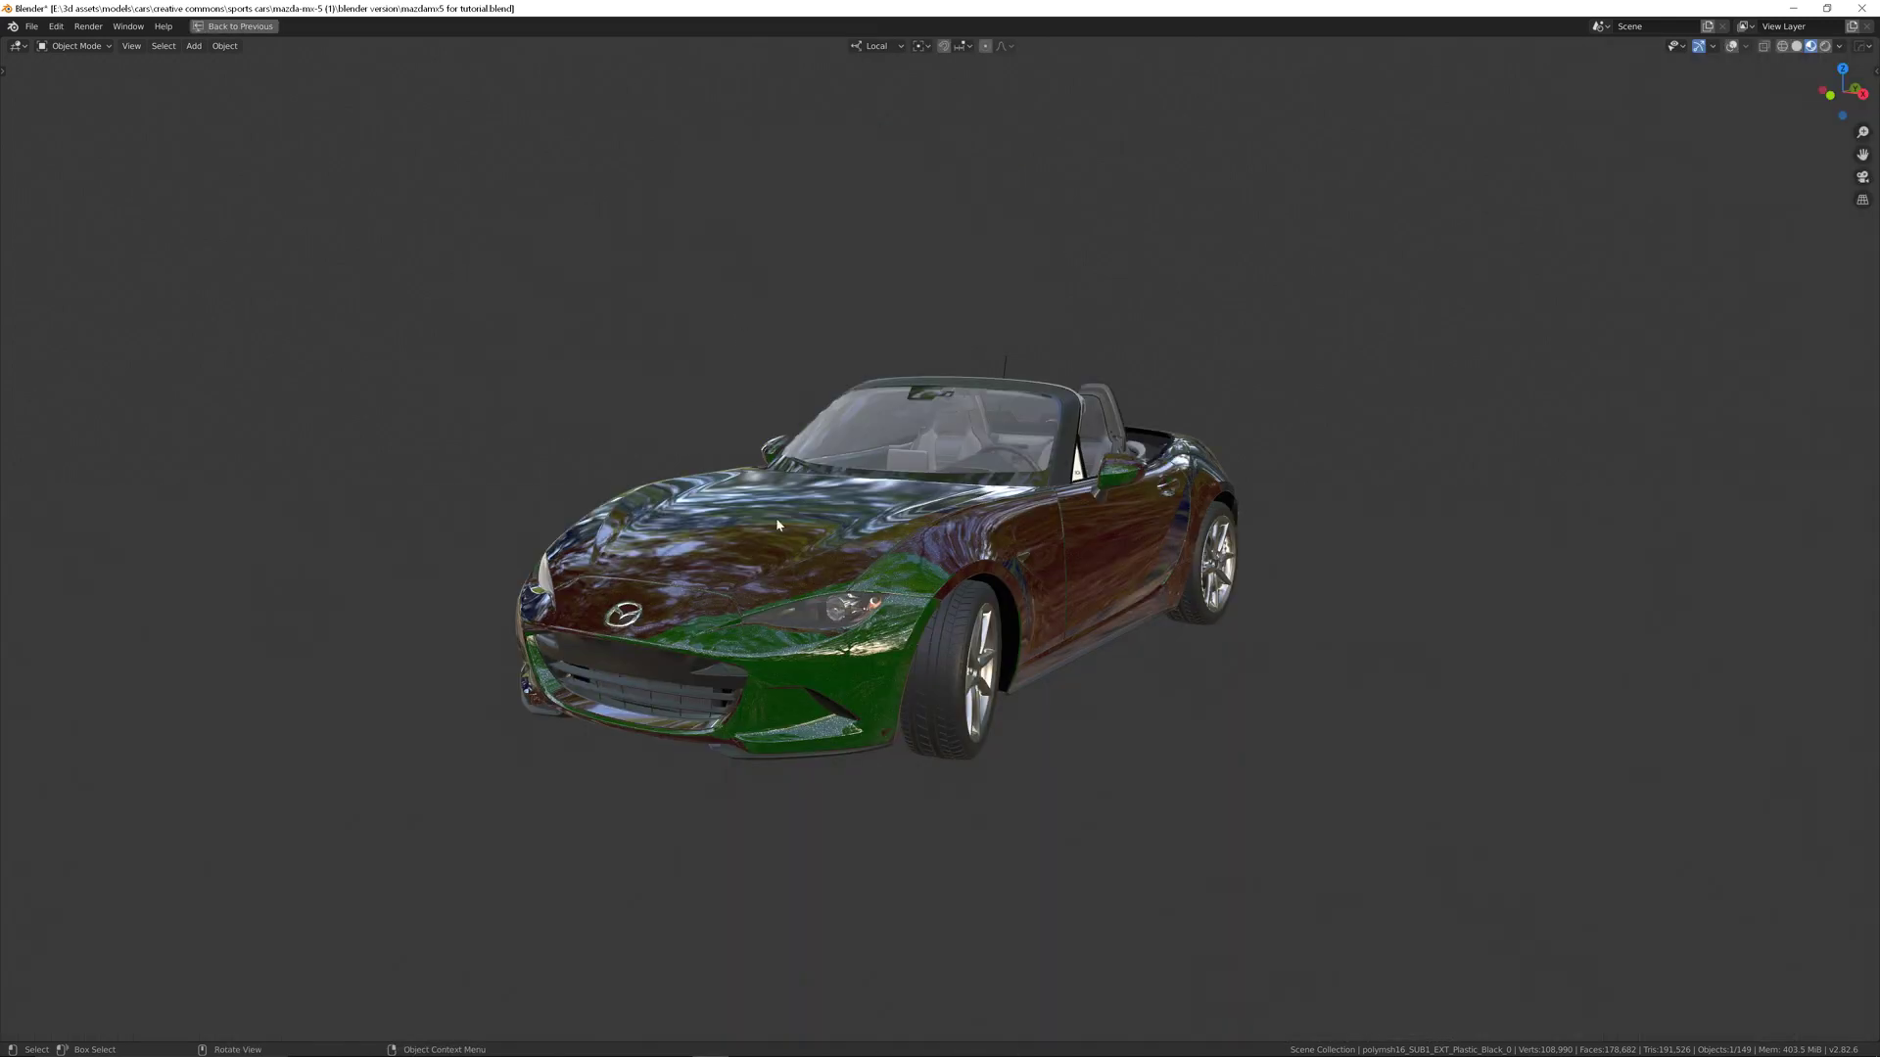
pyautogui.moveTo(777, 525); pyautogui.dragTo(621, 427)
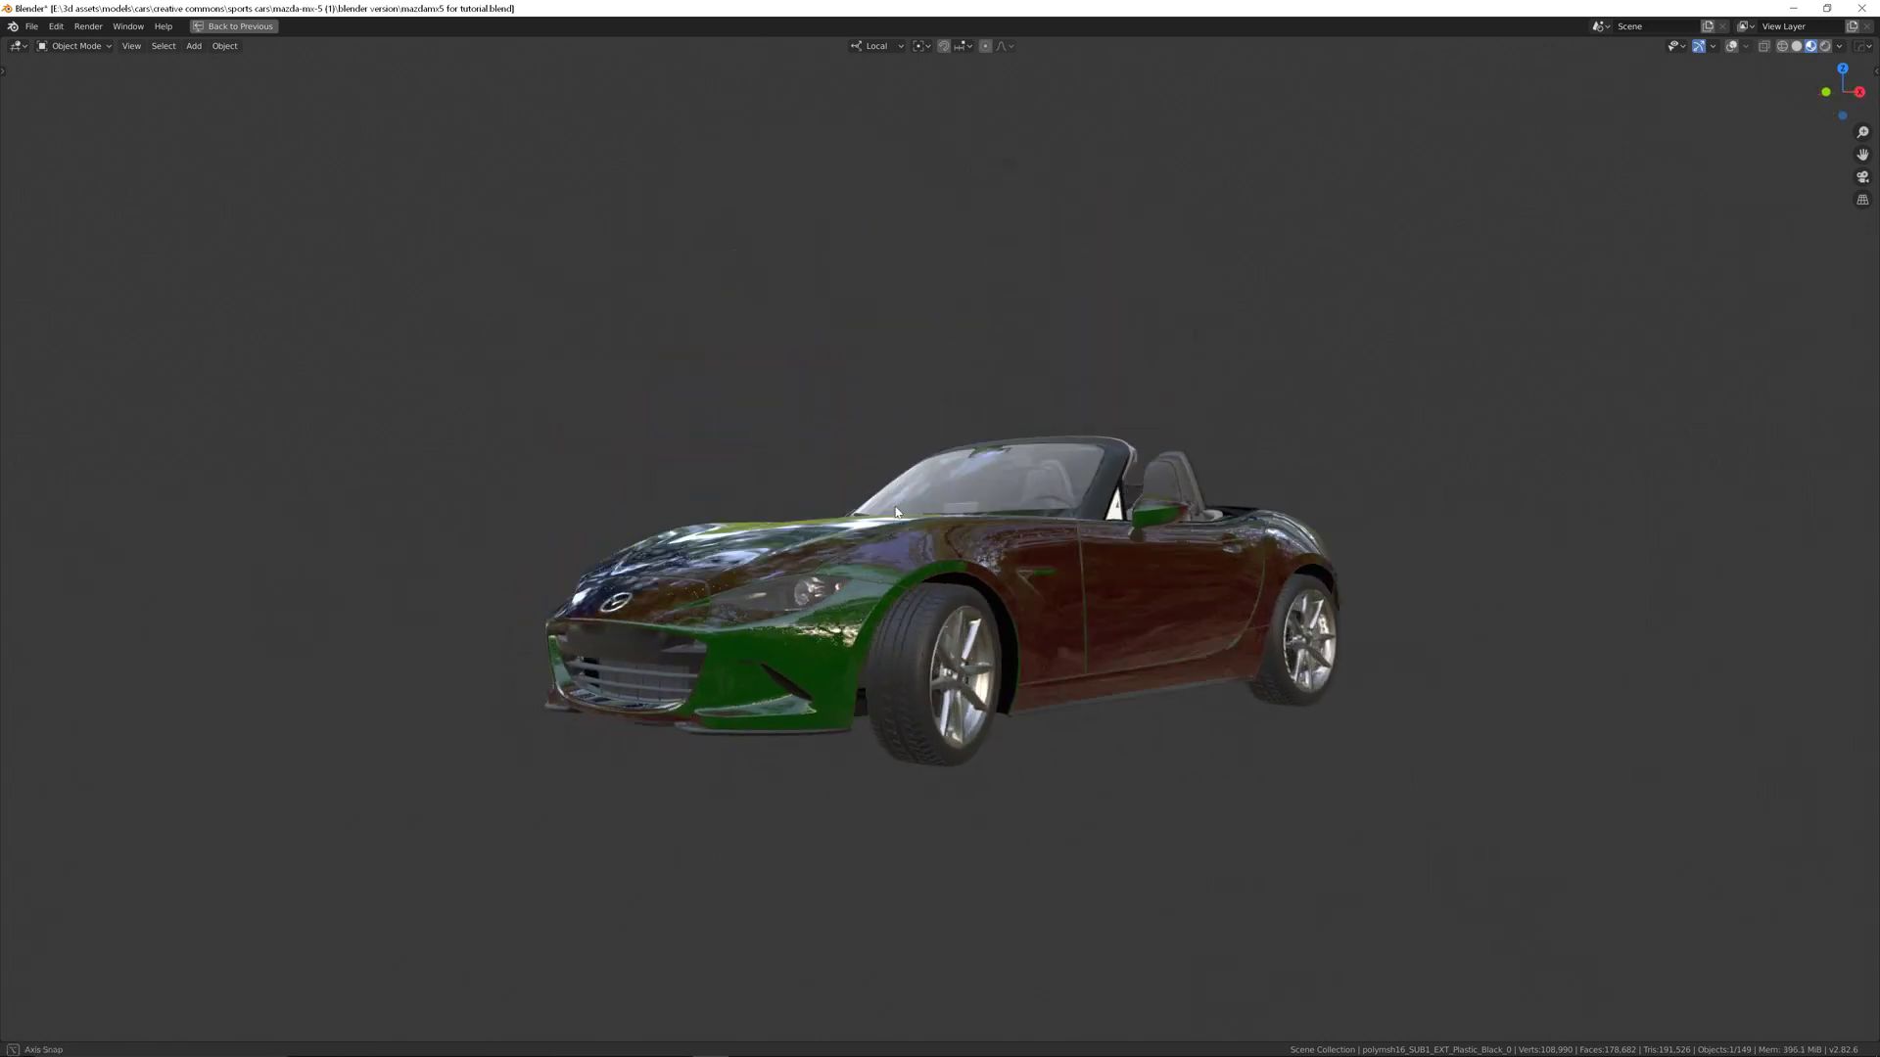
pyautogui.moveTo(893, 512); pyautogui.dragTo(1015, 532)
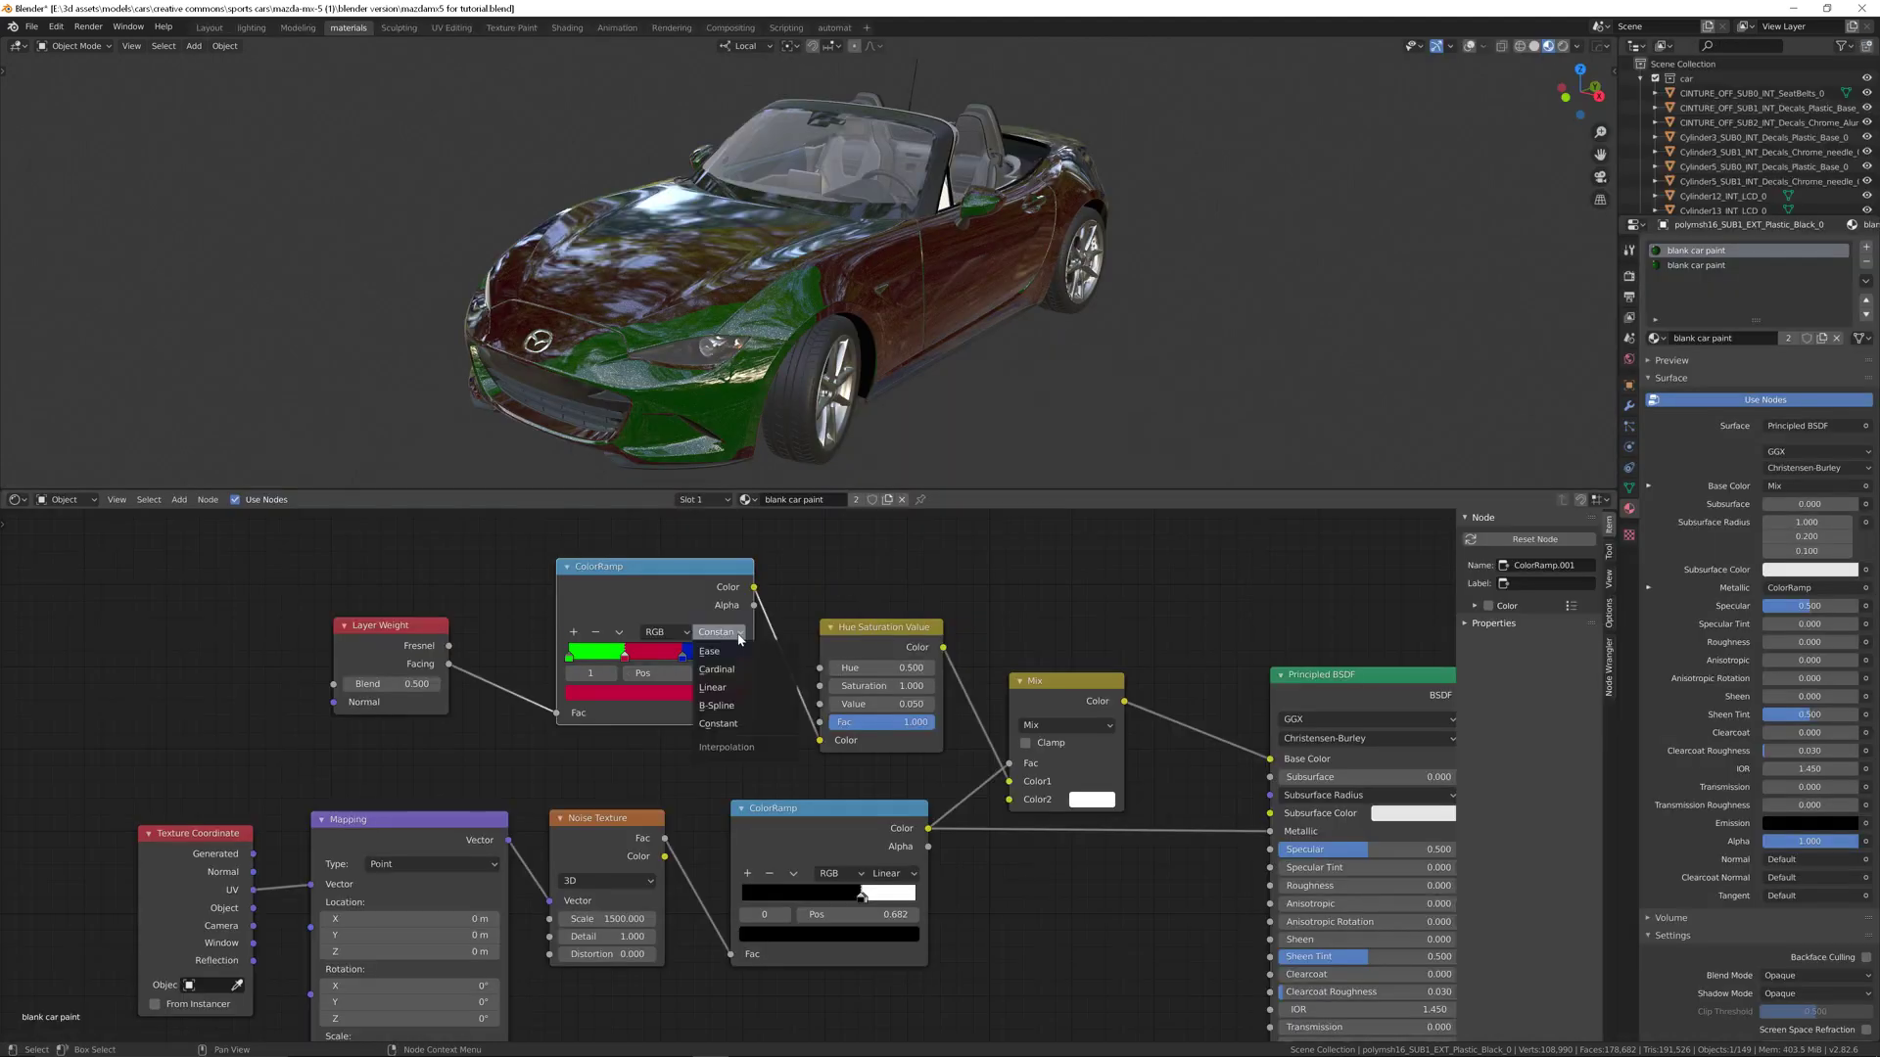
pyautogui.click(709, 651)
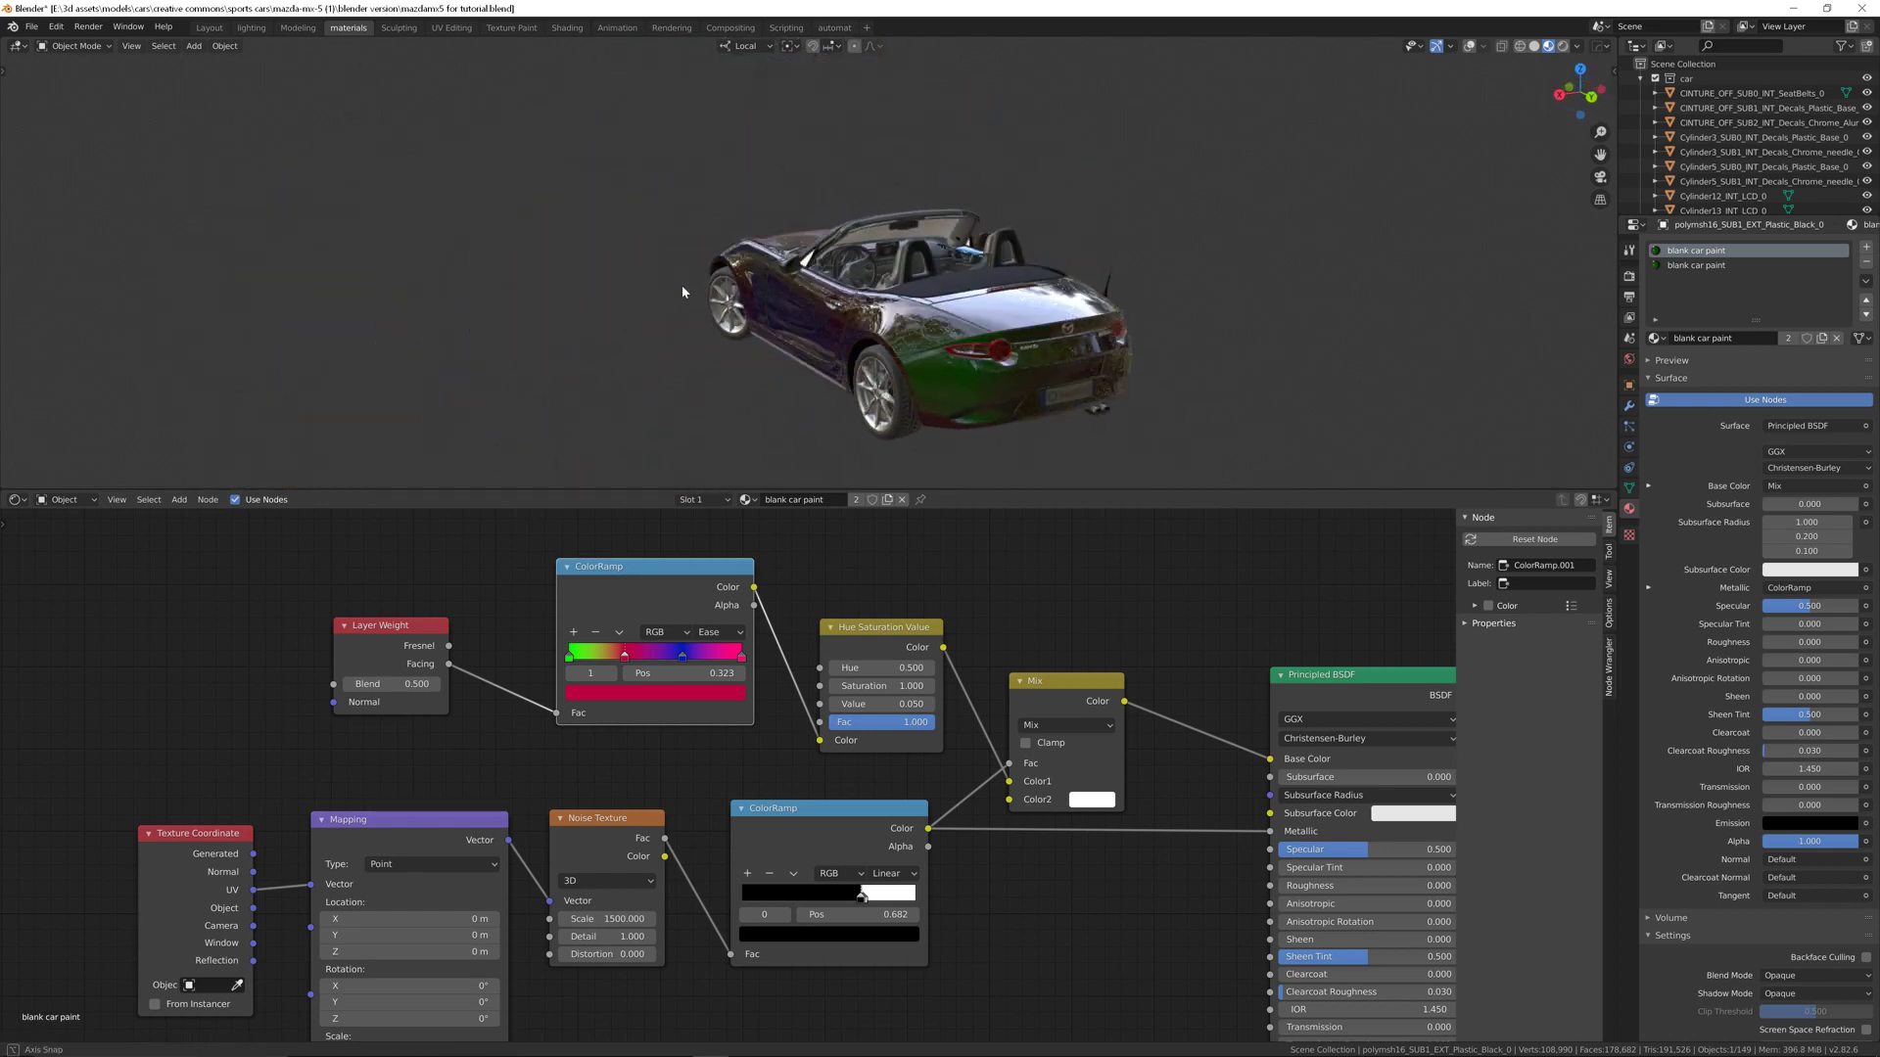
pyautogui.moveTo(911, 299); pyautogui.dragTo(719, 336)
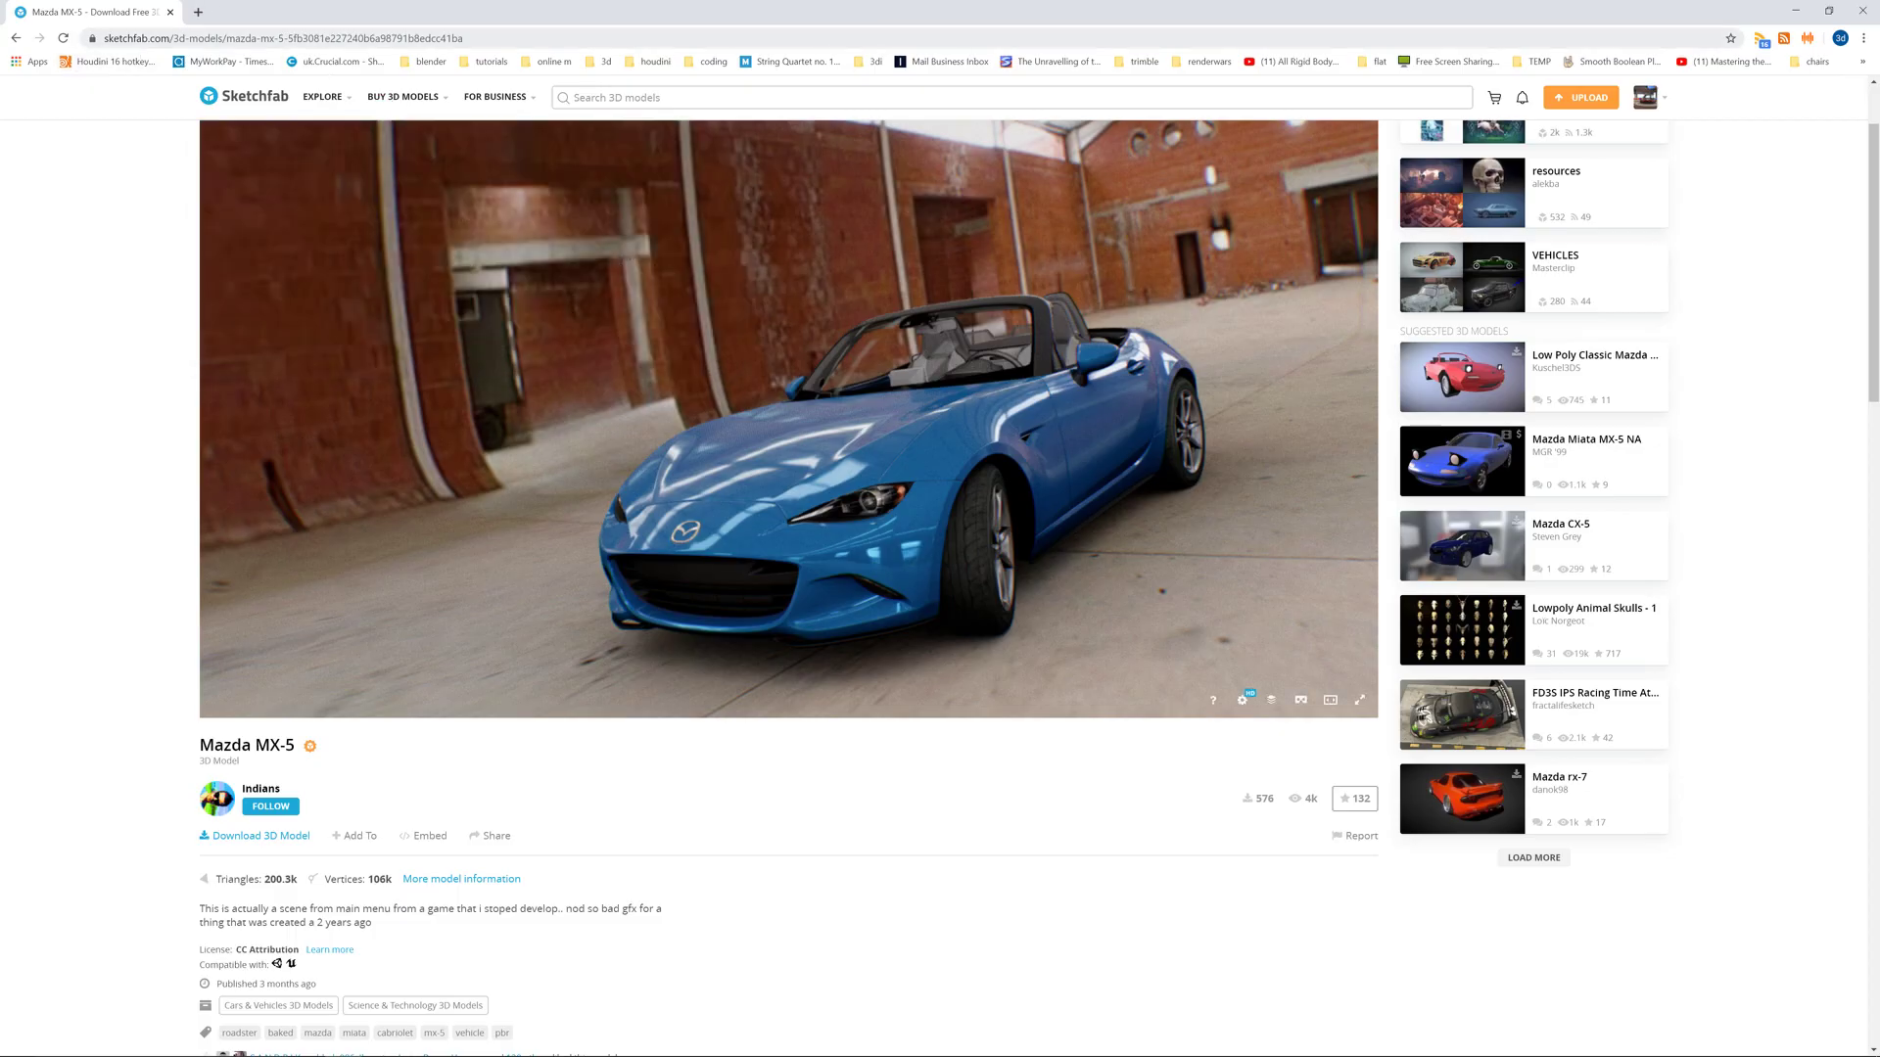
pyautogui.moveTo(261, 789)
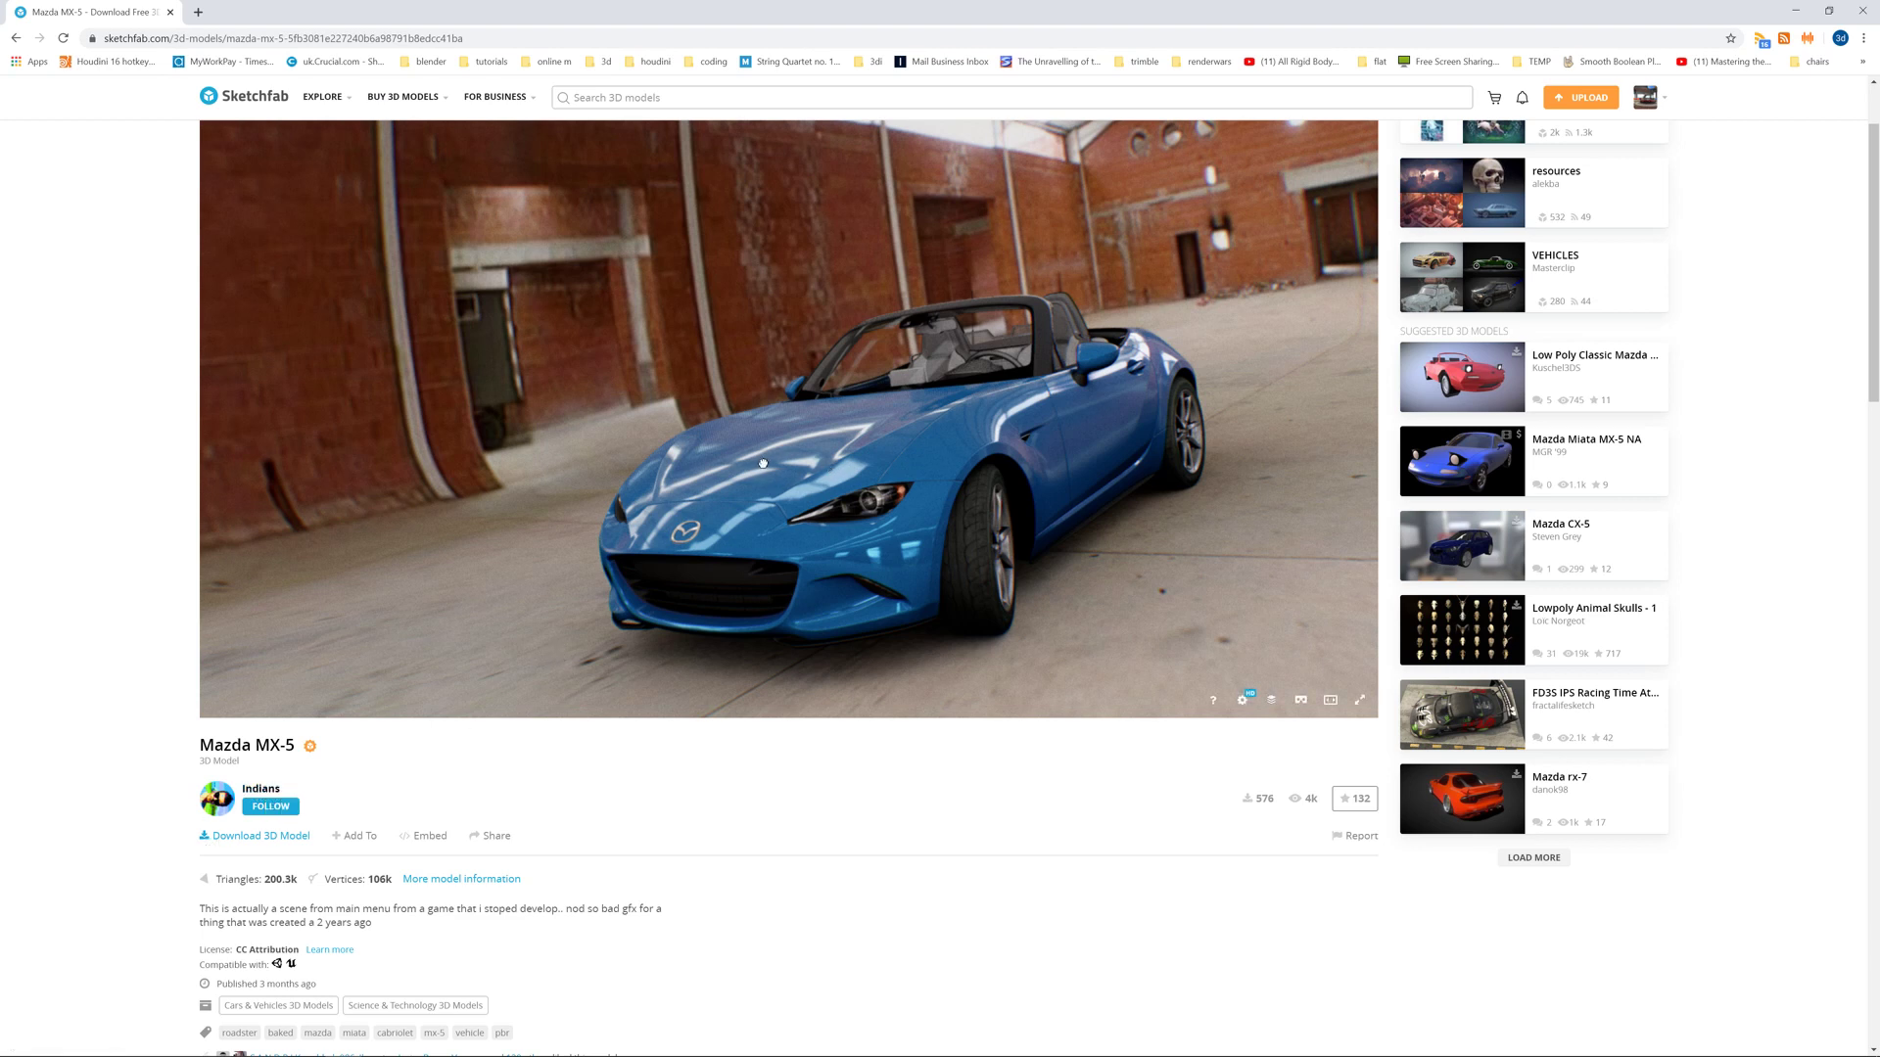
pyautogui.moveTo(762, 463); pyautogui.dragTo(872, 466)
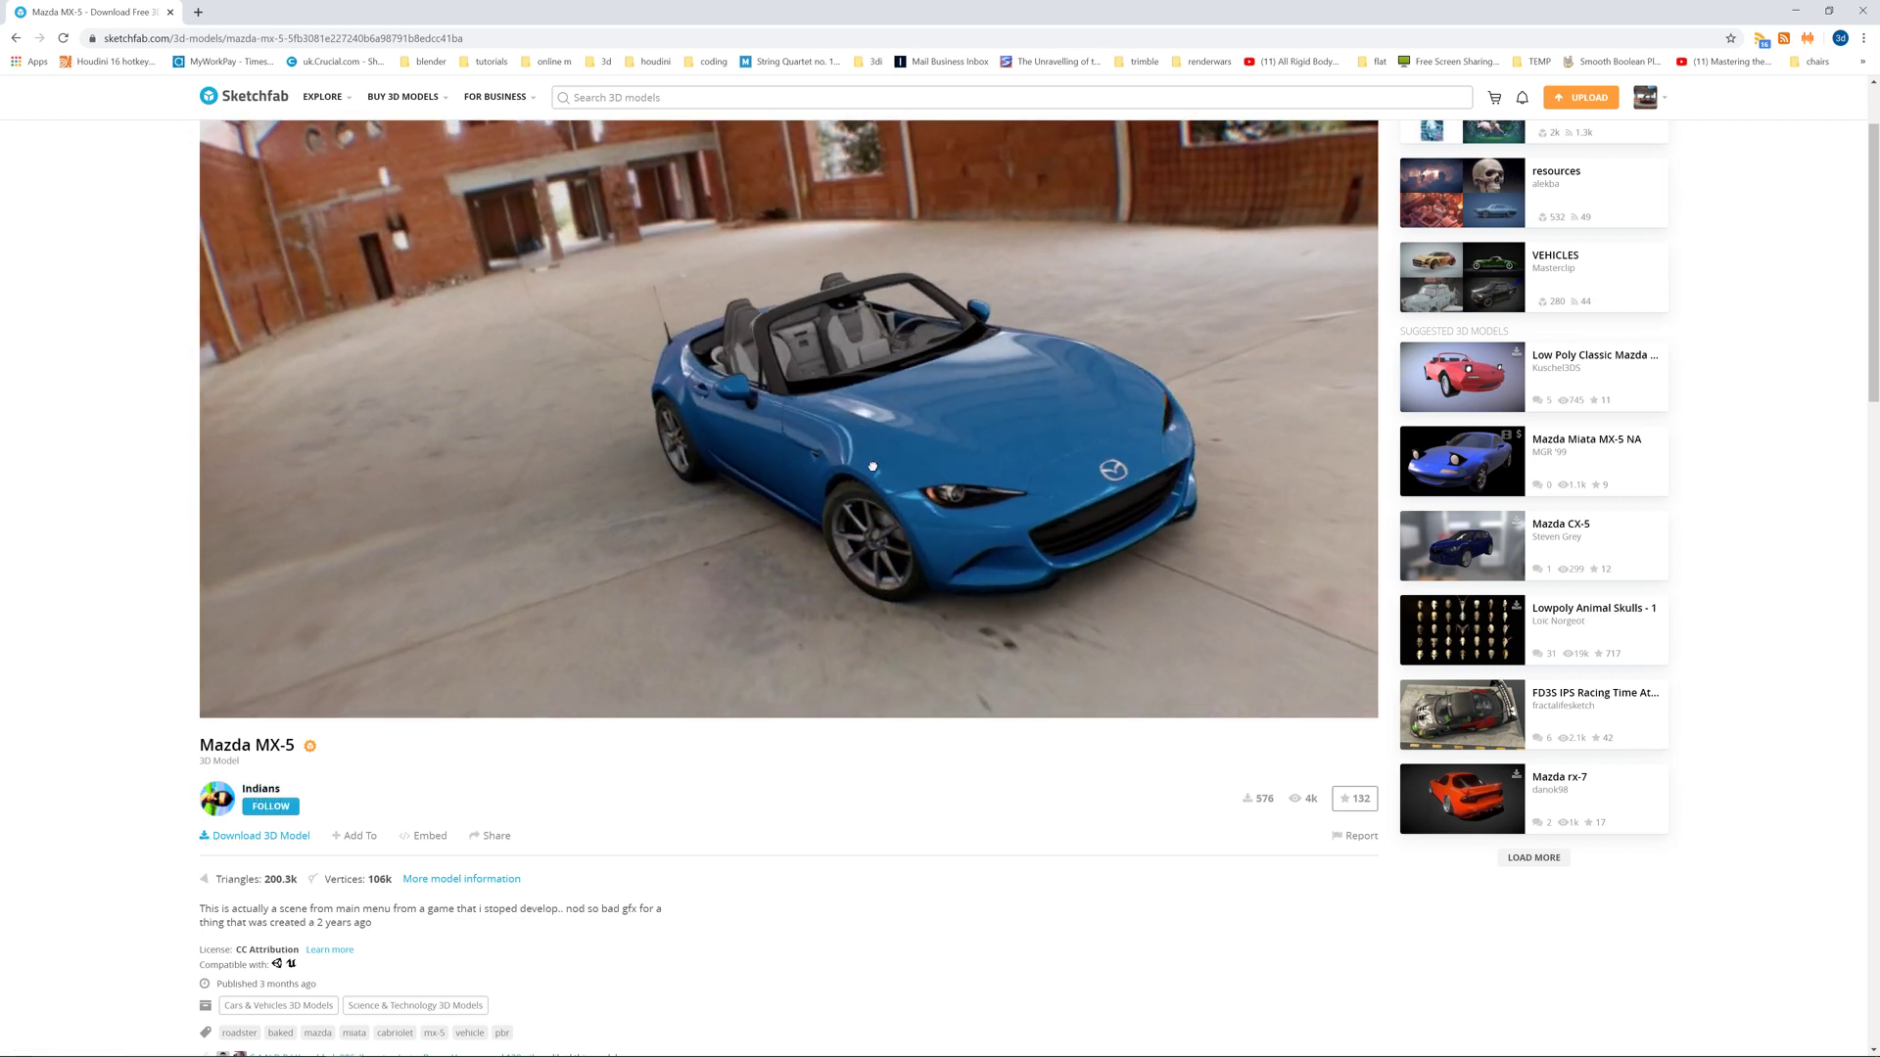
pyautogui.moveTo(873, 465); pyautogui.dragTo(870, 420)
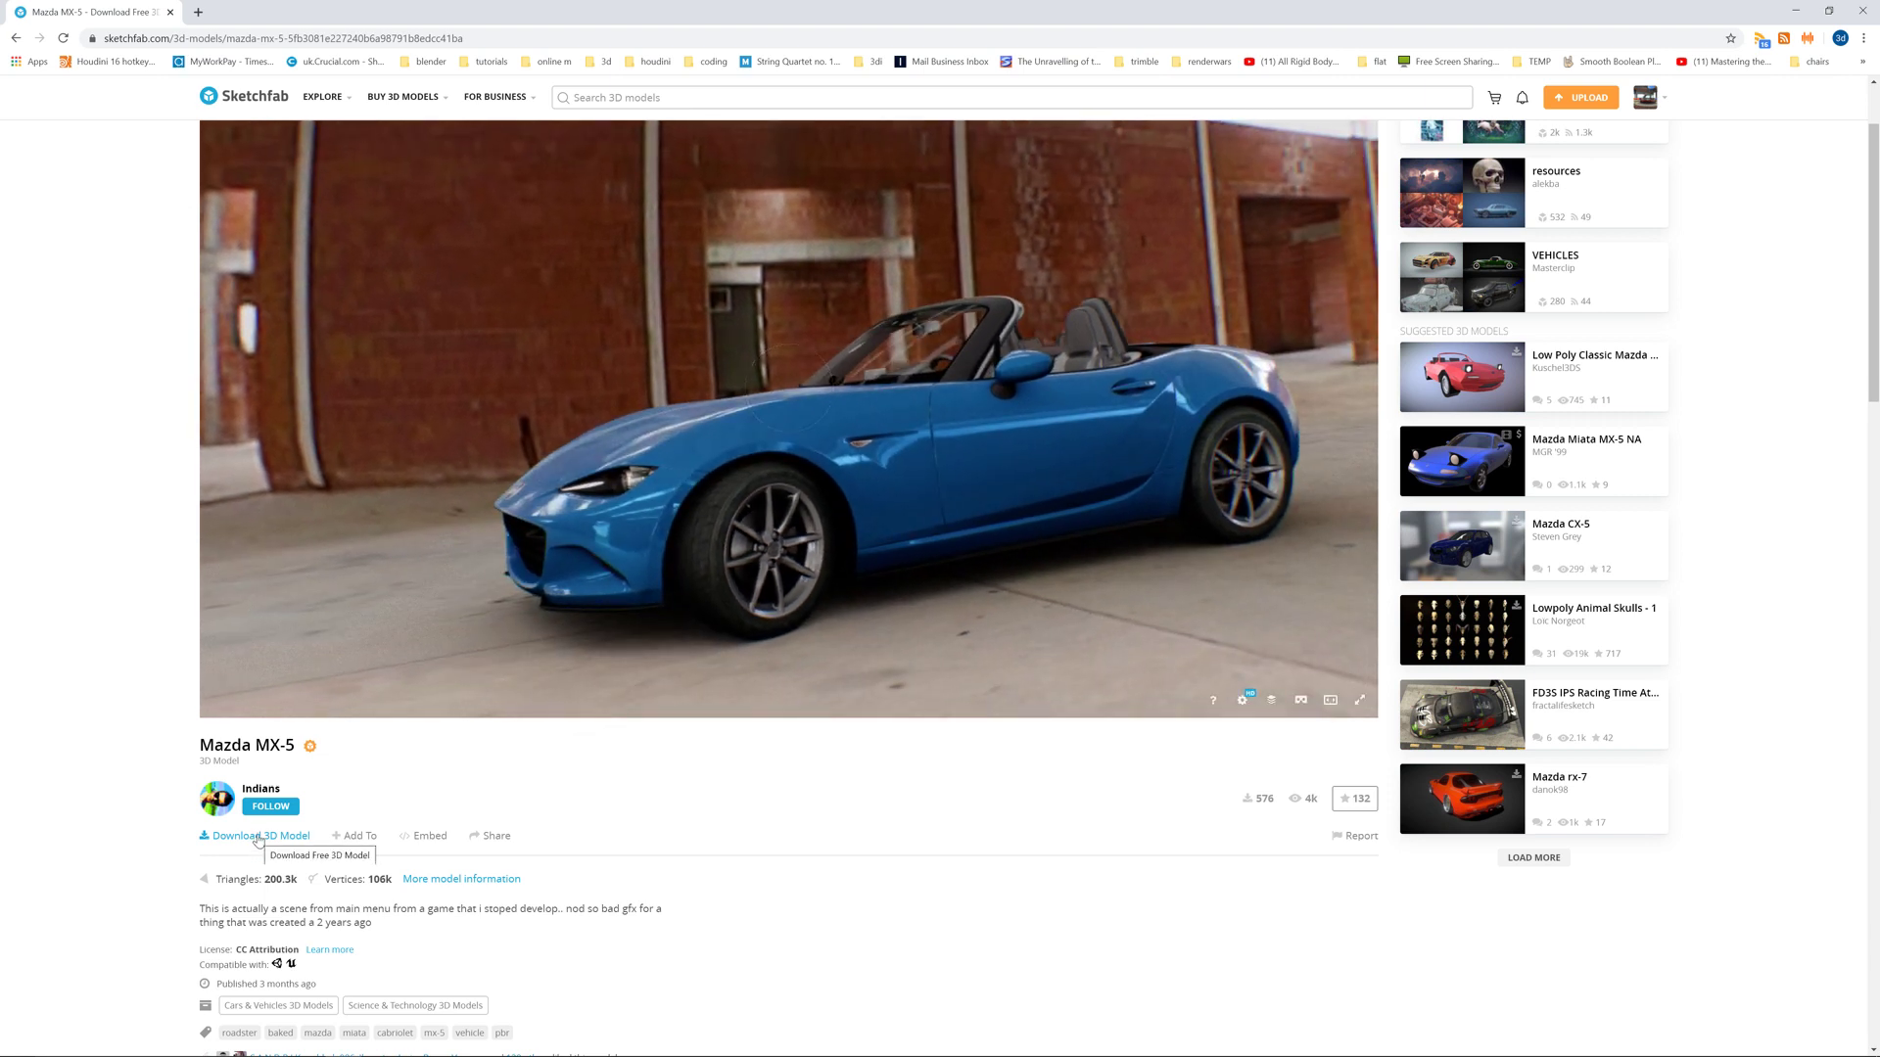
pyautogui.click(254, 835)
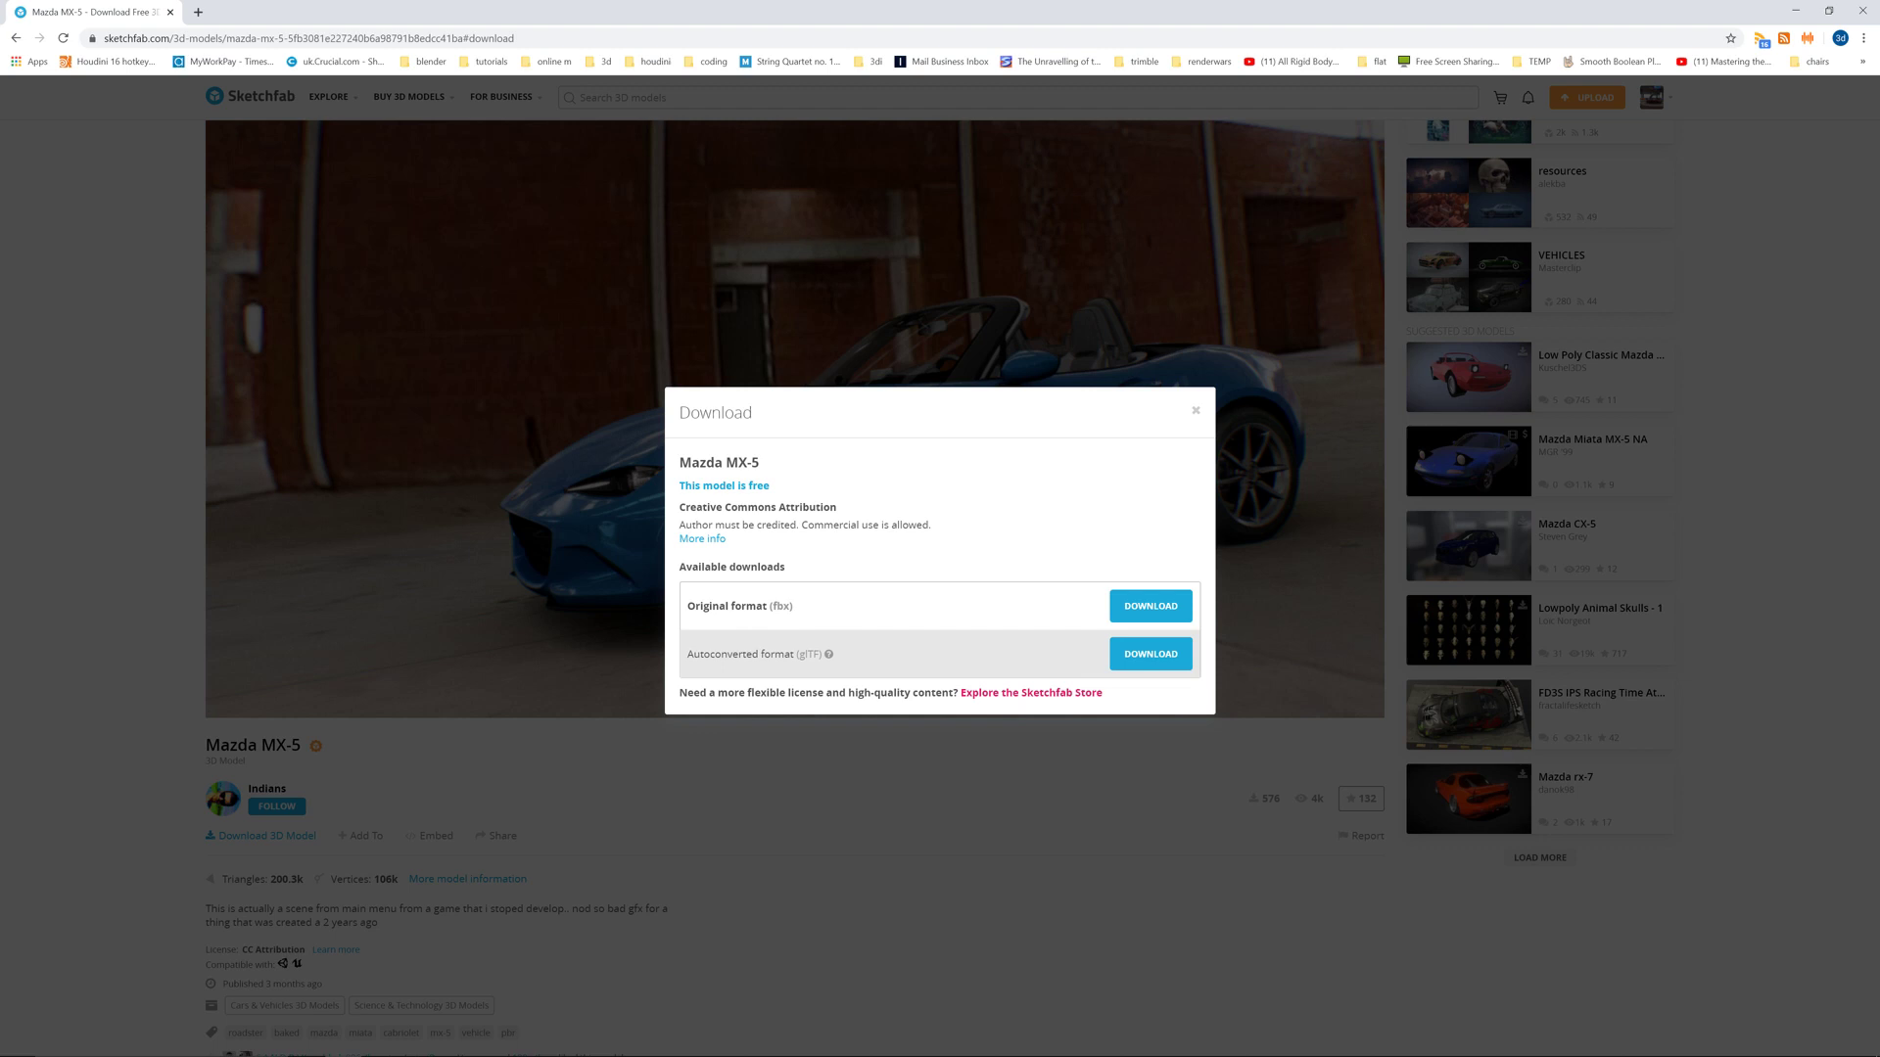
pyautogui.moveTo(1083, 651)
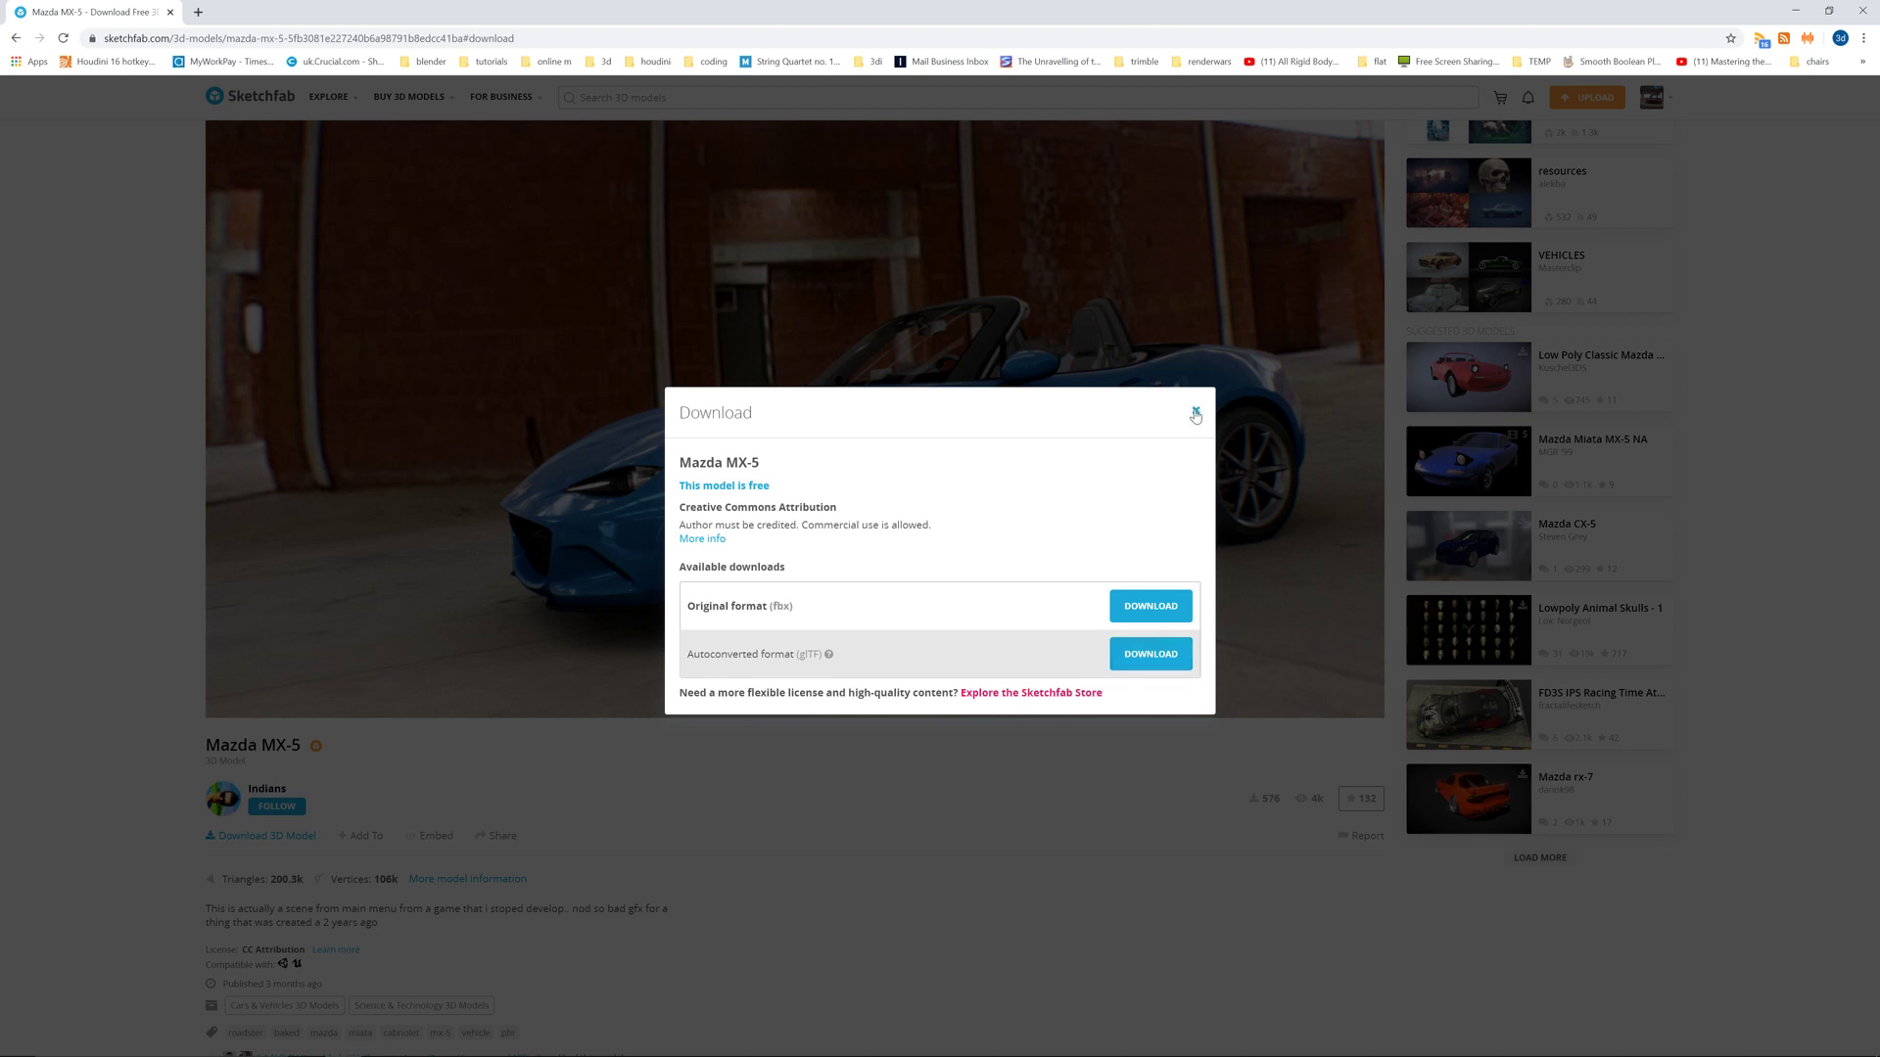
pyautogui.click(1195, 413)
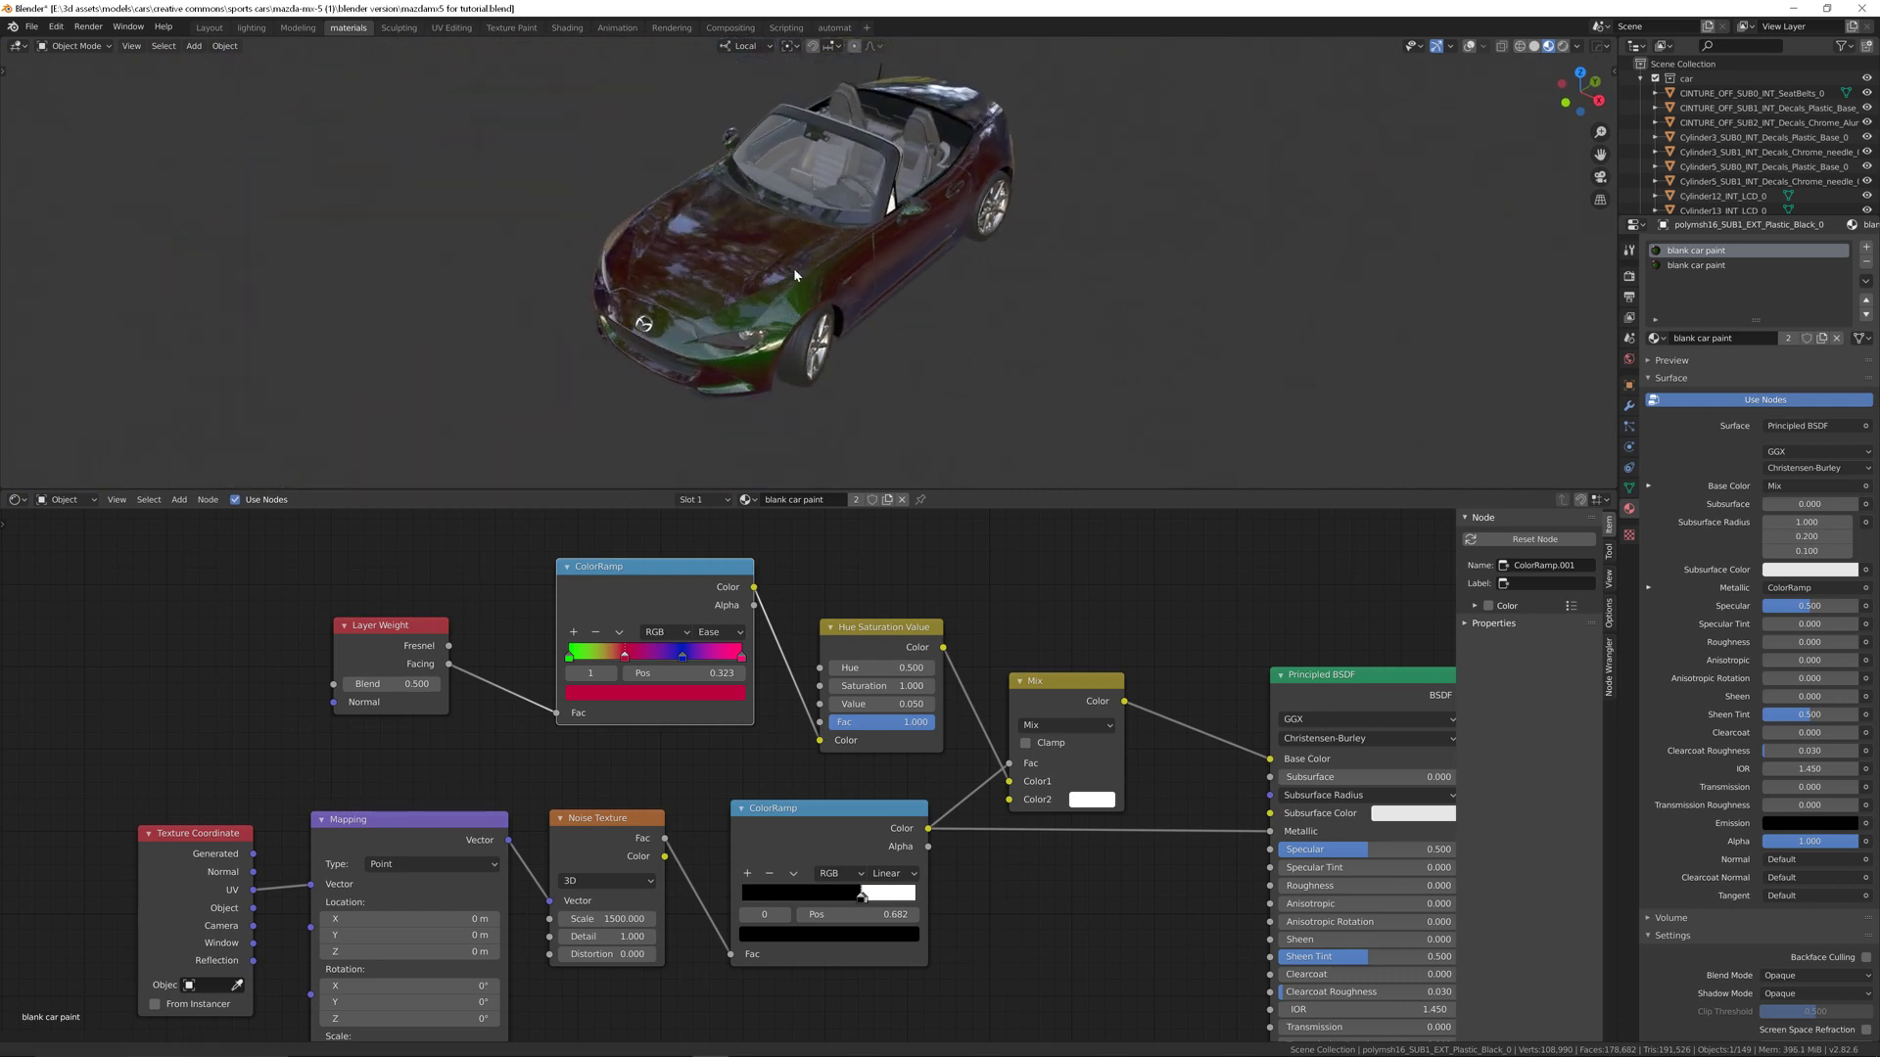
pyautogui.moveTo(791, 276); pyautogui.dragTo(827, 252)
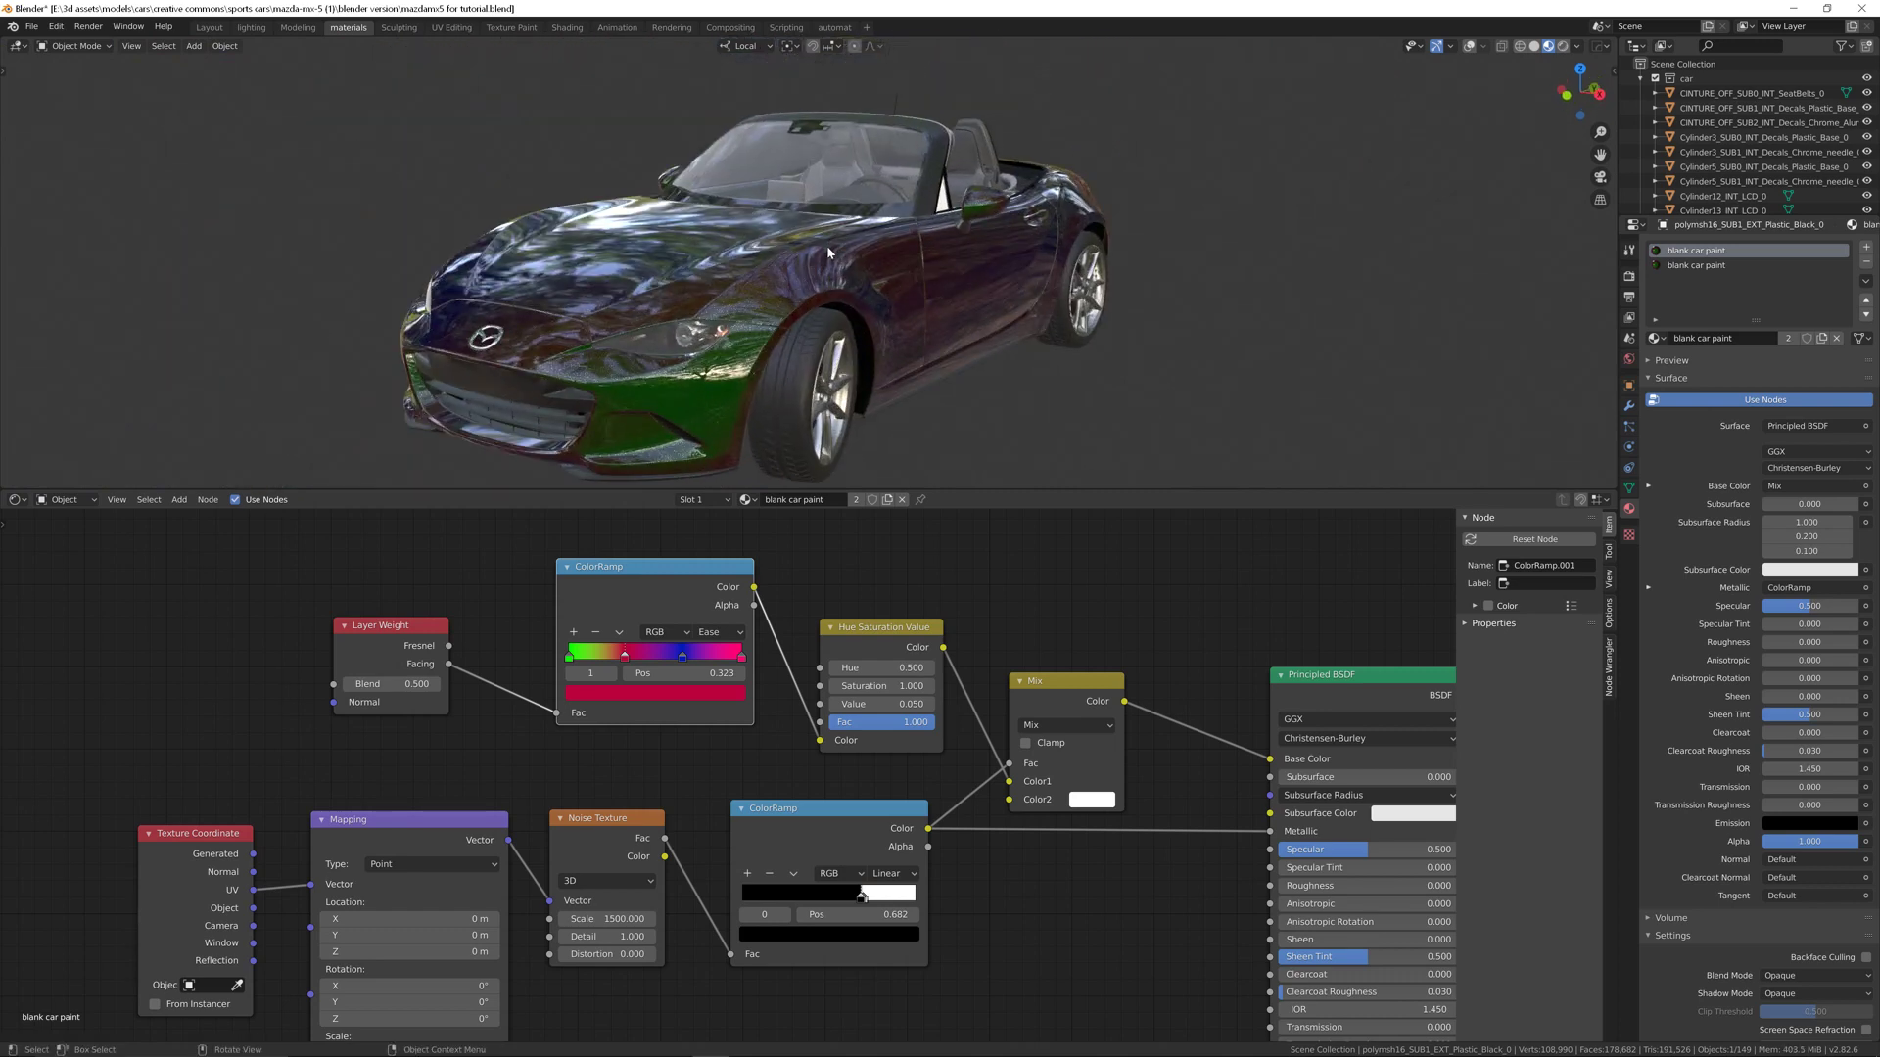